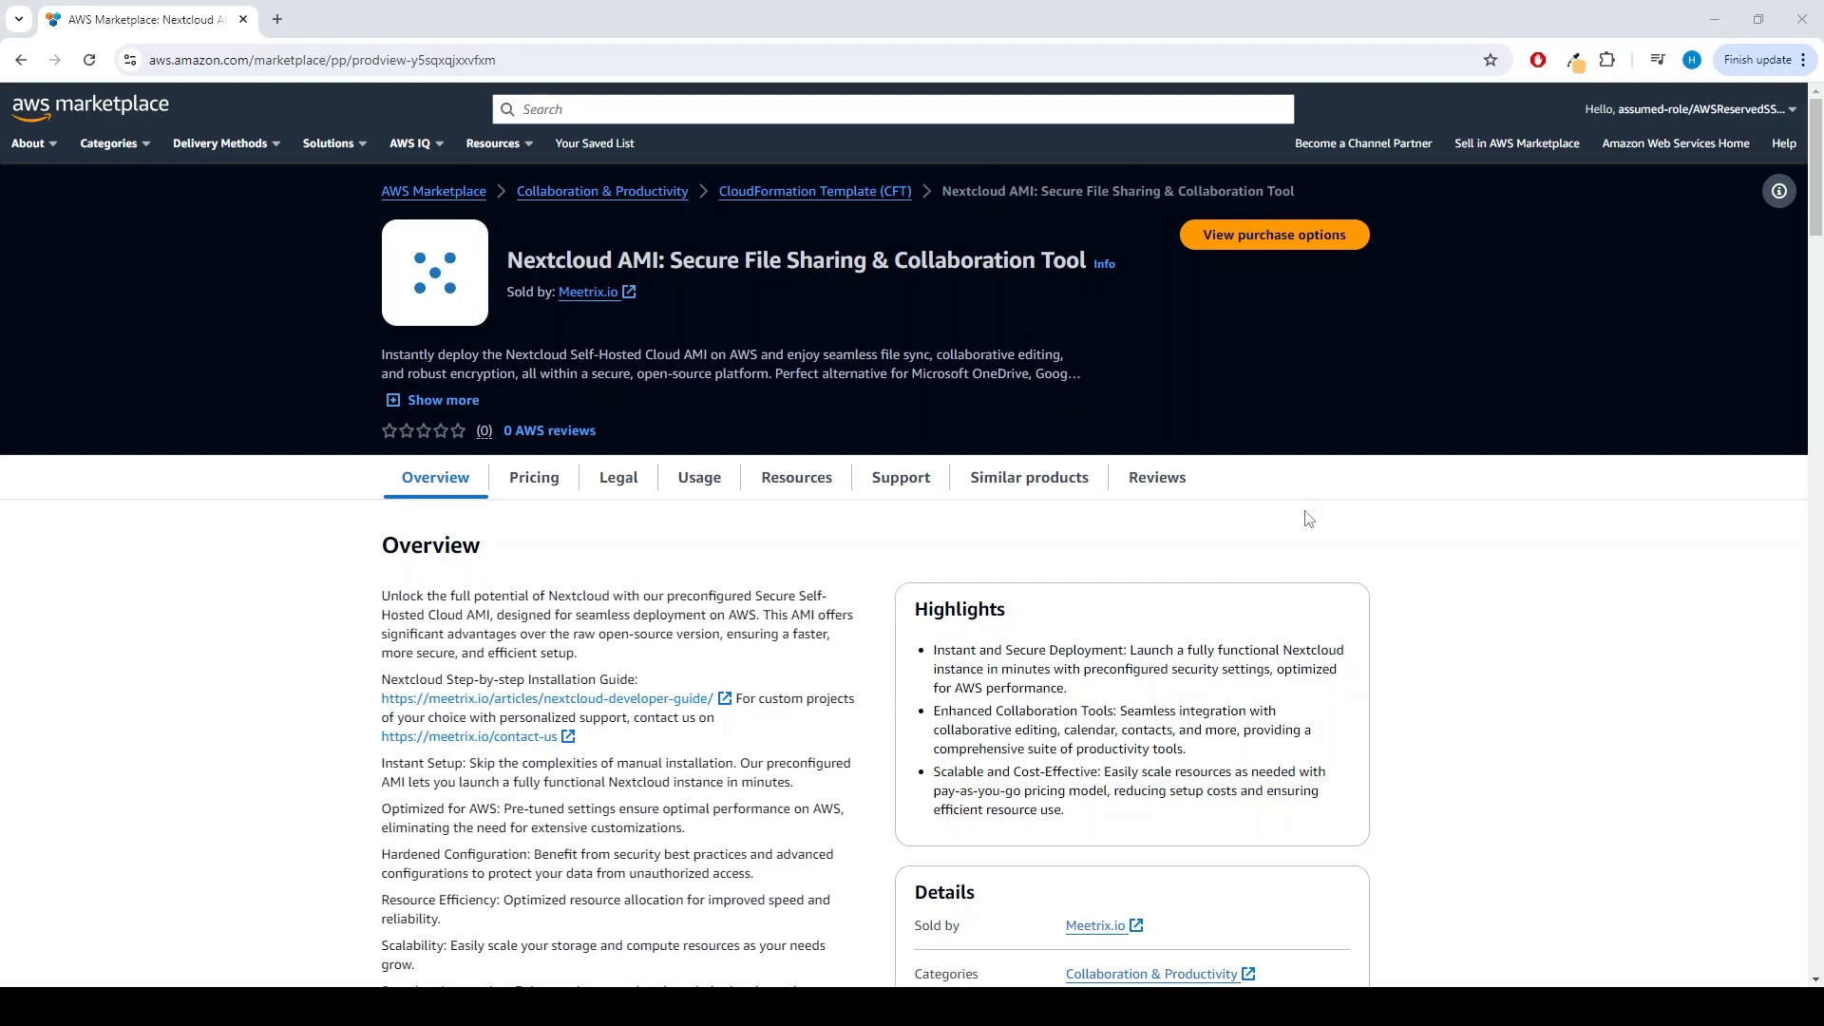
pyautogui.moveTo(1358, 679)
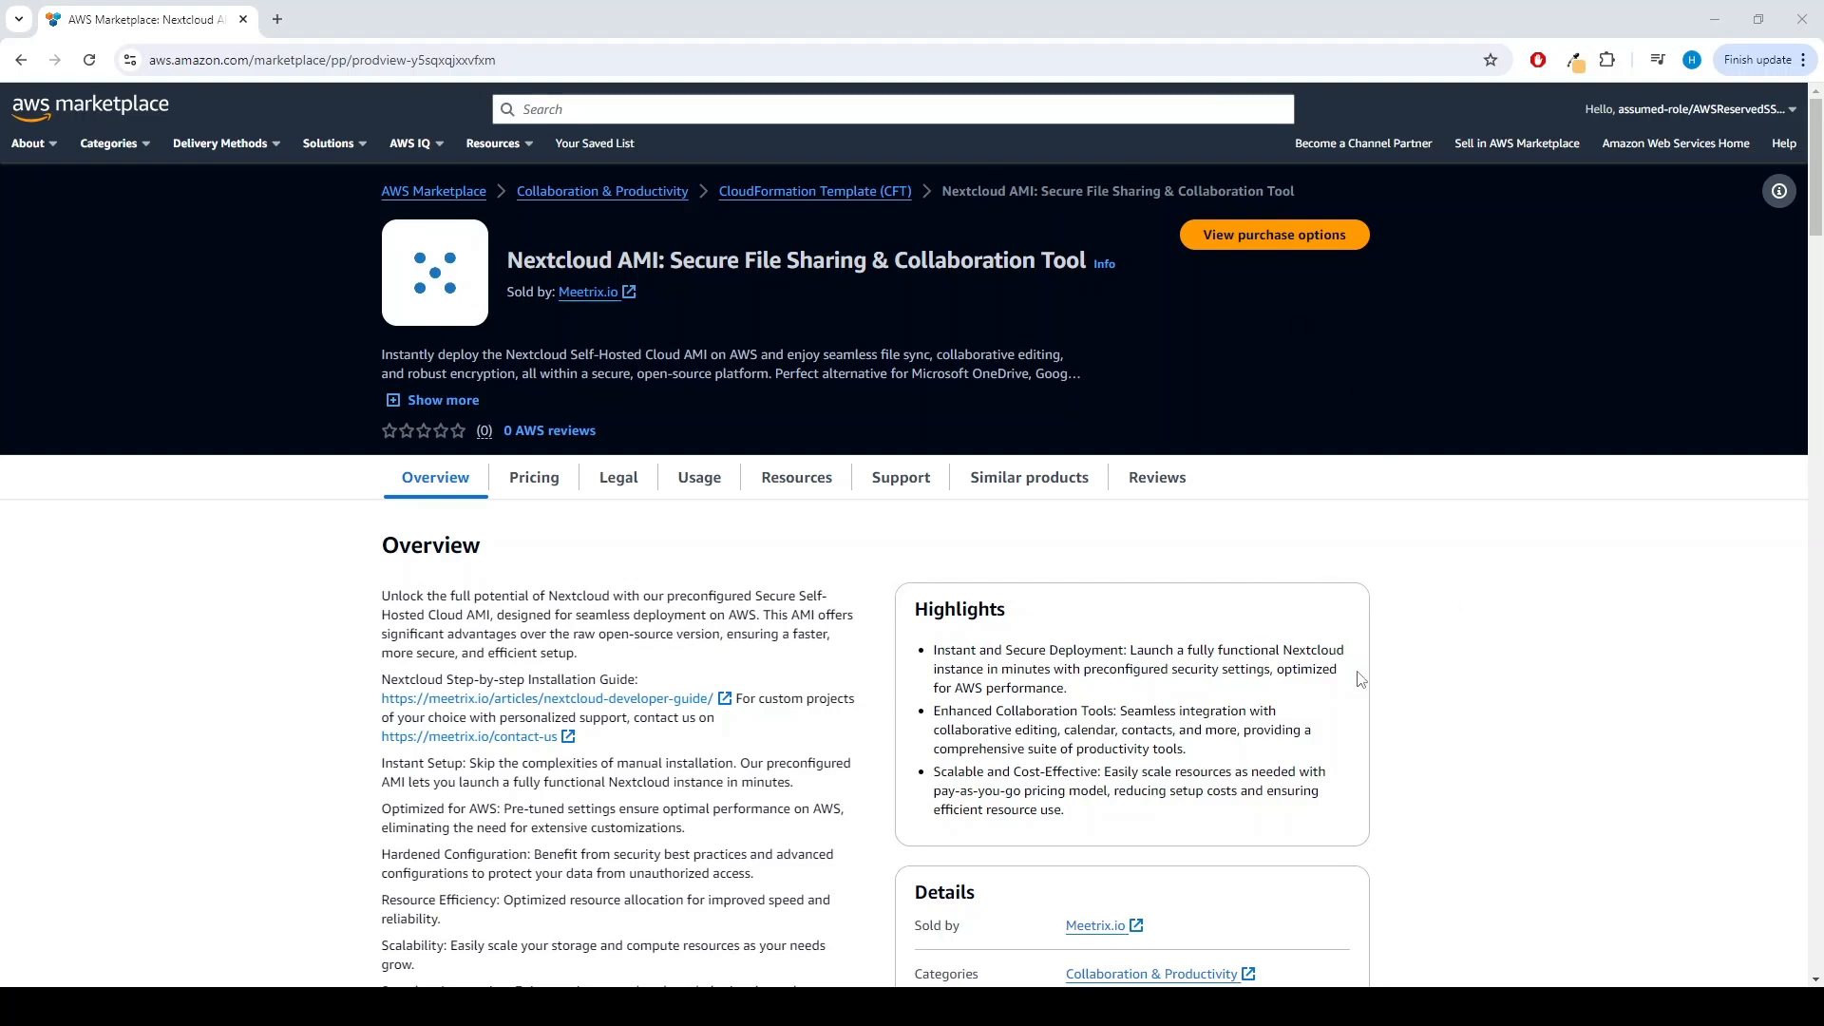
# - Check the Nextcloud AMI's pricing and legal sections, then open the Meetrix developer guide
pyautogui.scroll(-3)
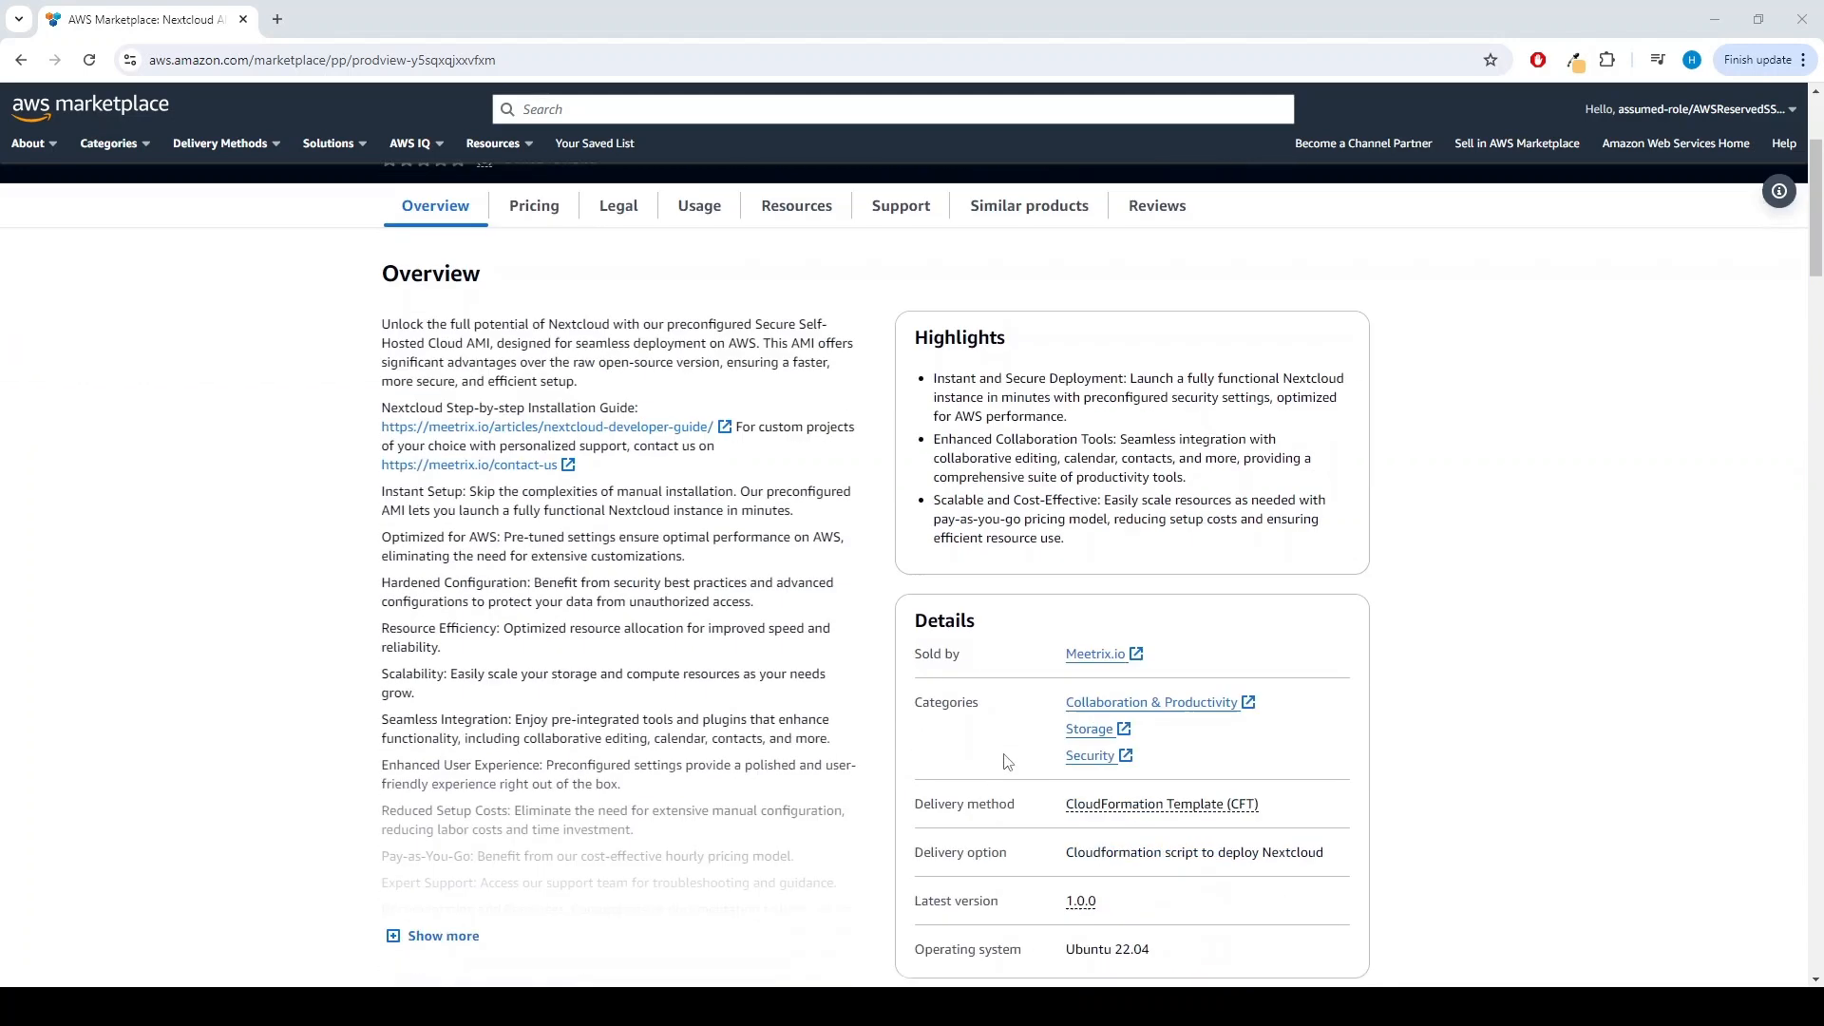
pyautogui.click(534, 205)
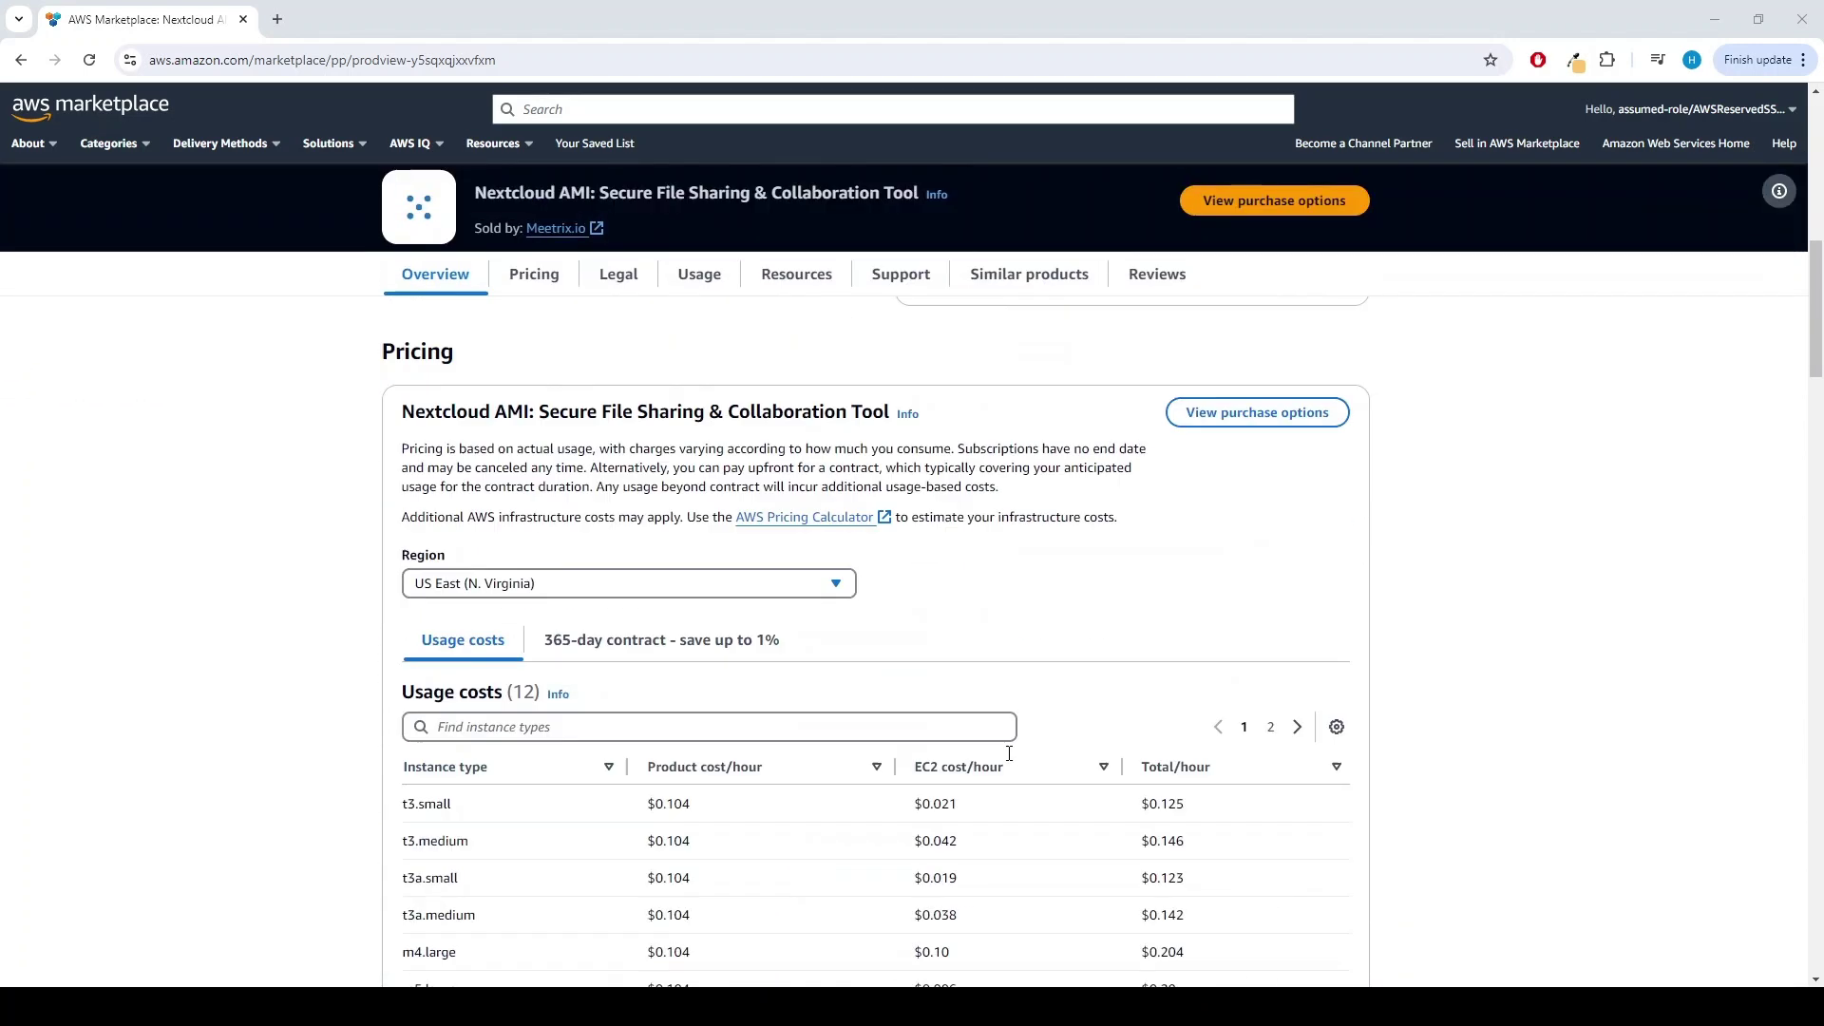
pyautogui.click(618, 273)
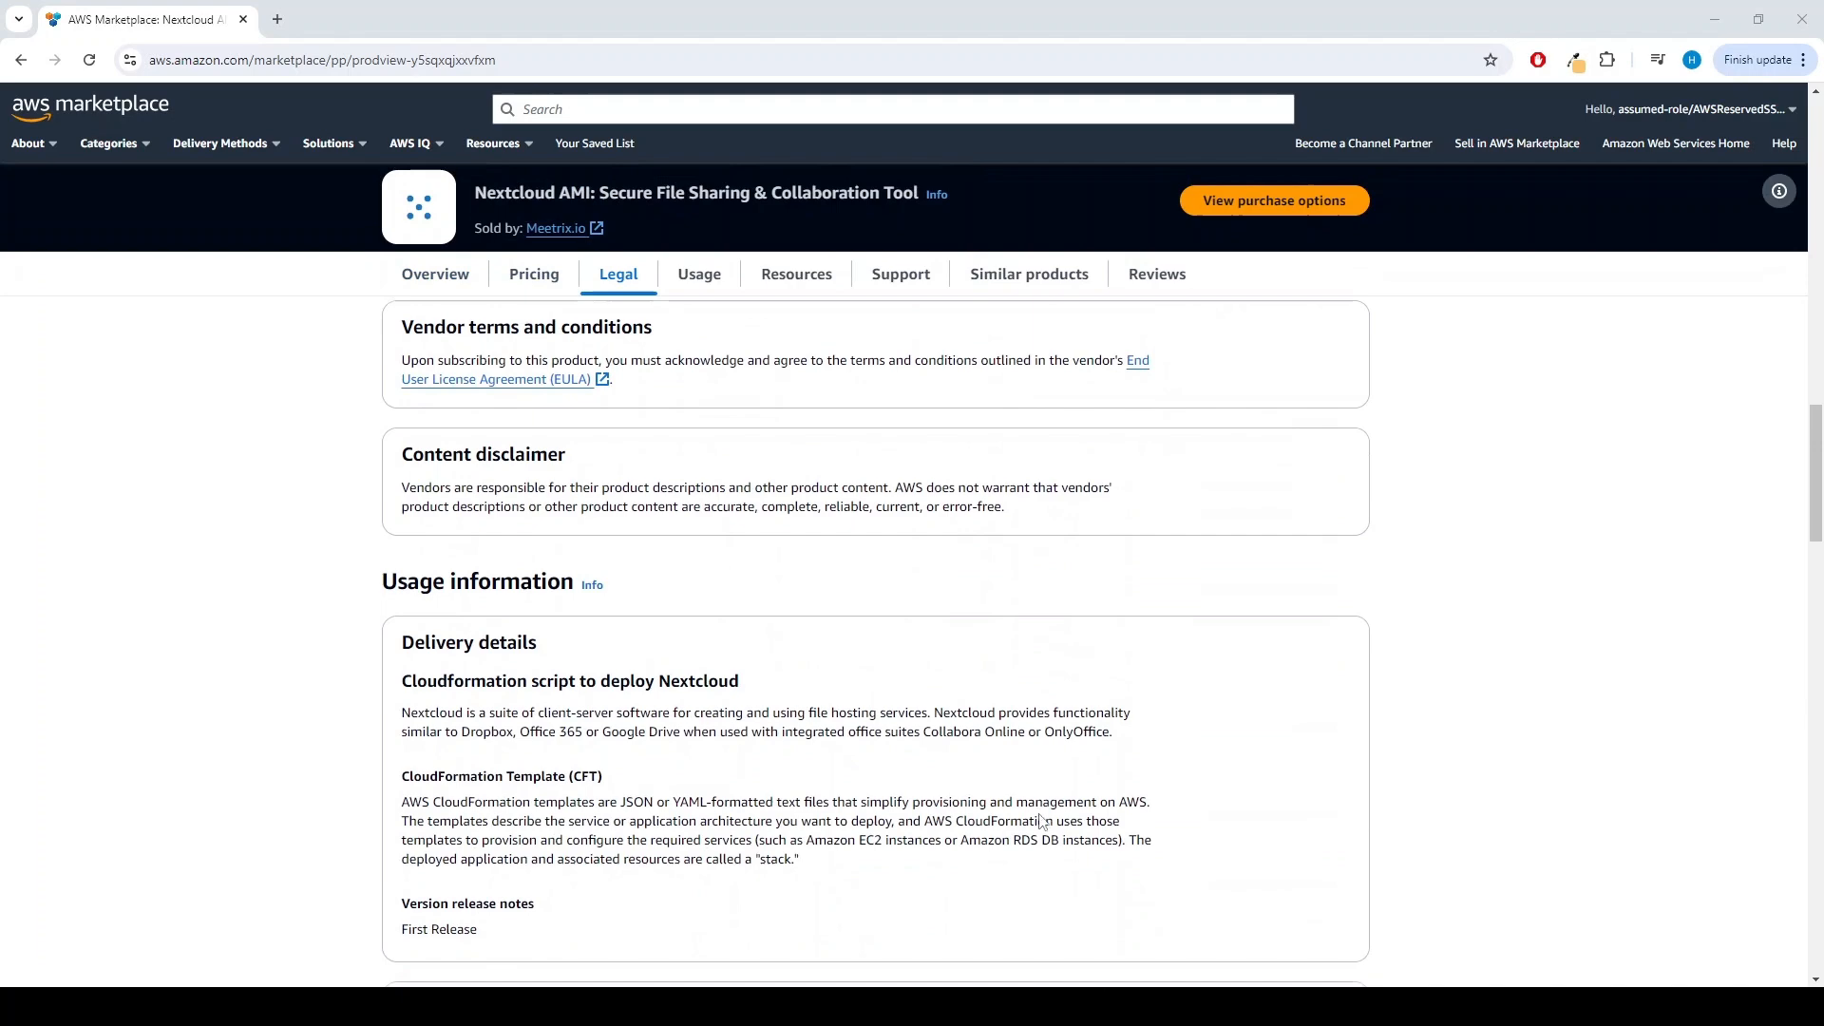
pyautogui.click(796, 274)
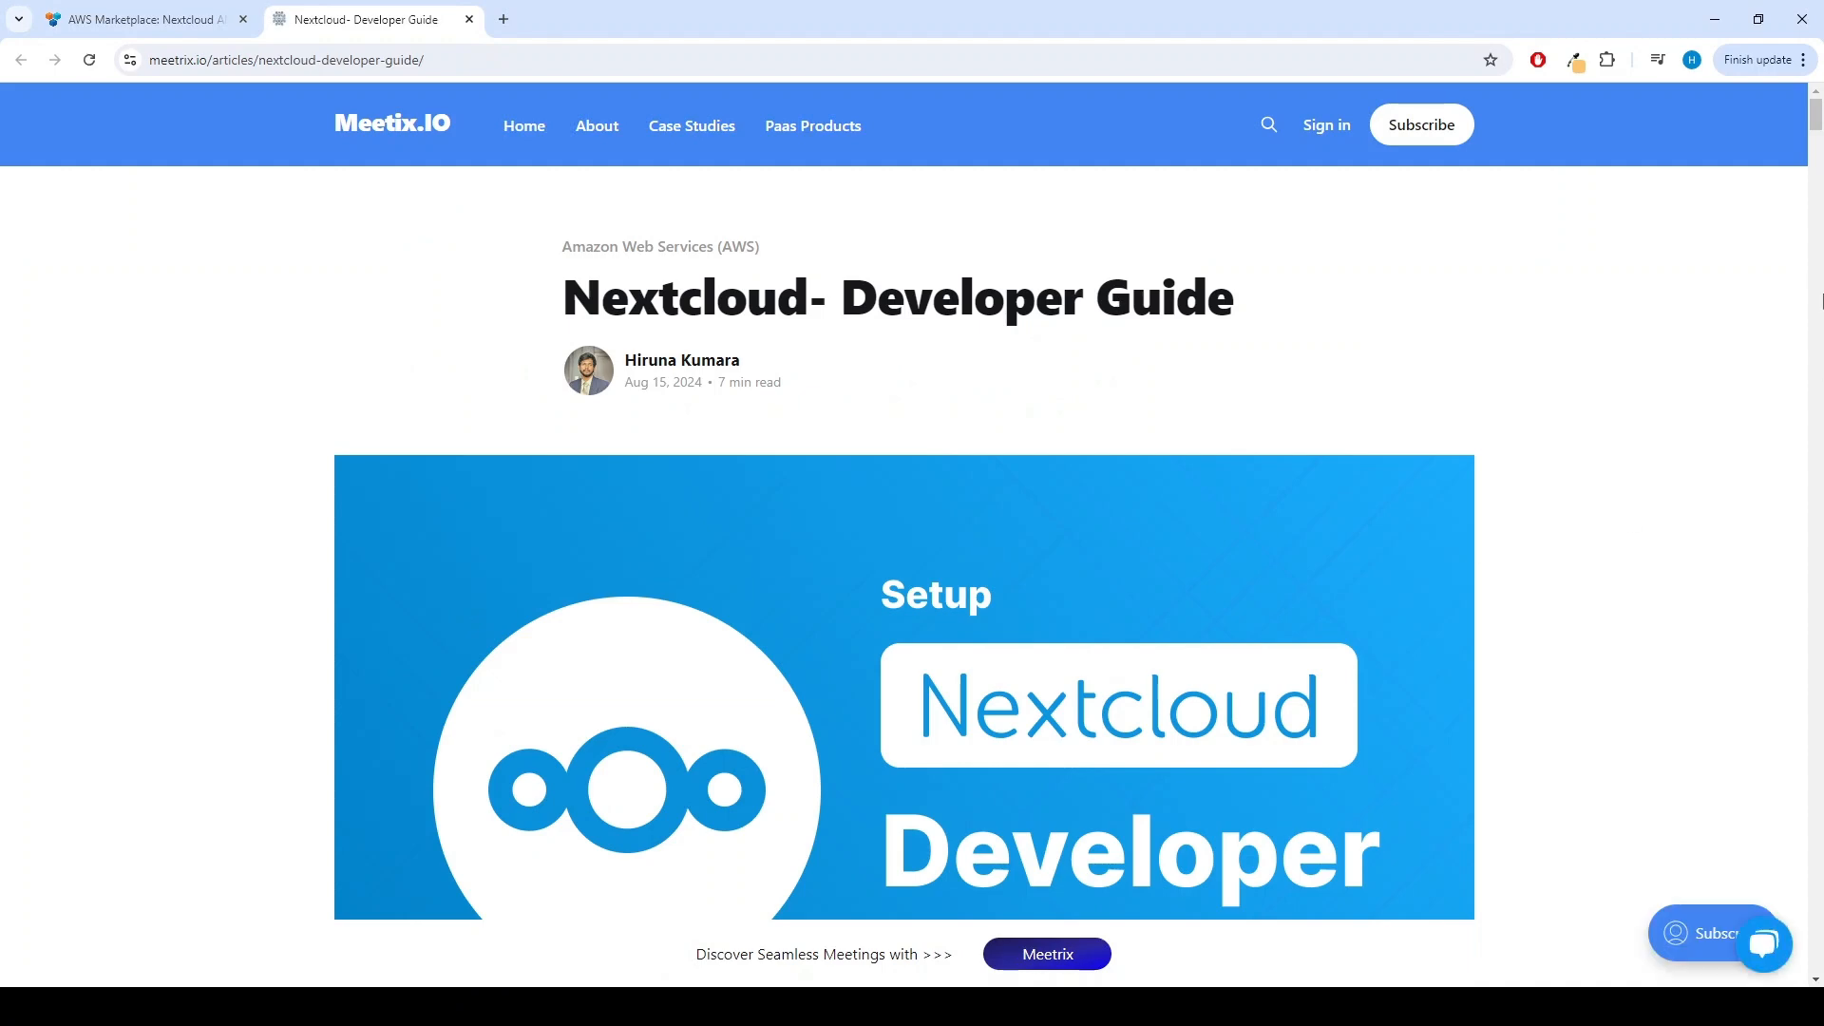
pyautogui.scroll(-3)
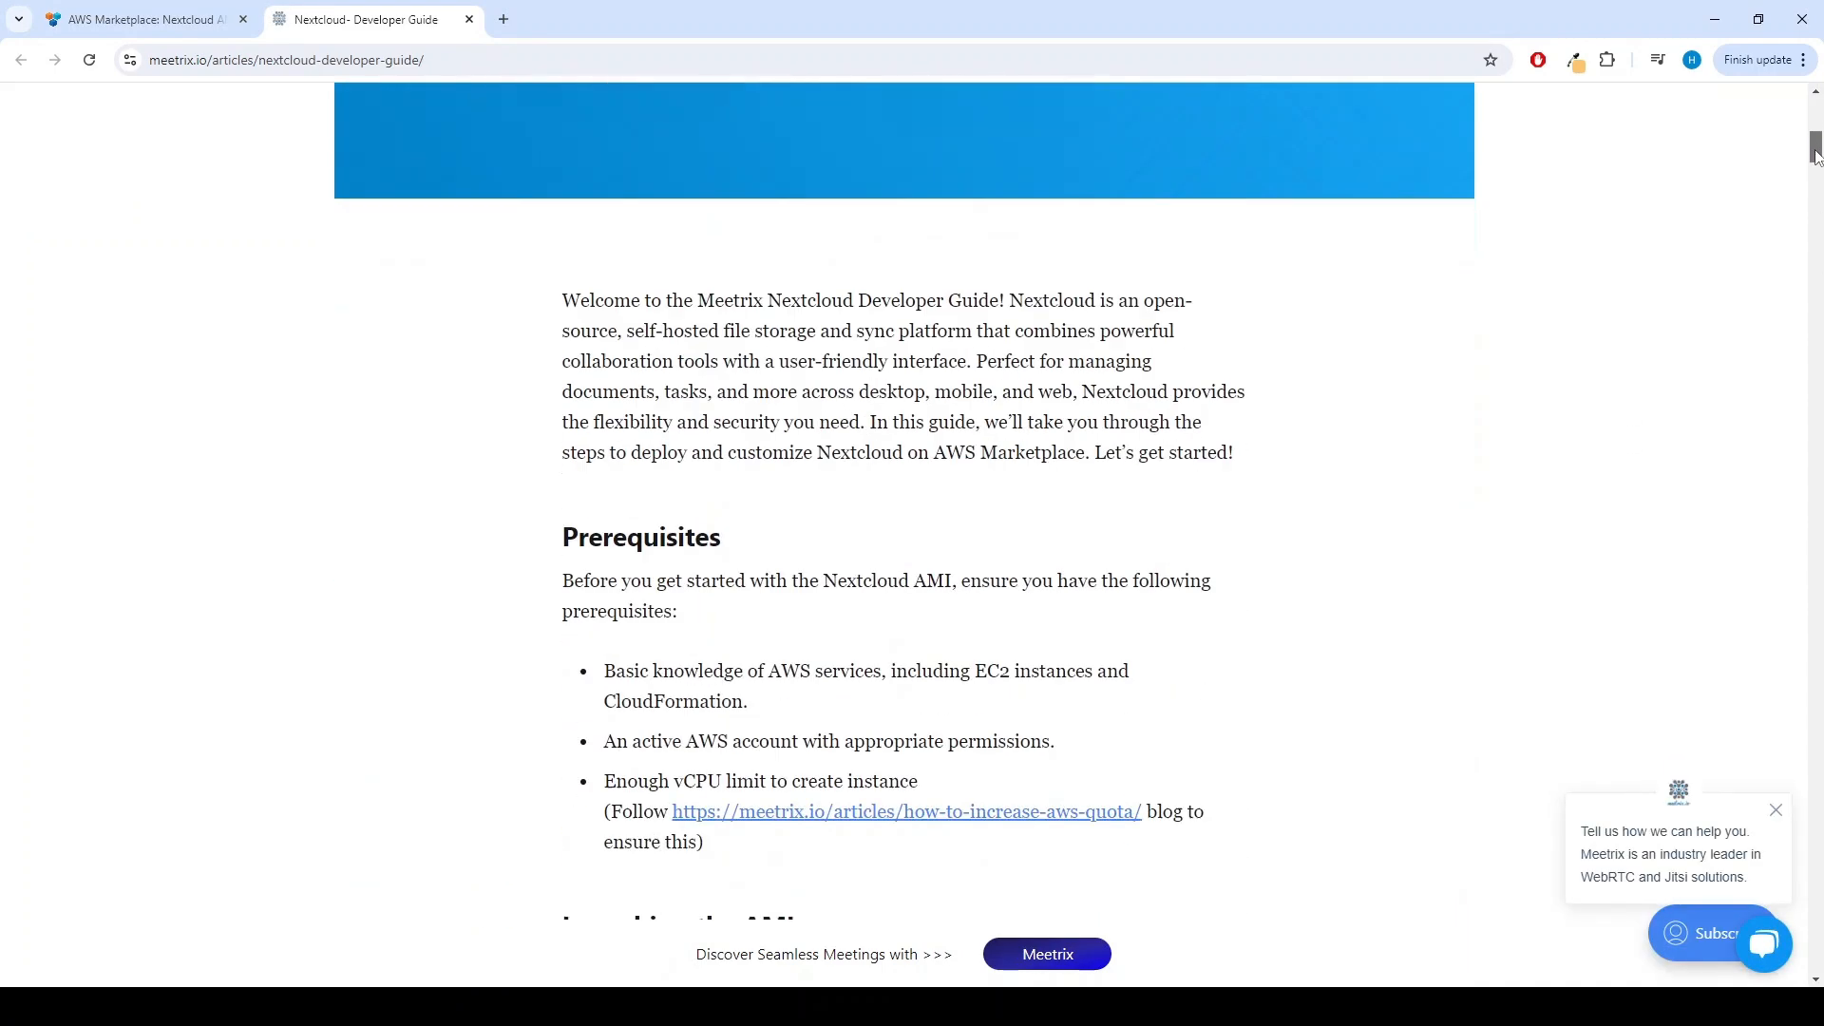
pyautogui.scroll(-3)
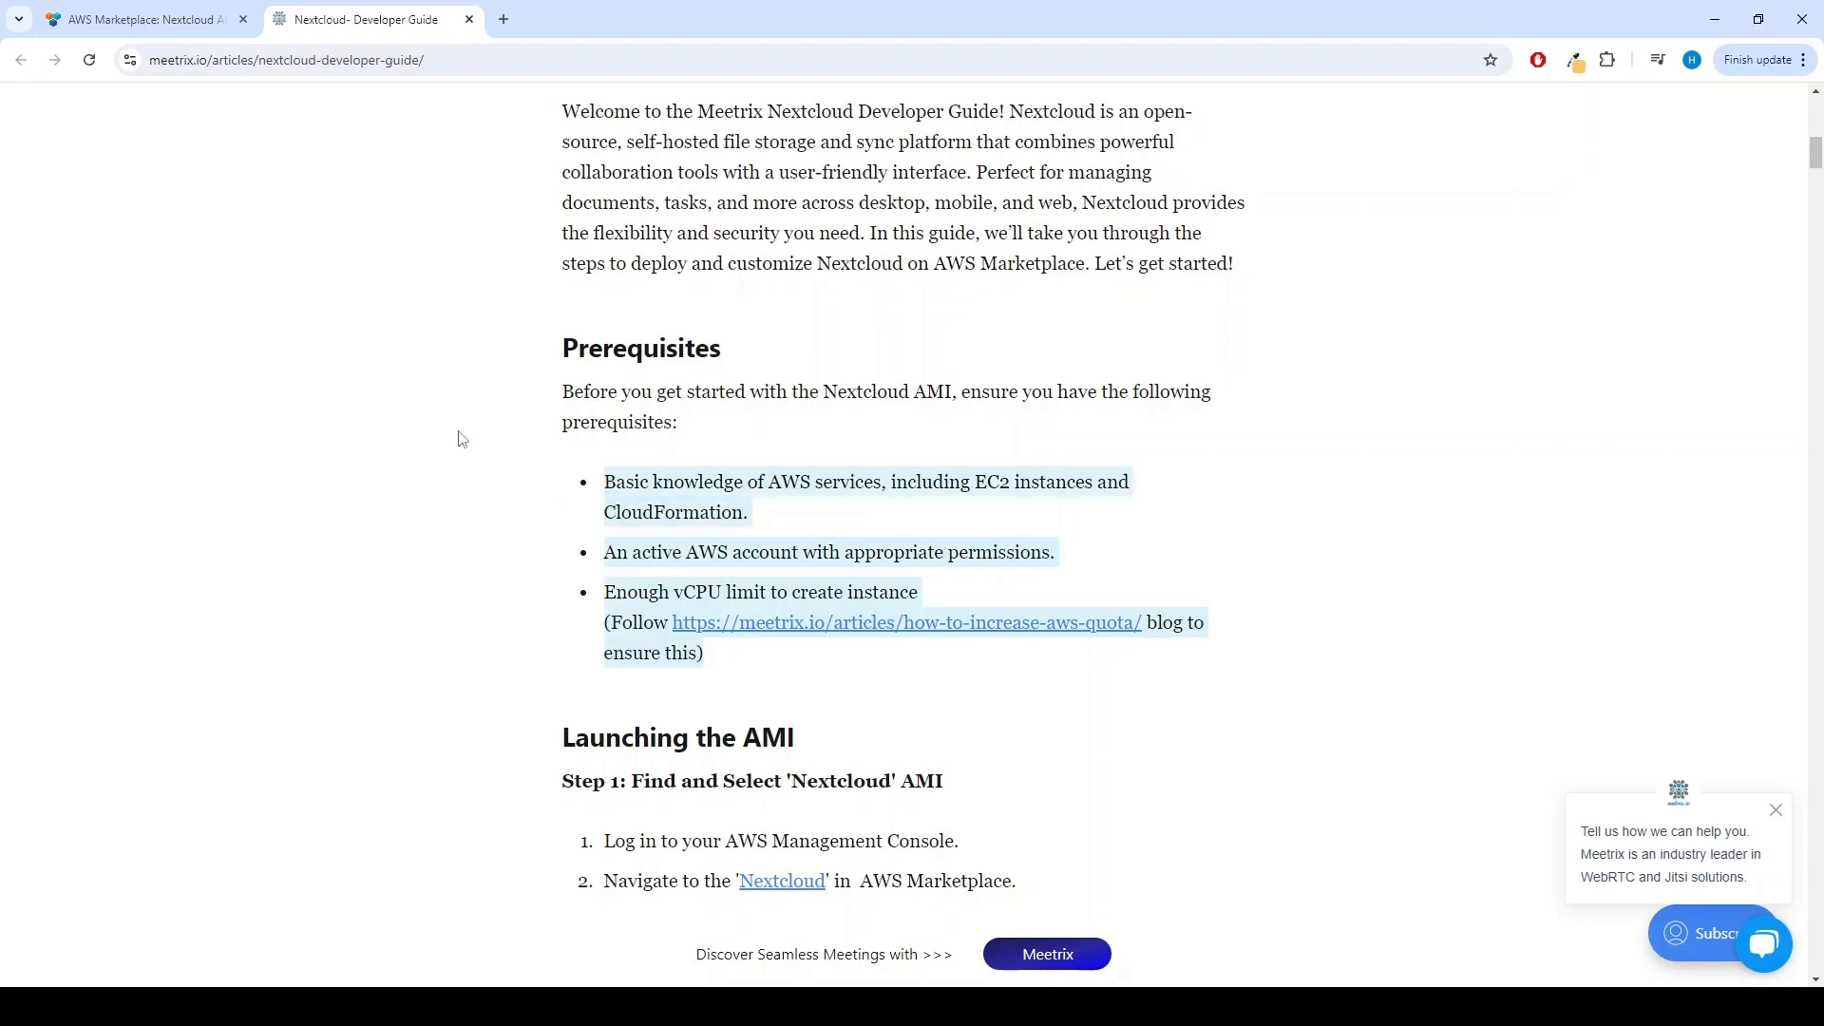
# - Accept the Nextcloud AMI subscription terms and continue to the configuration page
pyautogui.click(143, 19)
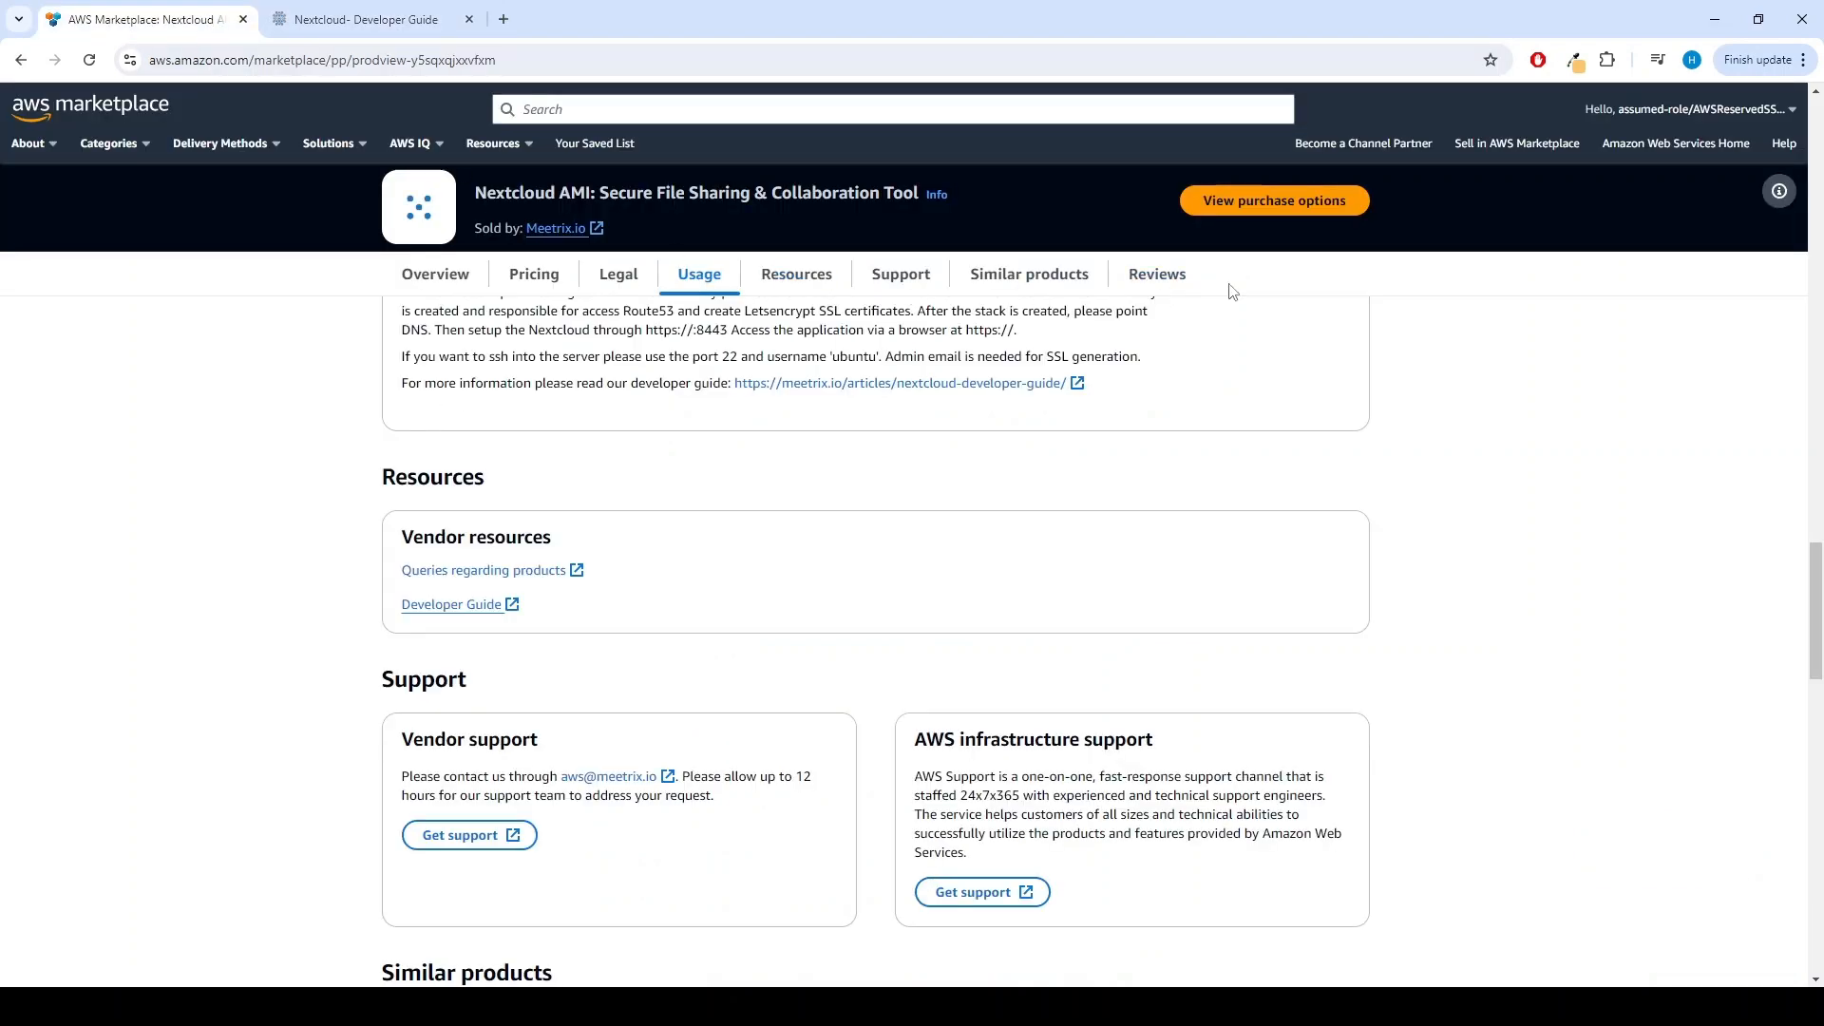
pyautogui.moveTo(1265, 206)
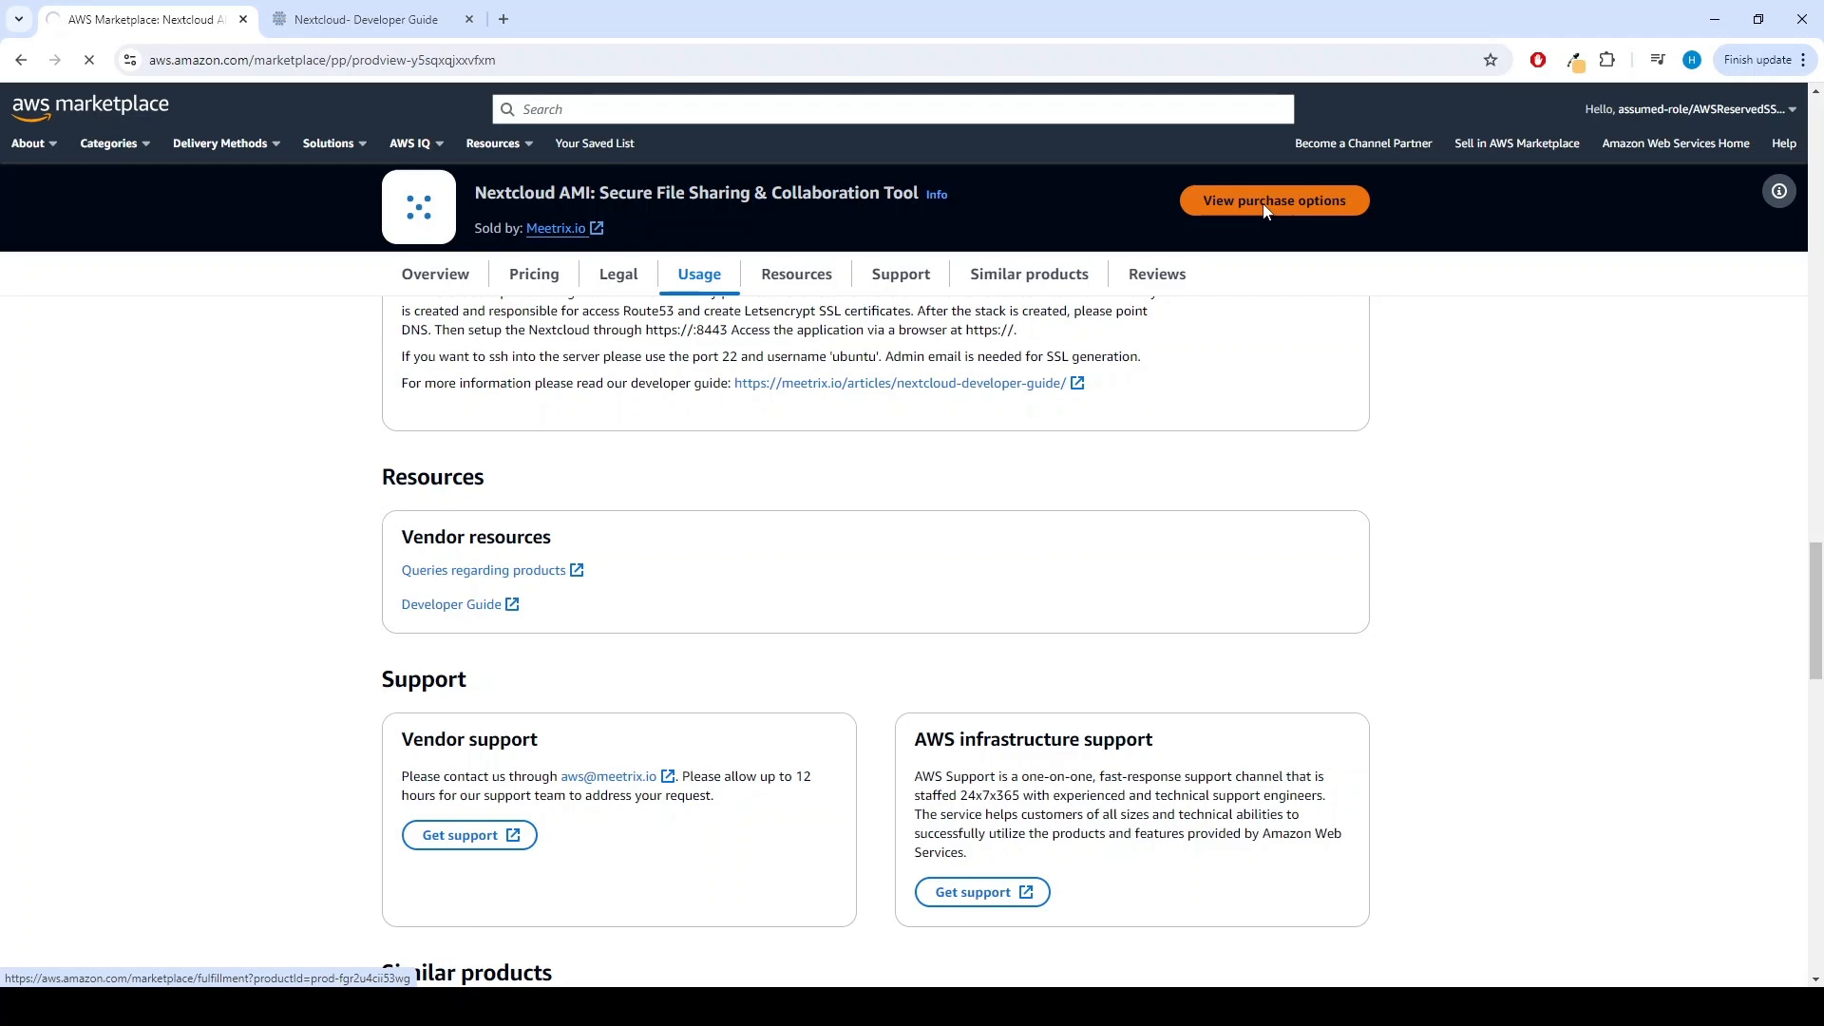
pyautogui.click(1274, 201)
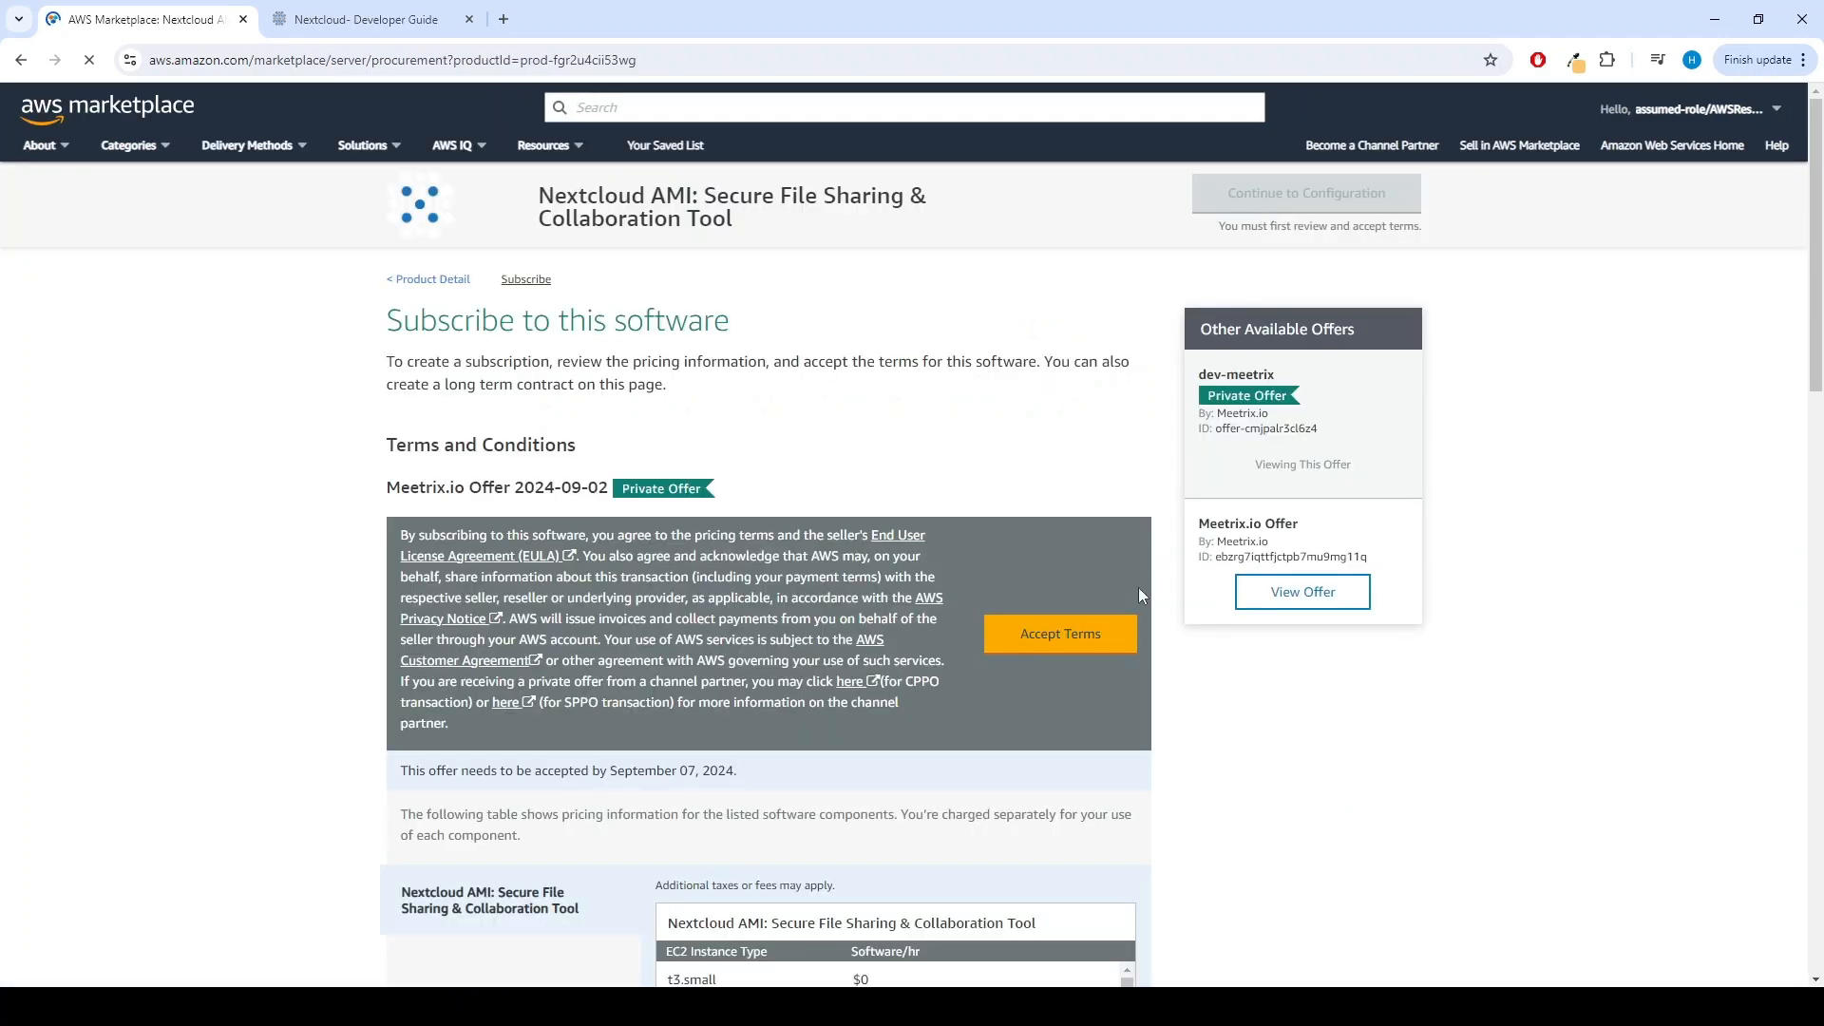
pyautogui.click(1060, 632)
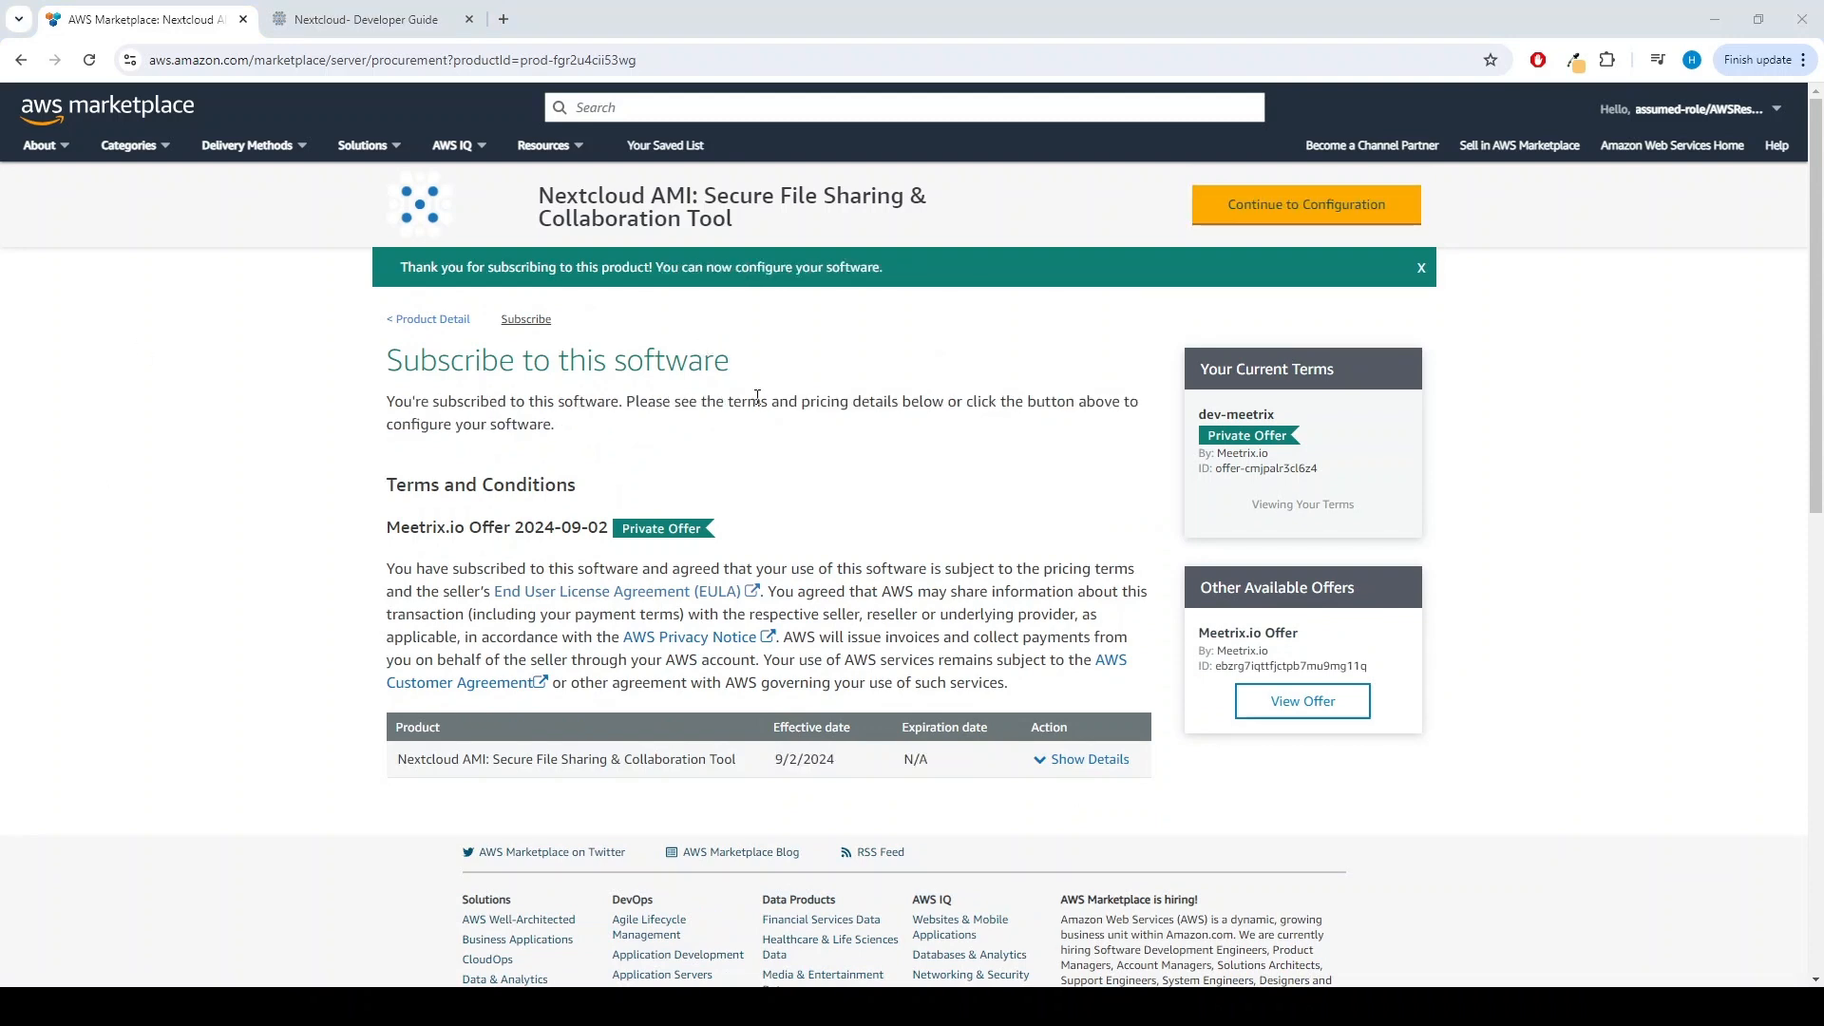
pyautogui.moveTo(1302, 218)
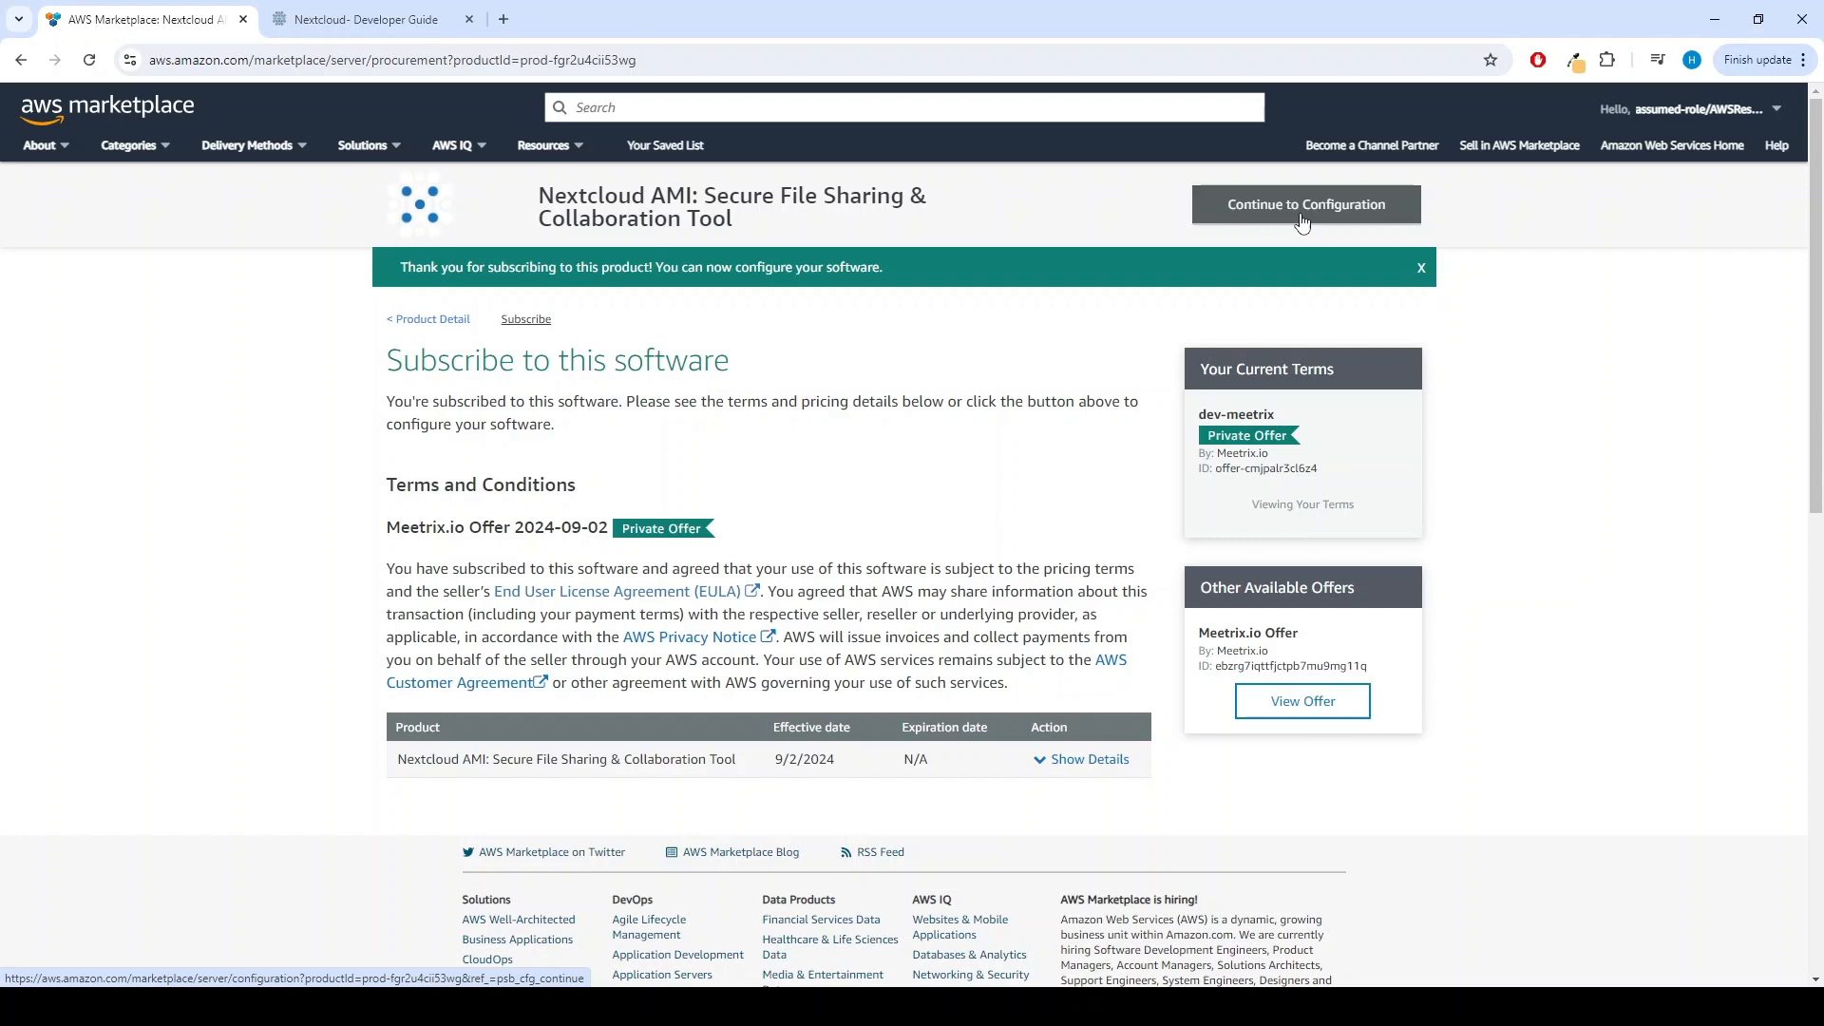
pyautogui.click(1305, 205)
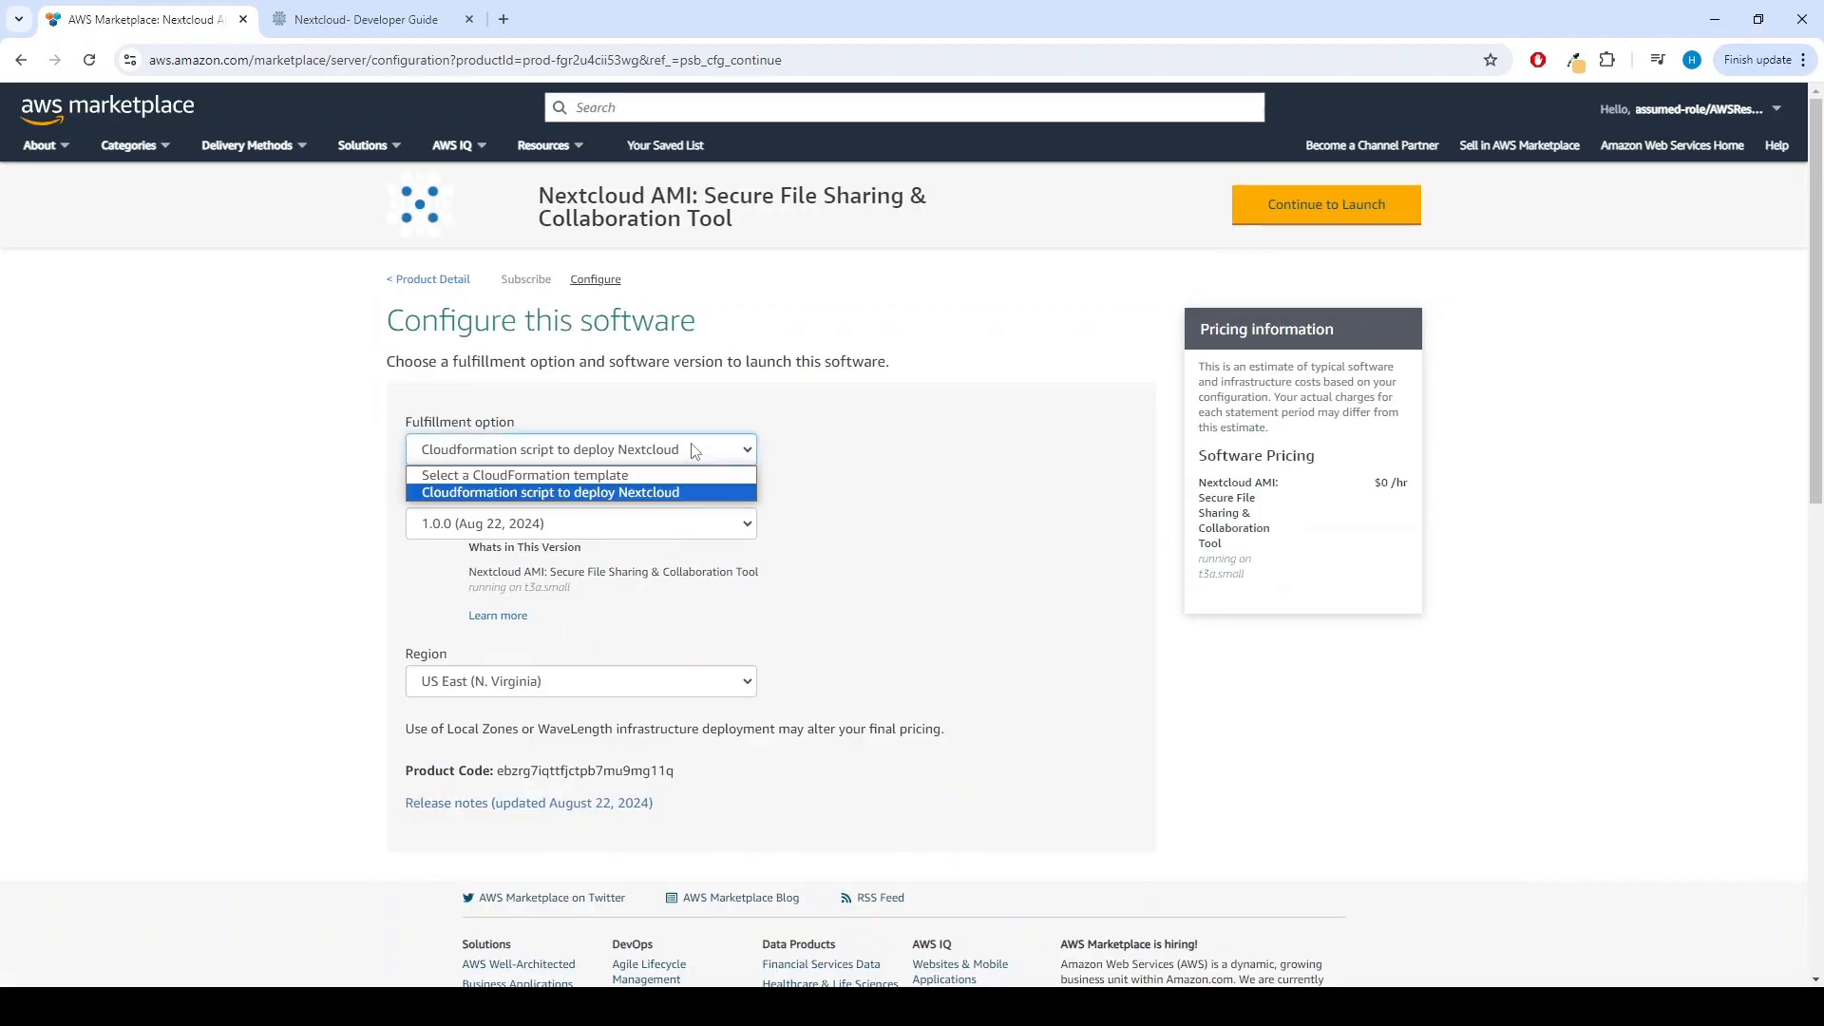
# - Choose CloudFormation script, version 1.0.0 and US East (N. Virginia), then continue to launch
pyautogui.click(580, 524)
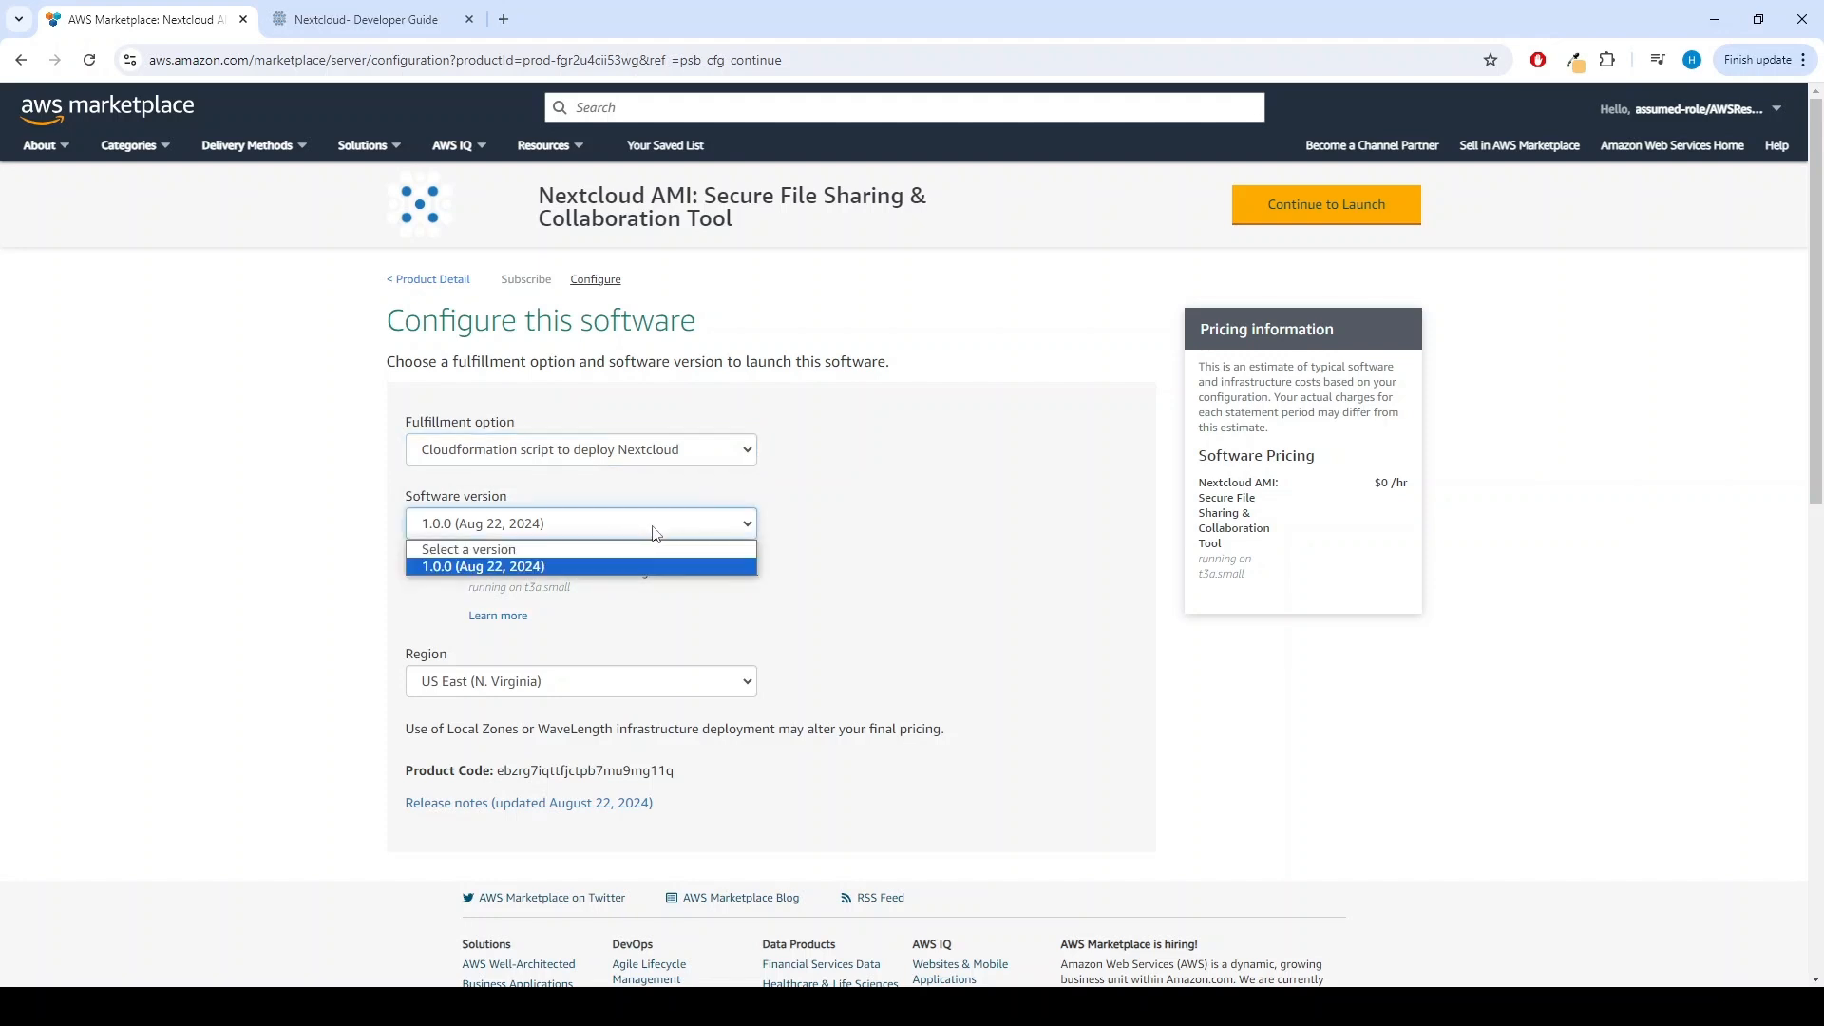
pyautogui.click(581, 681)
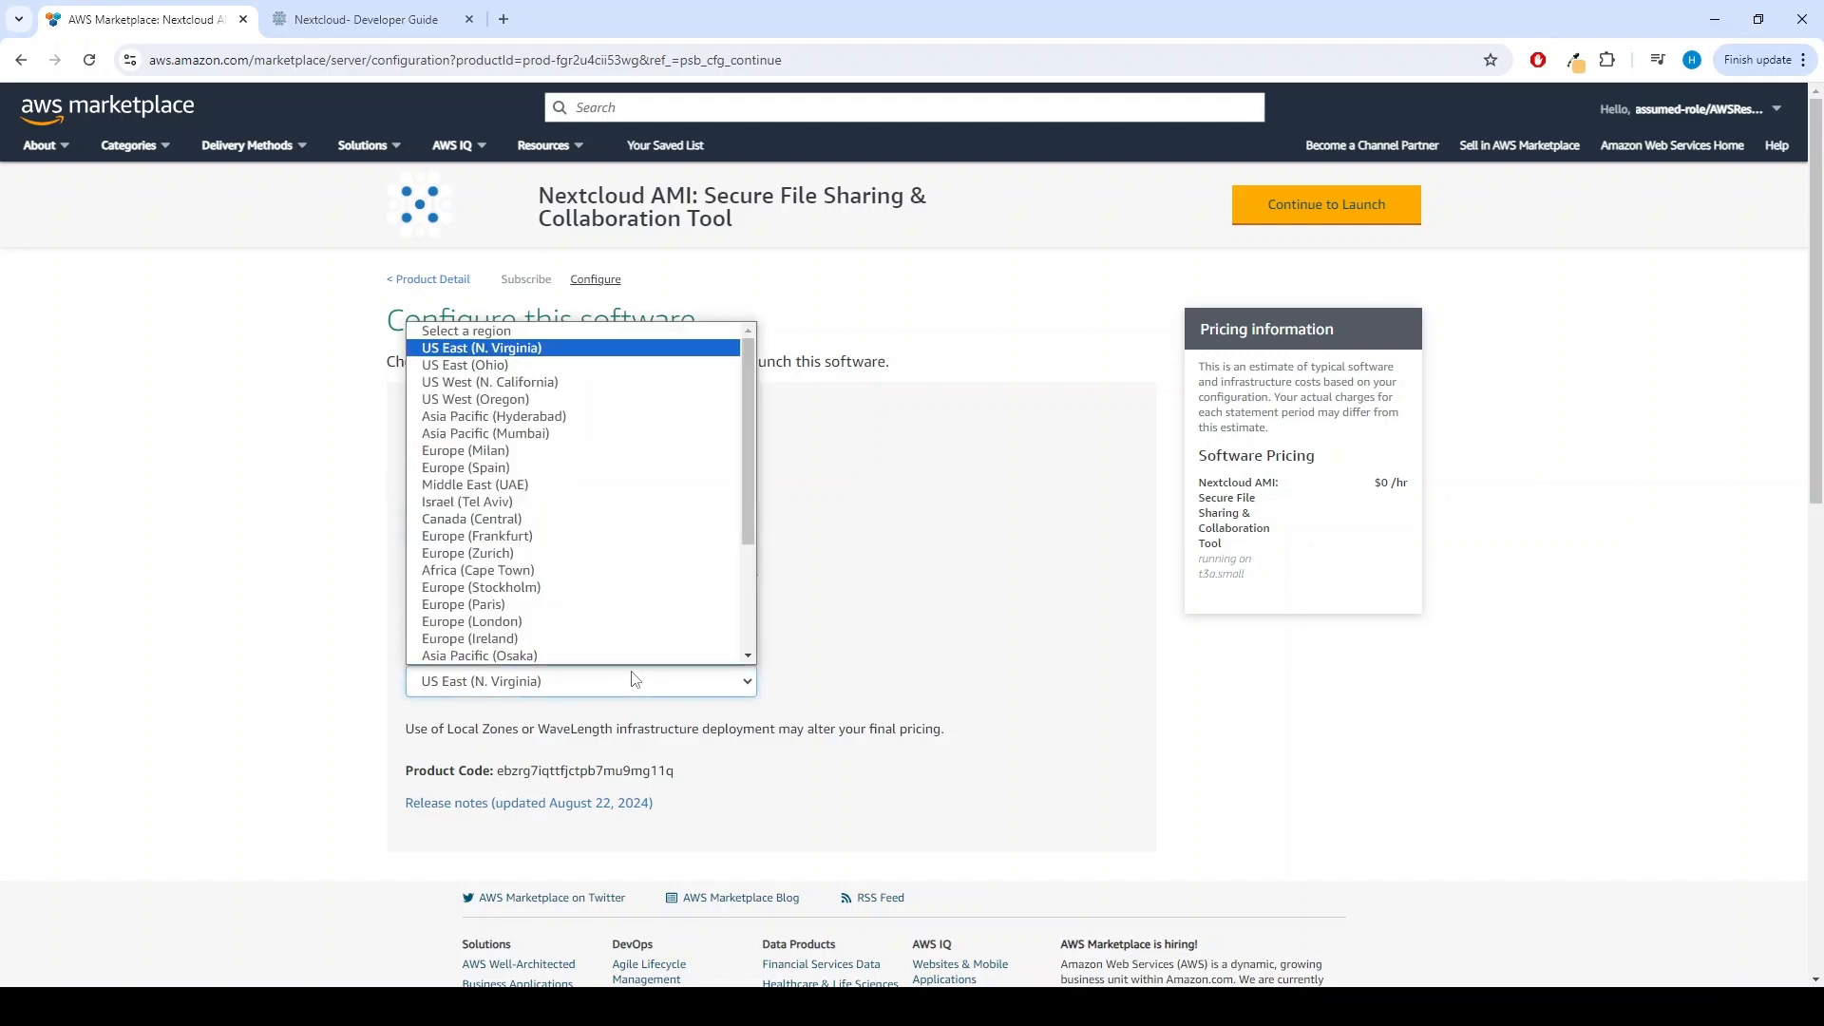
pyautogui.click(481, 347)
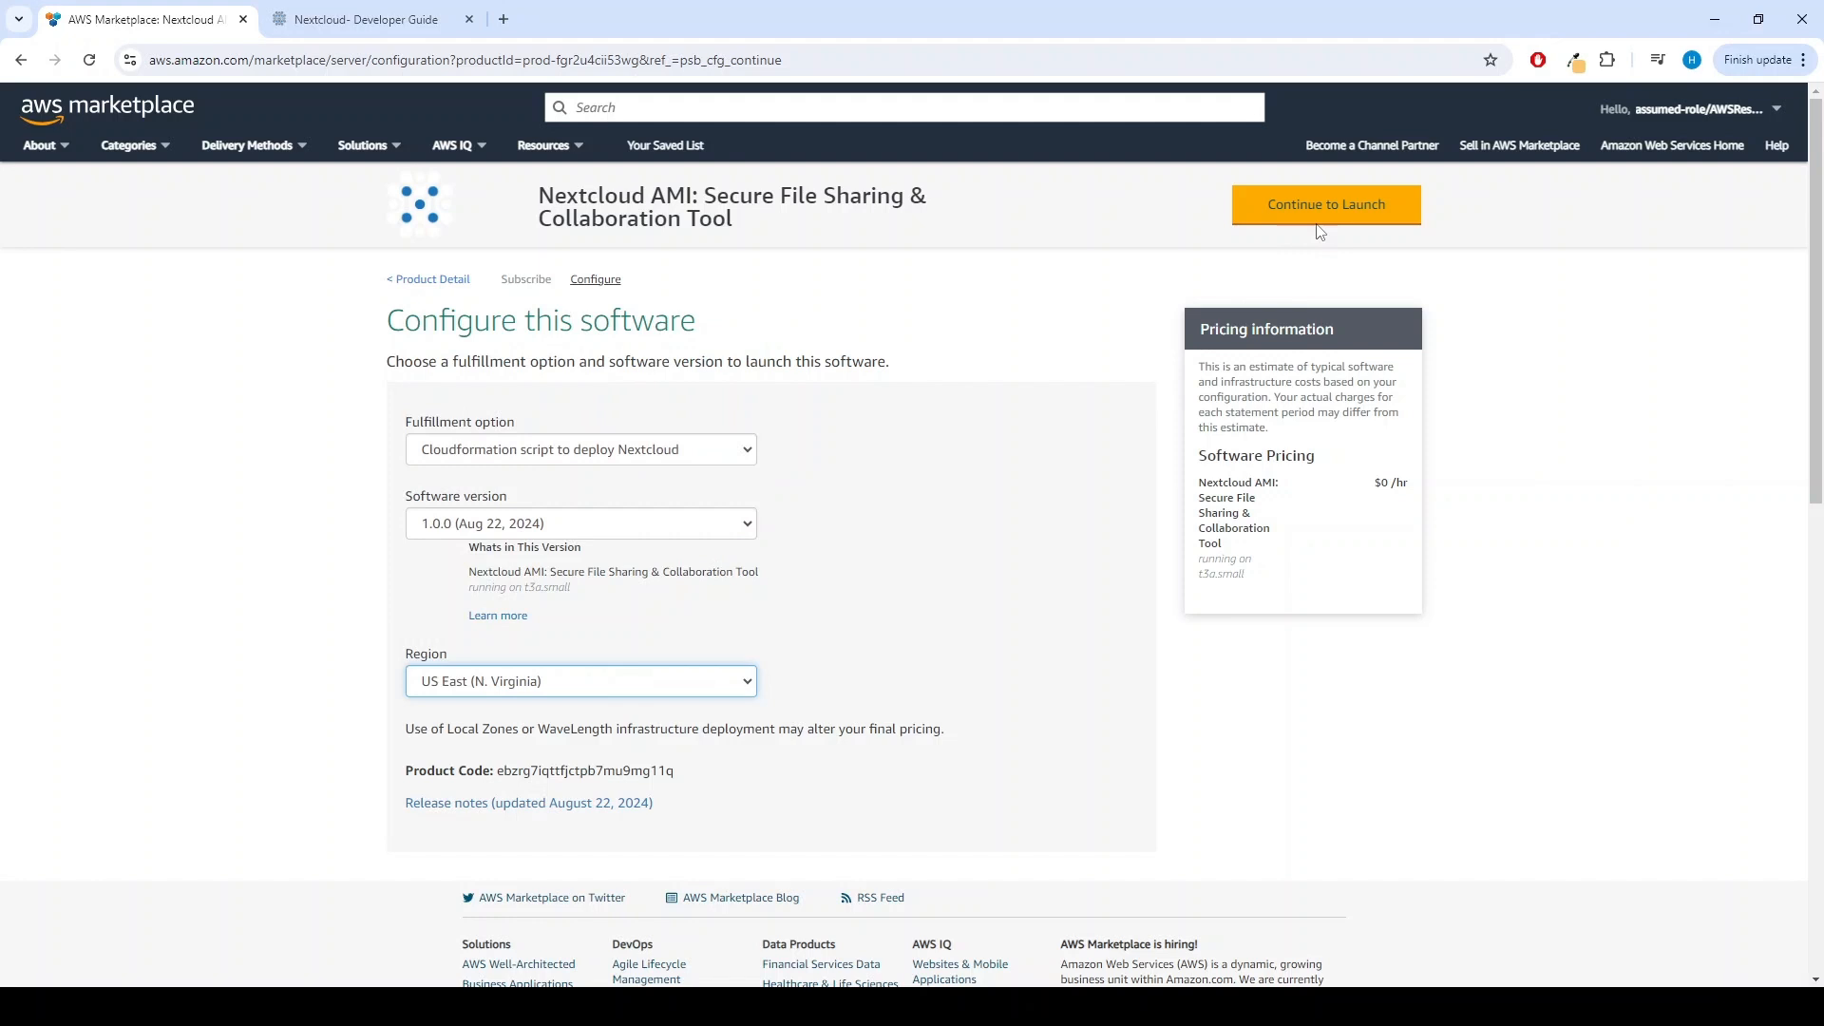
pyautogui.click(1326, 204)
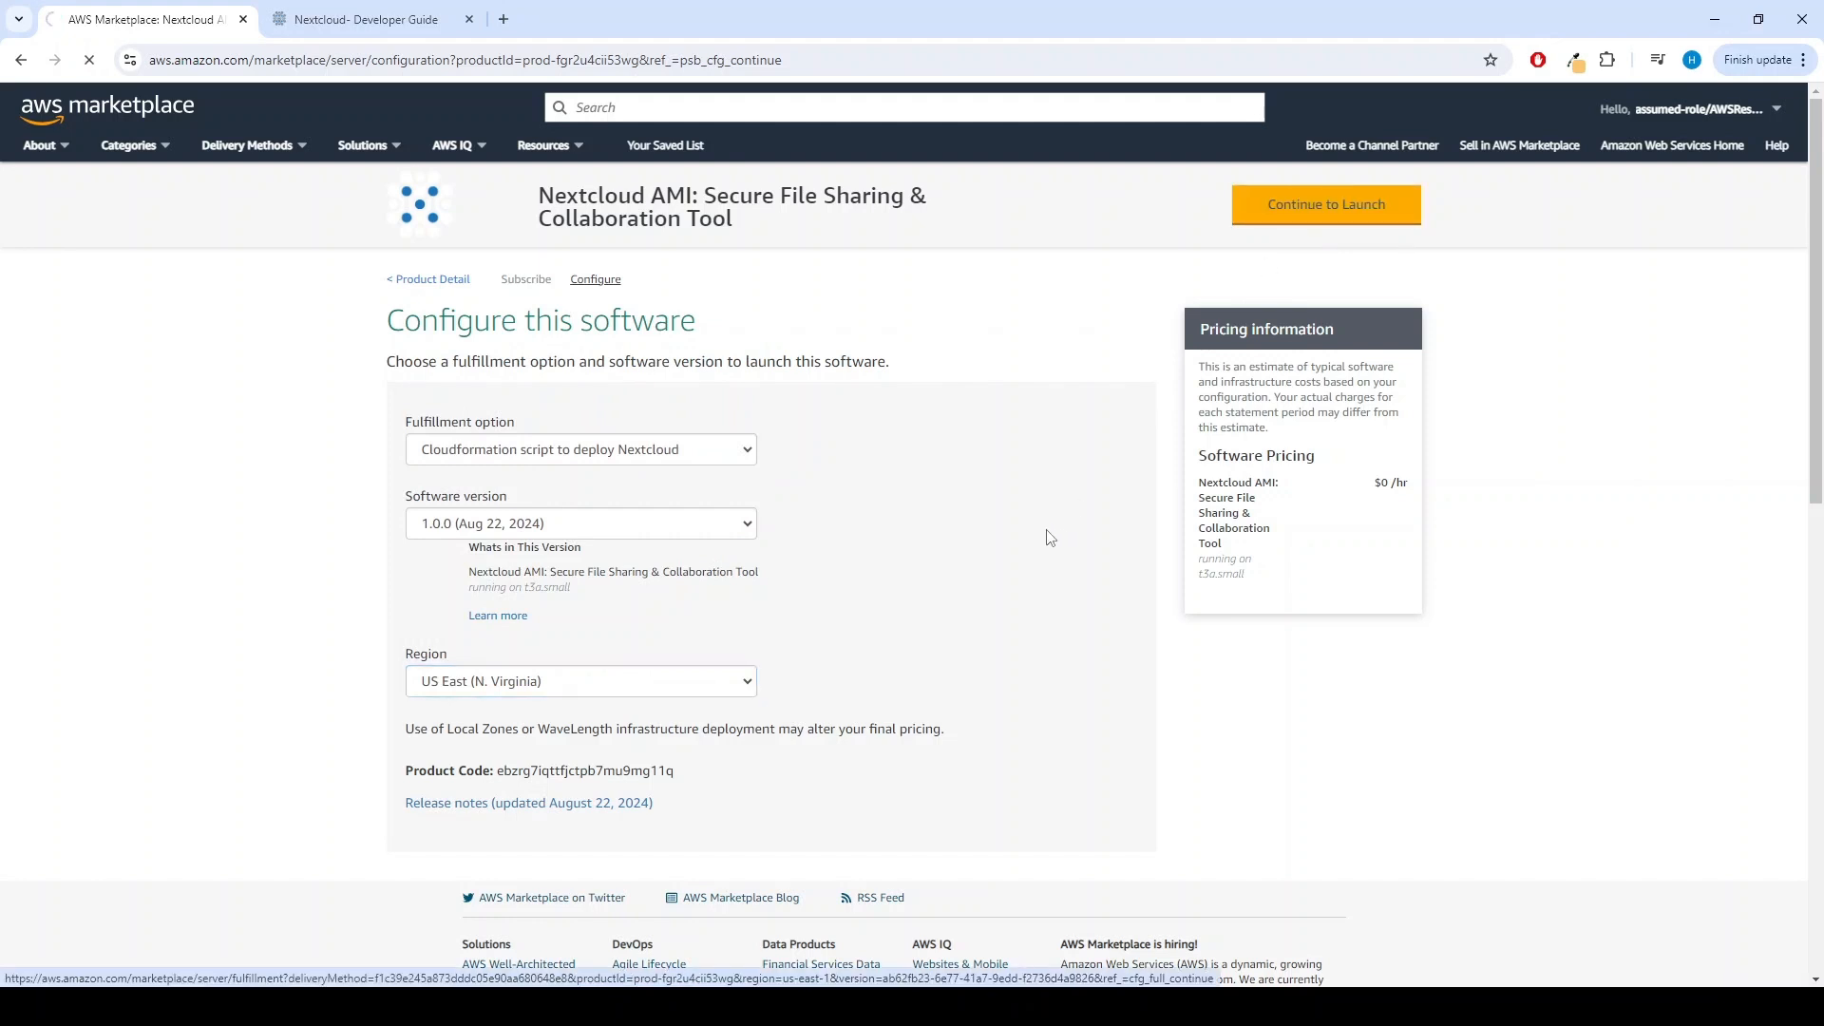
# - Launch via the Launch CloudFormation action and accept the preloaded Nextcloud template
pyautogui.click(1325, 204)
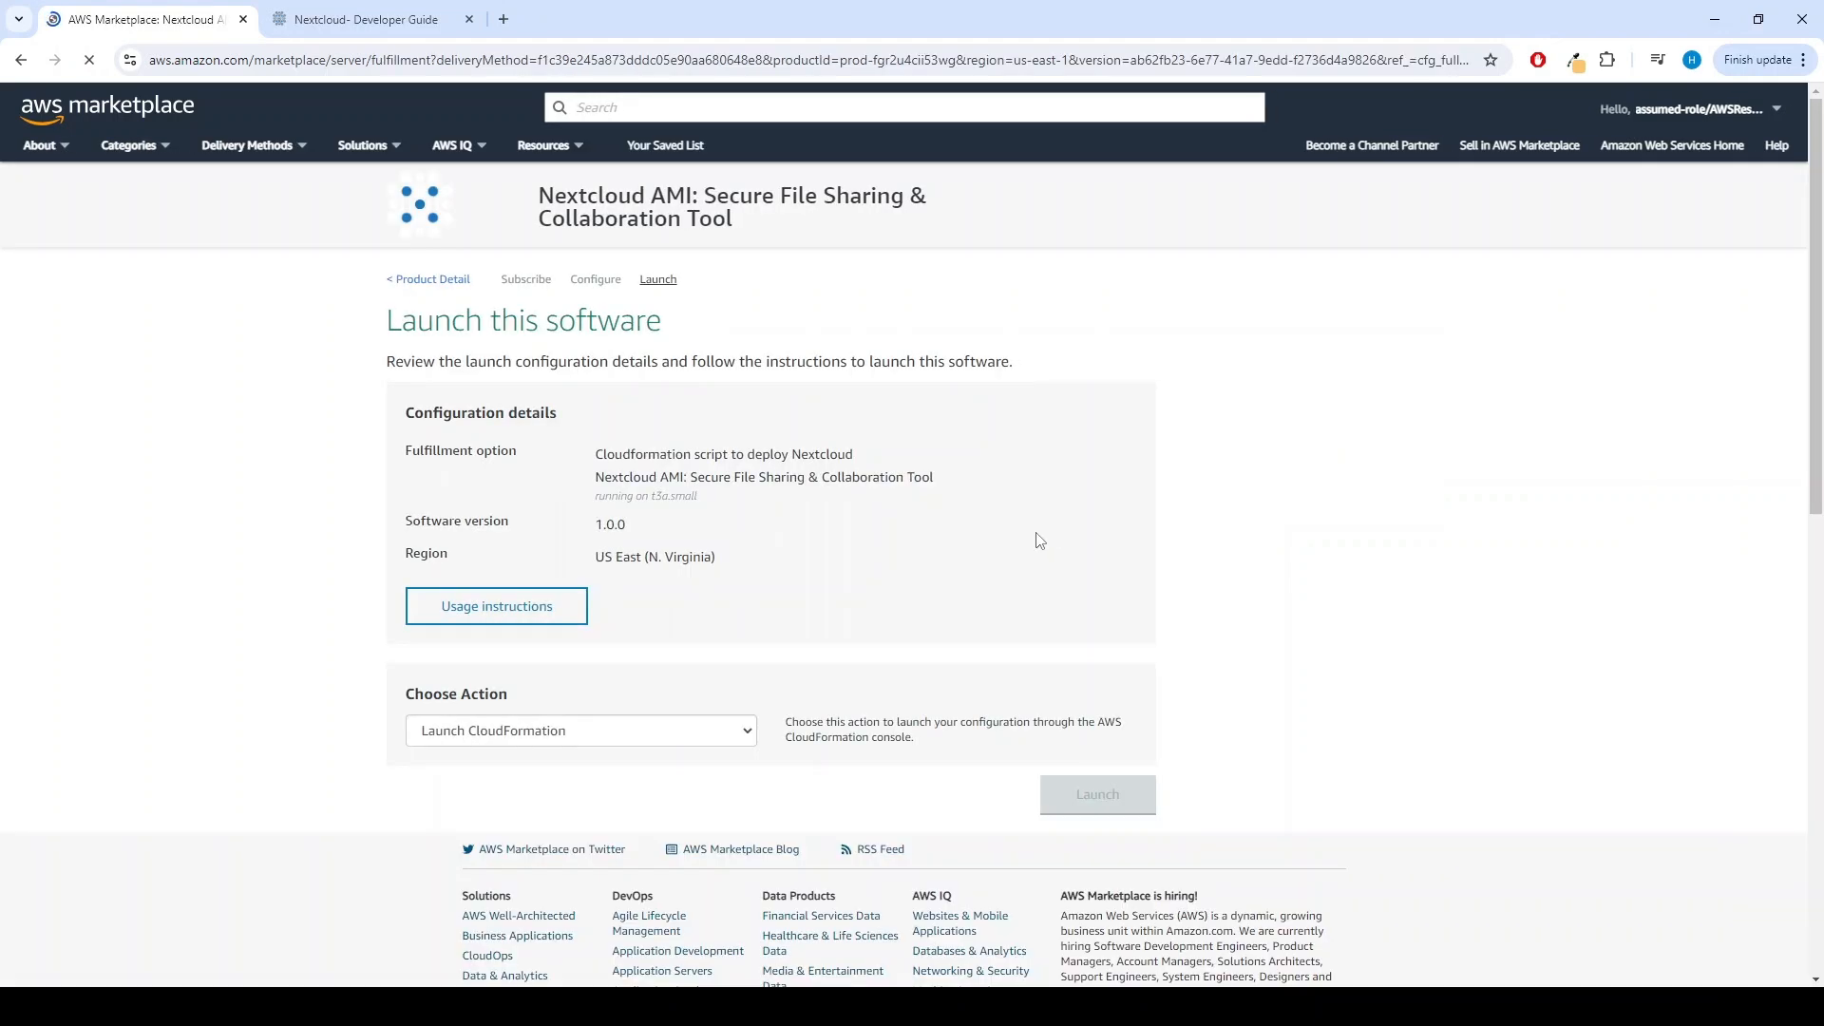
pyautogui.click(581, 730)
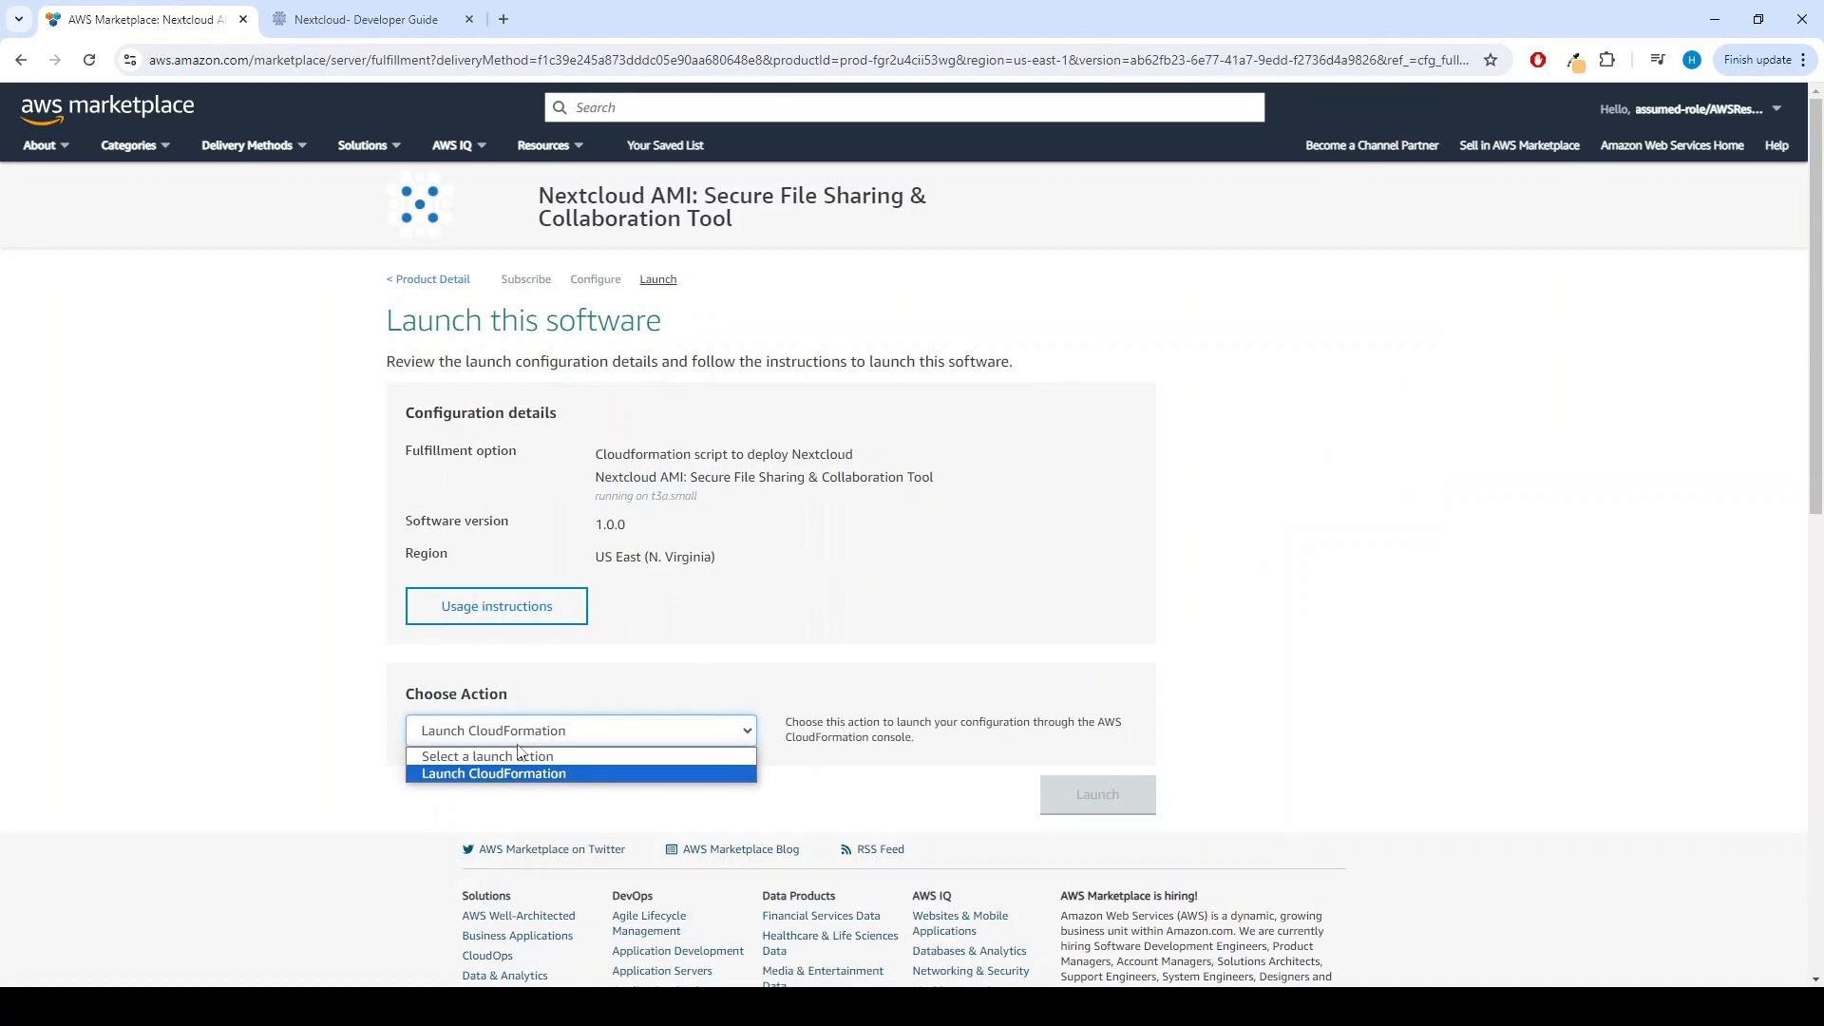
pyautogui.click(494, 773)
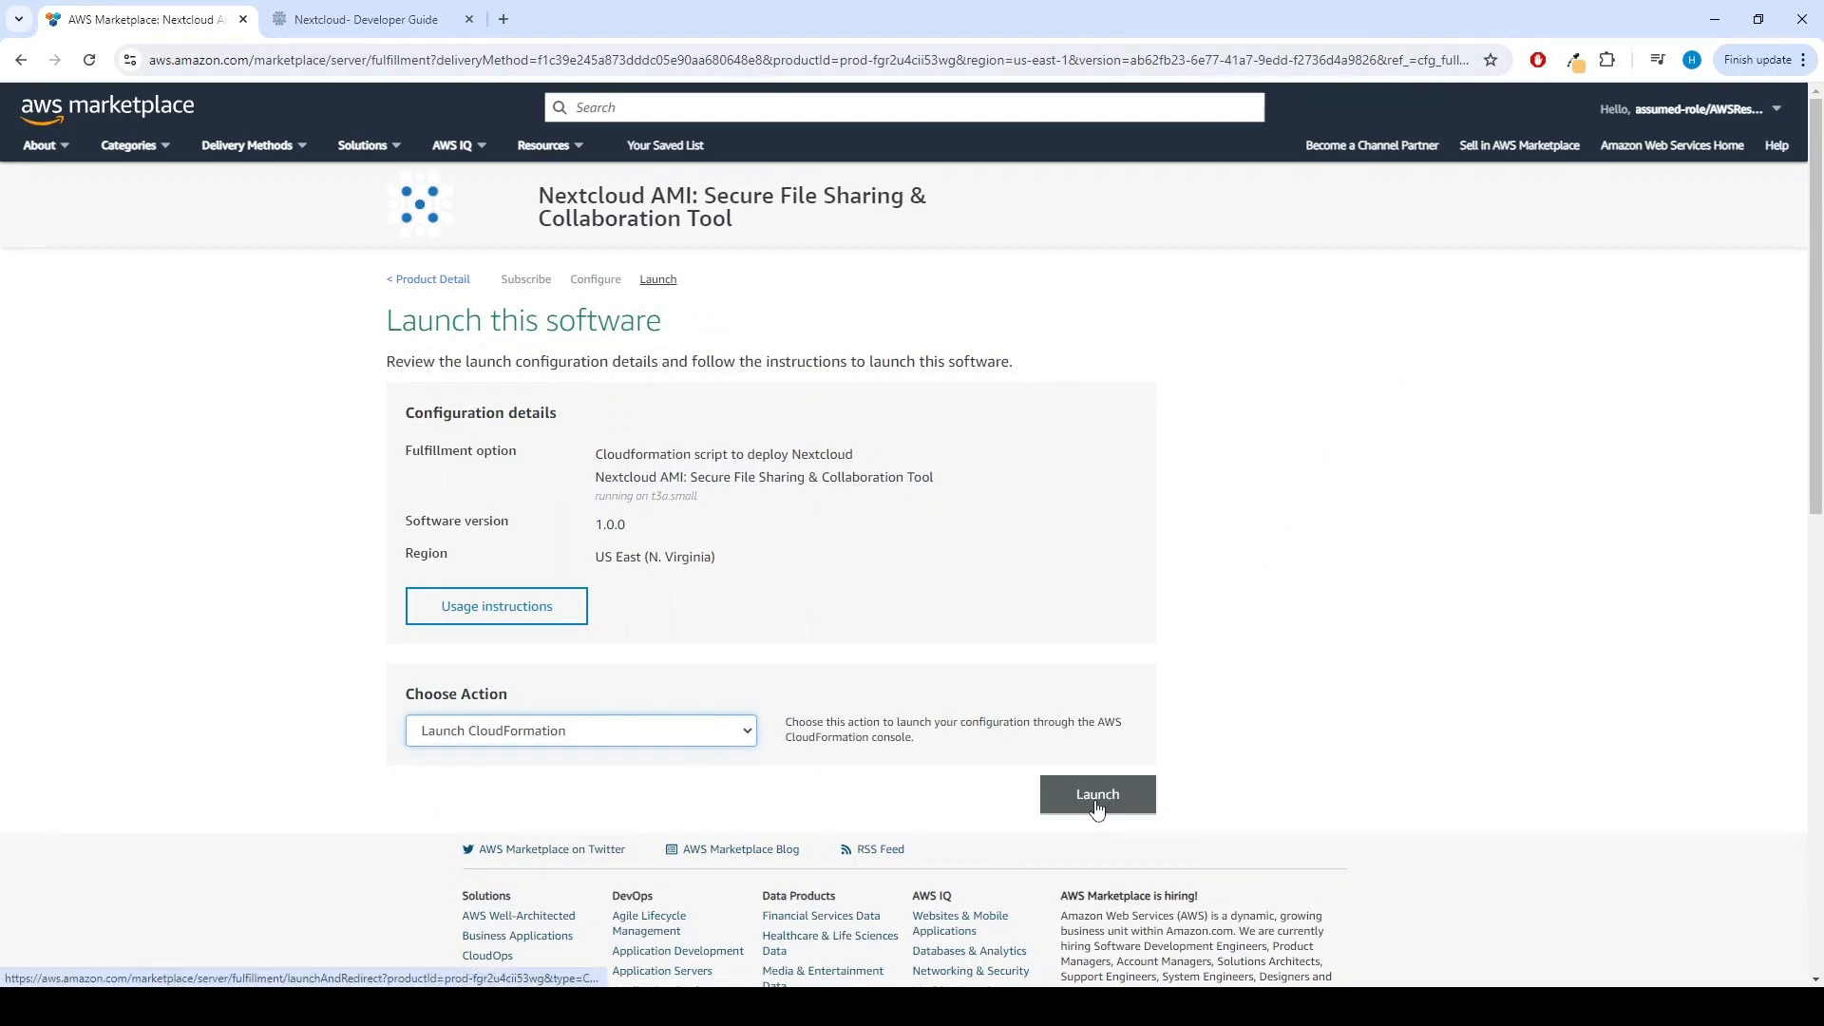
pyautogui.click(1097, 794)
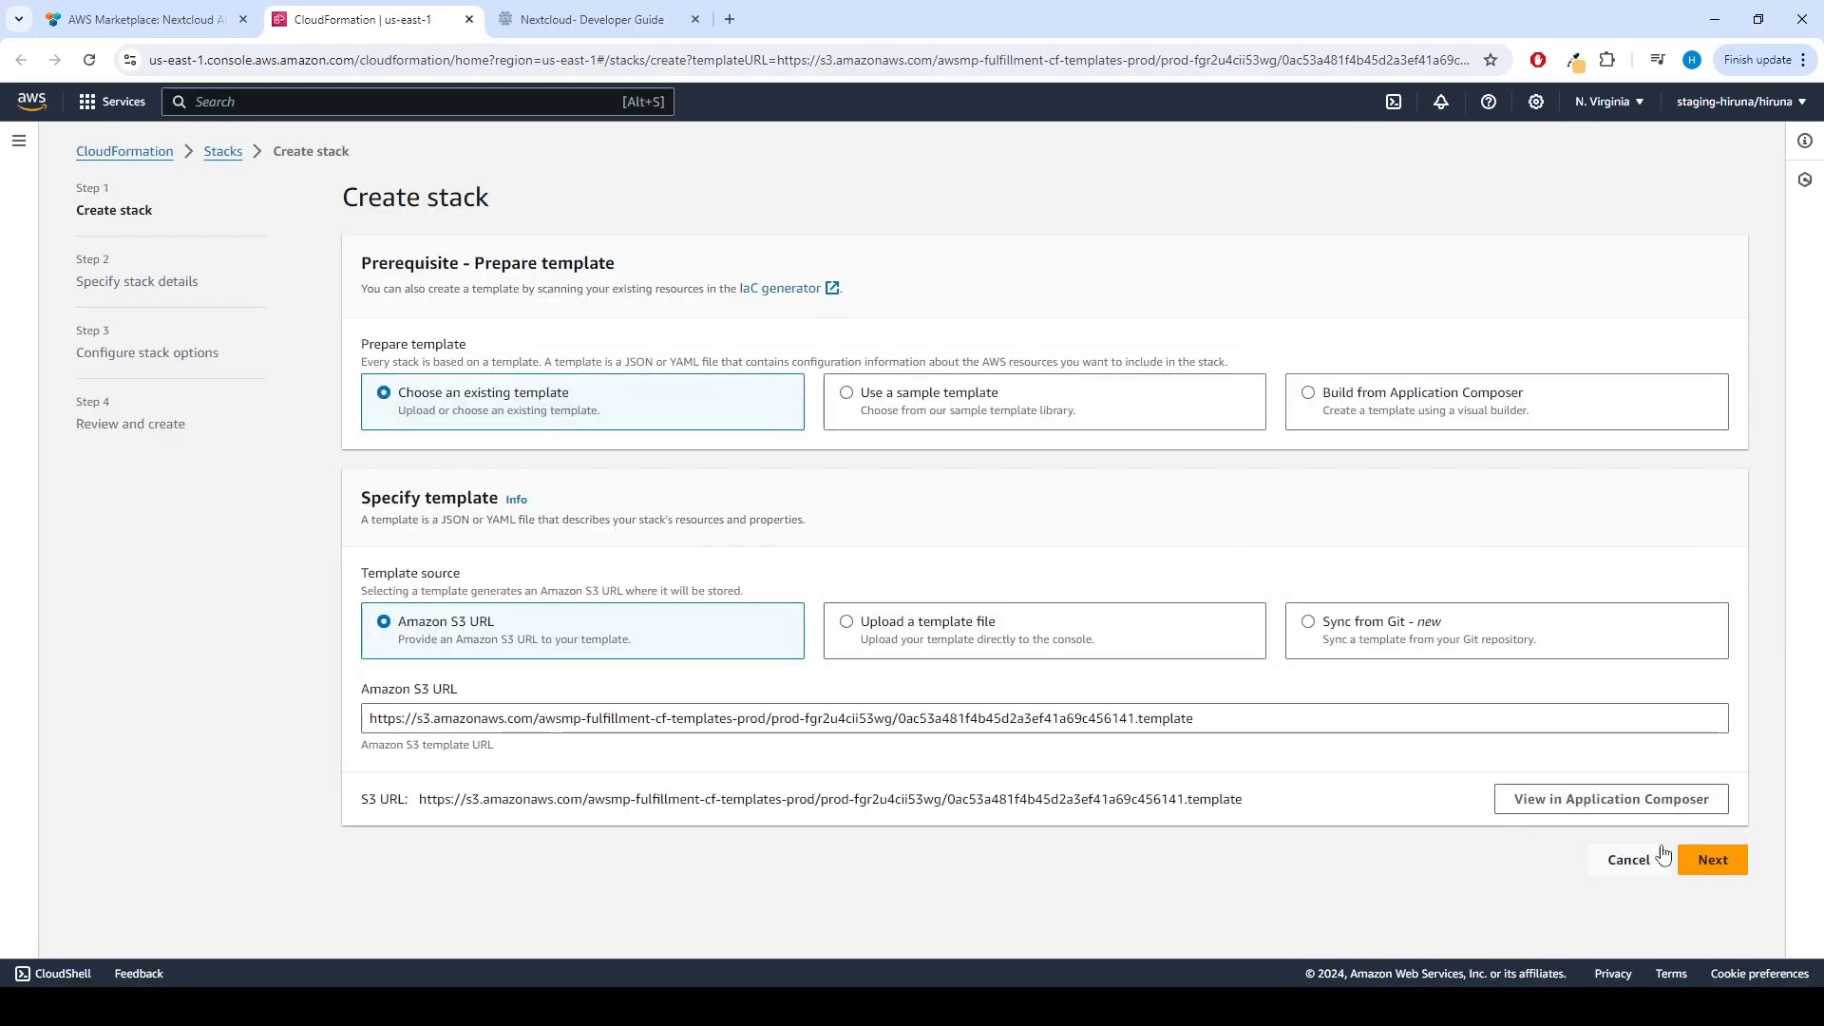
pyautogui.click(1712, 859)
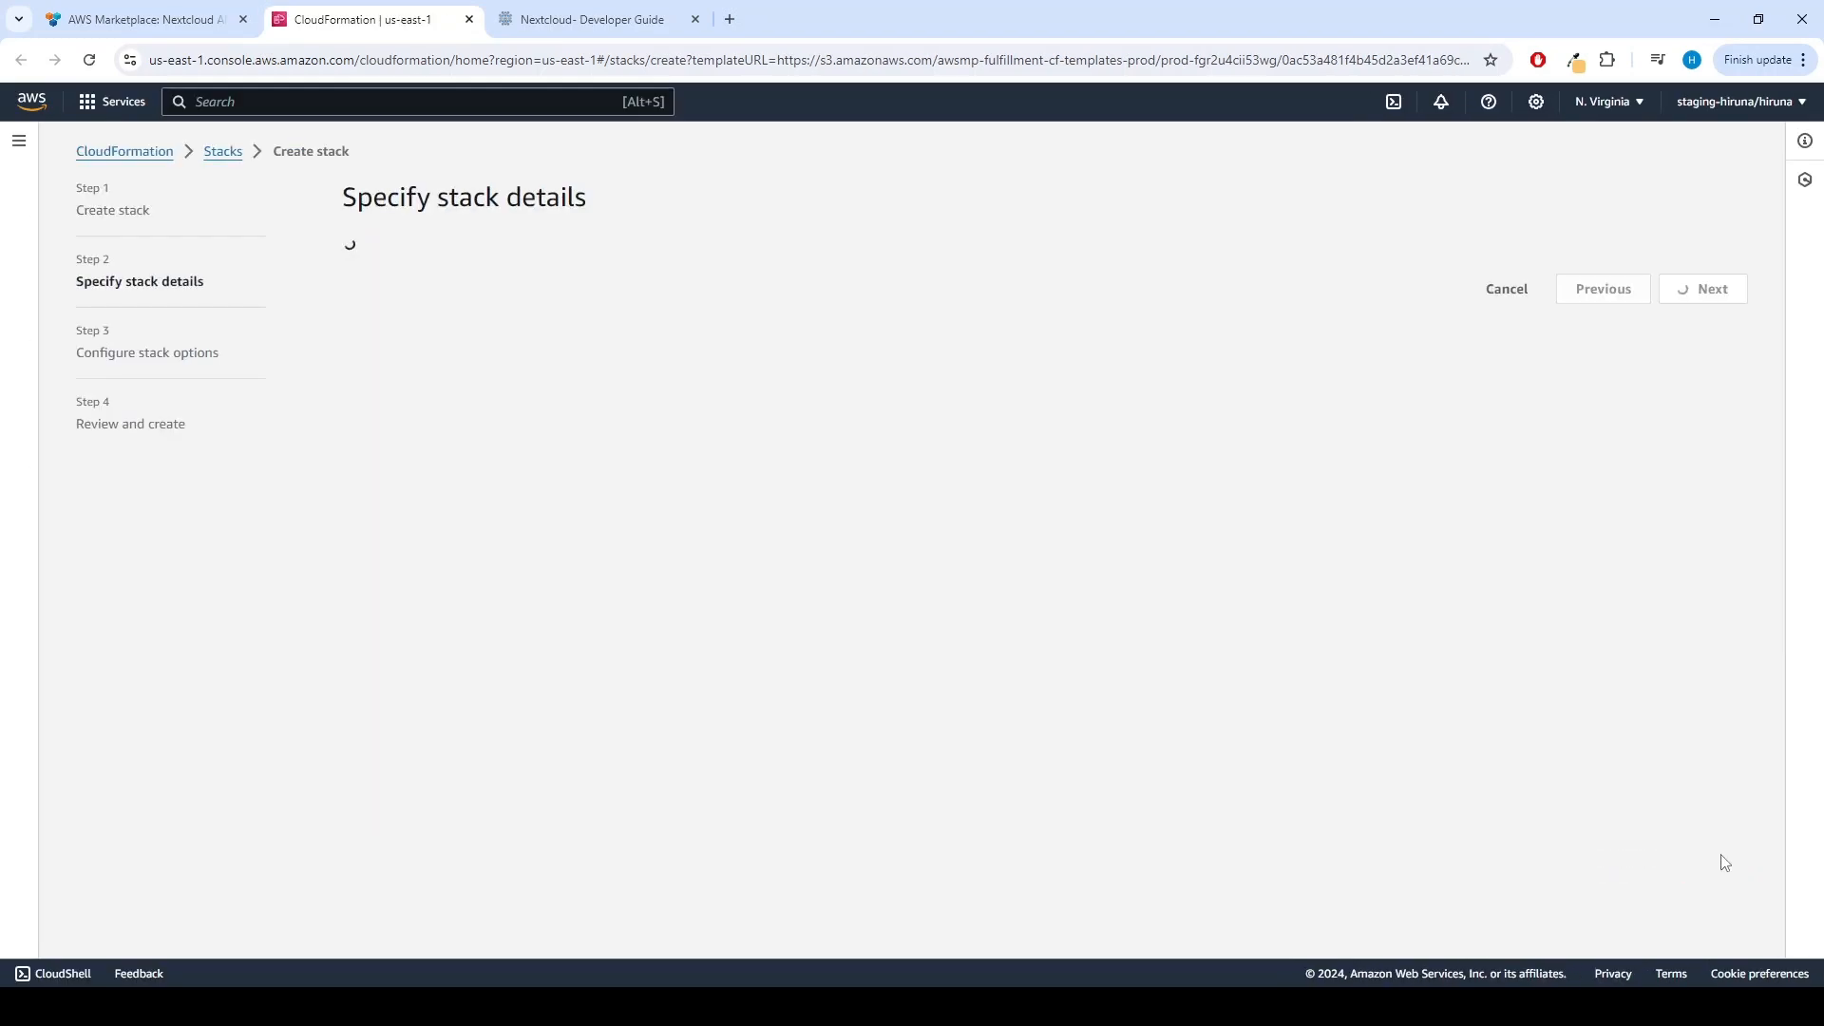
# - Name the stack nextcloud and enter the admin email and domain test.nextcloud.meetrix.io
pyautogui.write('next')
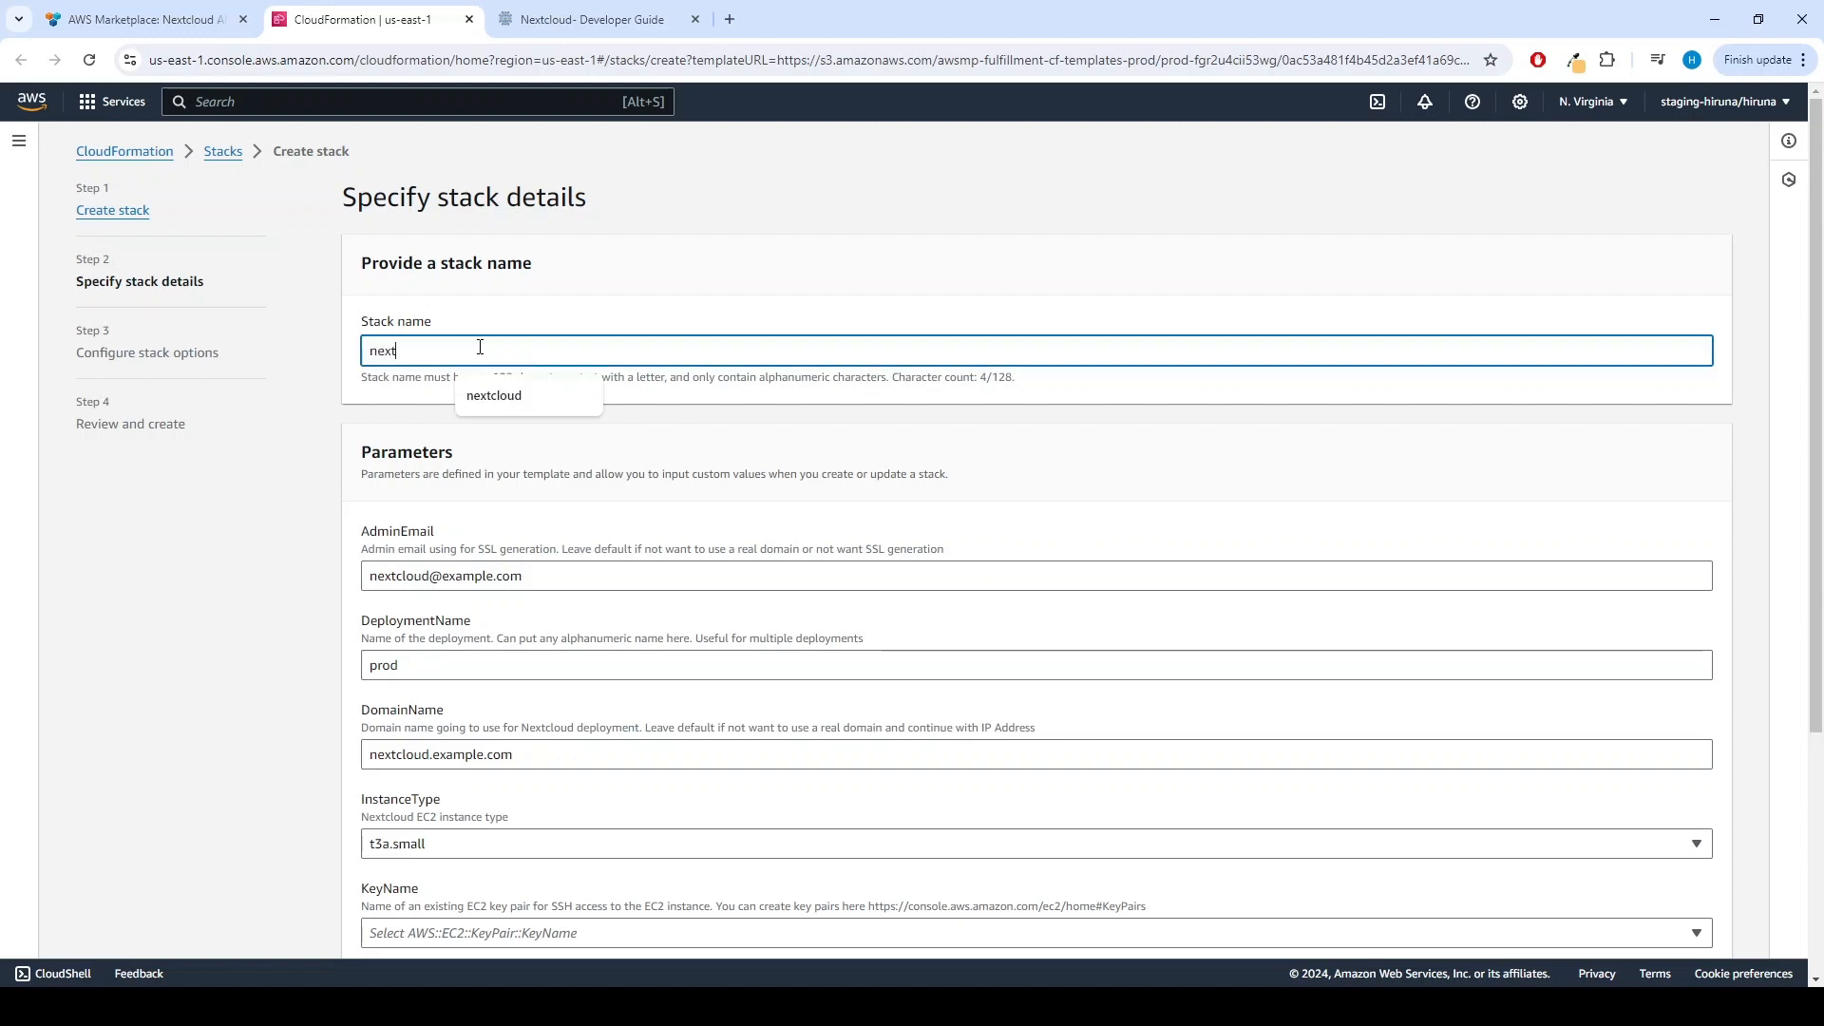
pyautogui.click(493, 395)
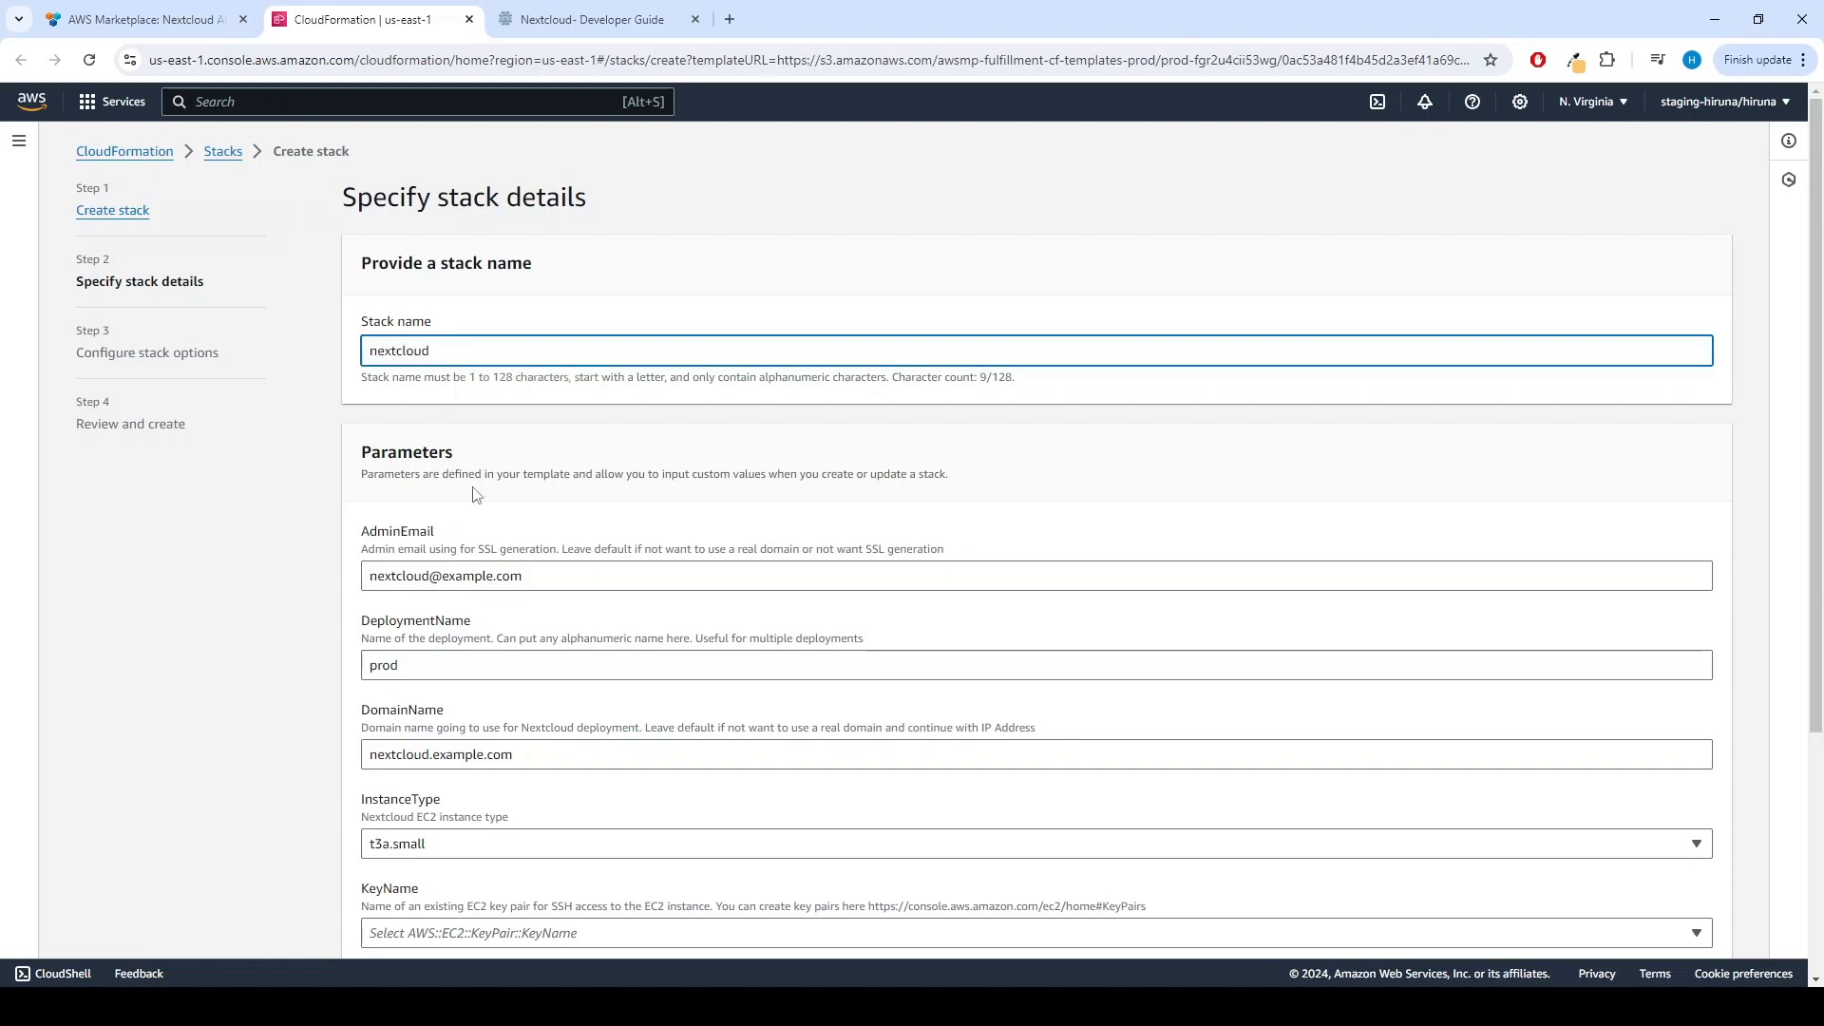
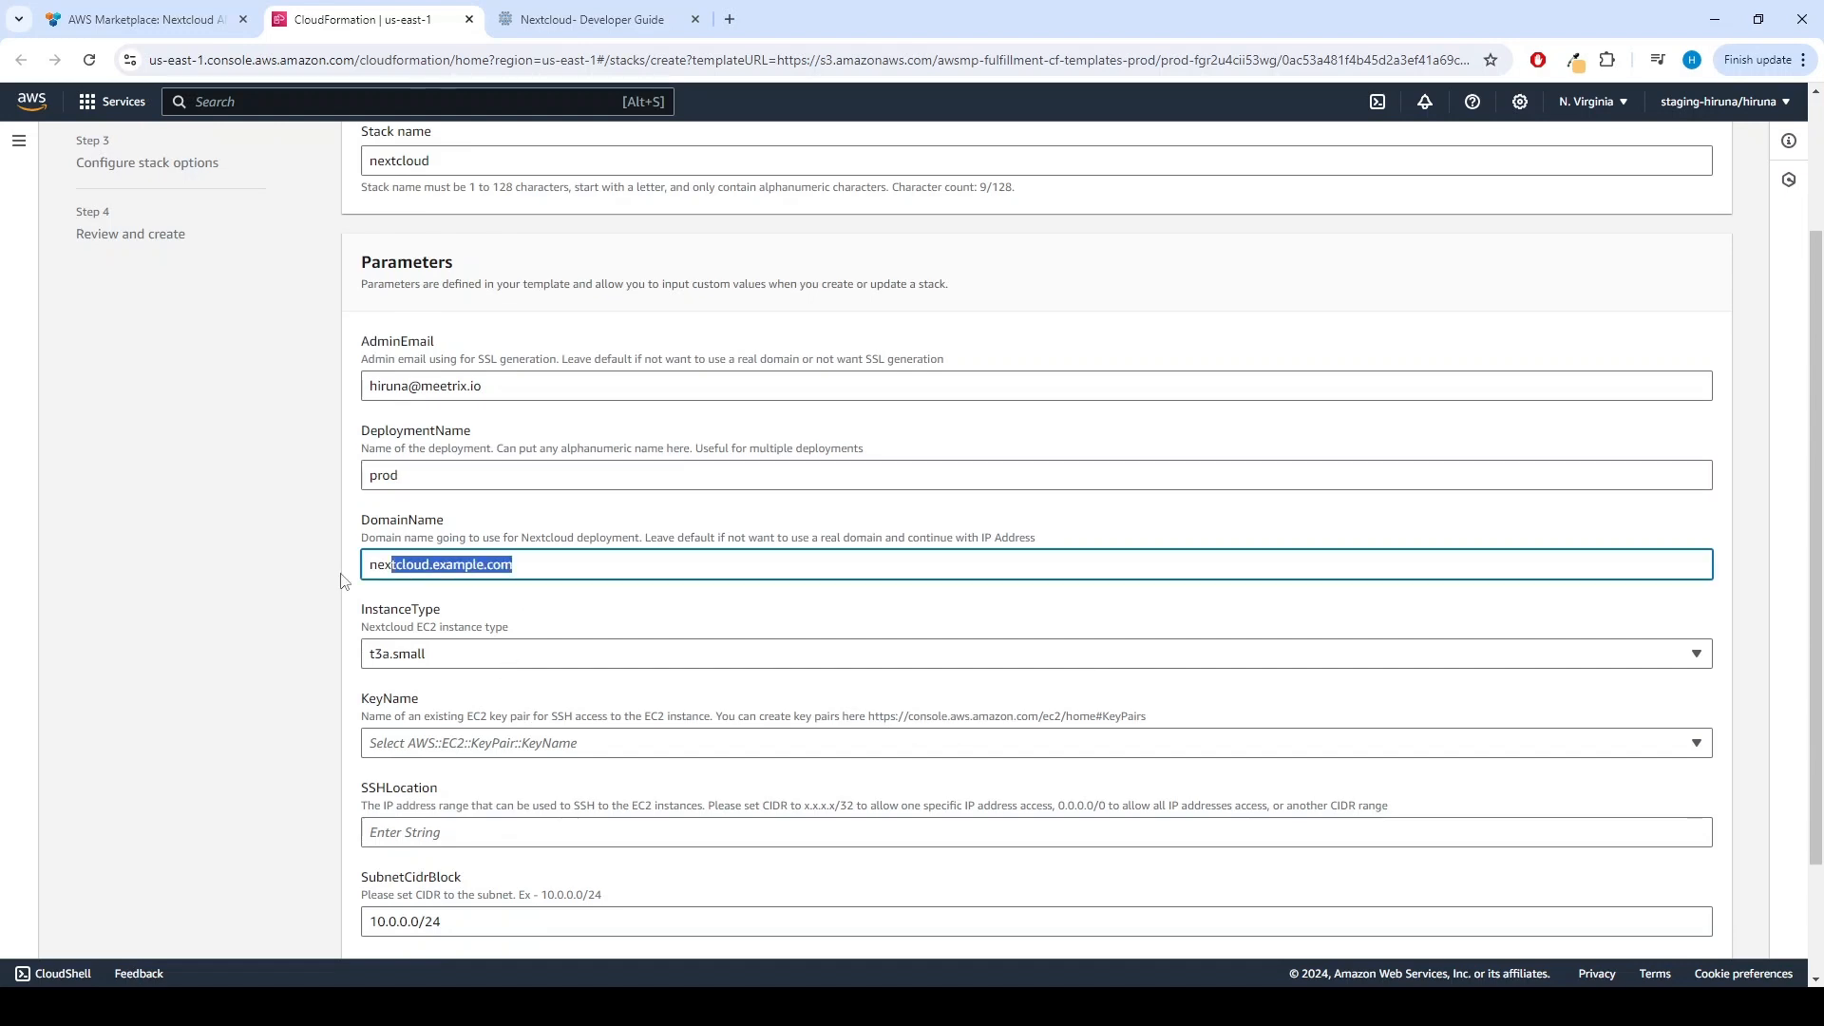
pyautogui.write('test.ne')
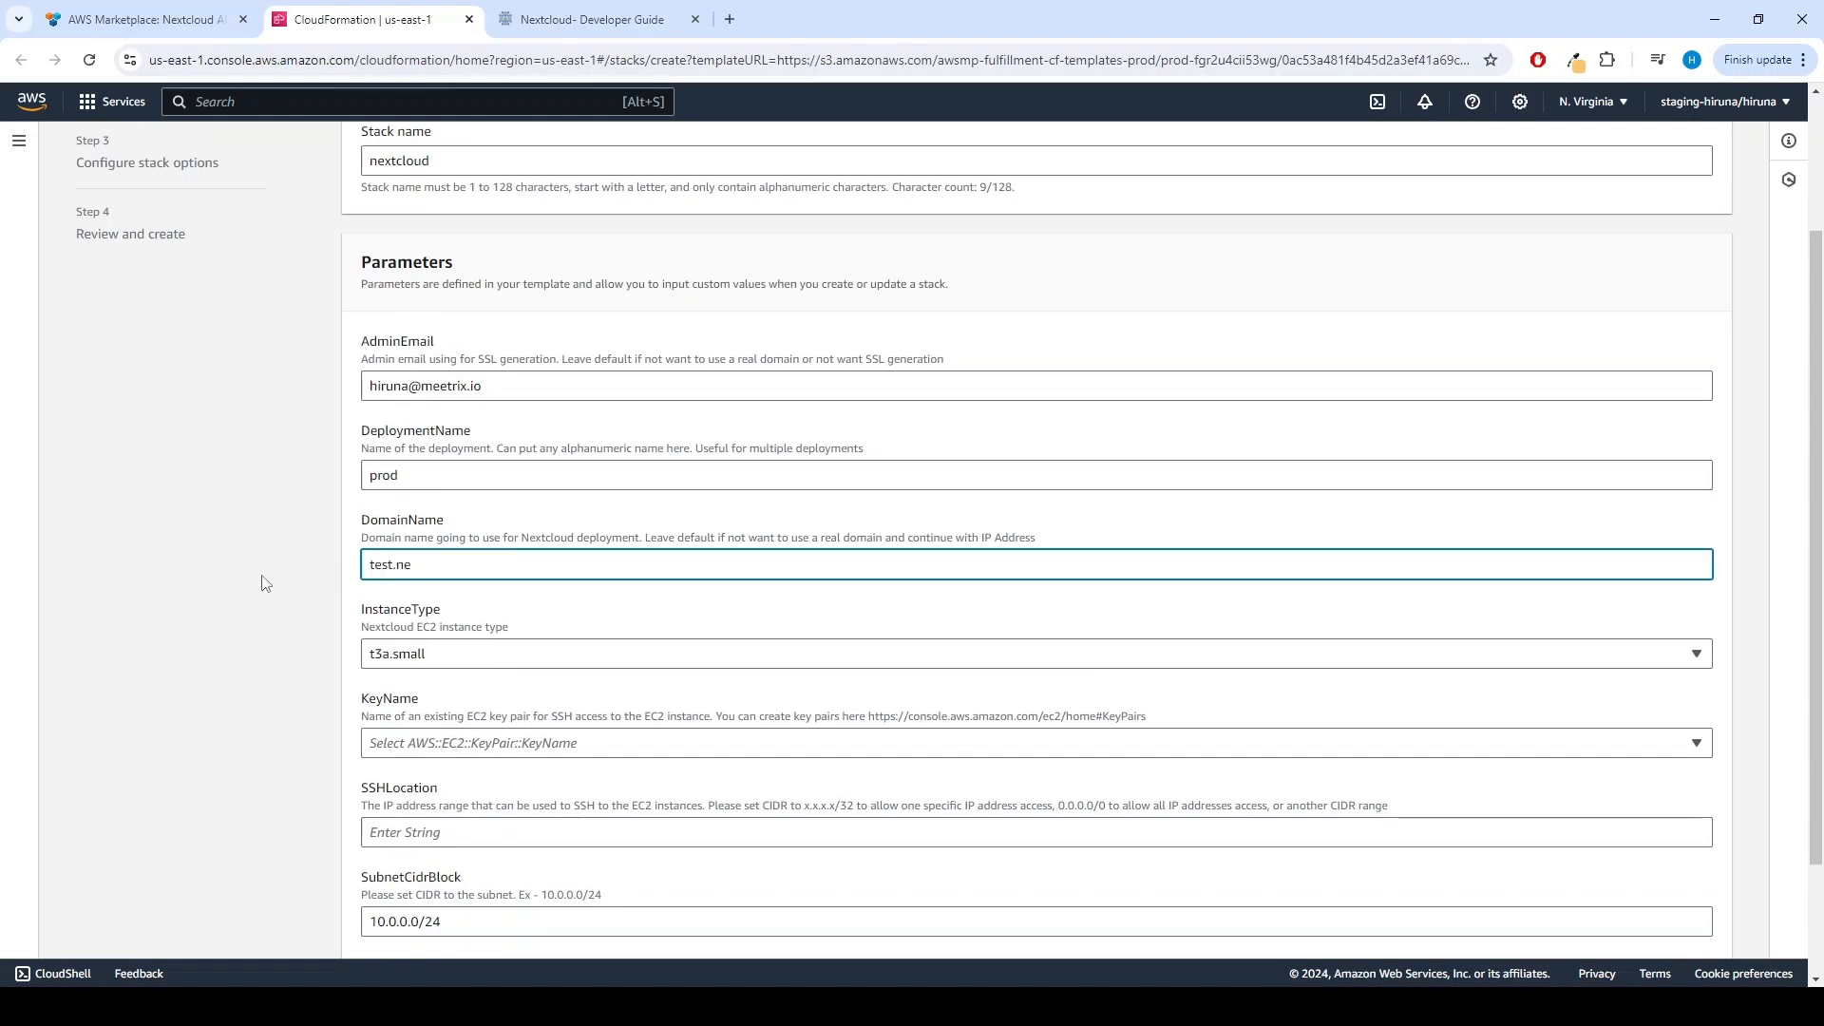
pyautogui.write('xtcloud.meetrix.io')
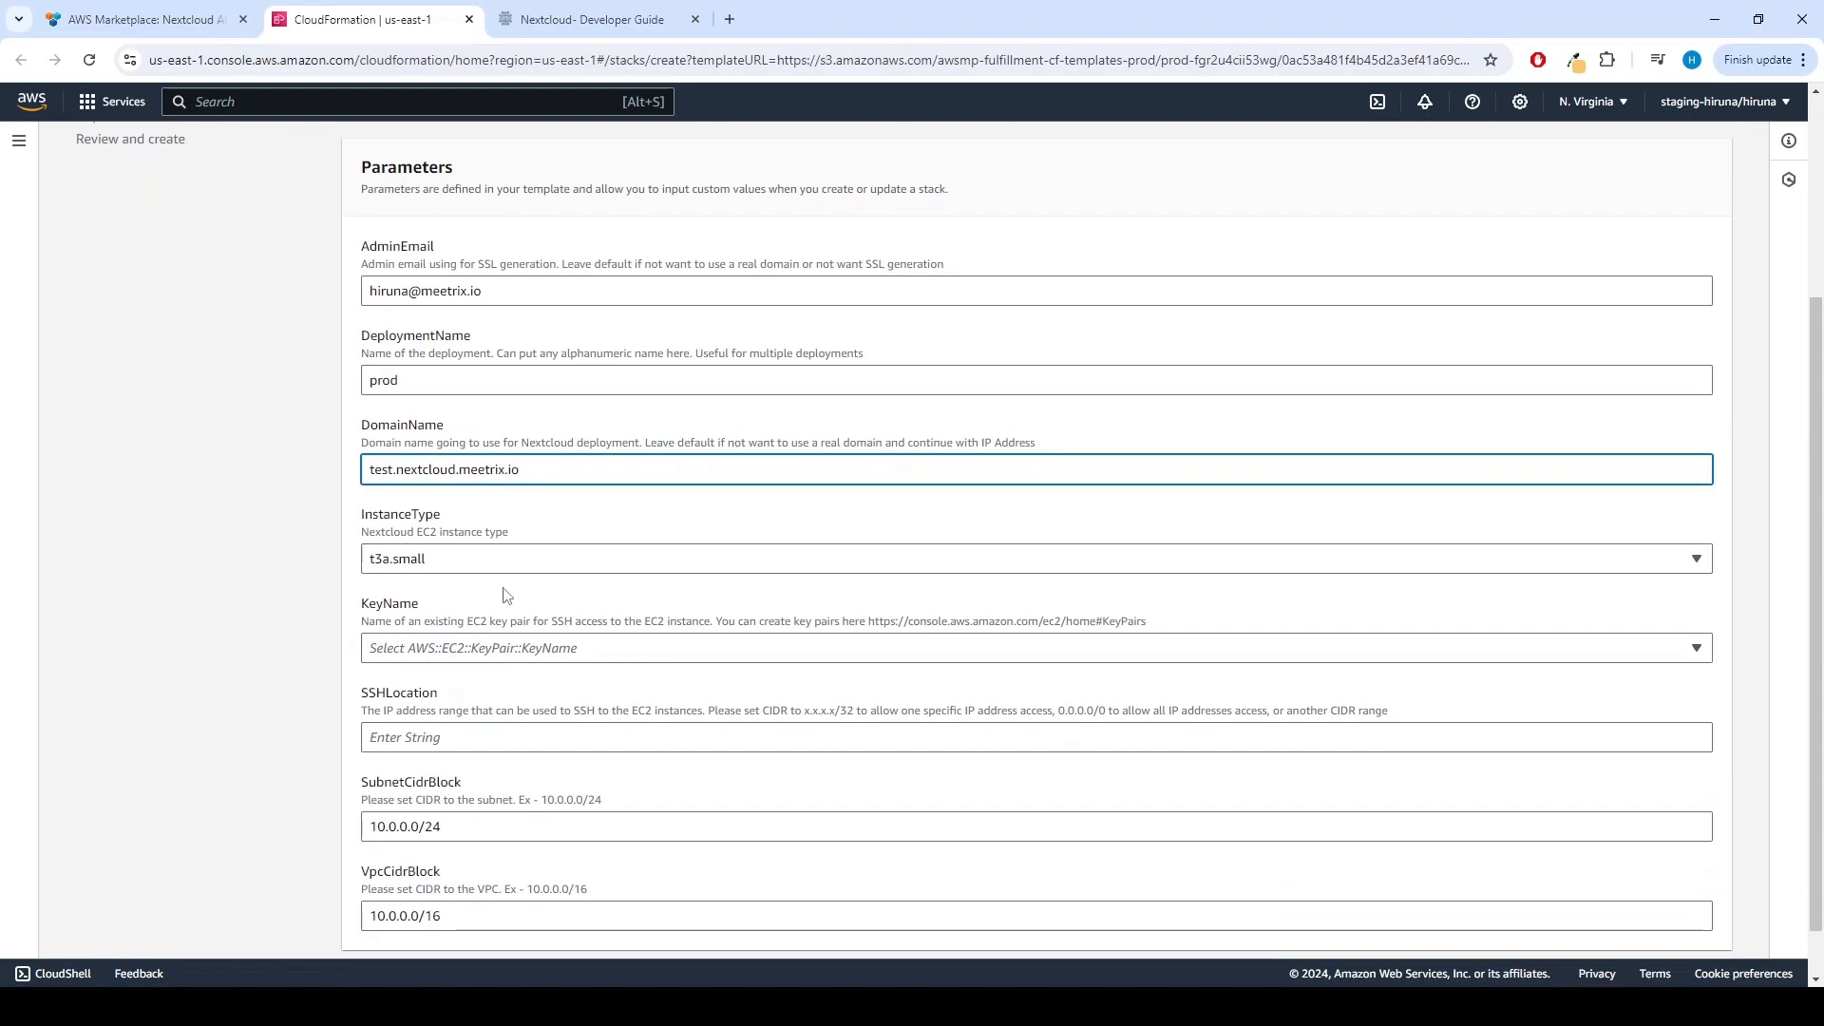
# - Set instance type t3a.medium, pick the SSH key pair, and confirm SSH and subnet CIDRs
pyautogui.click(1033, 540)
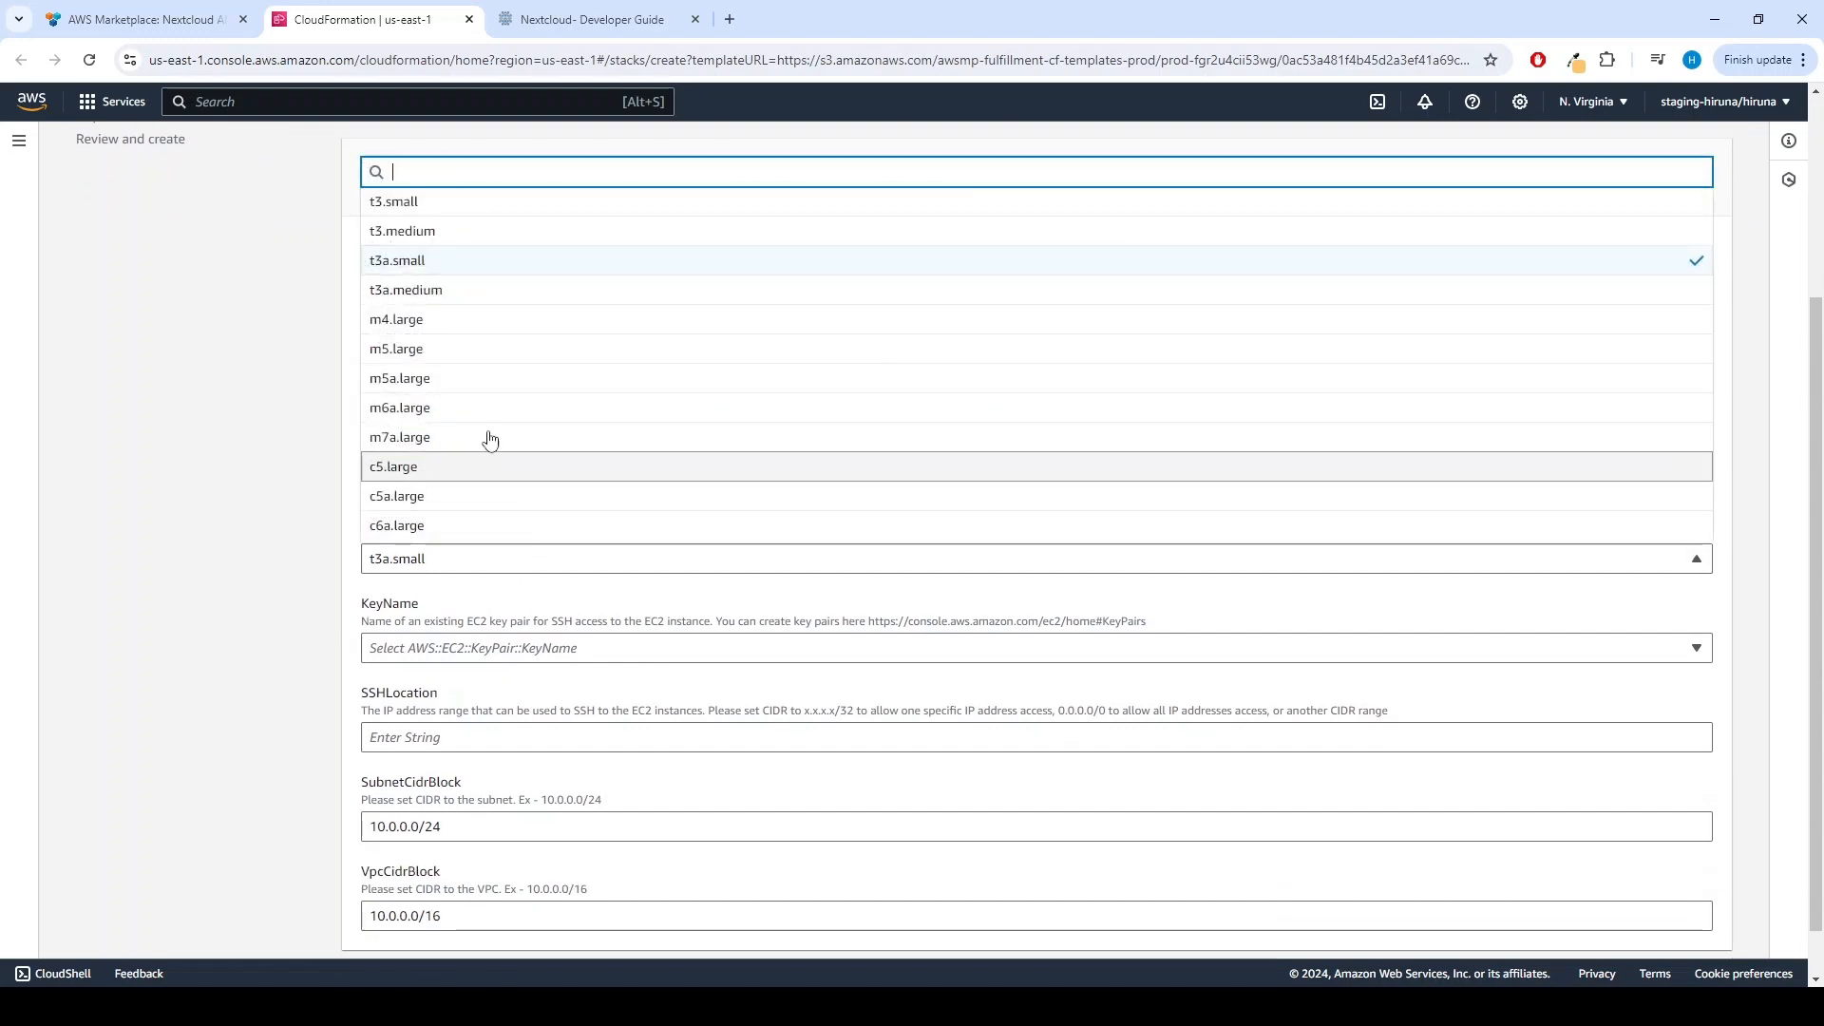
pyautogui.click(406, 290)
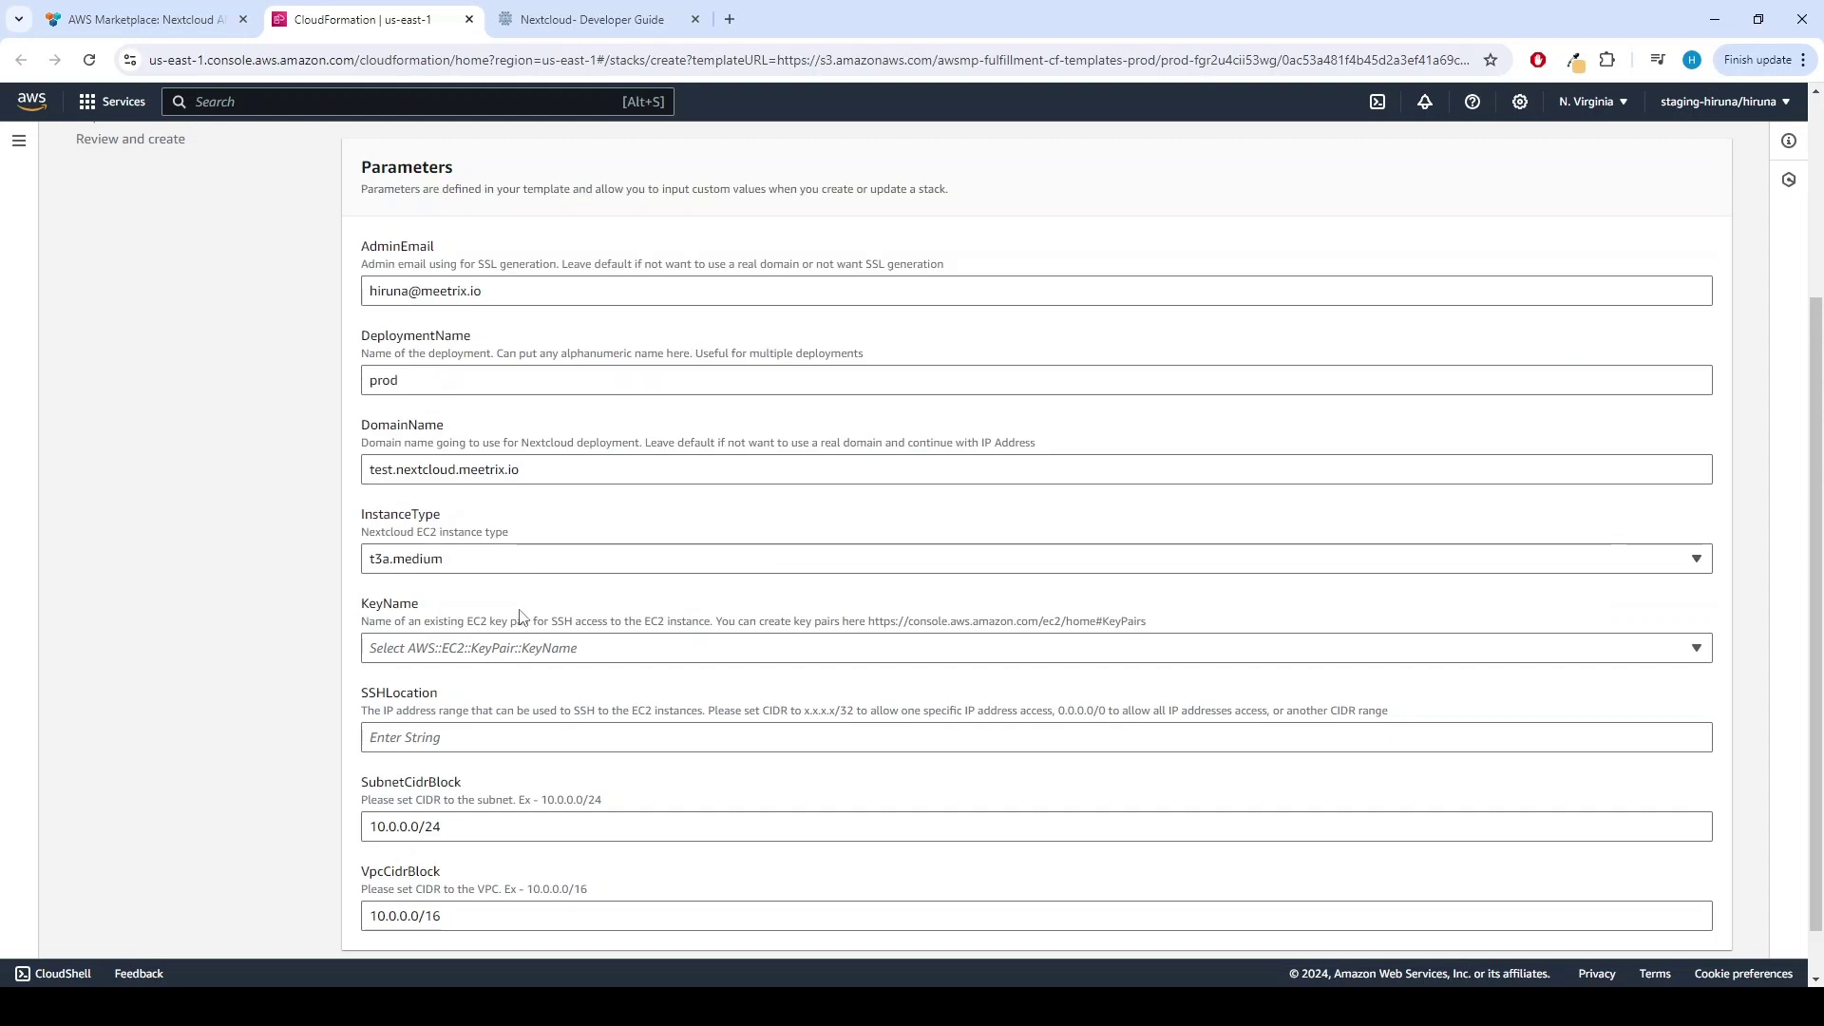
pyautogui.click(1034, 644)
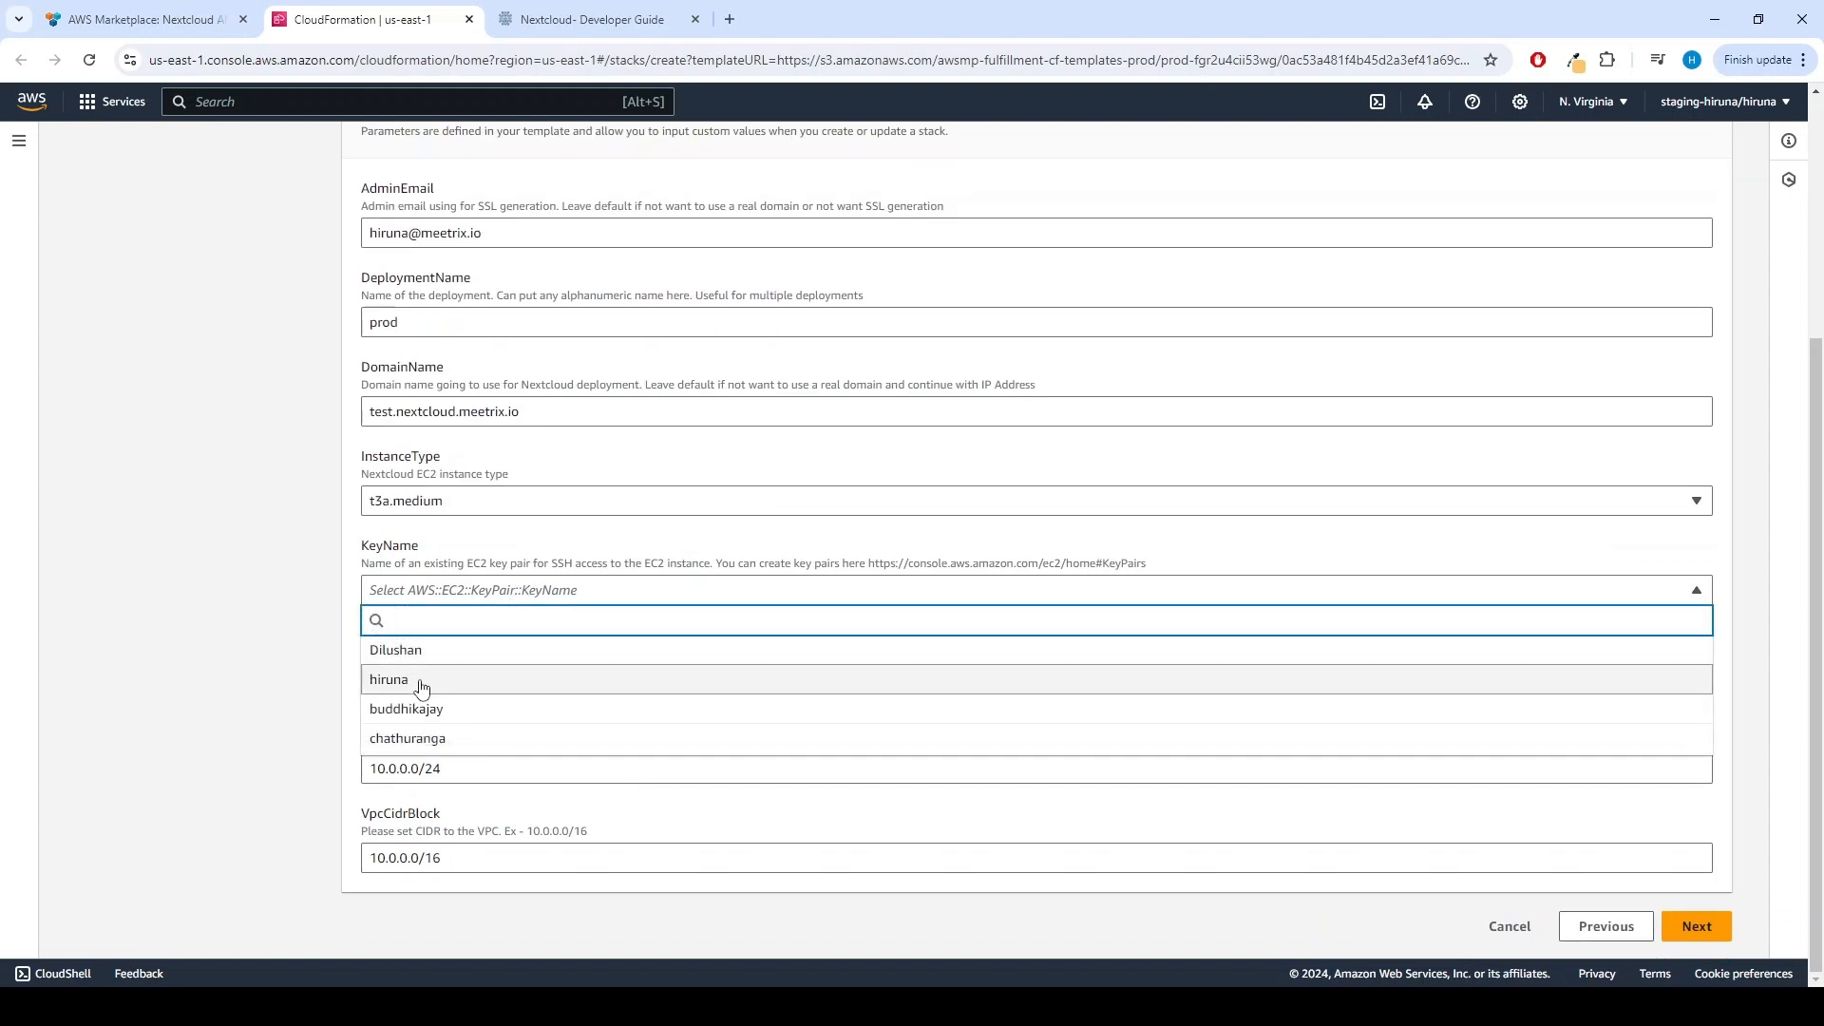
pyautogui.click(388, 679)
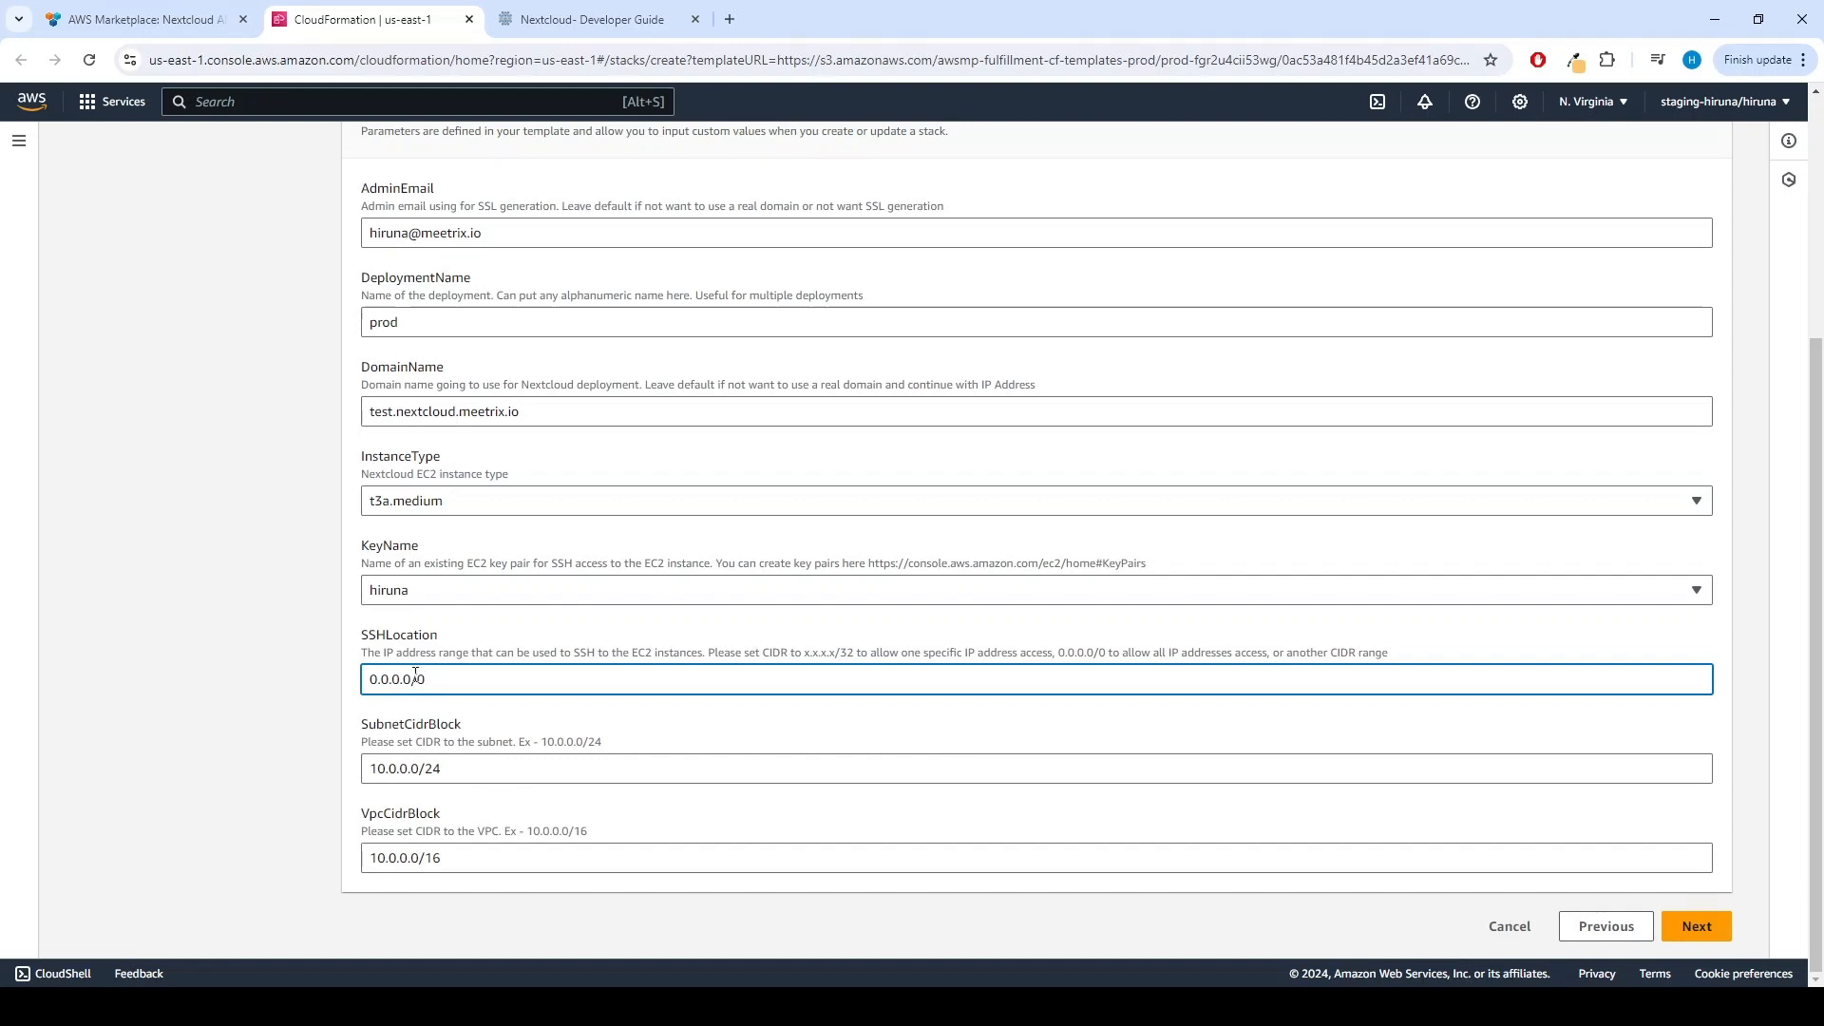
pyautogui.click(1034, 763)
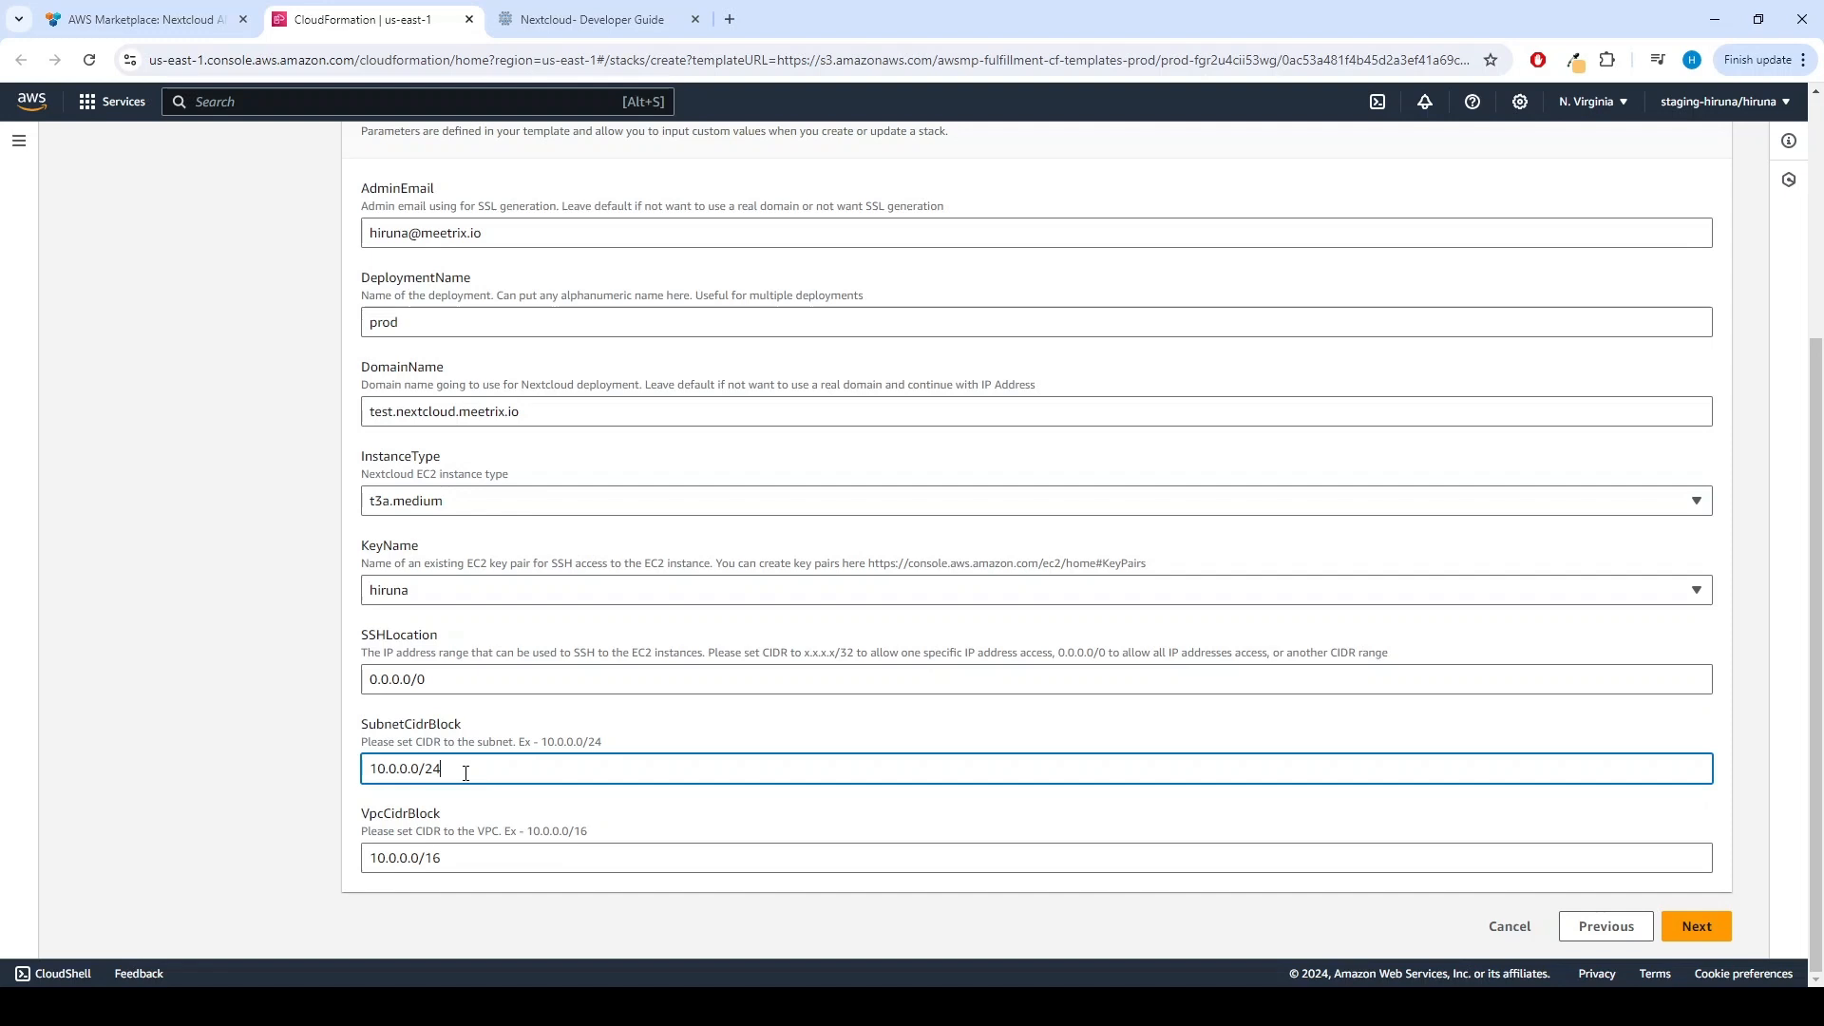
pyautogui.click(481, 857)
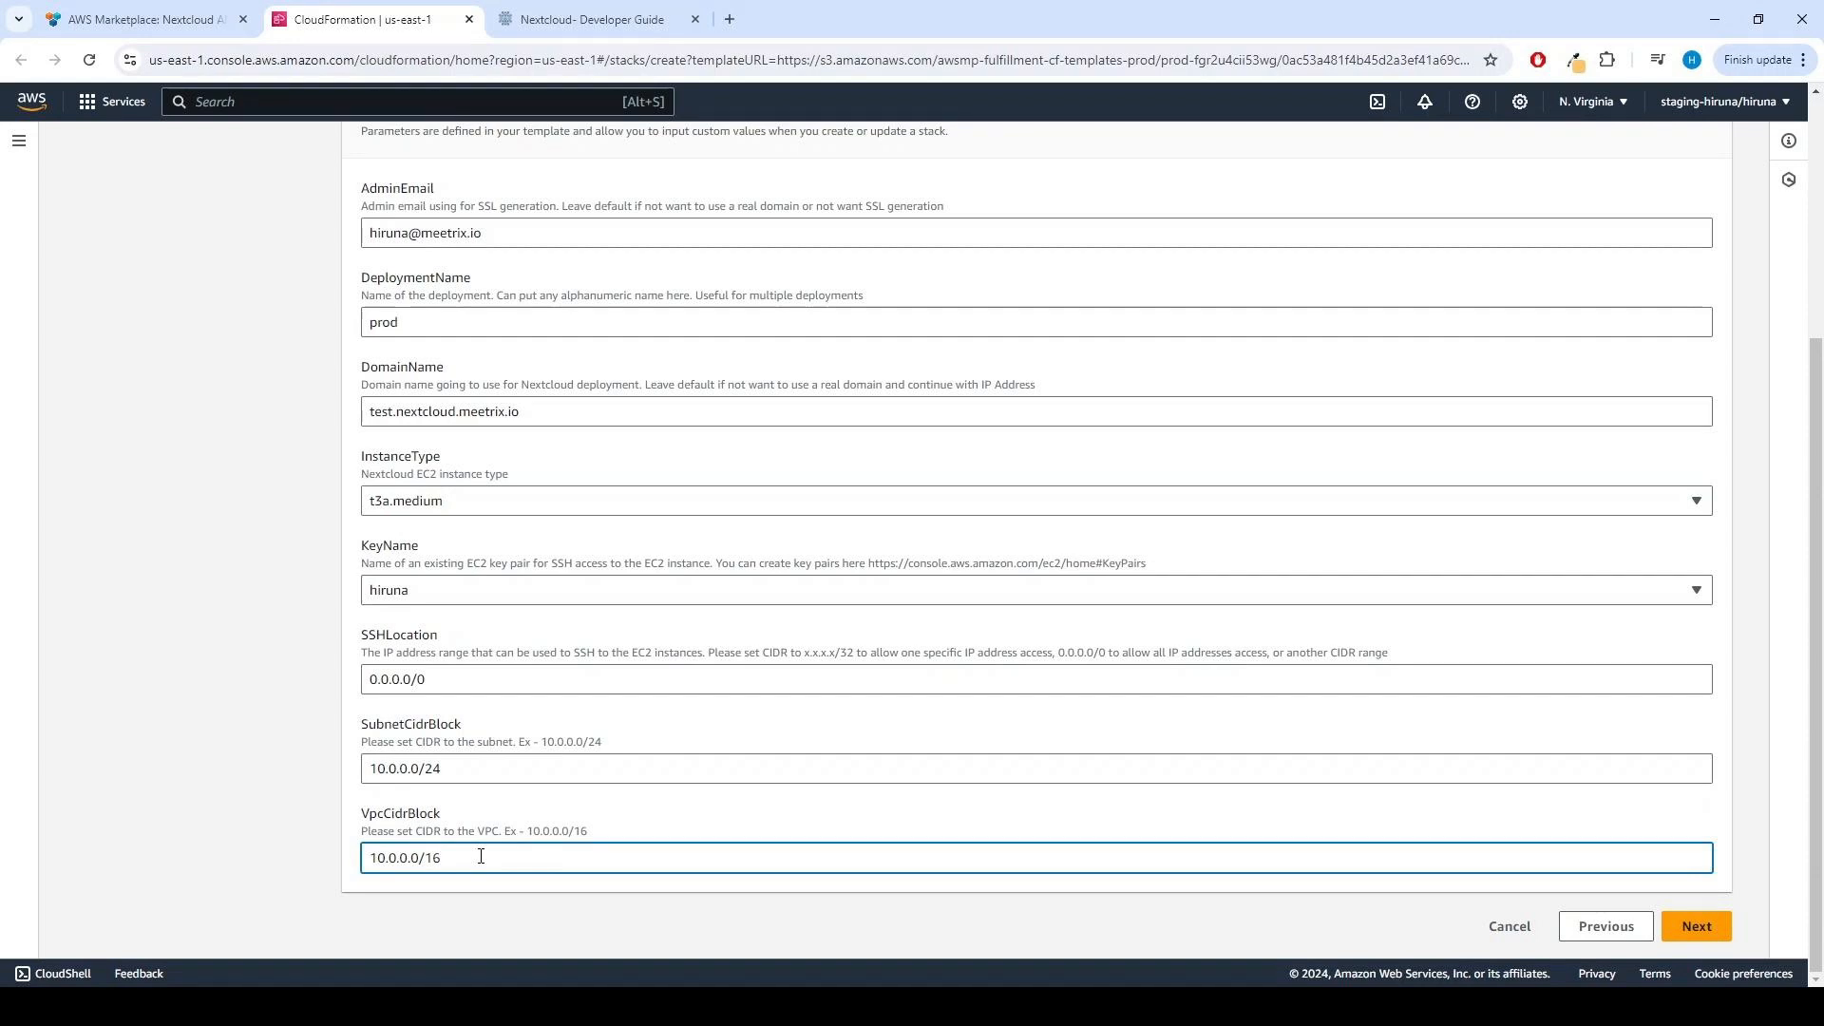
# - Keep the default stack options and proceed to the review page
pyautogui.click(1696, 926)
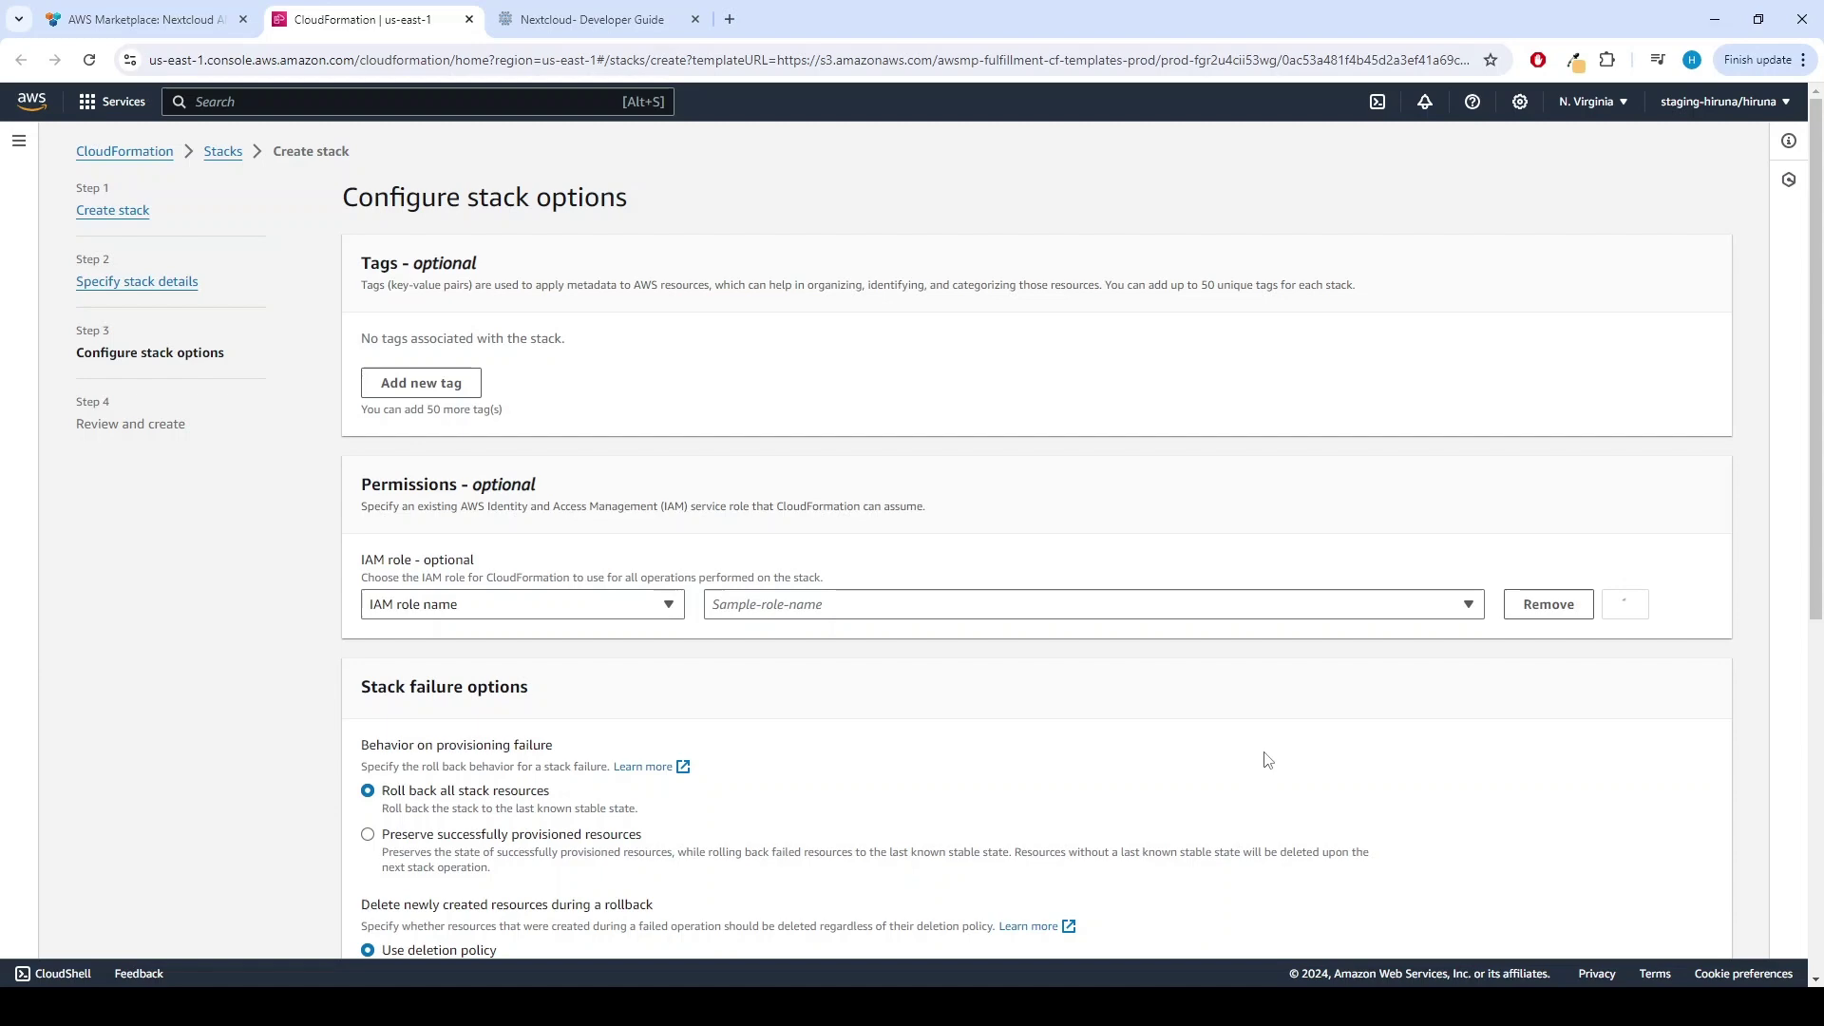
pyautogui.scroll(-3)
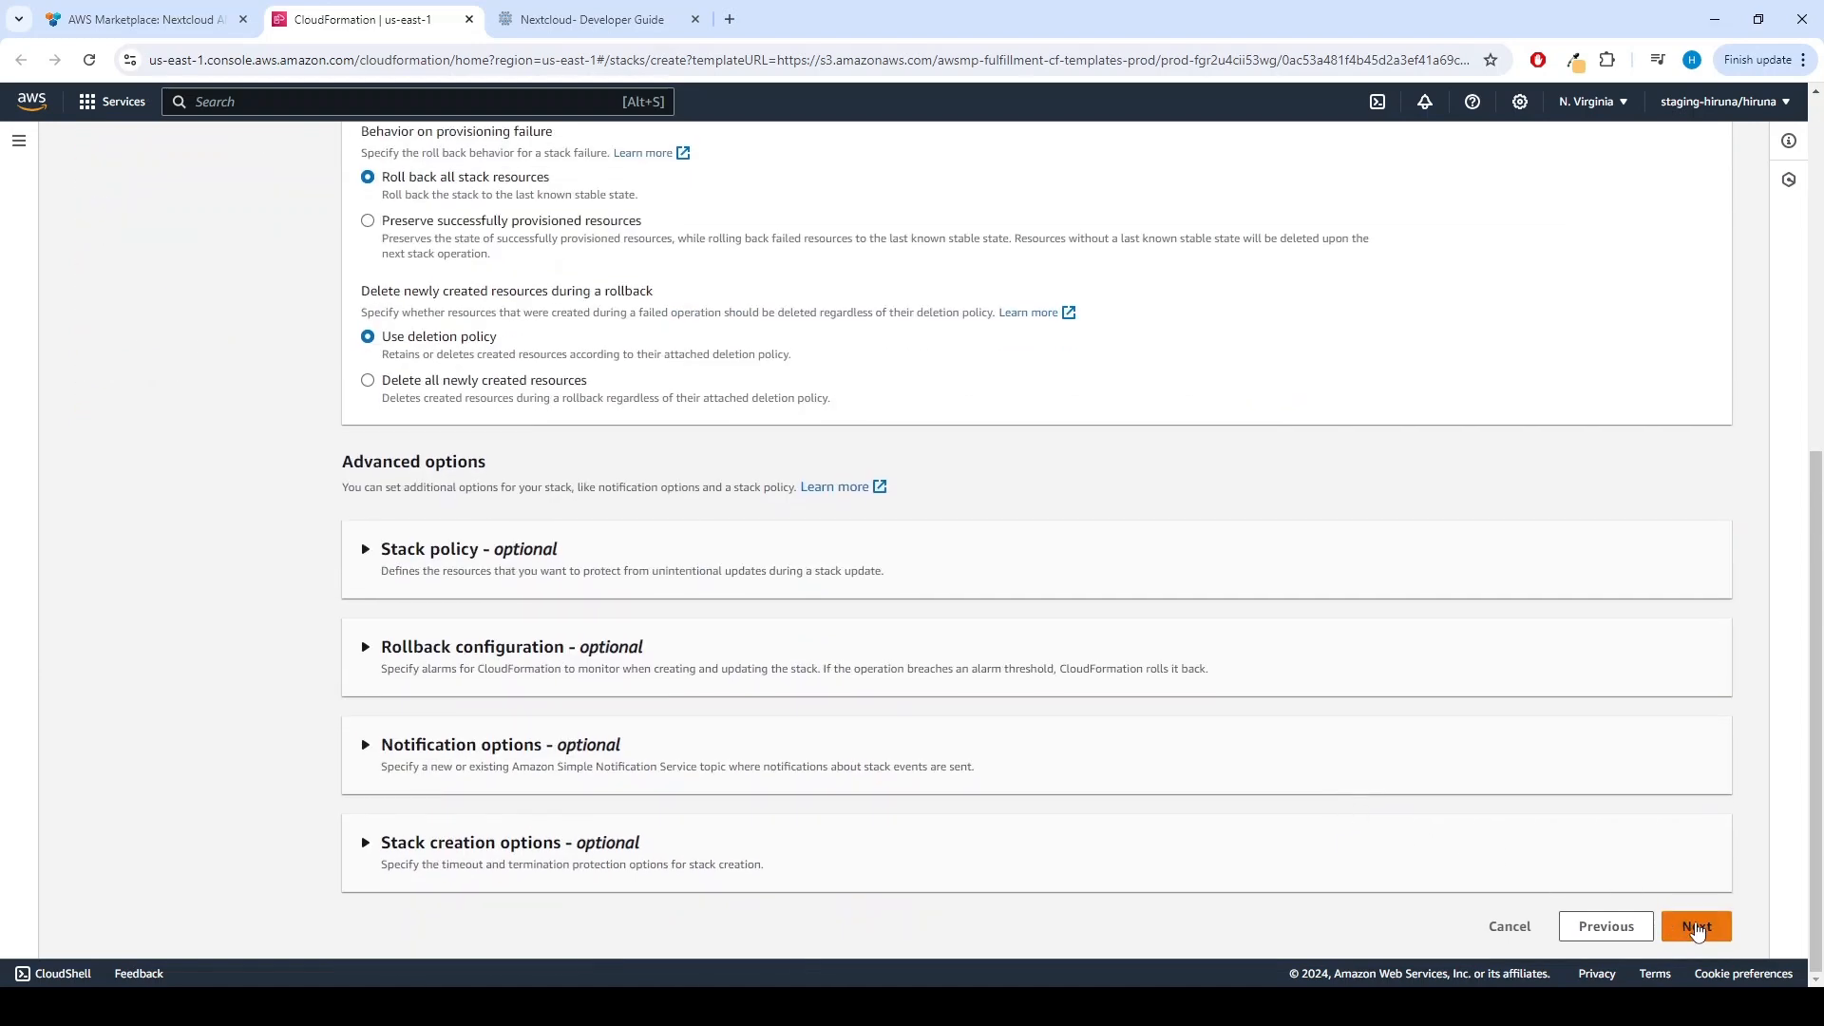
pyautogui.click(1696, 926)
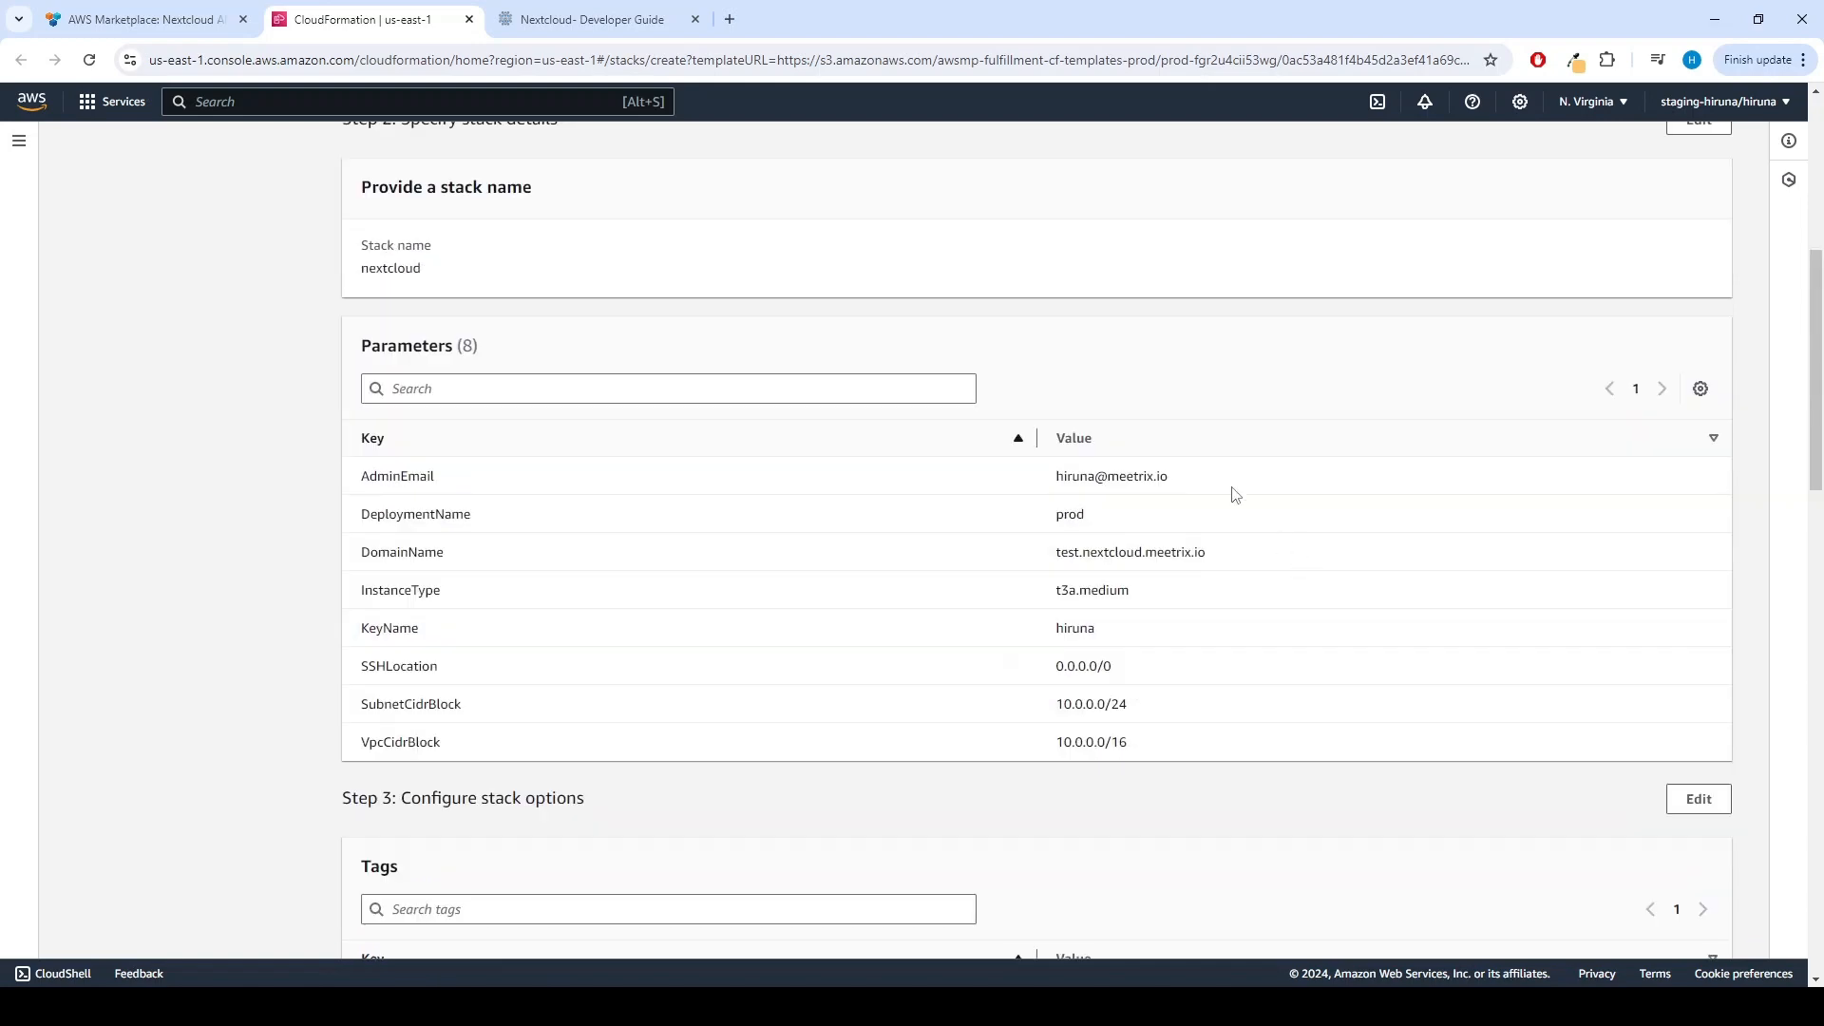
# - Acknowledge IAM resource creation and submit the nextcloud stack
pyautogui.scroll(-3)
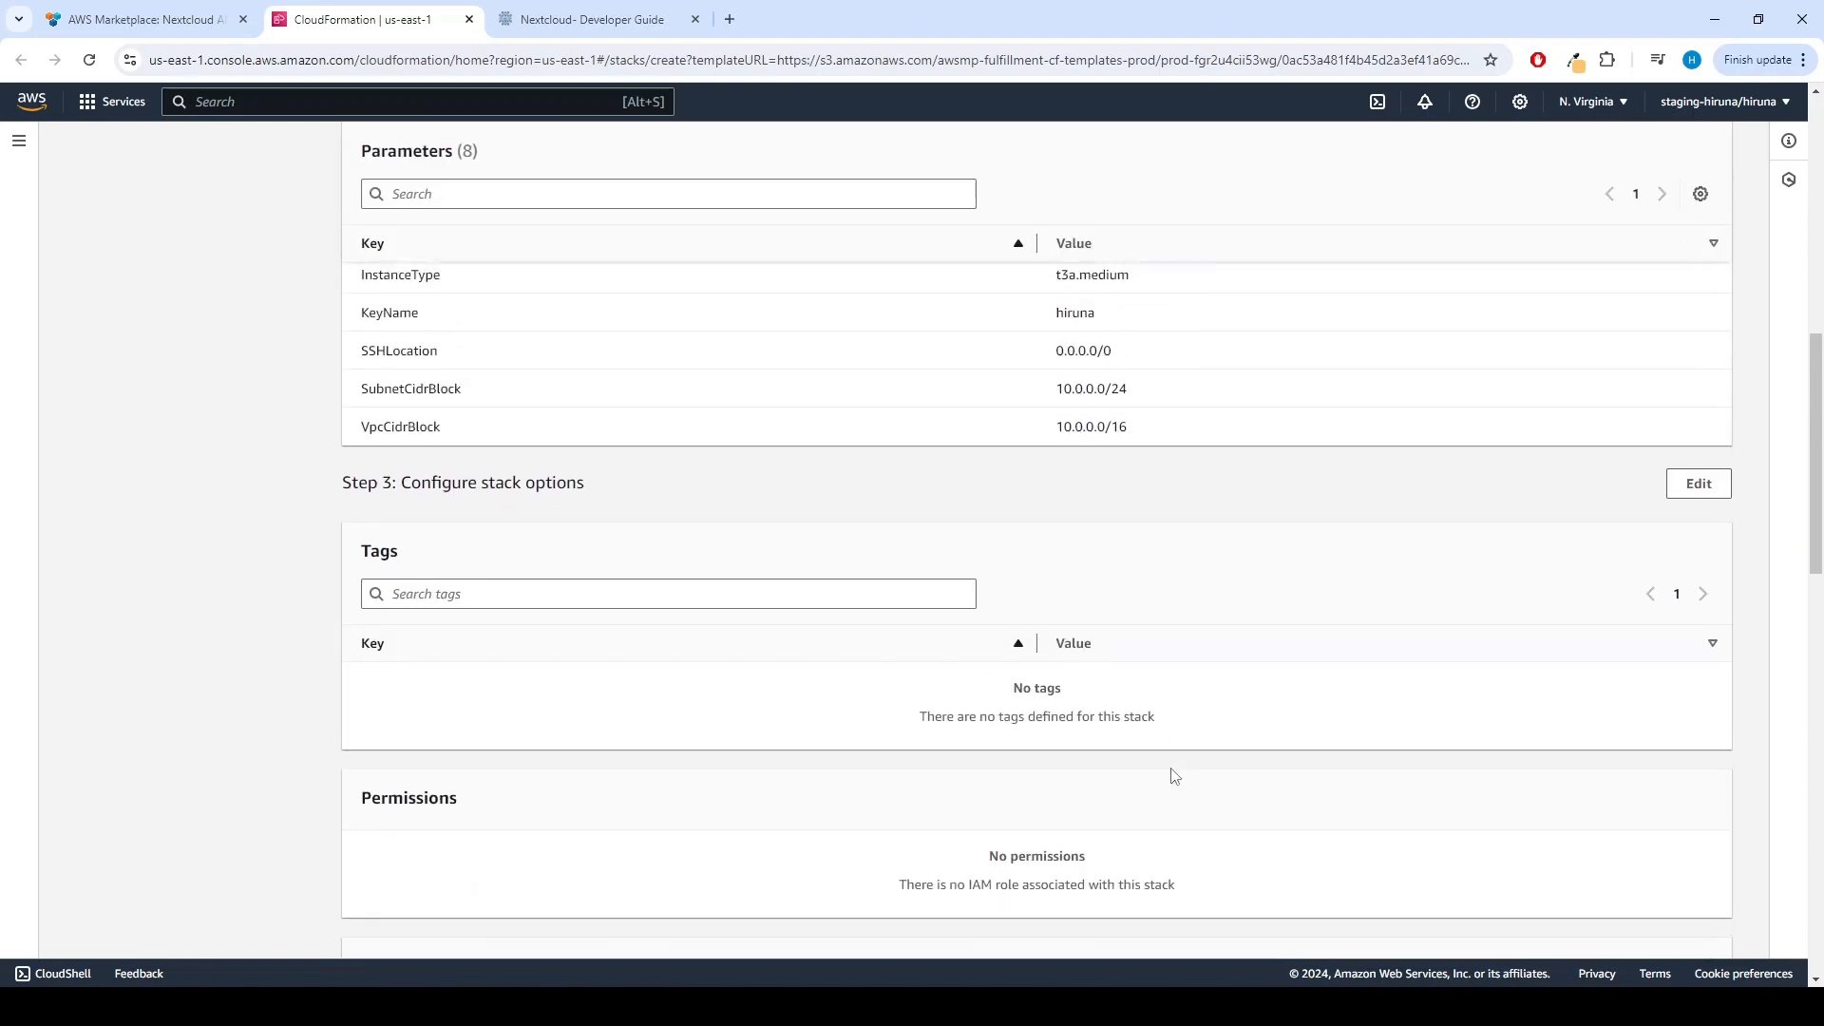
pyautogui.scroll(-3)
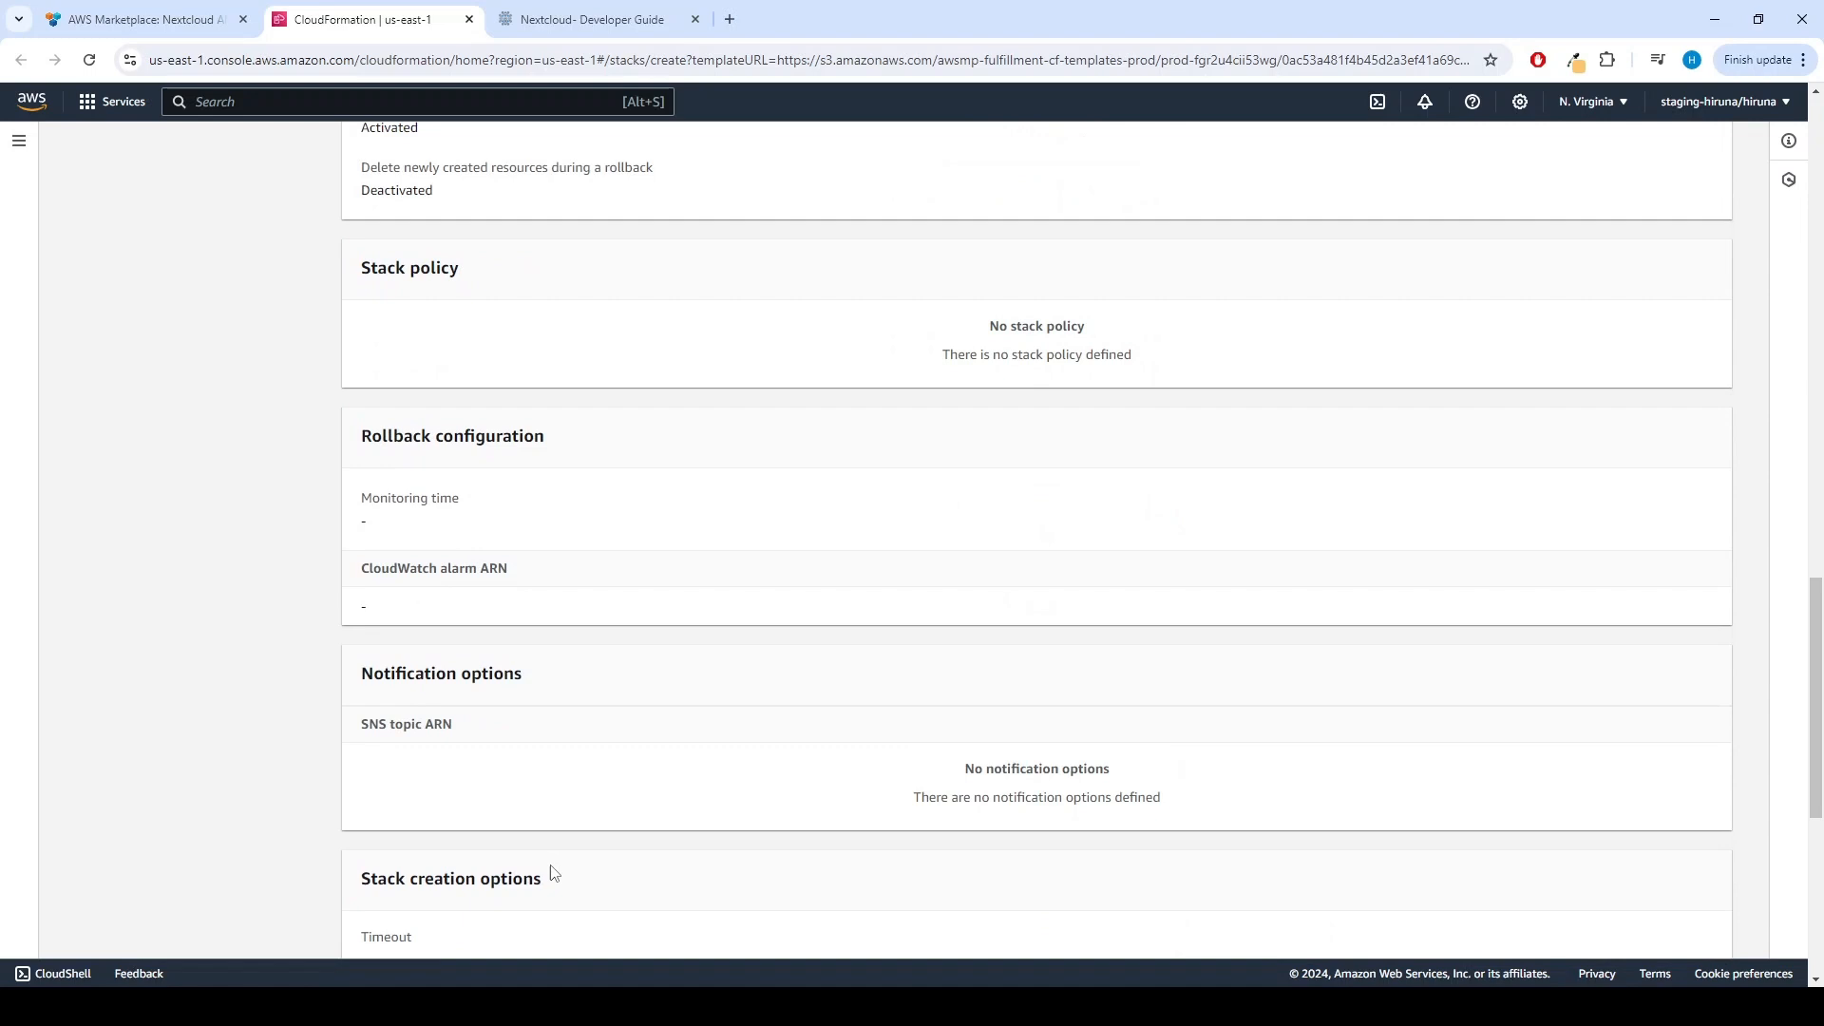
pyautogui.scroll(-3)
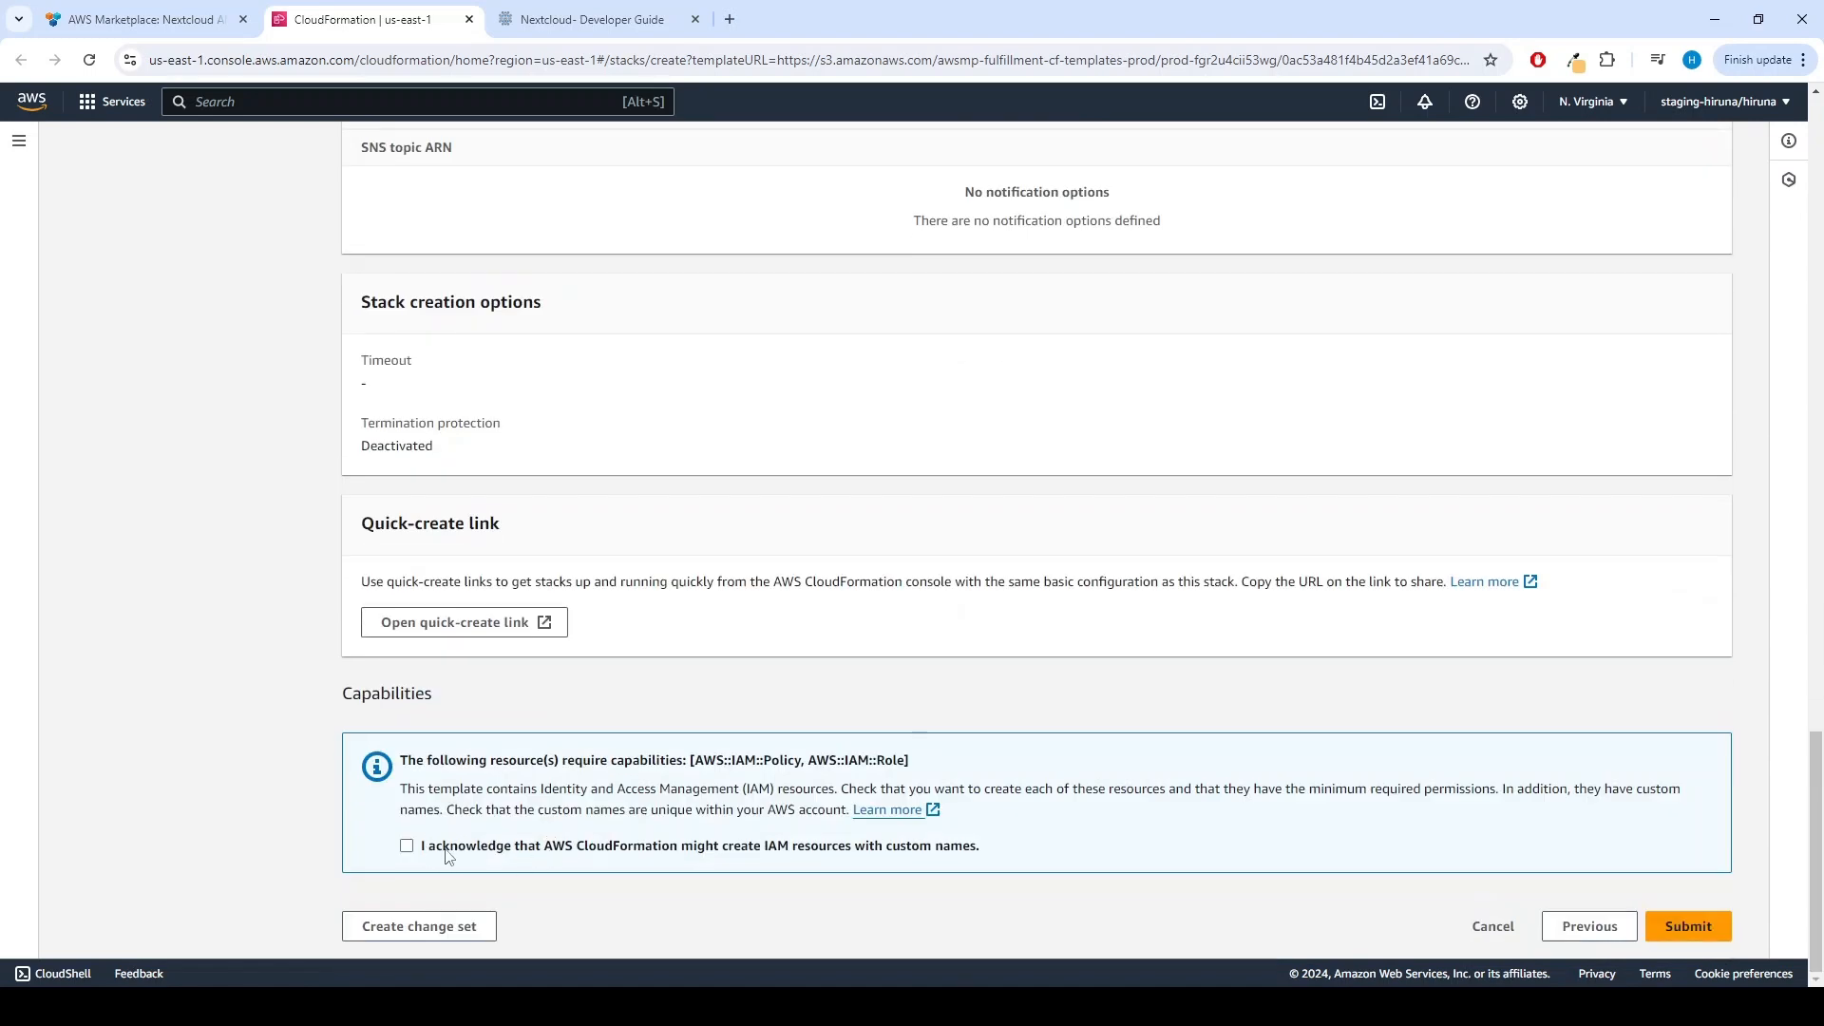
pyautogui.click(406, 845)
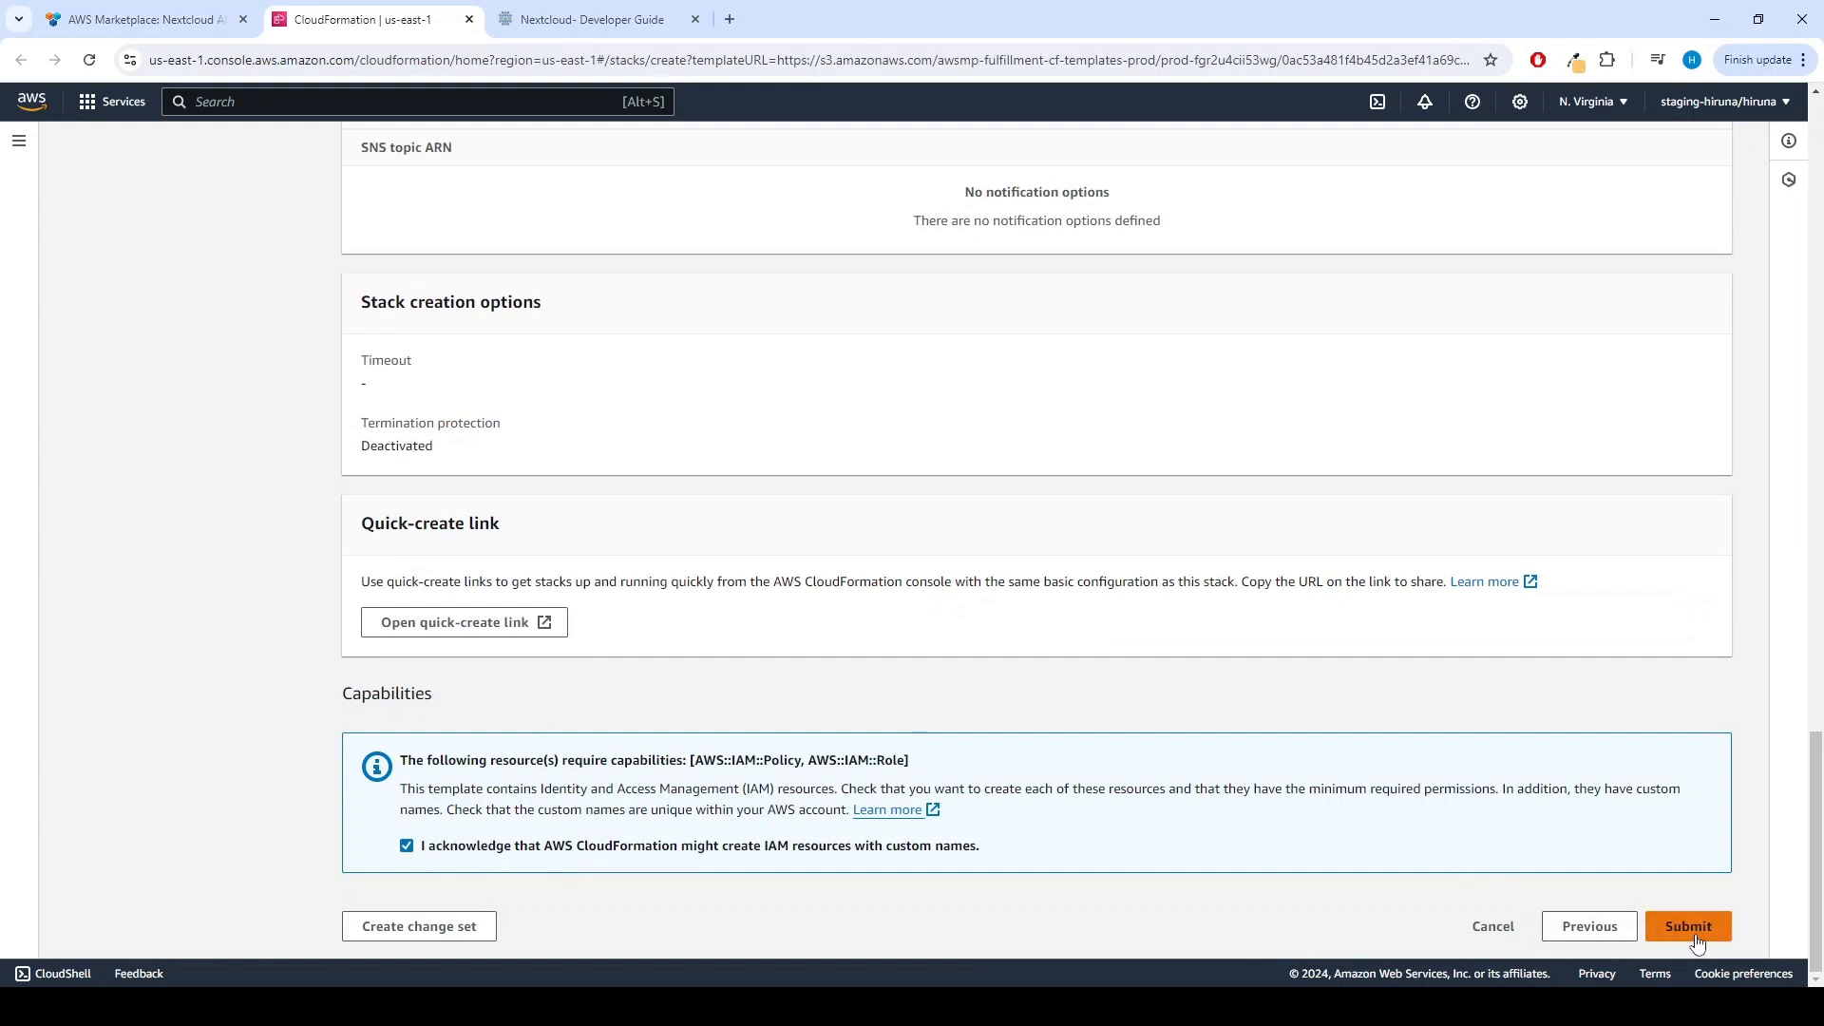
pyautogui.click(1688, 927)
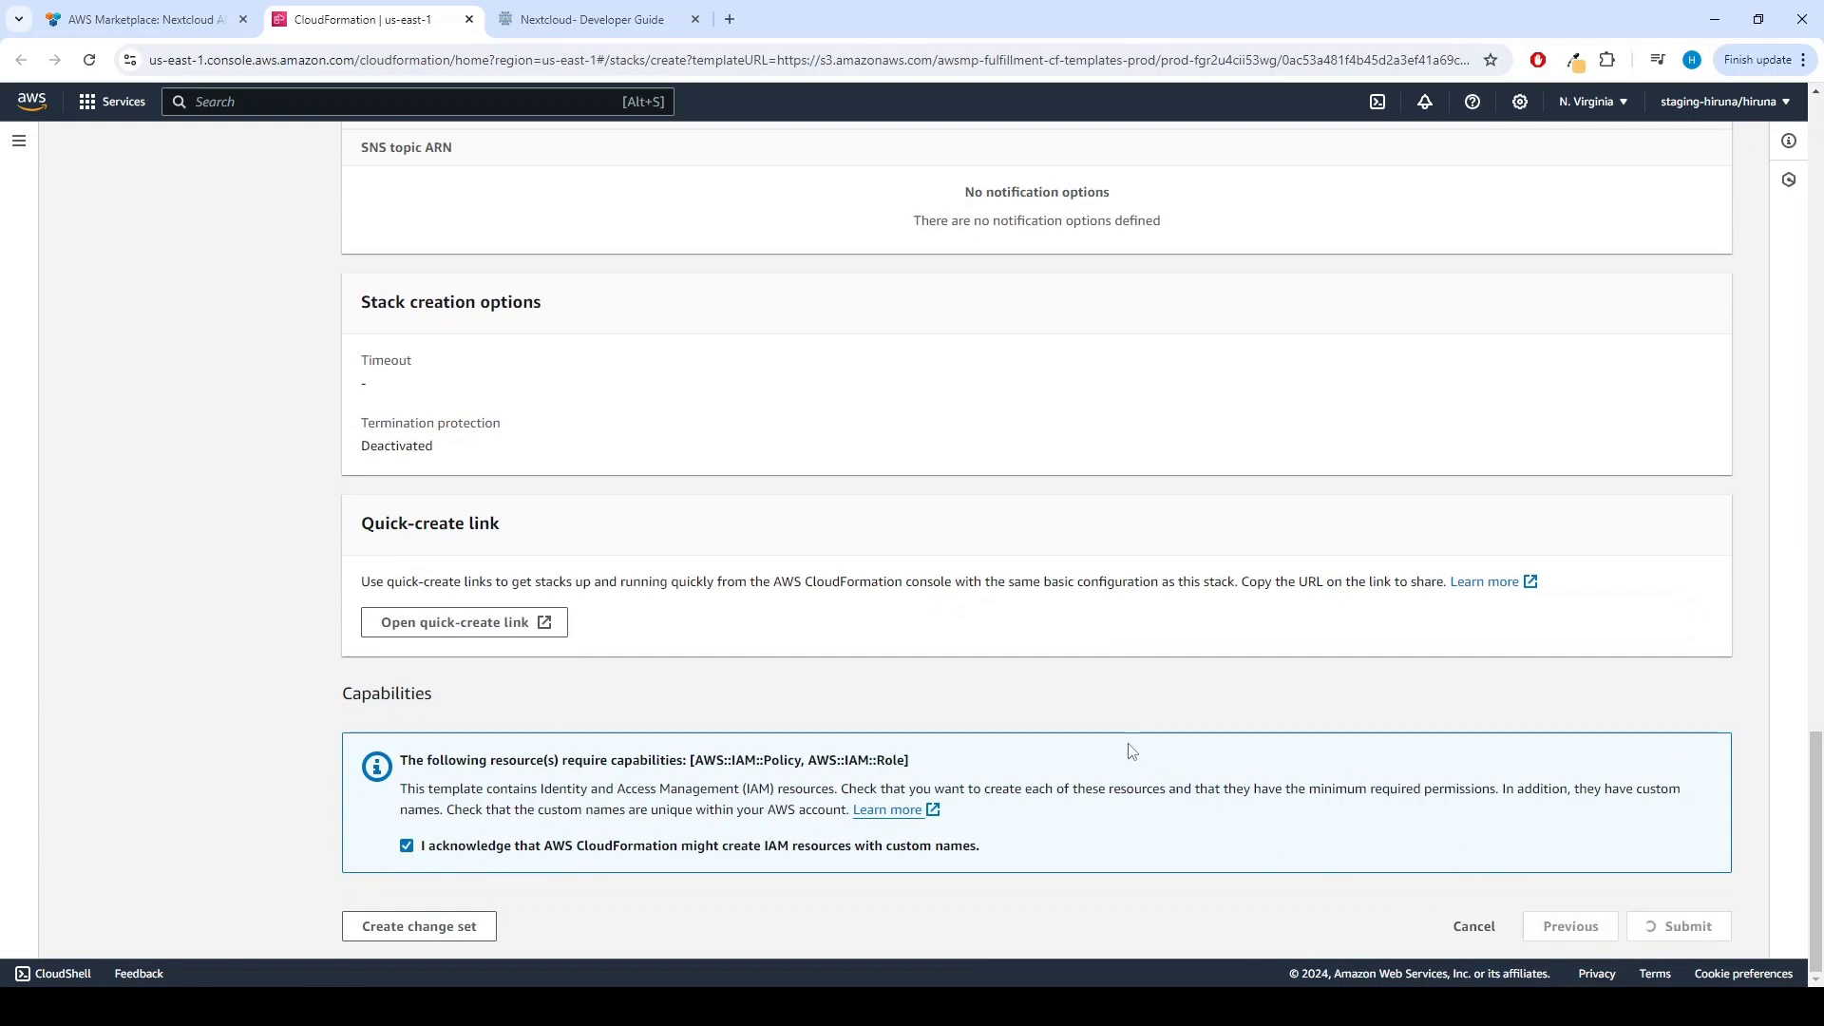
pyautogui.click(1688, 926)
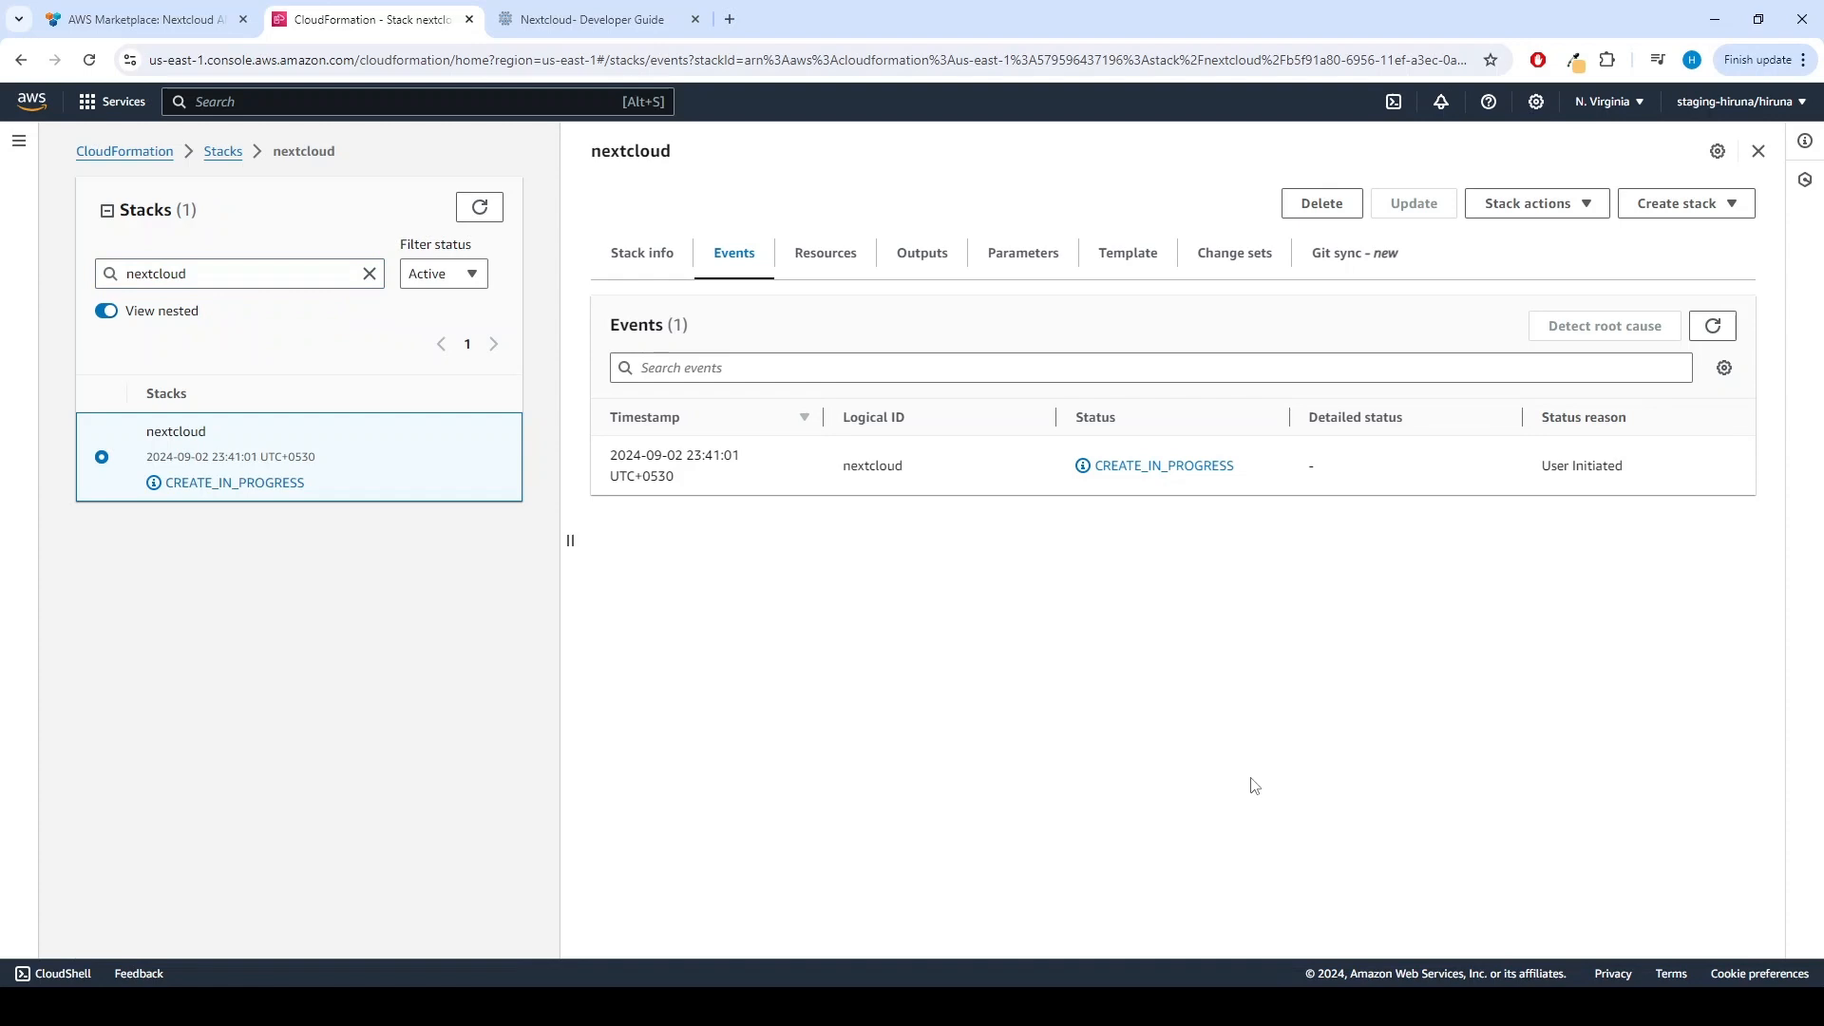
# - Refresh events until CREATE_COMPLETE, then copy public IP 52.72.246.23 from Outputs
pyautogui.click(1712, 325)
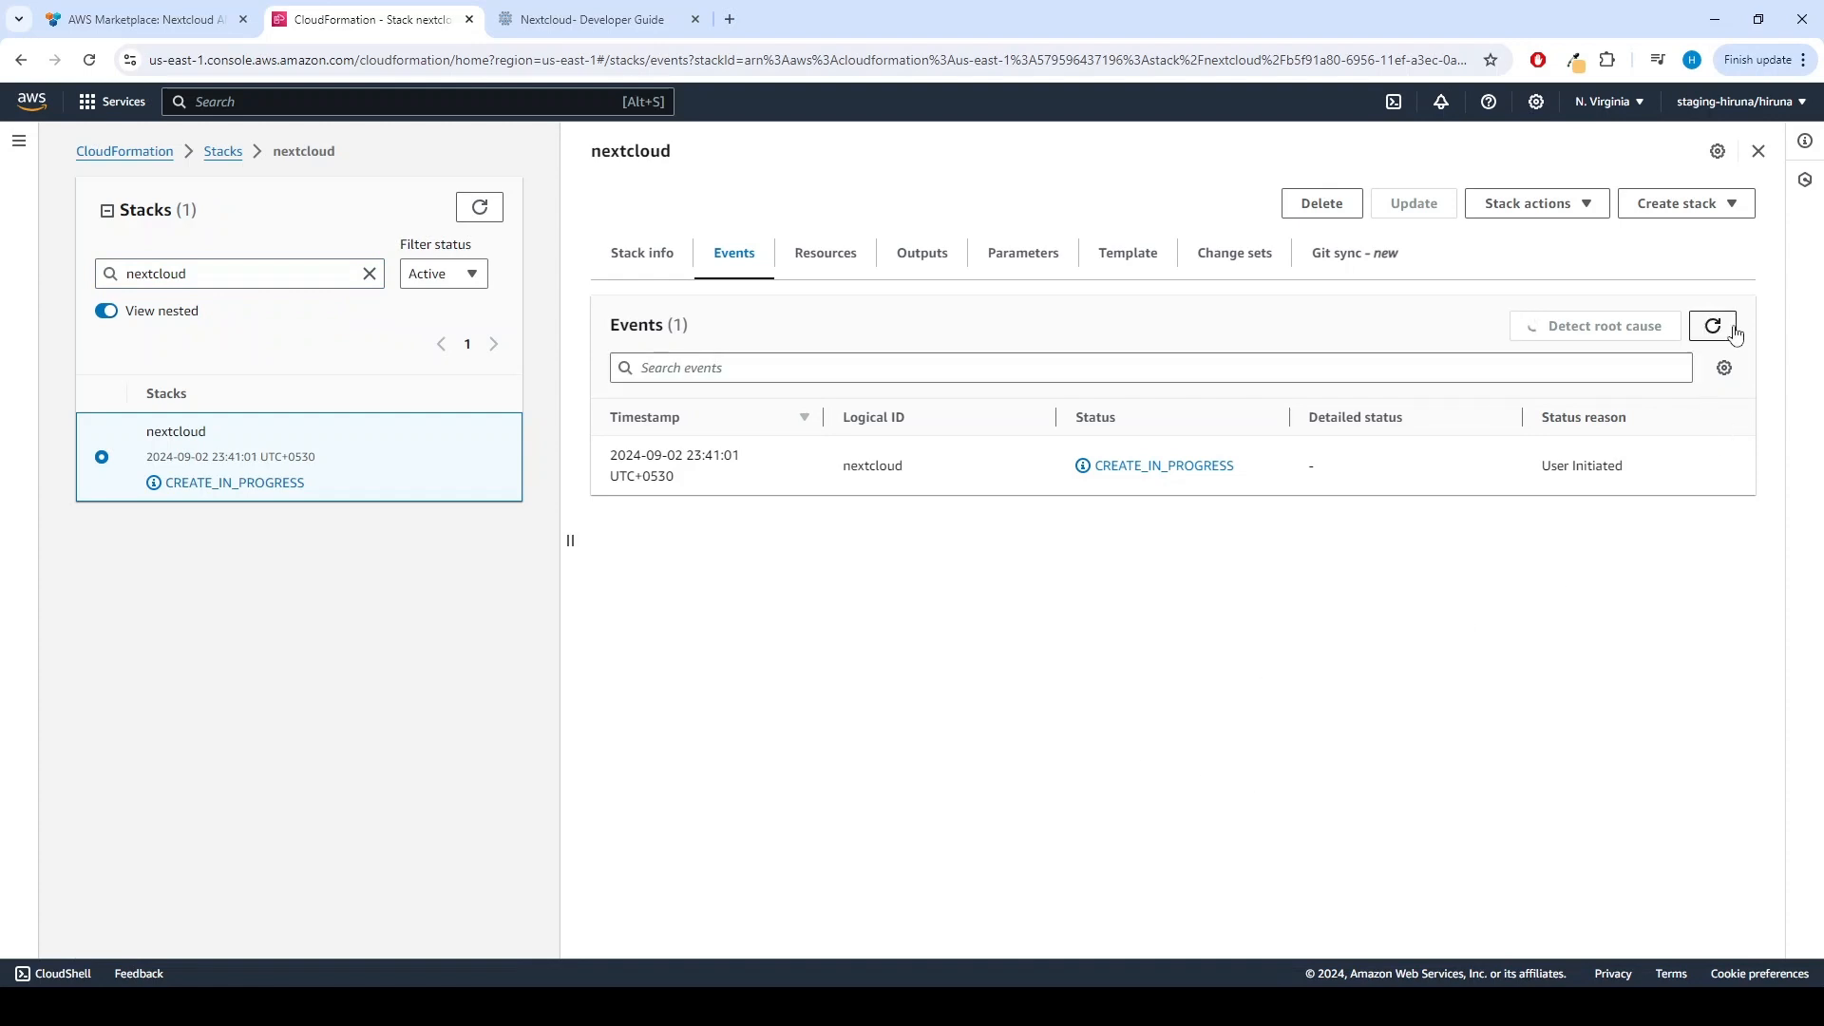
pyautogui.click(1712, 325)
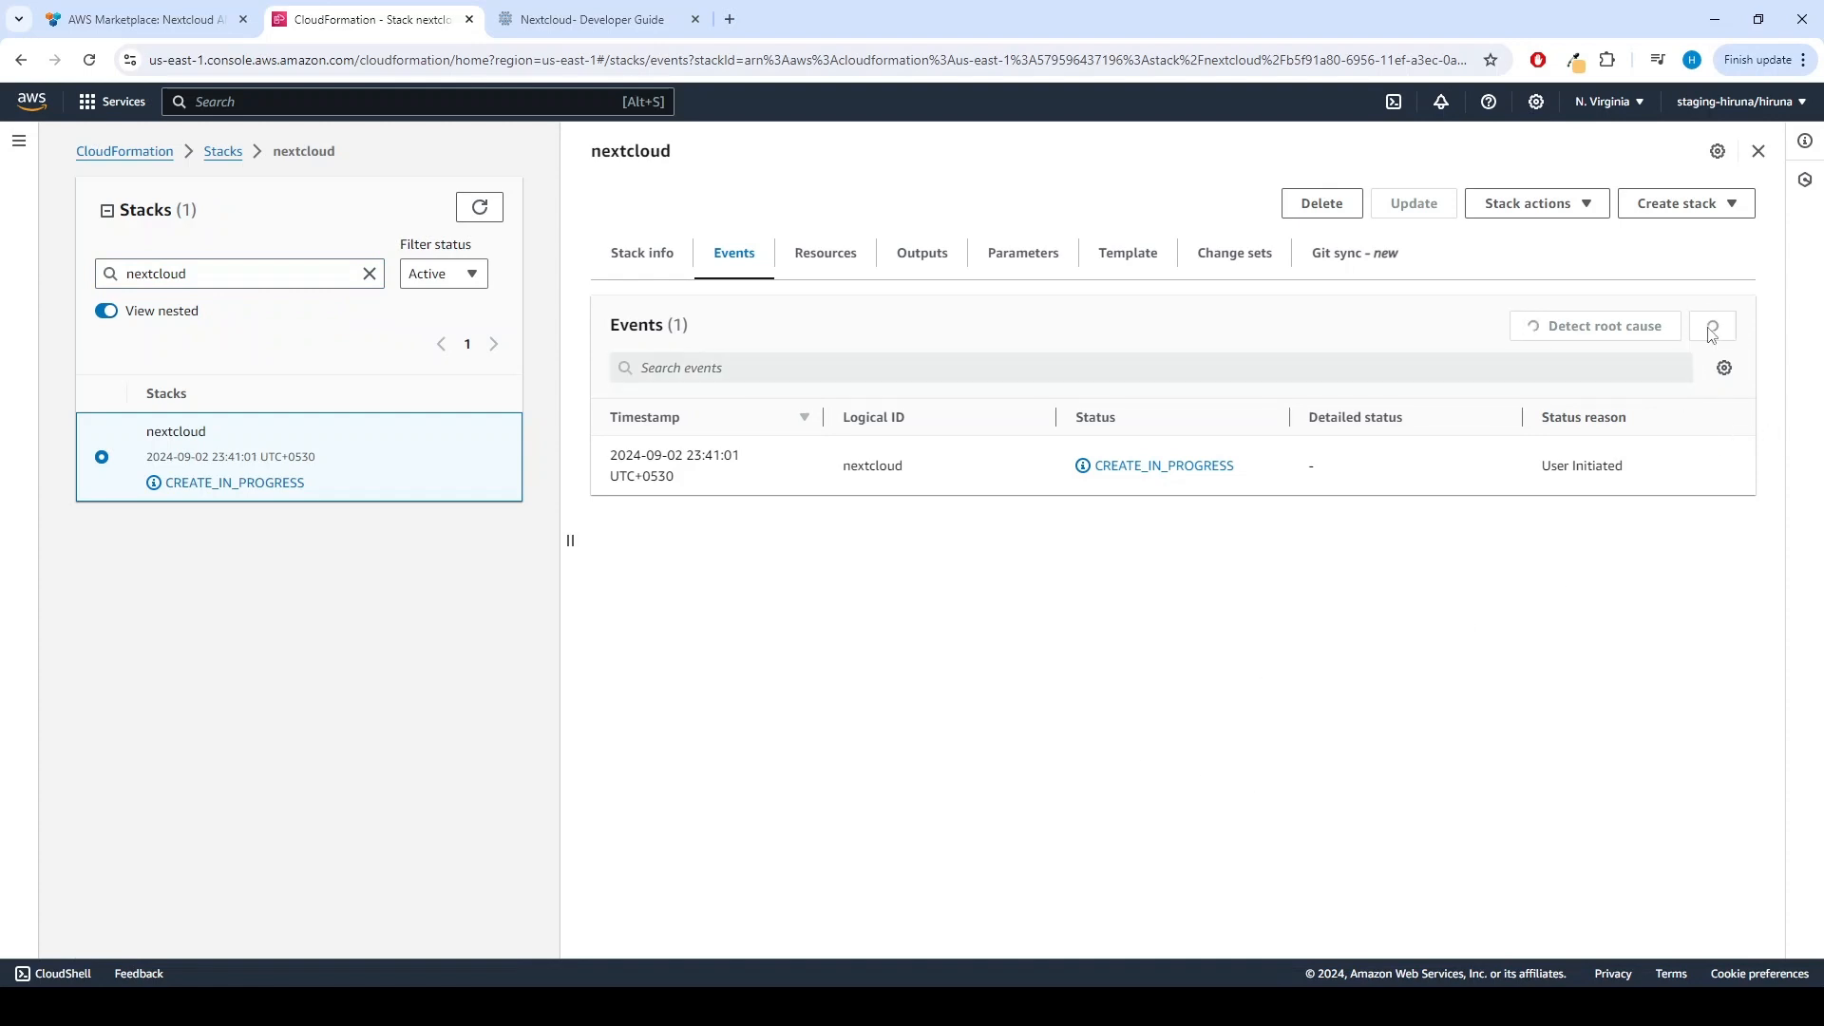
pyautogui.click(1713, 326)
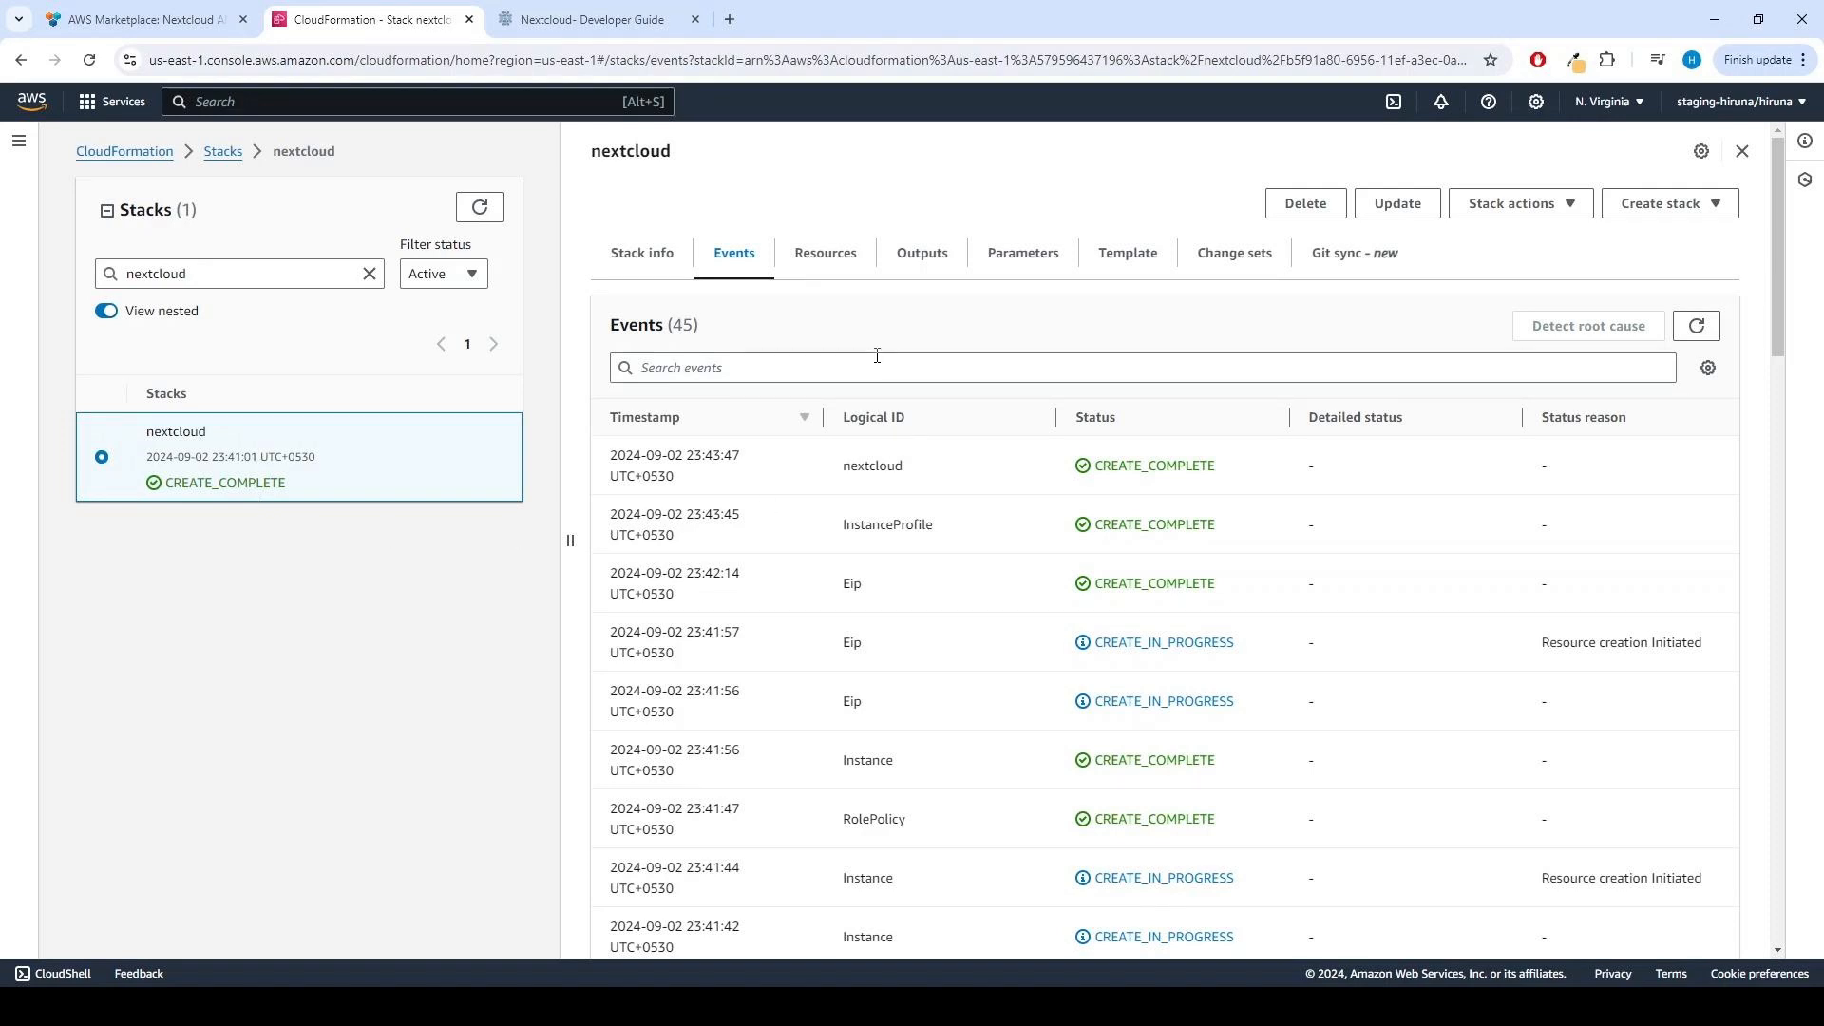
pyautogui.click(922, 253)
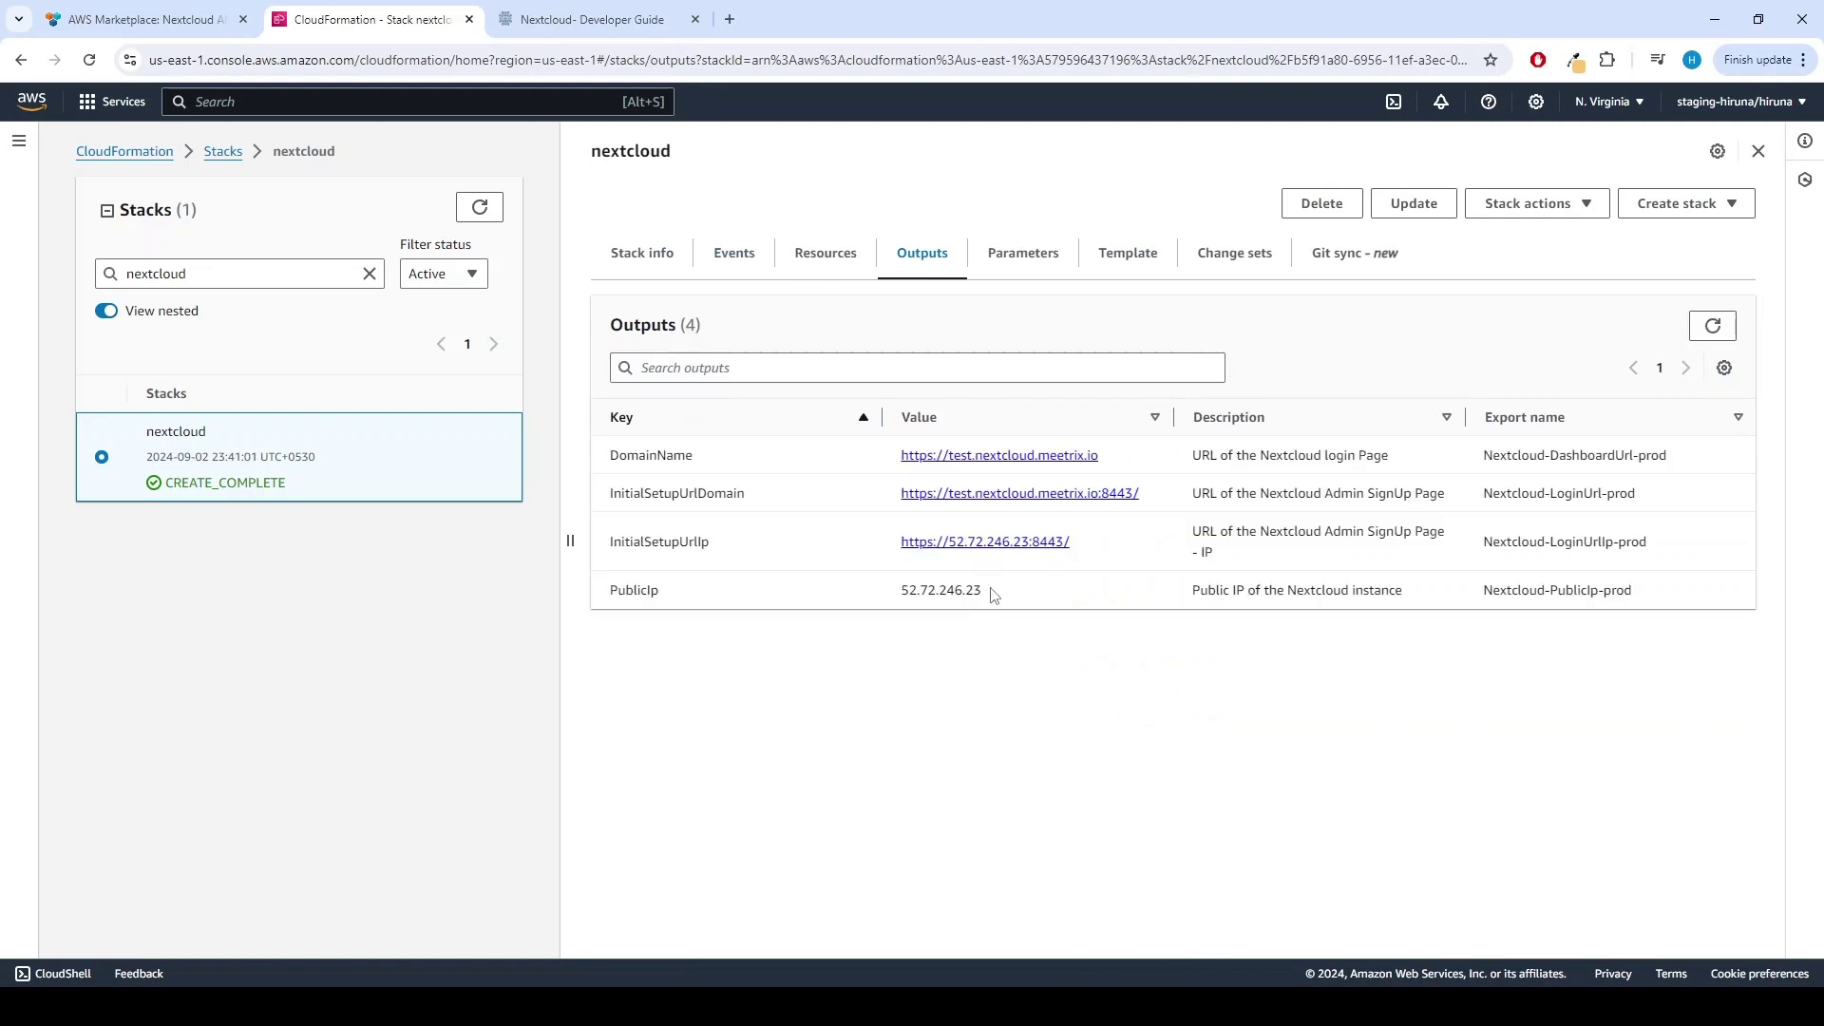
pyautogui.doubleClick(941, 590)
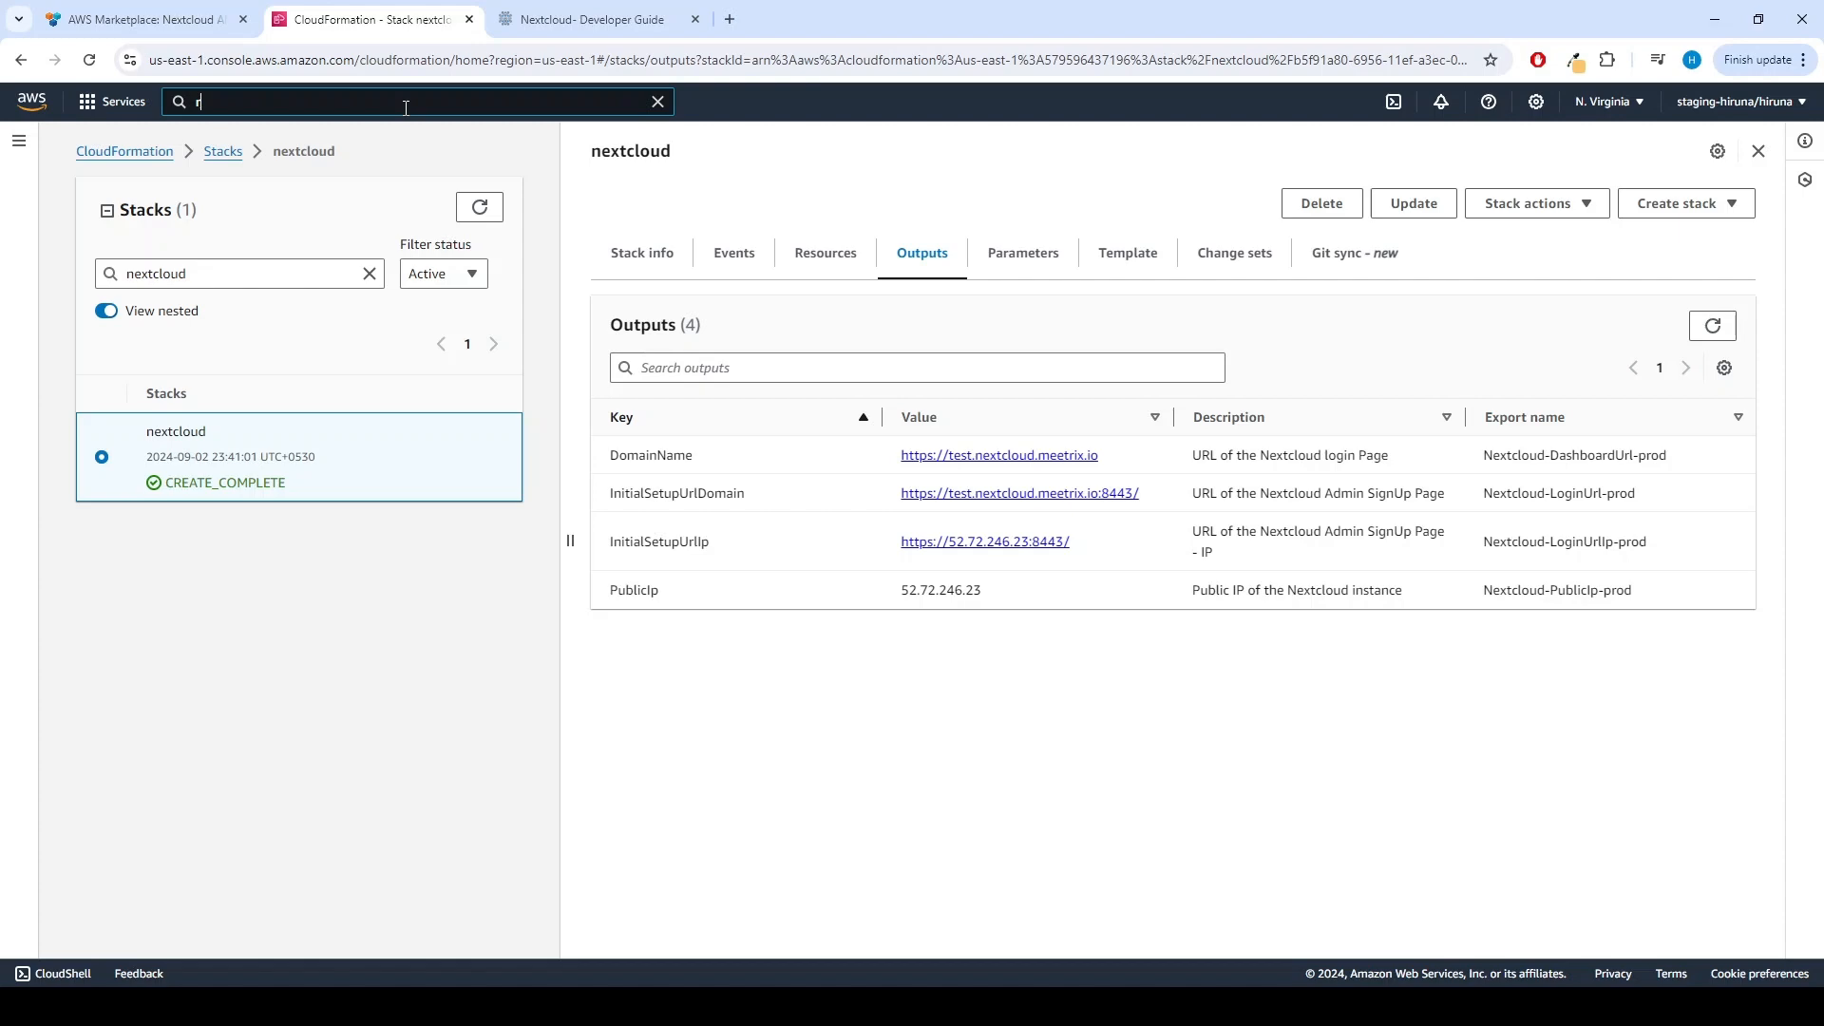
# - In Route 53's meetrix.io zone, create A record test.nextcloud pointing to 52.72.246.23
pyautogui.write('oute 53')
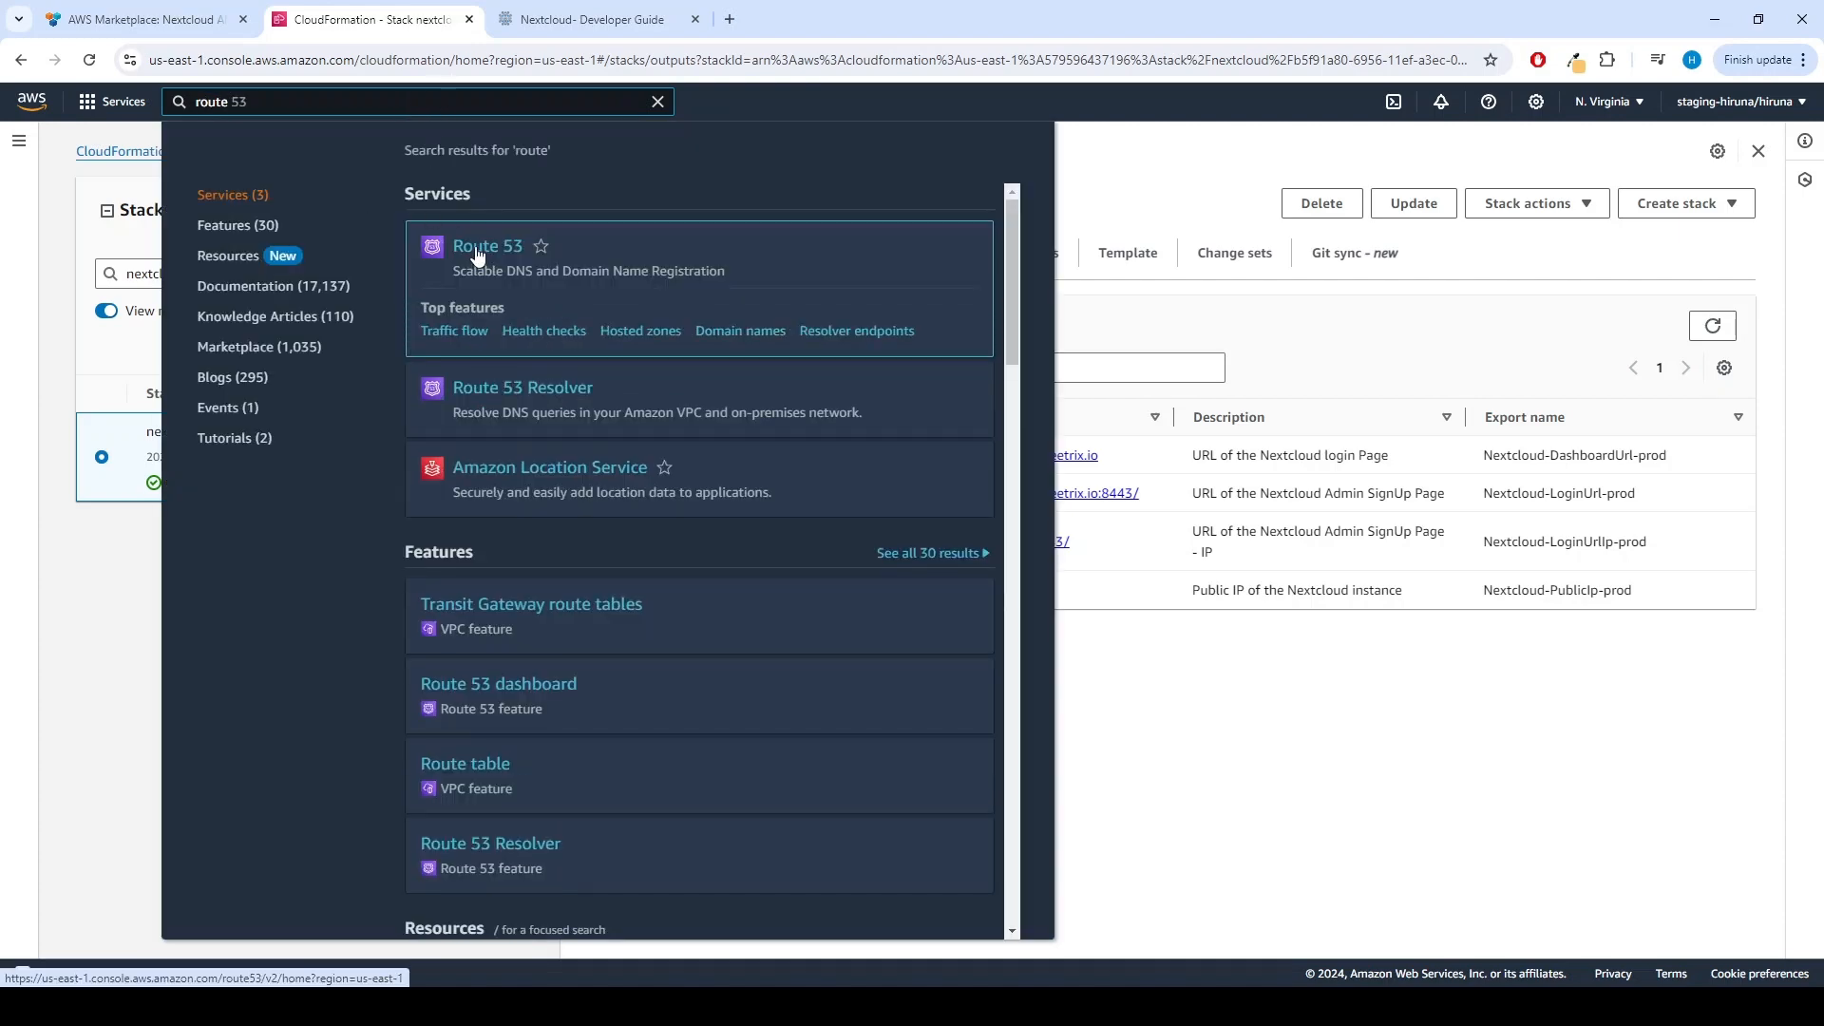
pyautogui.click(486, 246)
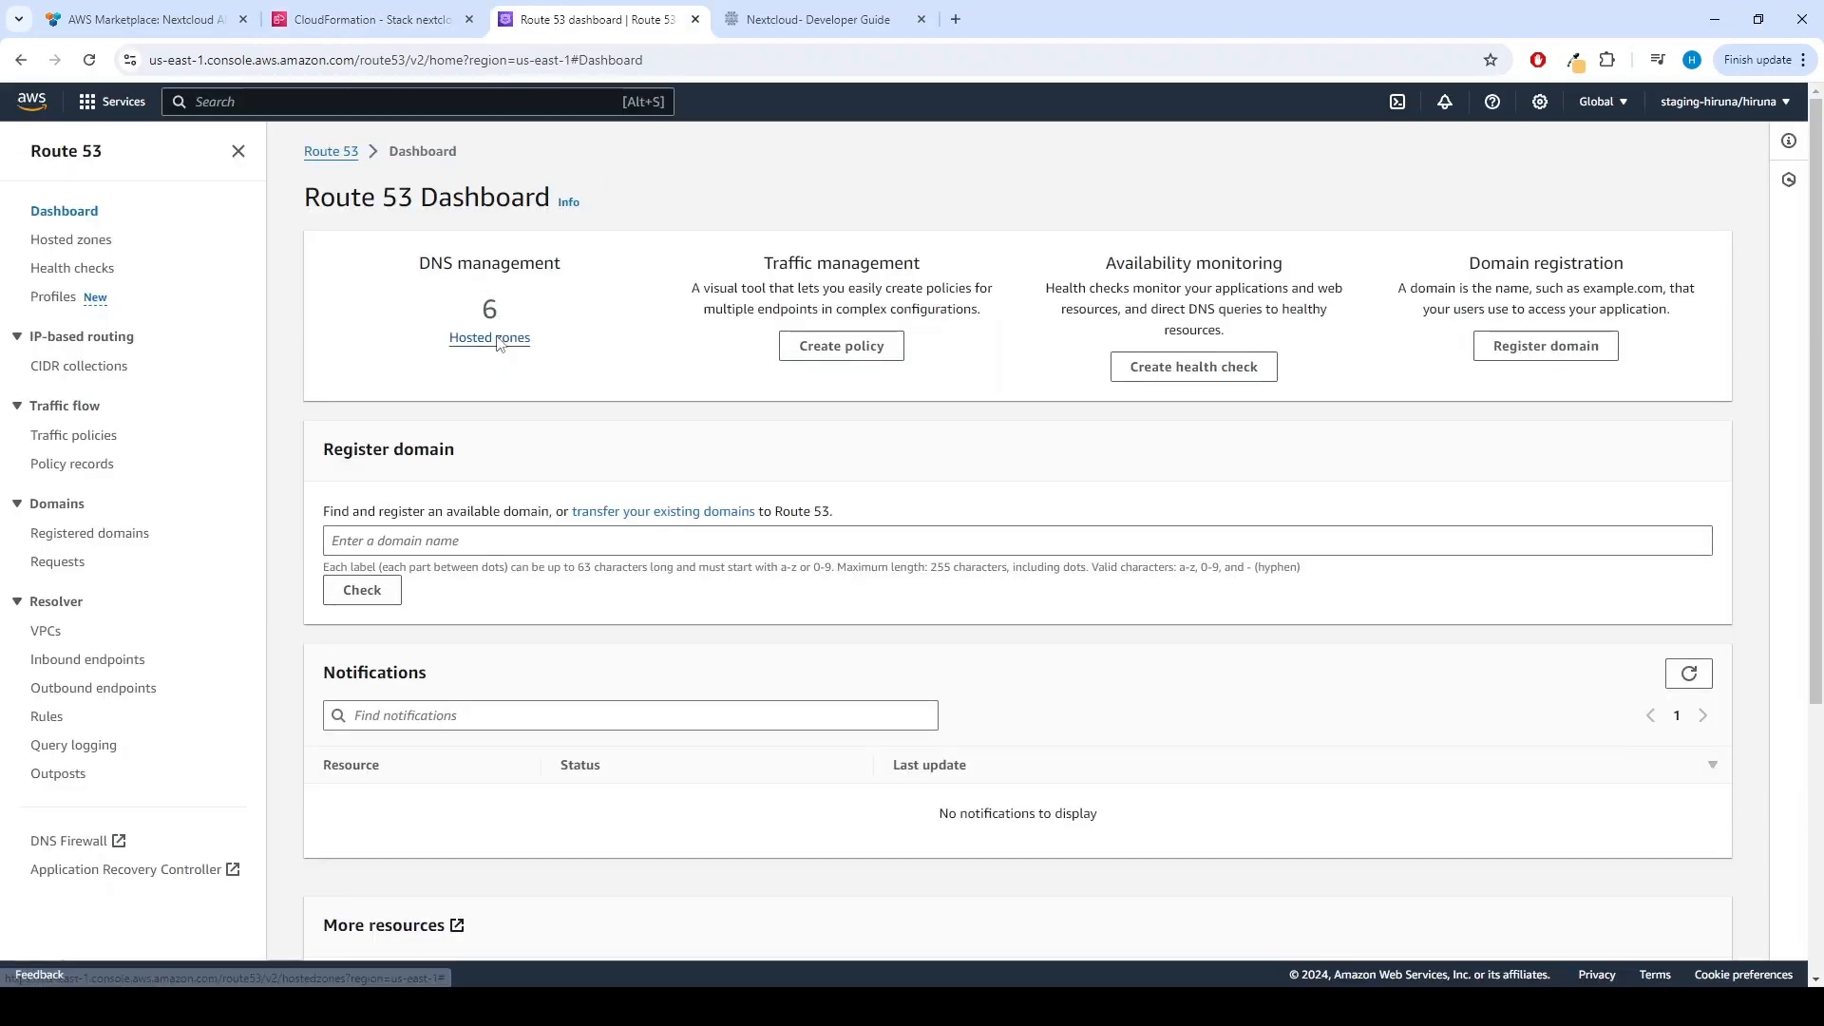
pyautogui.click(489, 337)
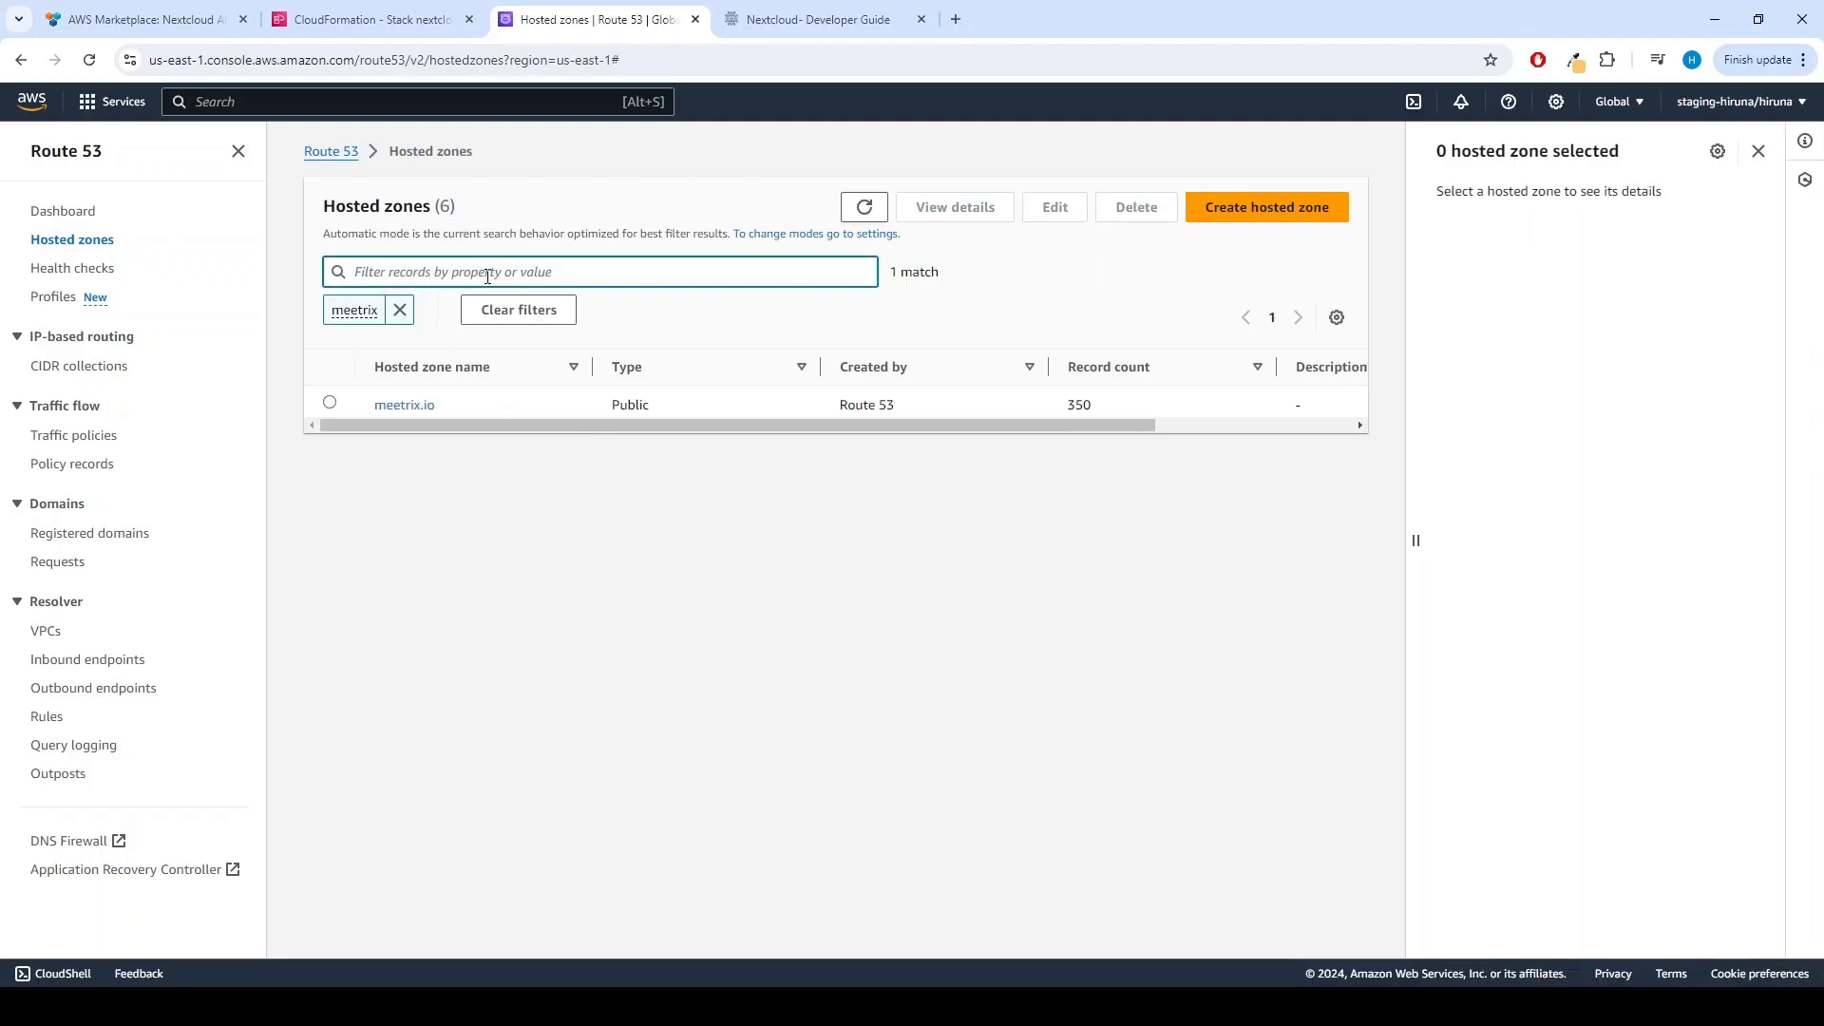
pyautogui.click(403, 403)
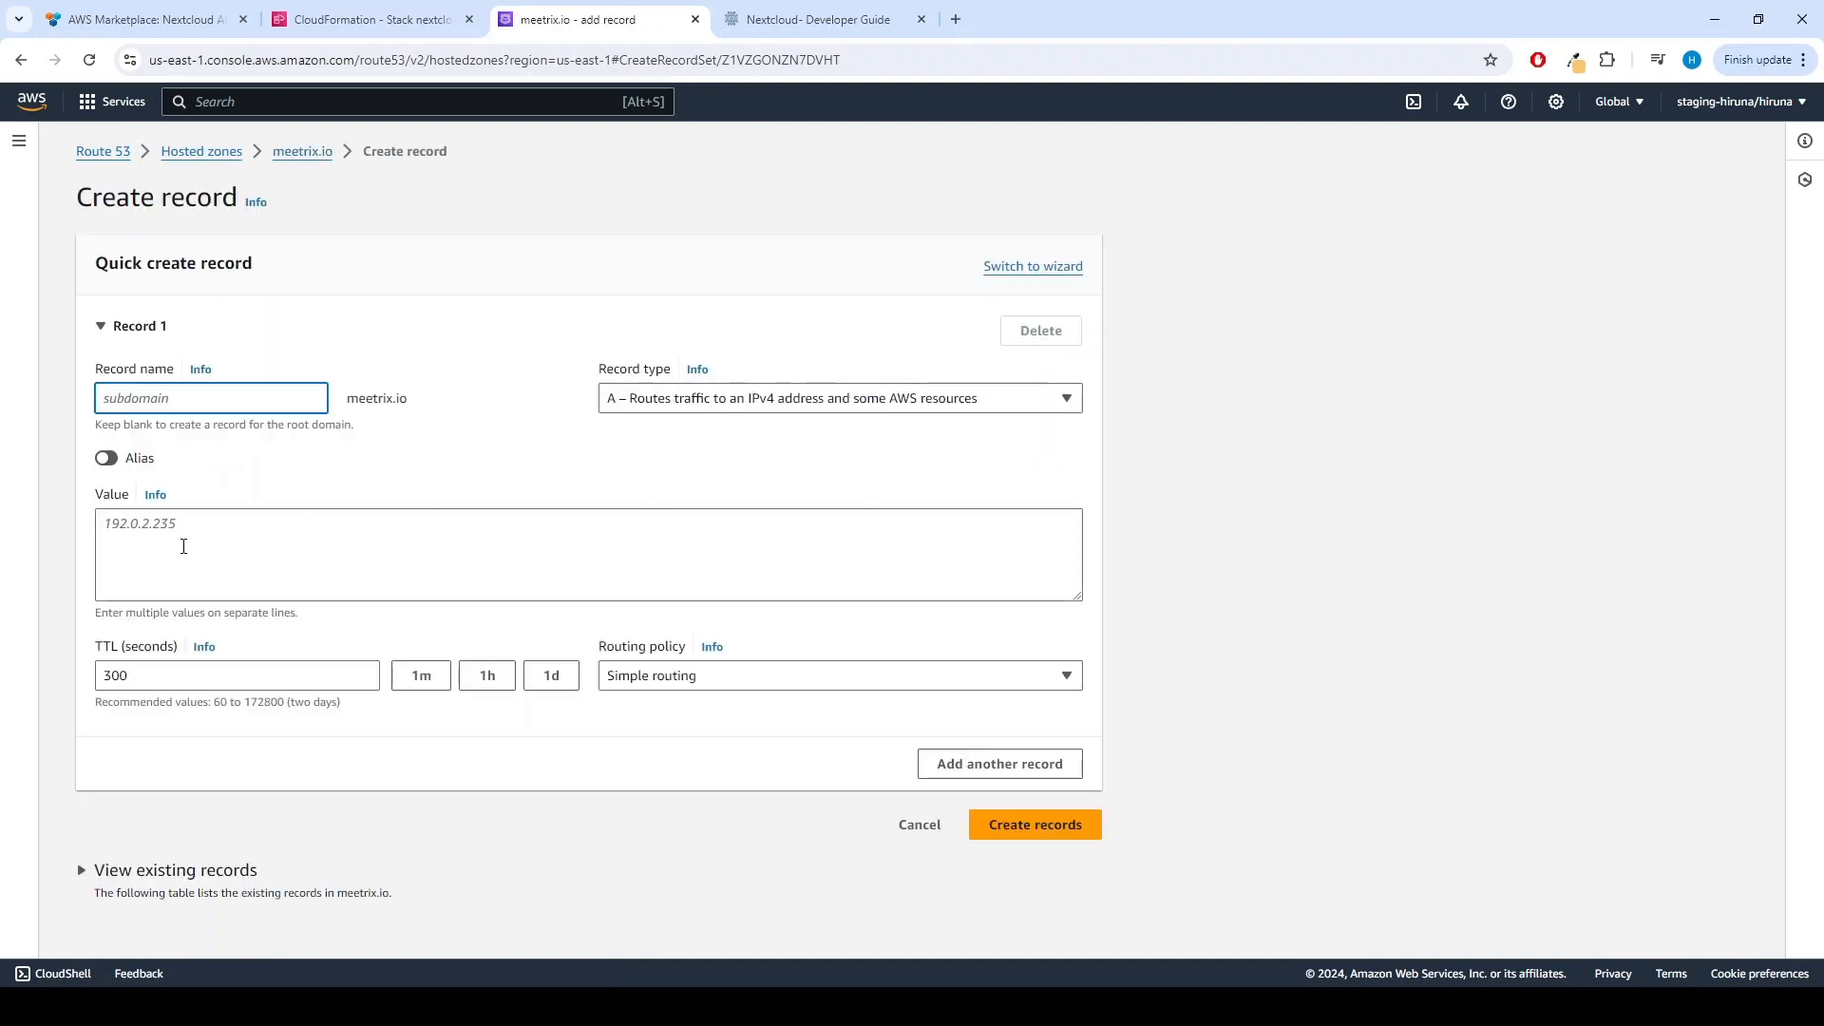
pyautogui.click(175, 540)
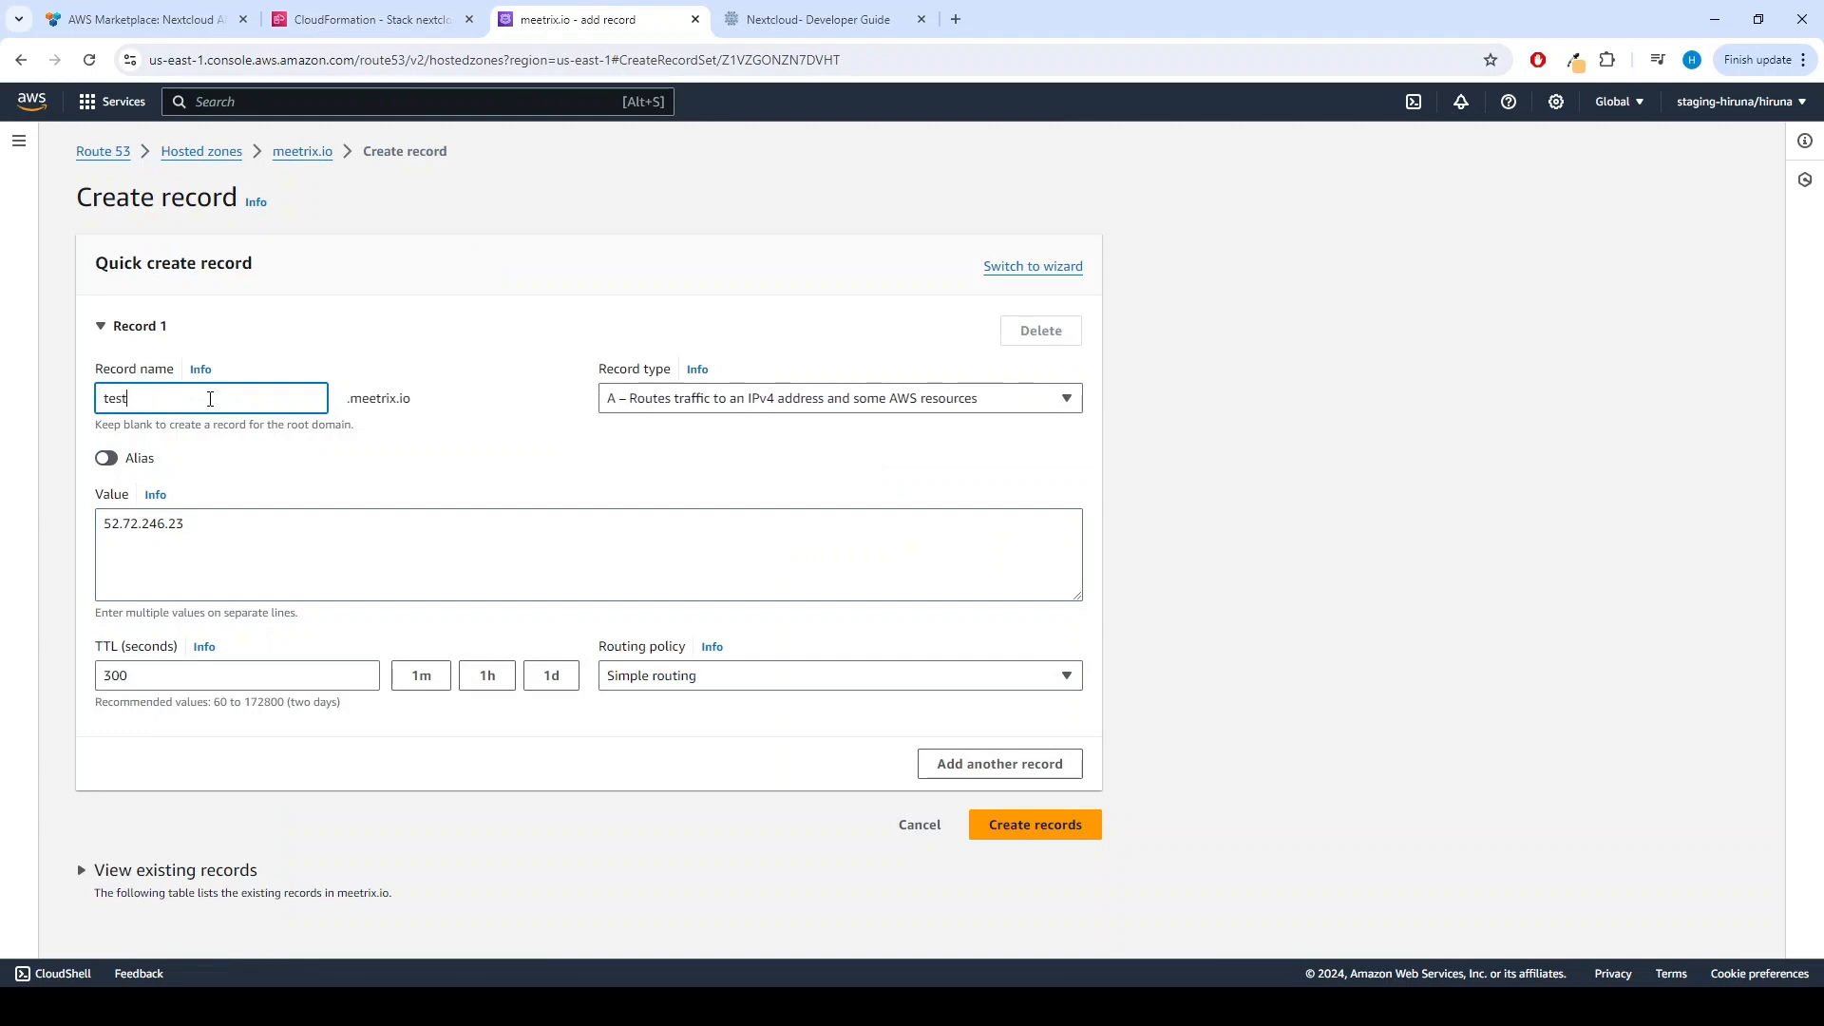
pyautogui.write('.nextcloud')
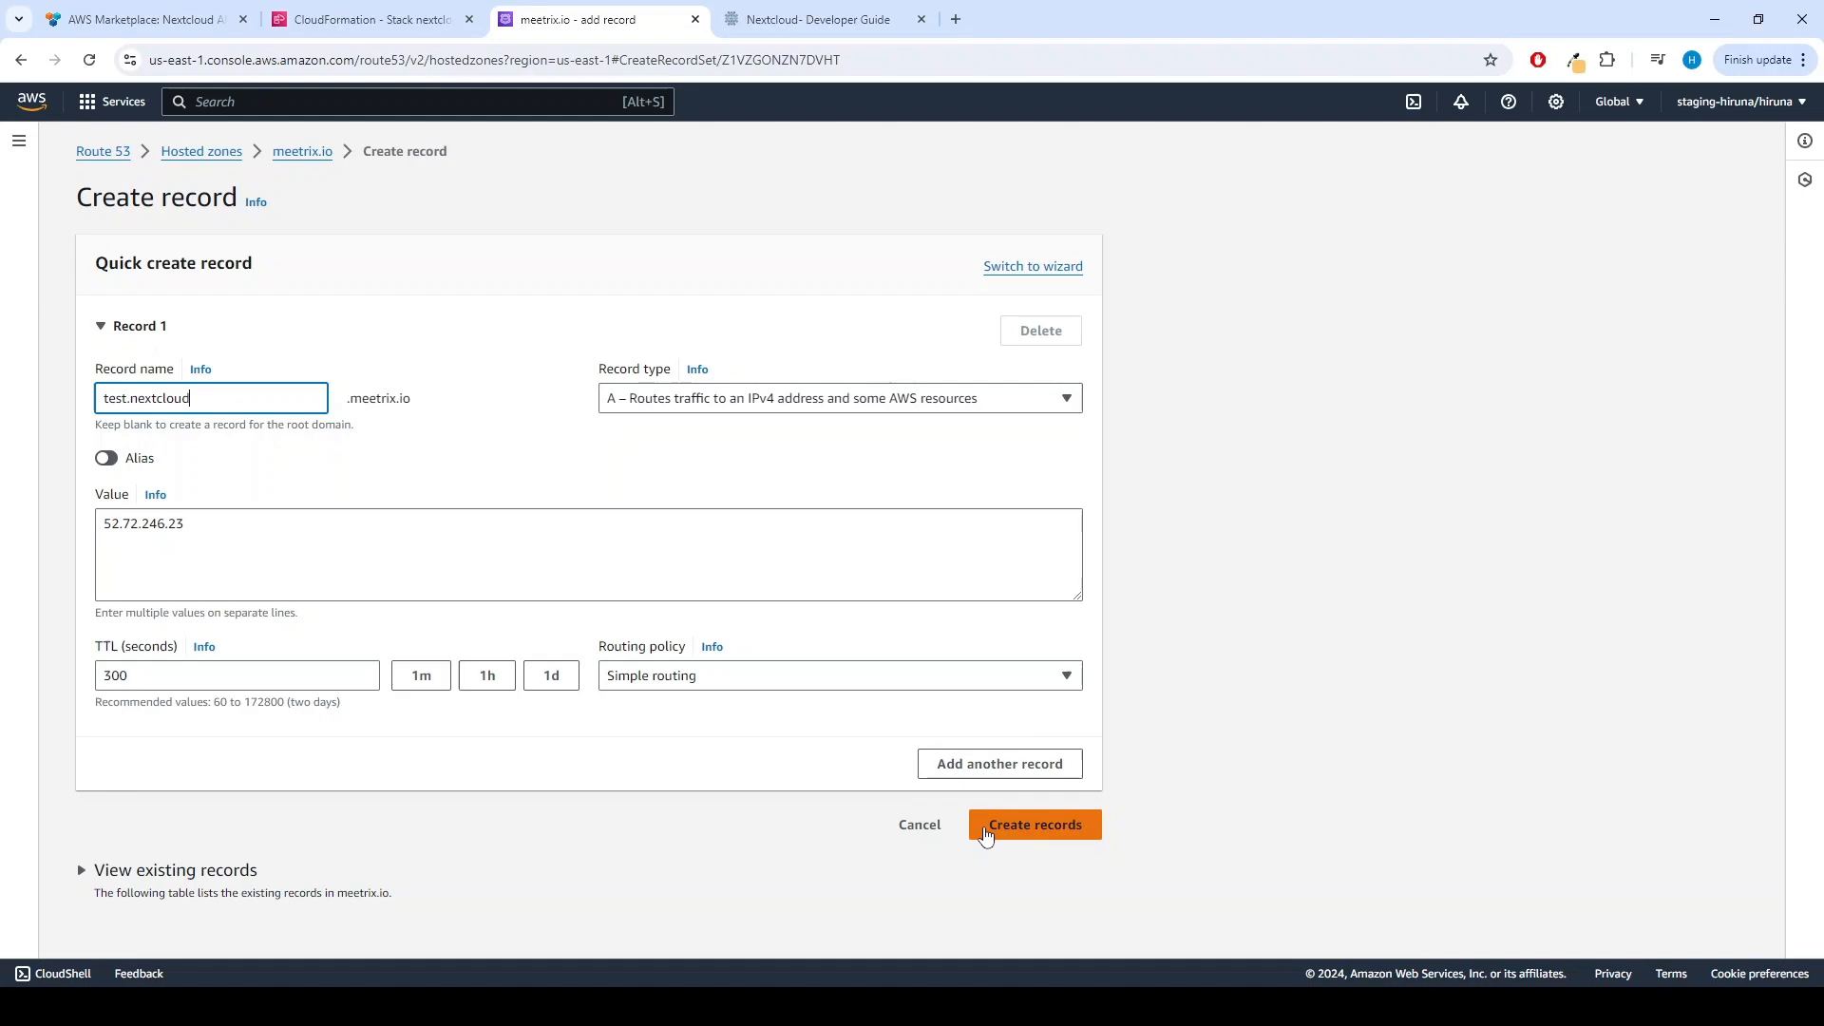
pyautogui.click(1034, 825)
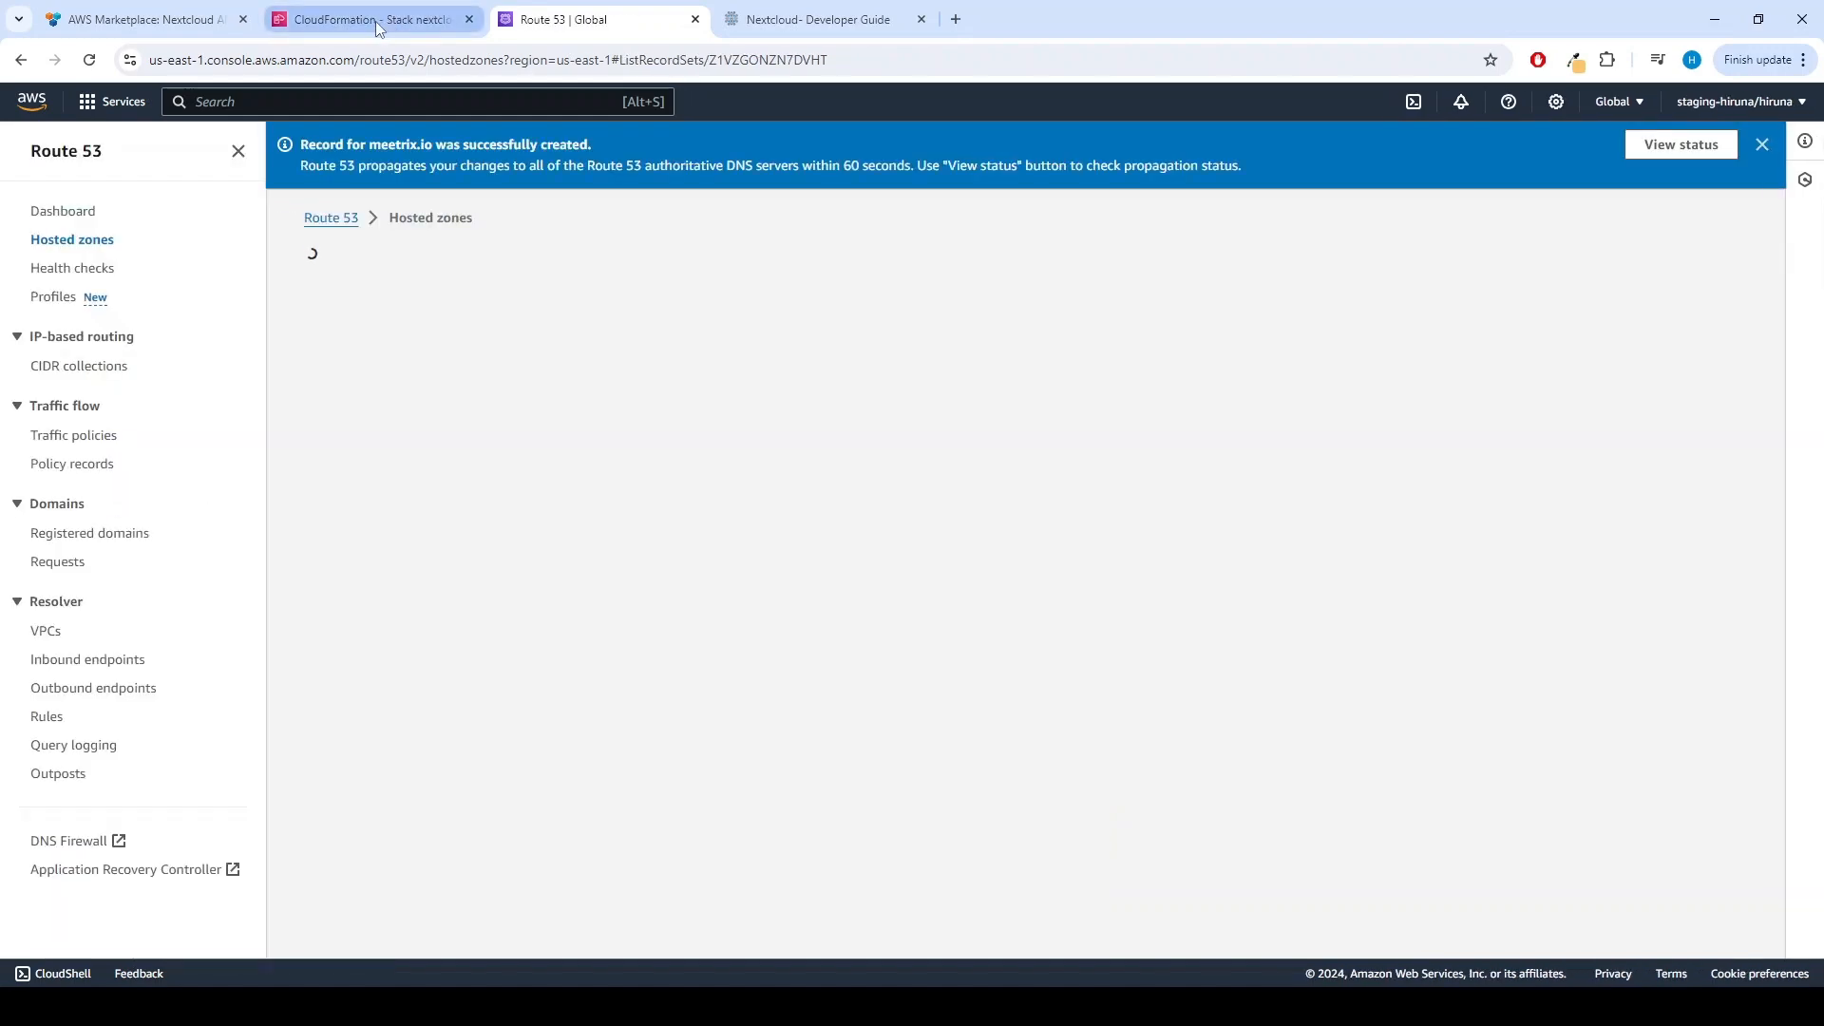
# - Open the InitialSetupUrlDomain link test.nextcloud.meetrix.io:8443 from the stack Outputs
pyautogui.click(371, 19)
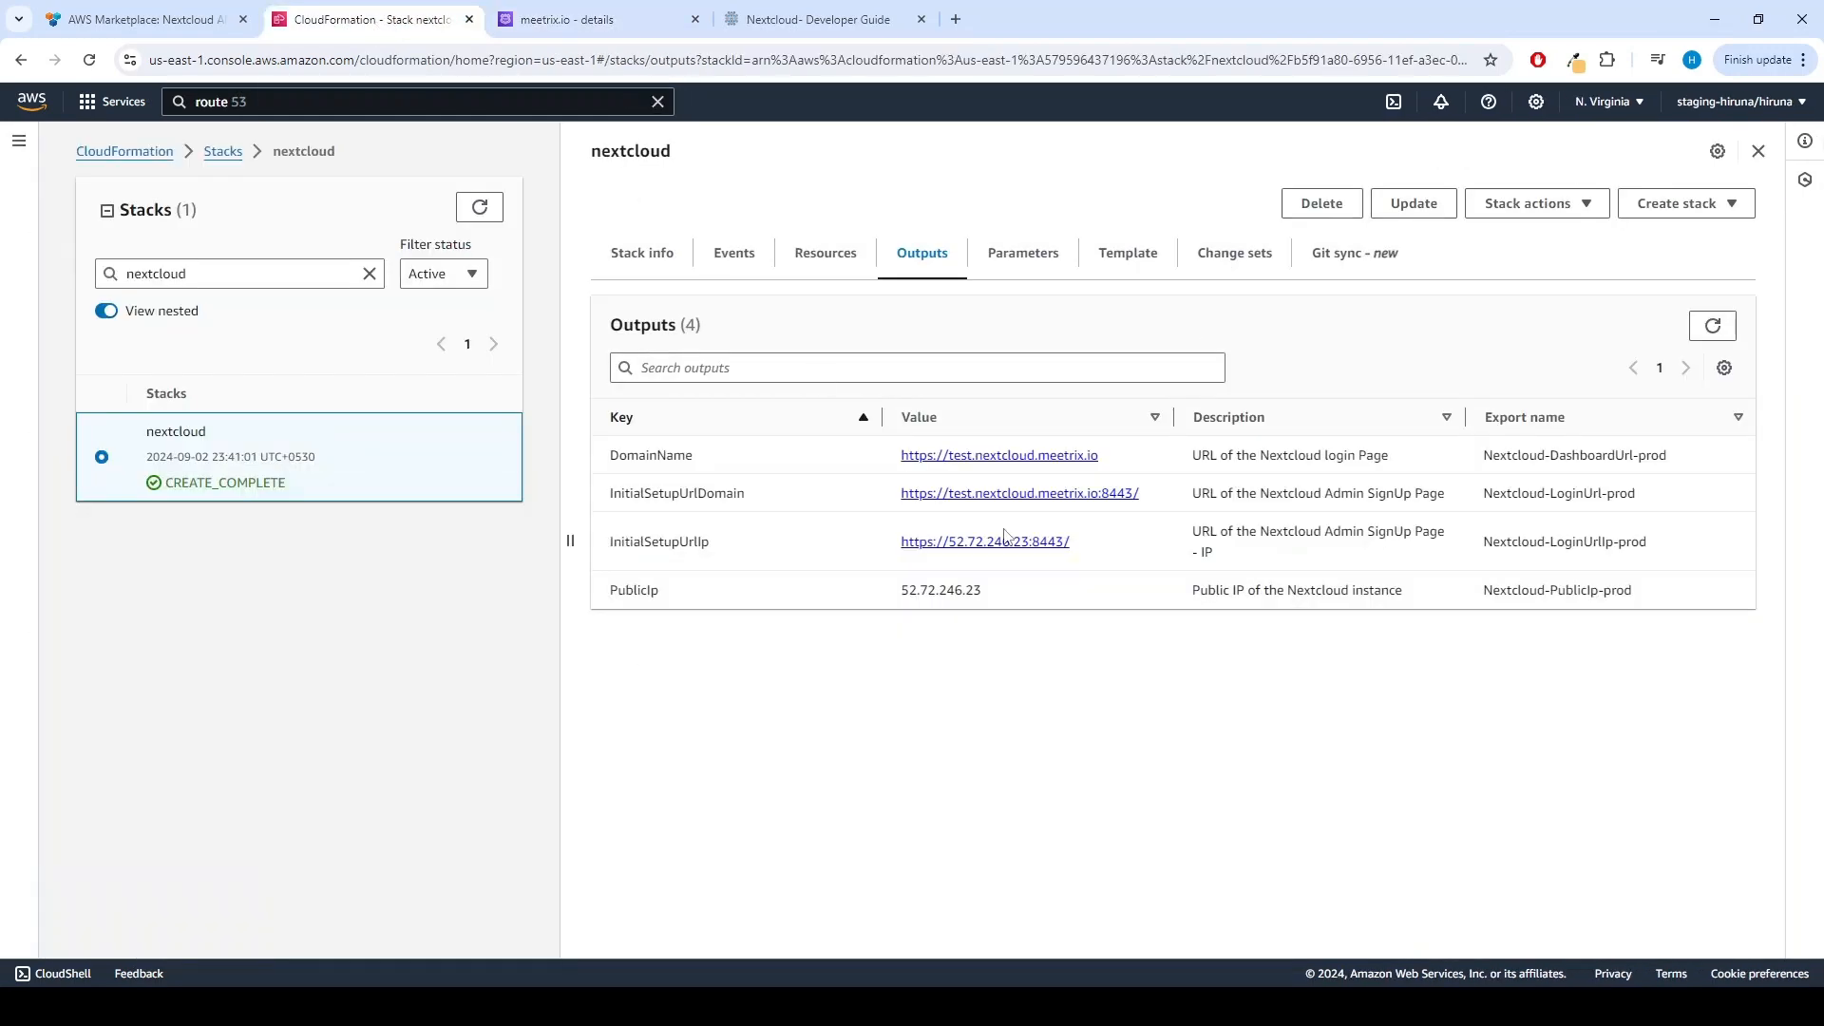
pyautogui.moveTo(730, 516)
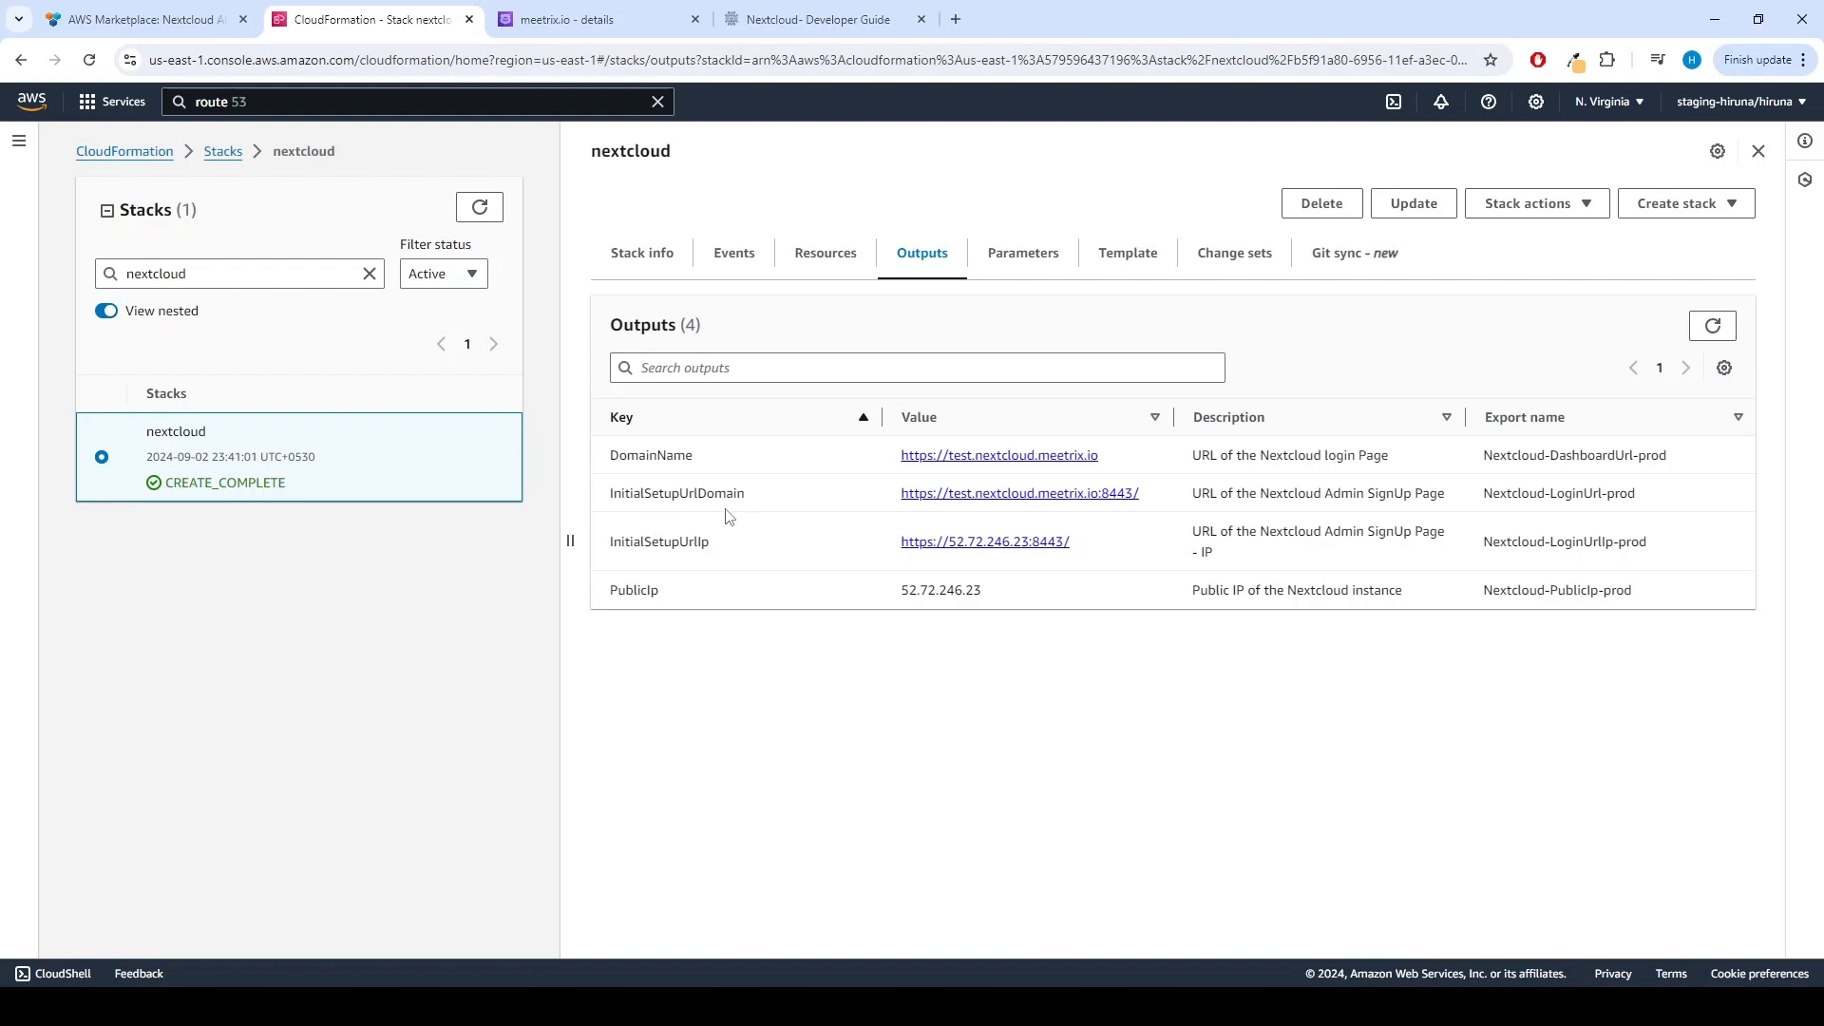
pyautogui.moveTo(1026, 501)
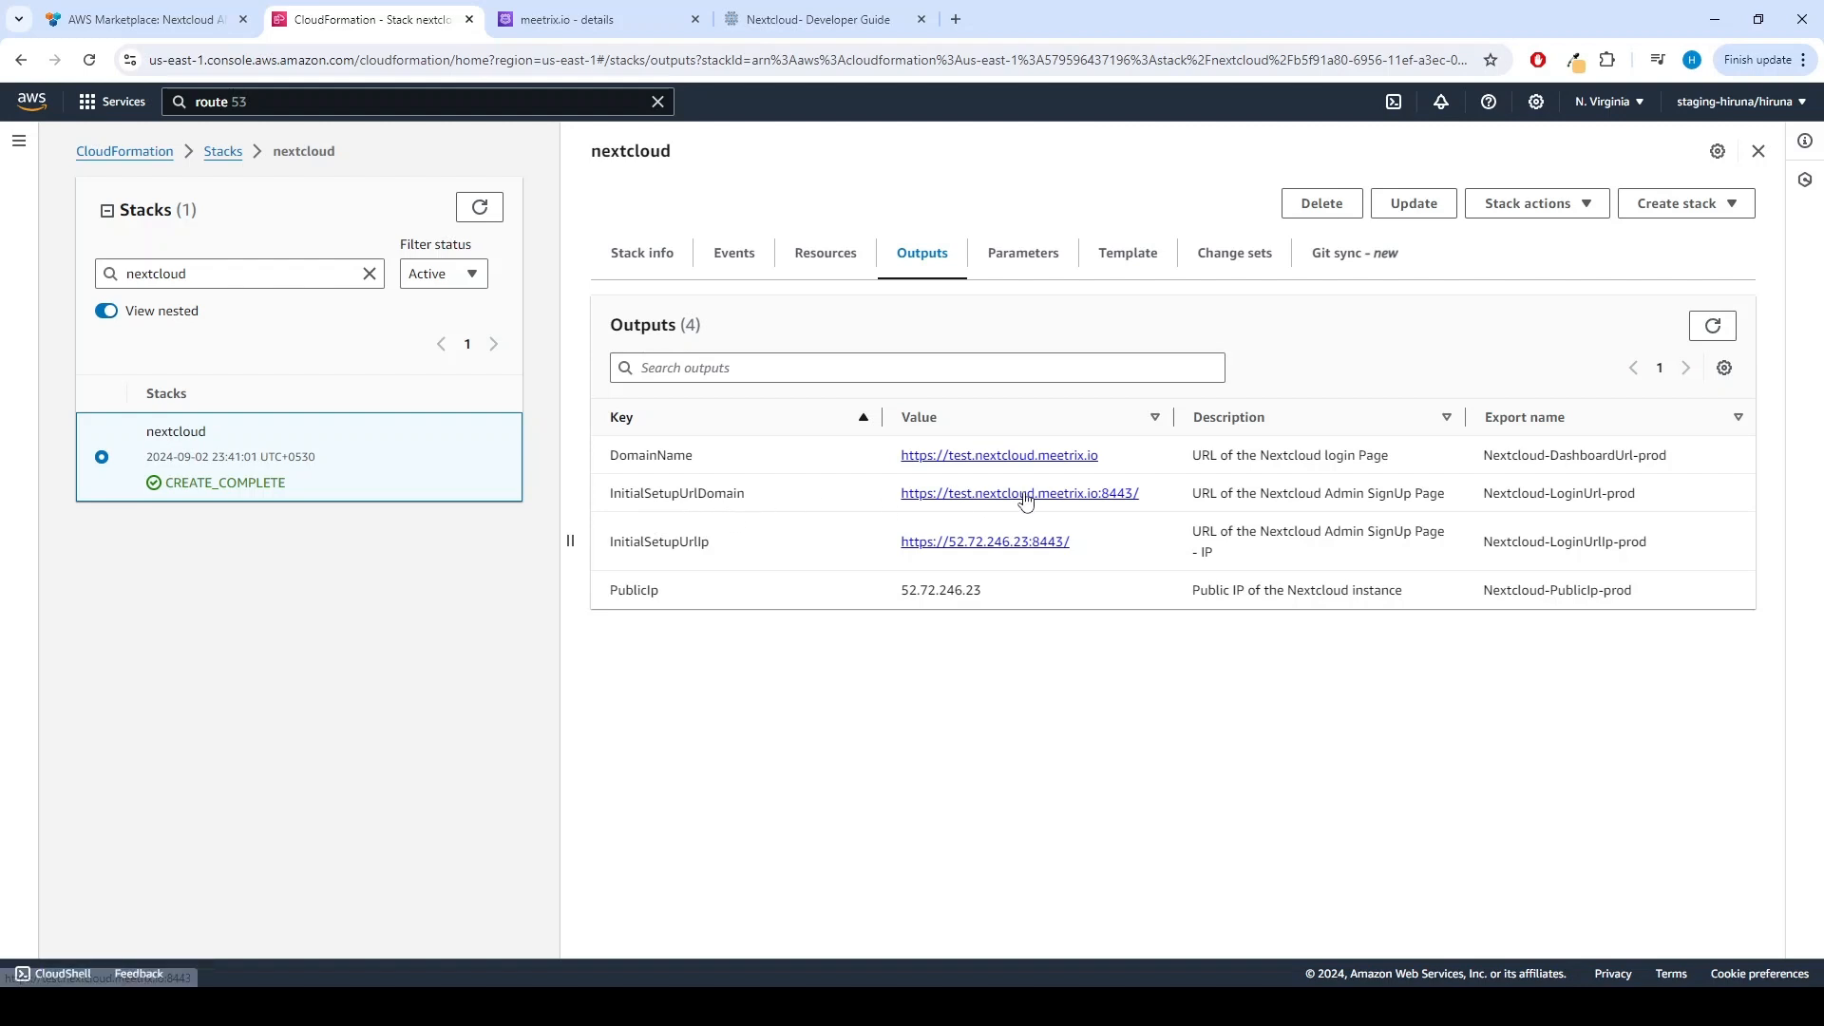
pyautogui.click(1021, 493)
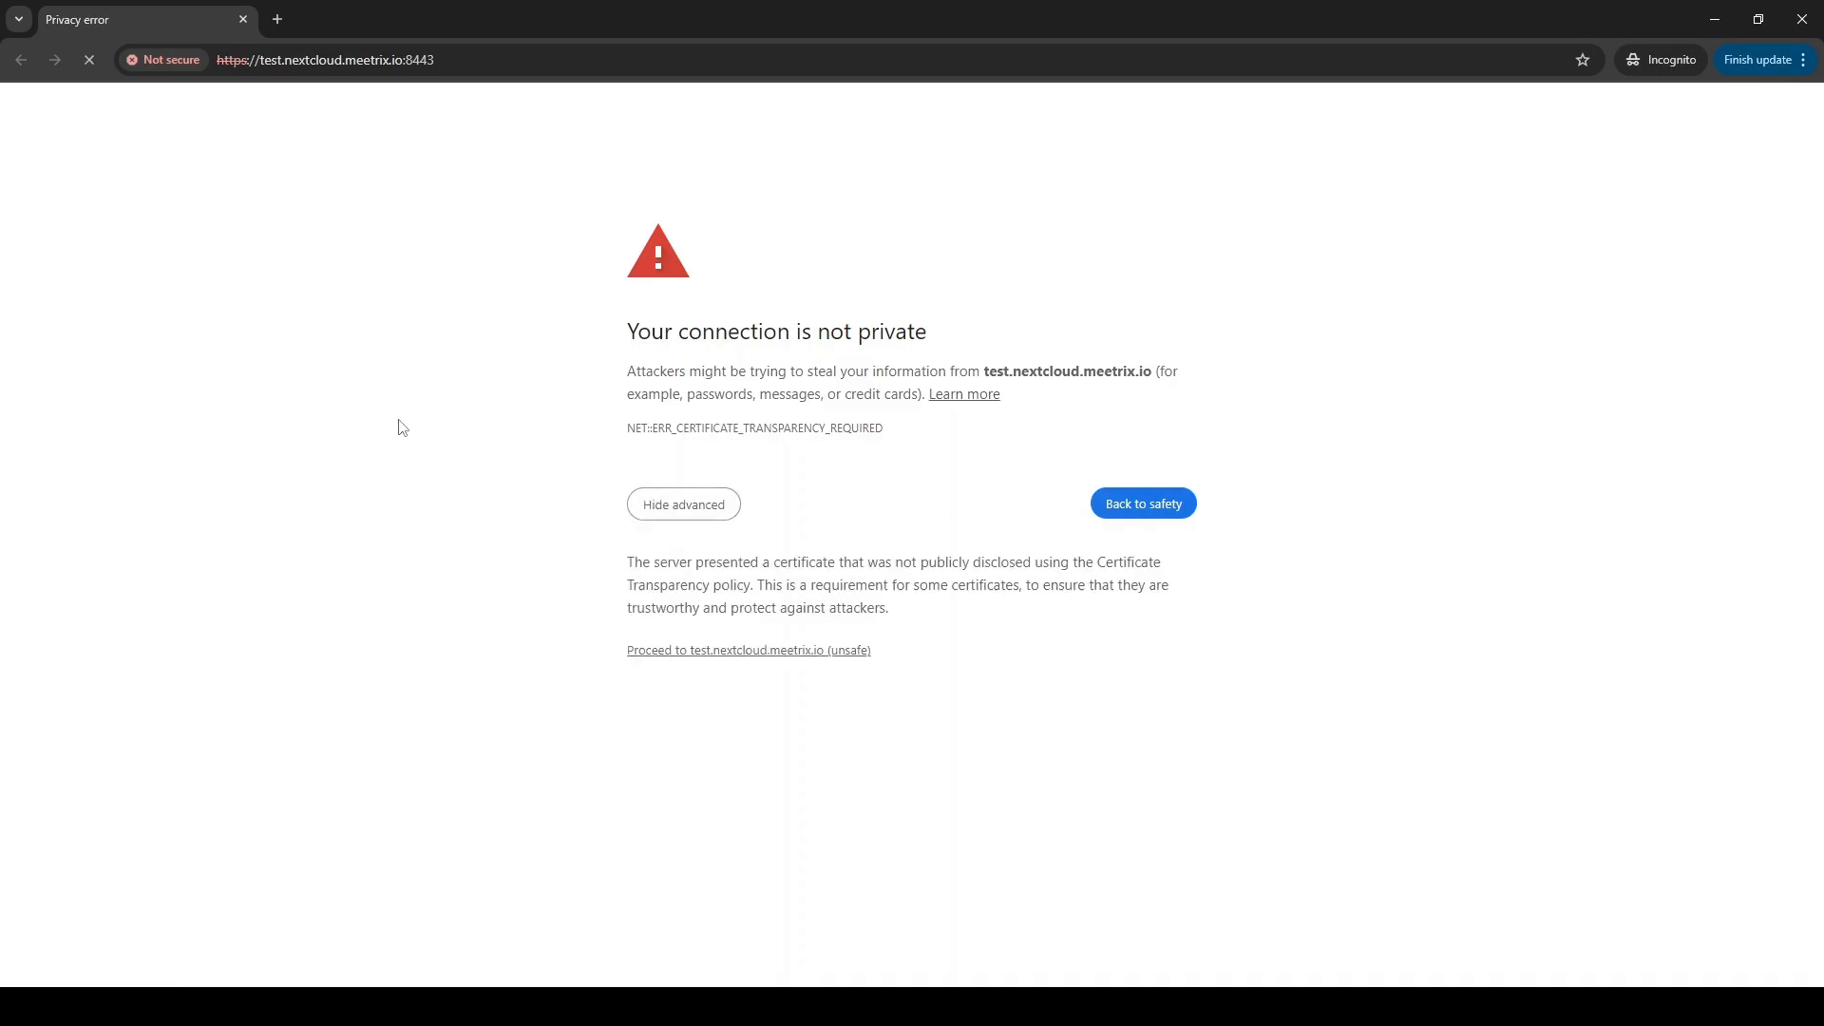
# - Bypass the certificate warning and log in with the eight-word AIO passphrase
pyautogui.click(748, 649)
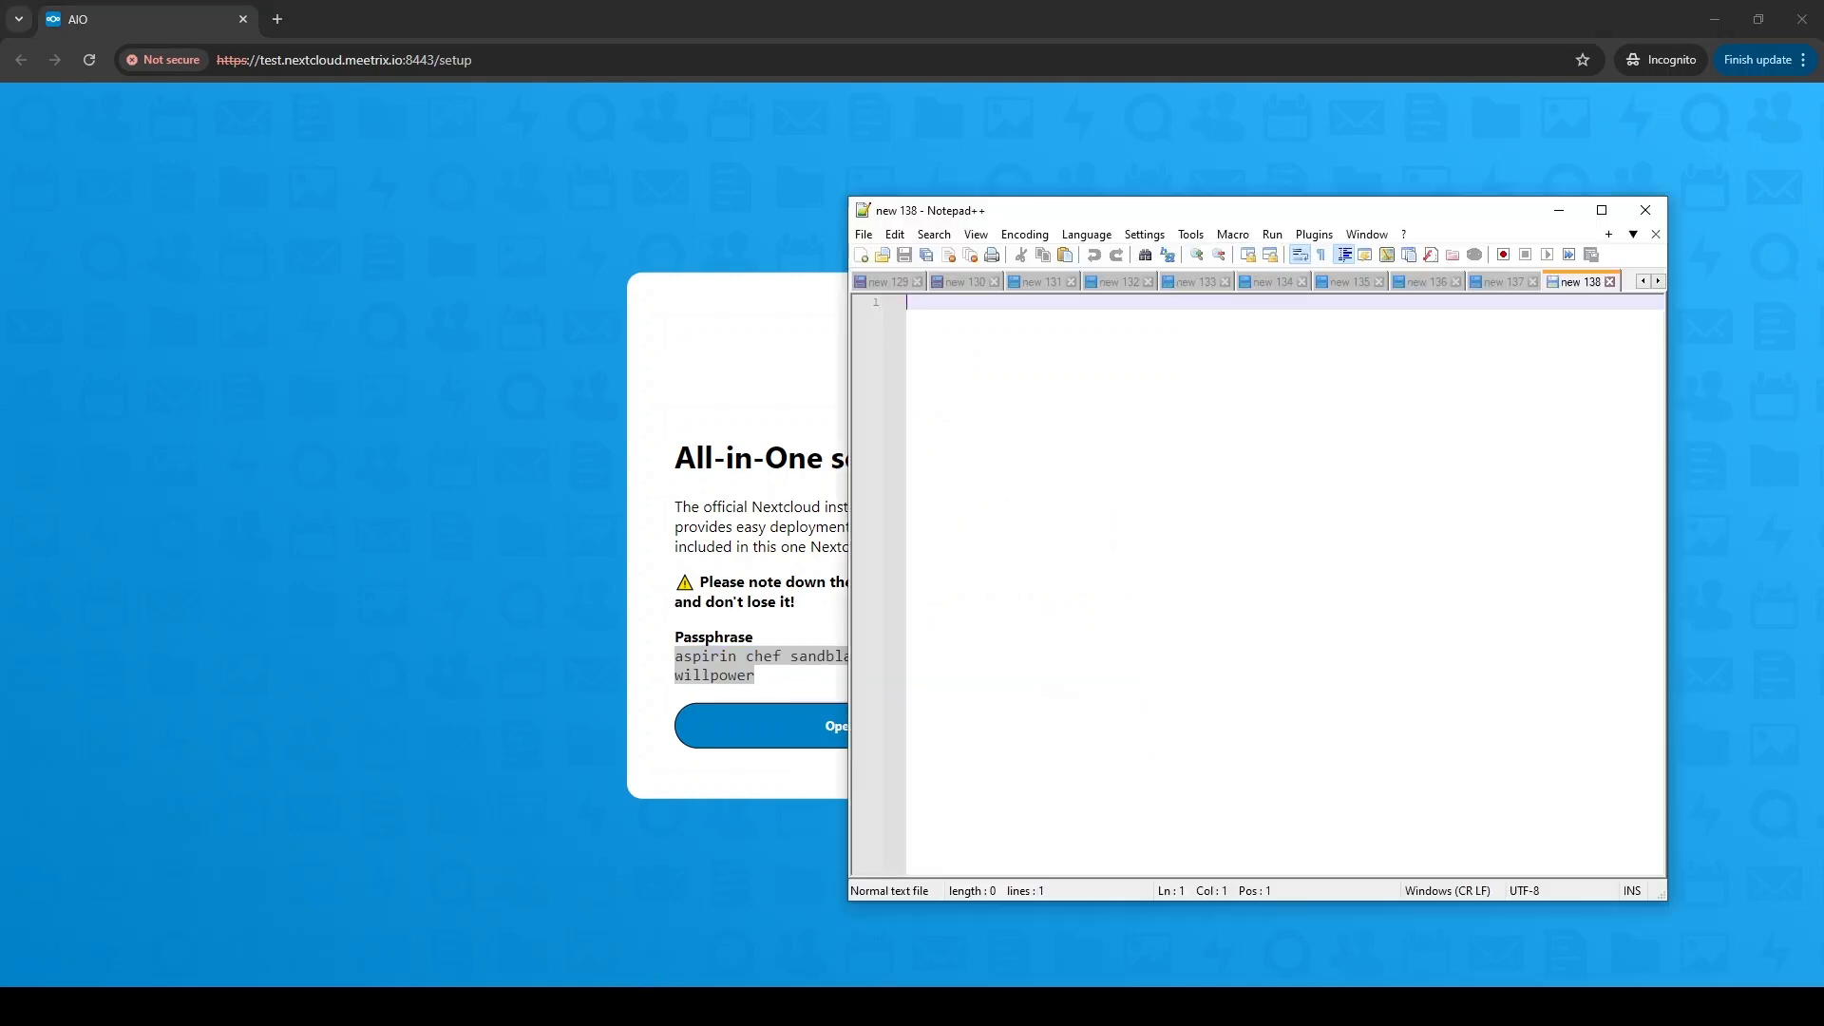
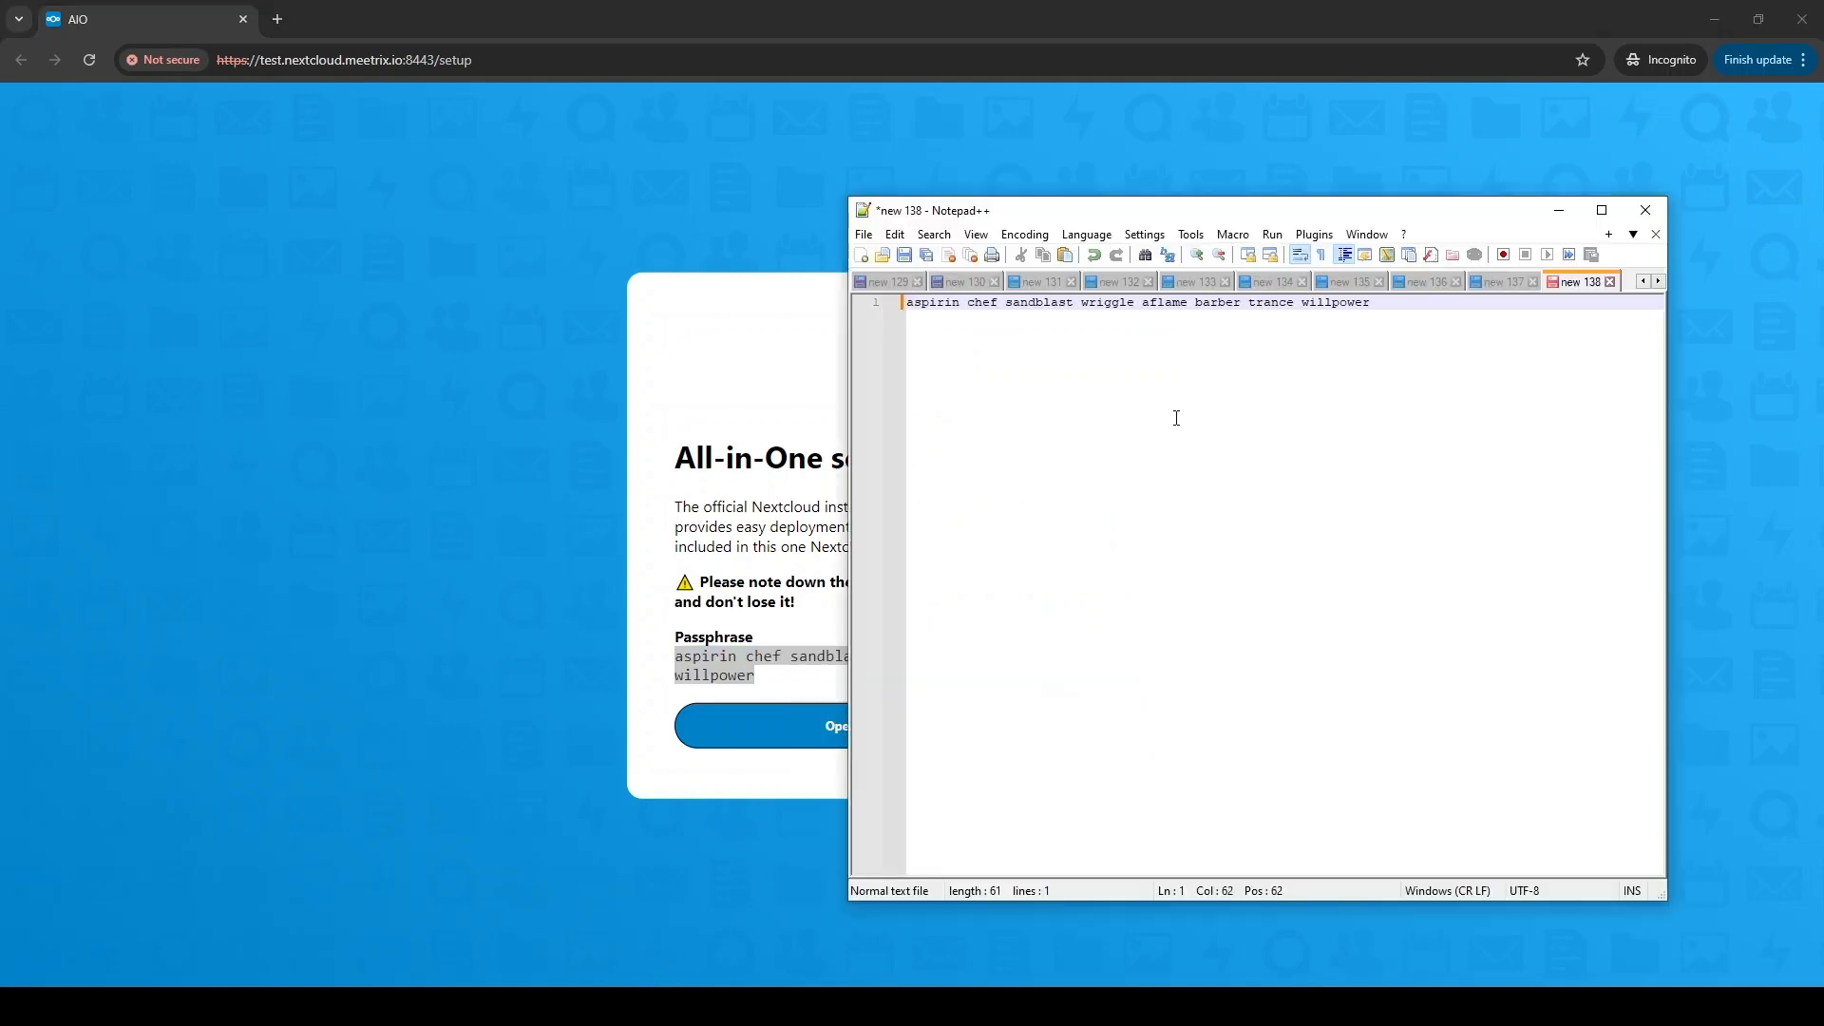
pyautogui.press('Enter')
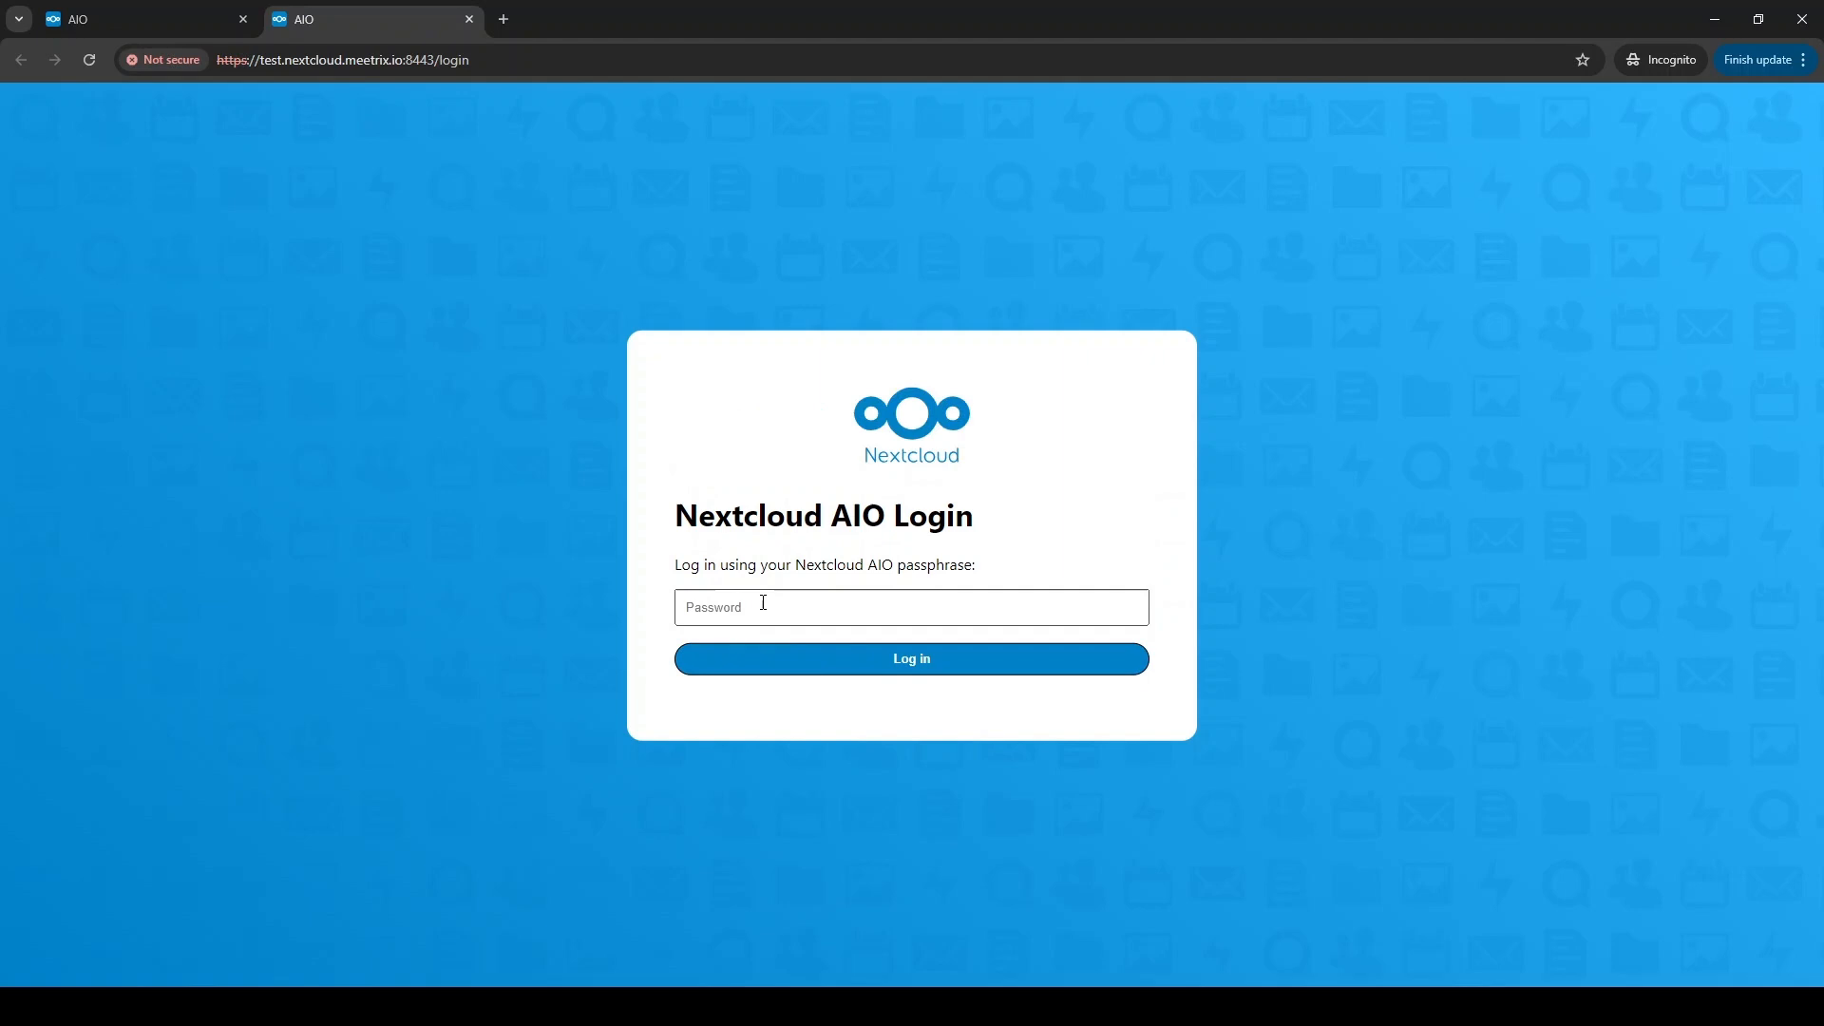
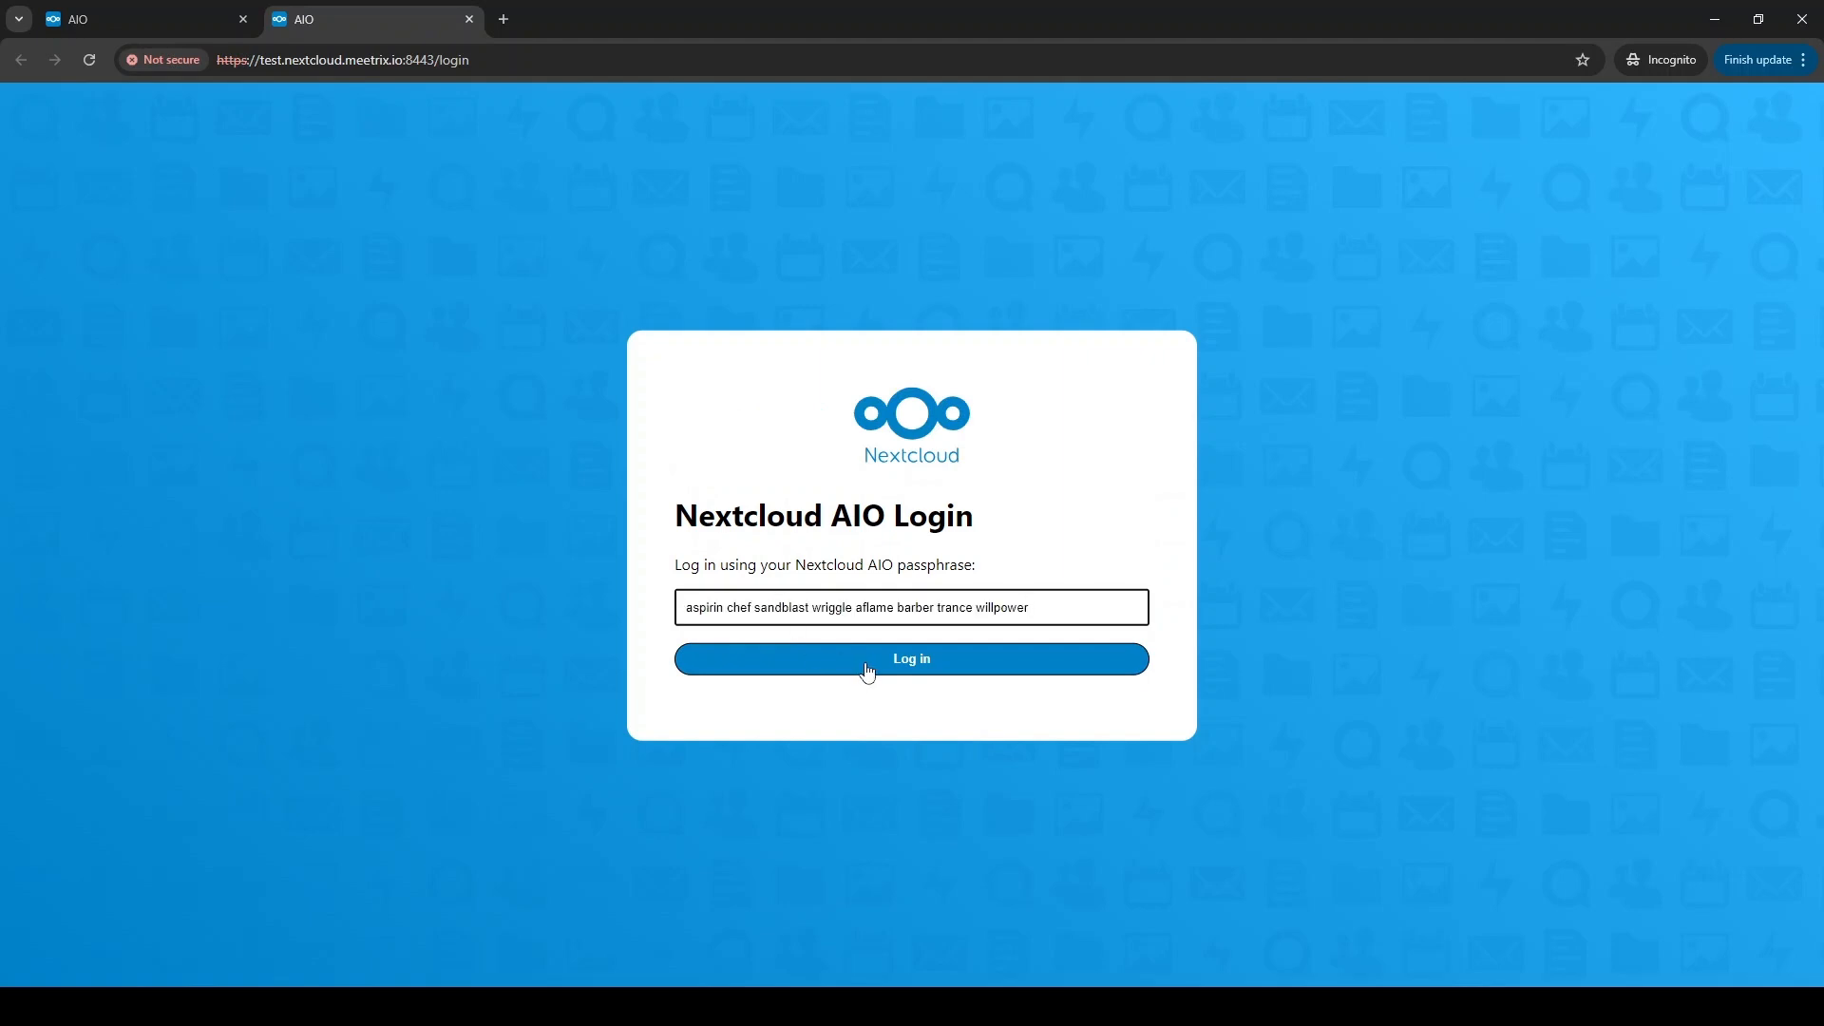
pyautogui.click(912, 658)
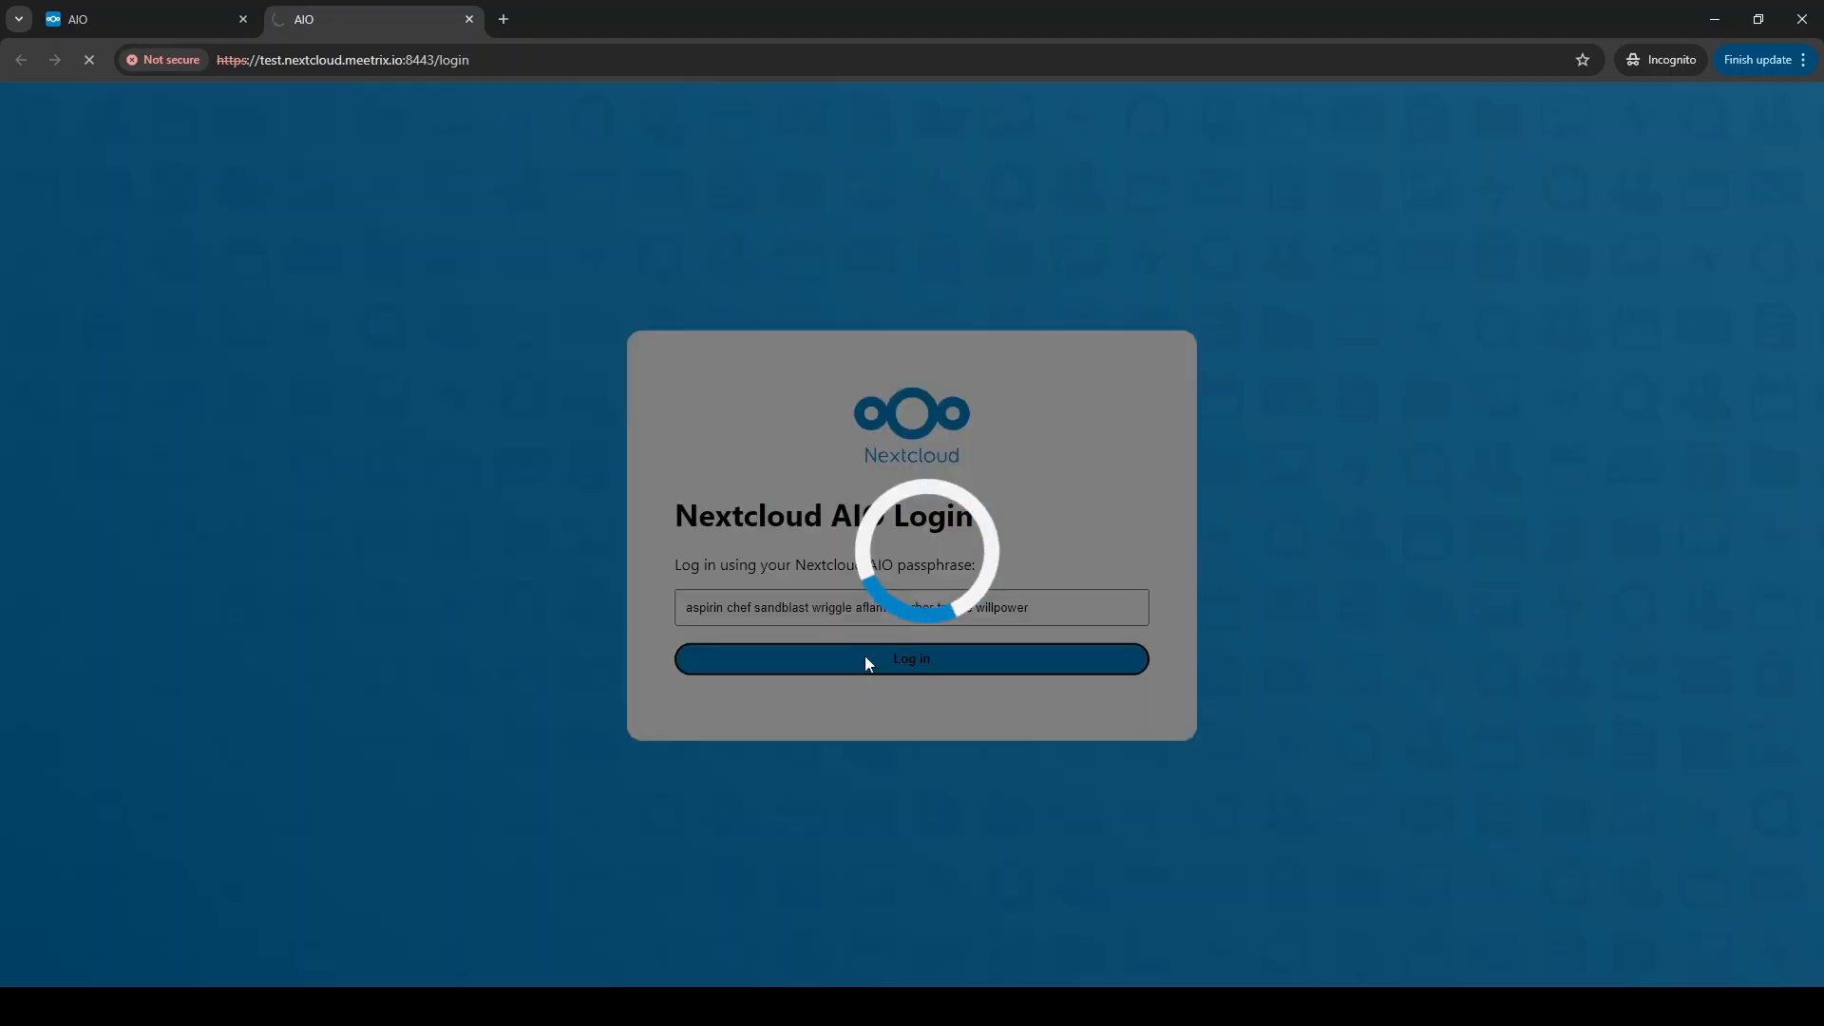
pyautogui.click(911, 659)
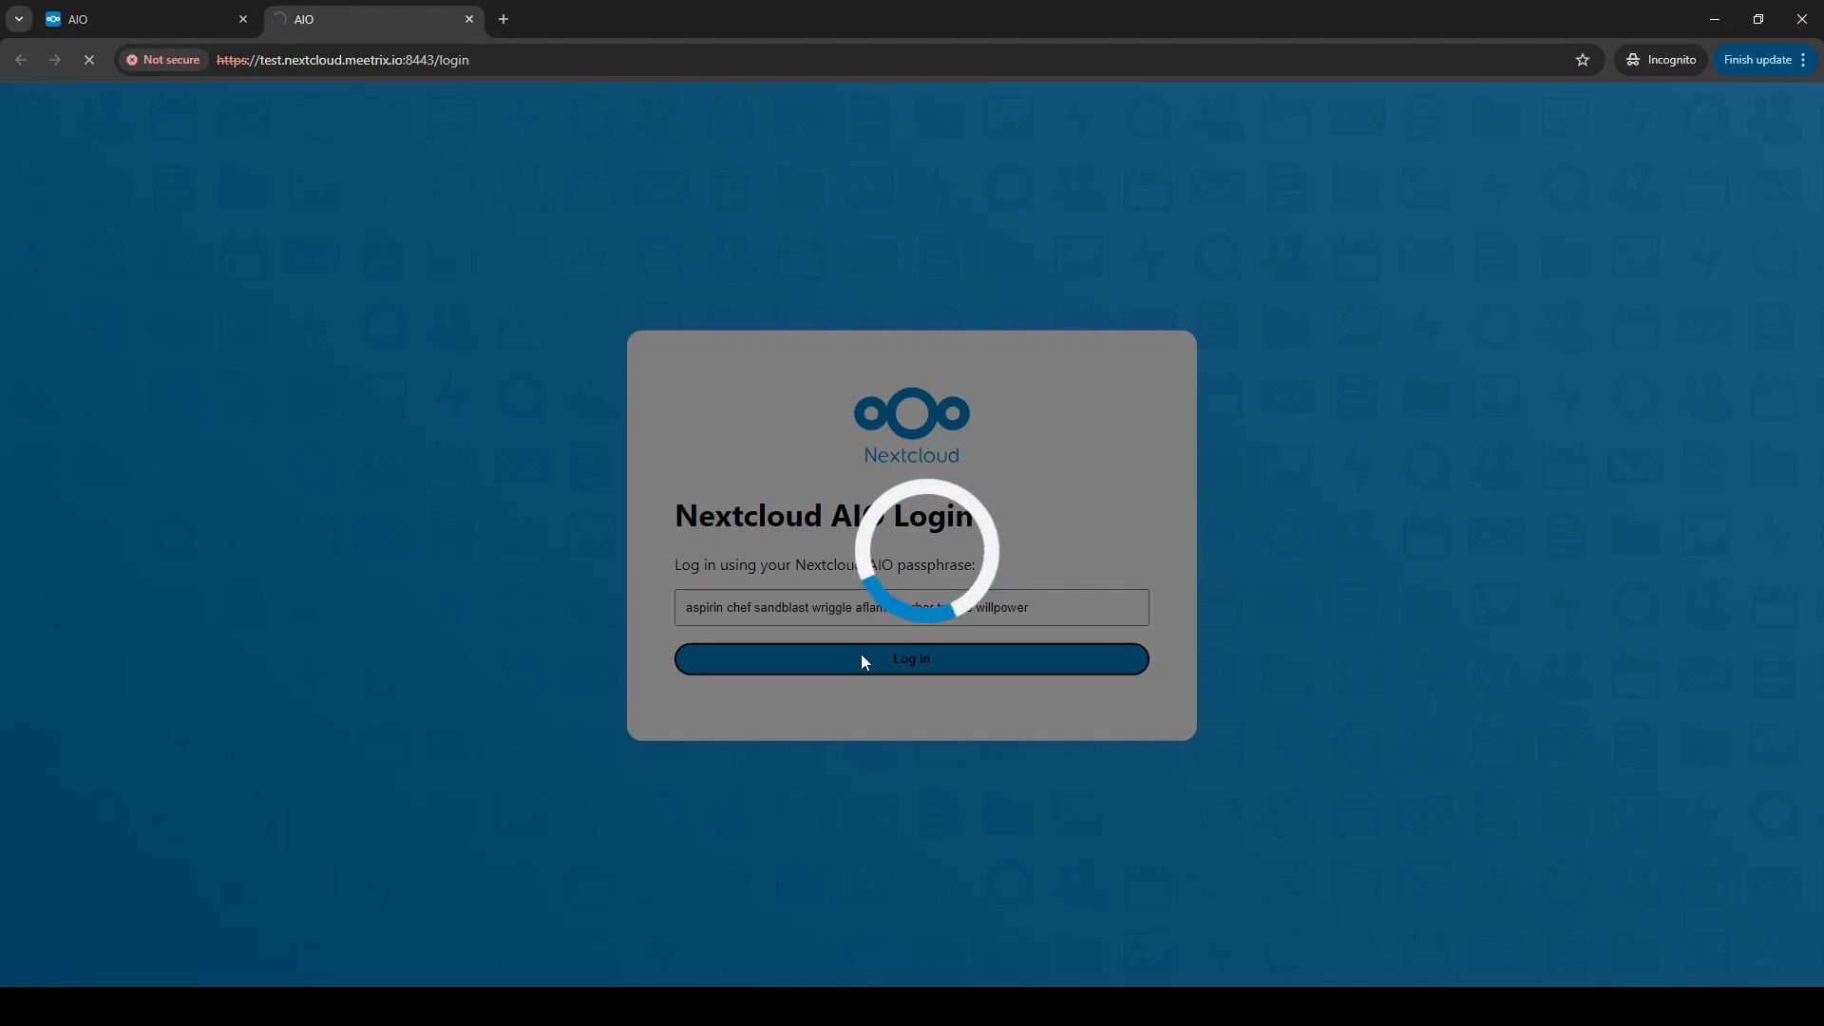
pyautogui.click(911, 659)
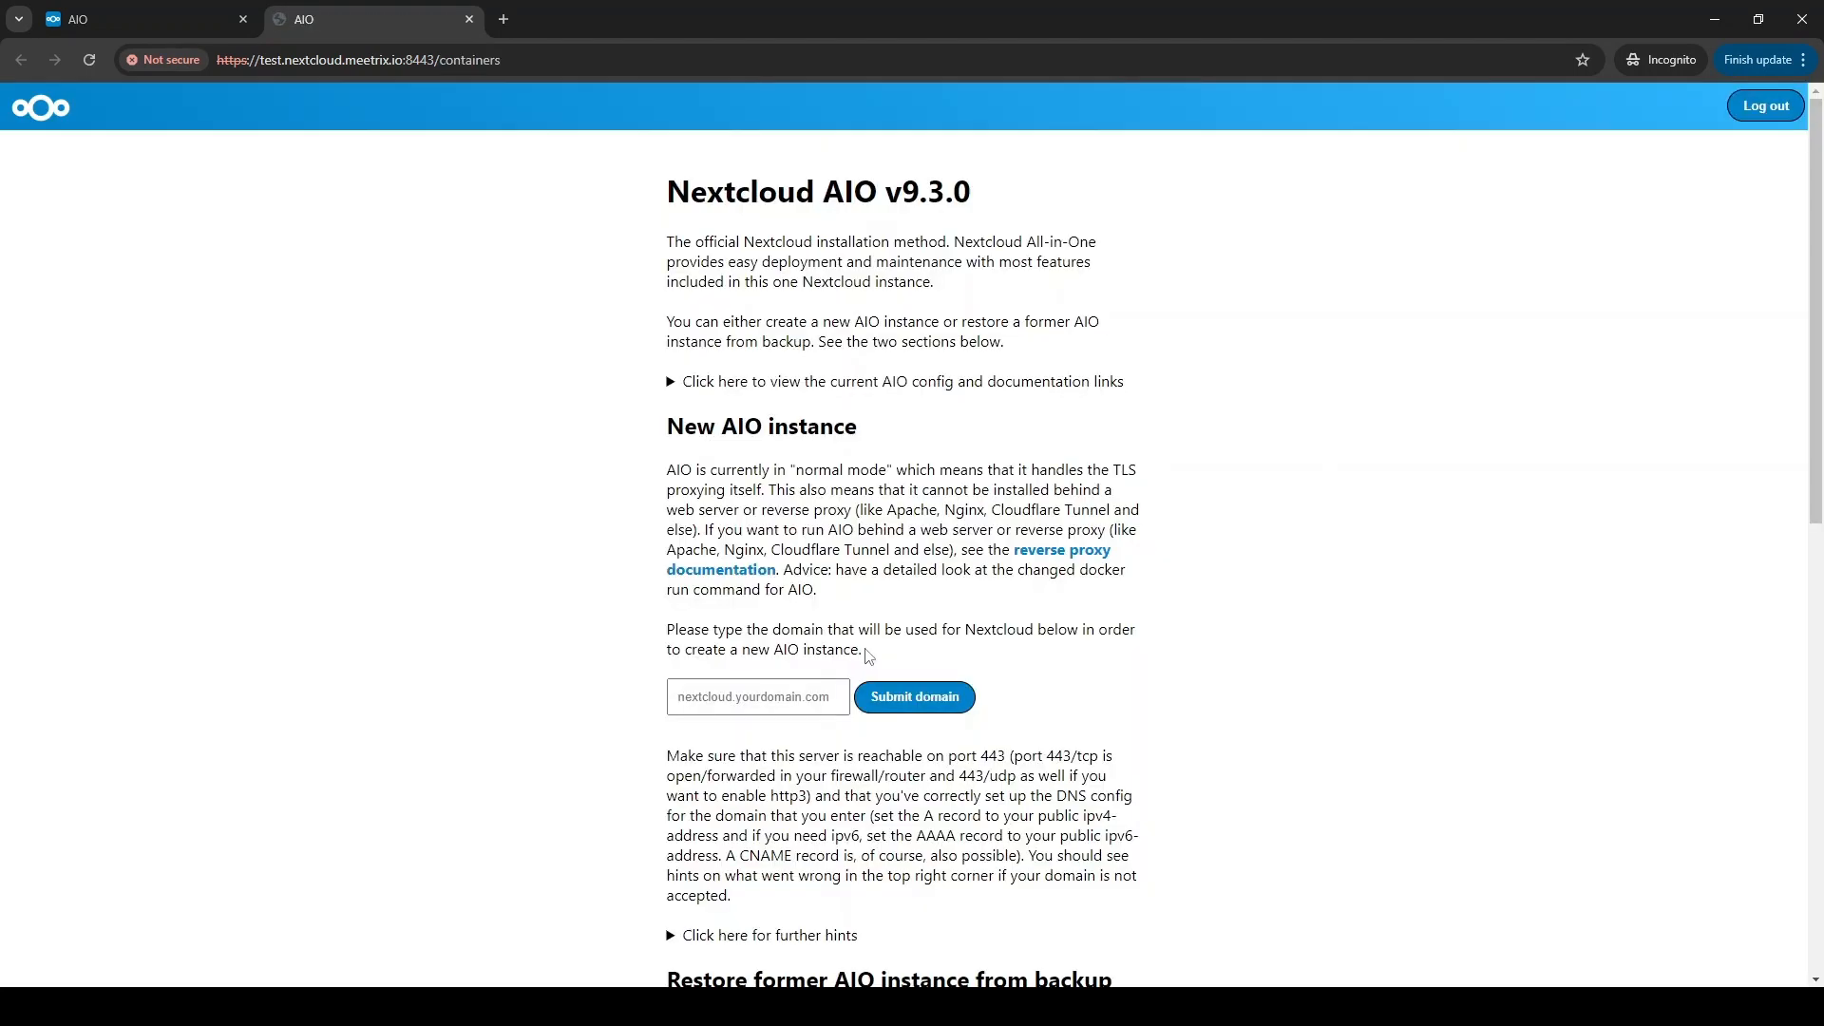
pyautogui.moveTo(1356, 972)
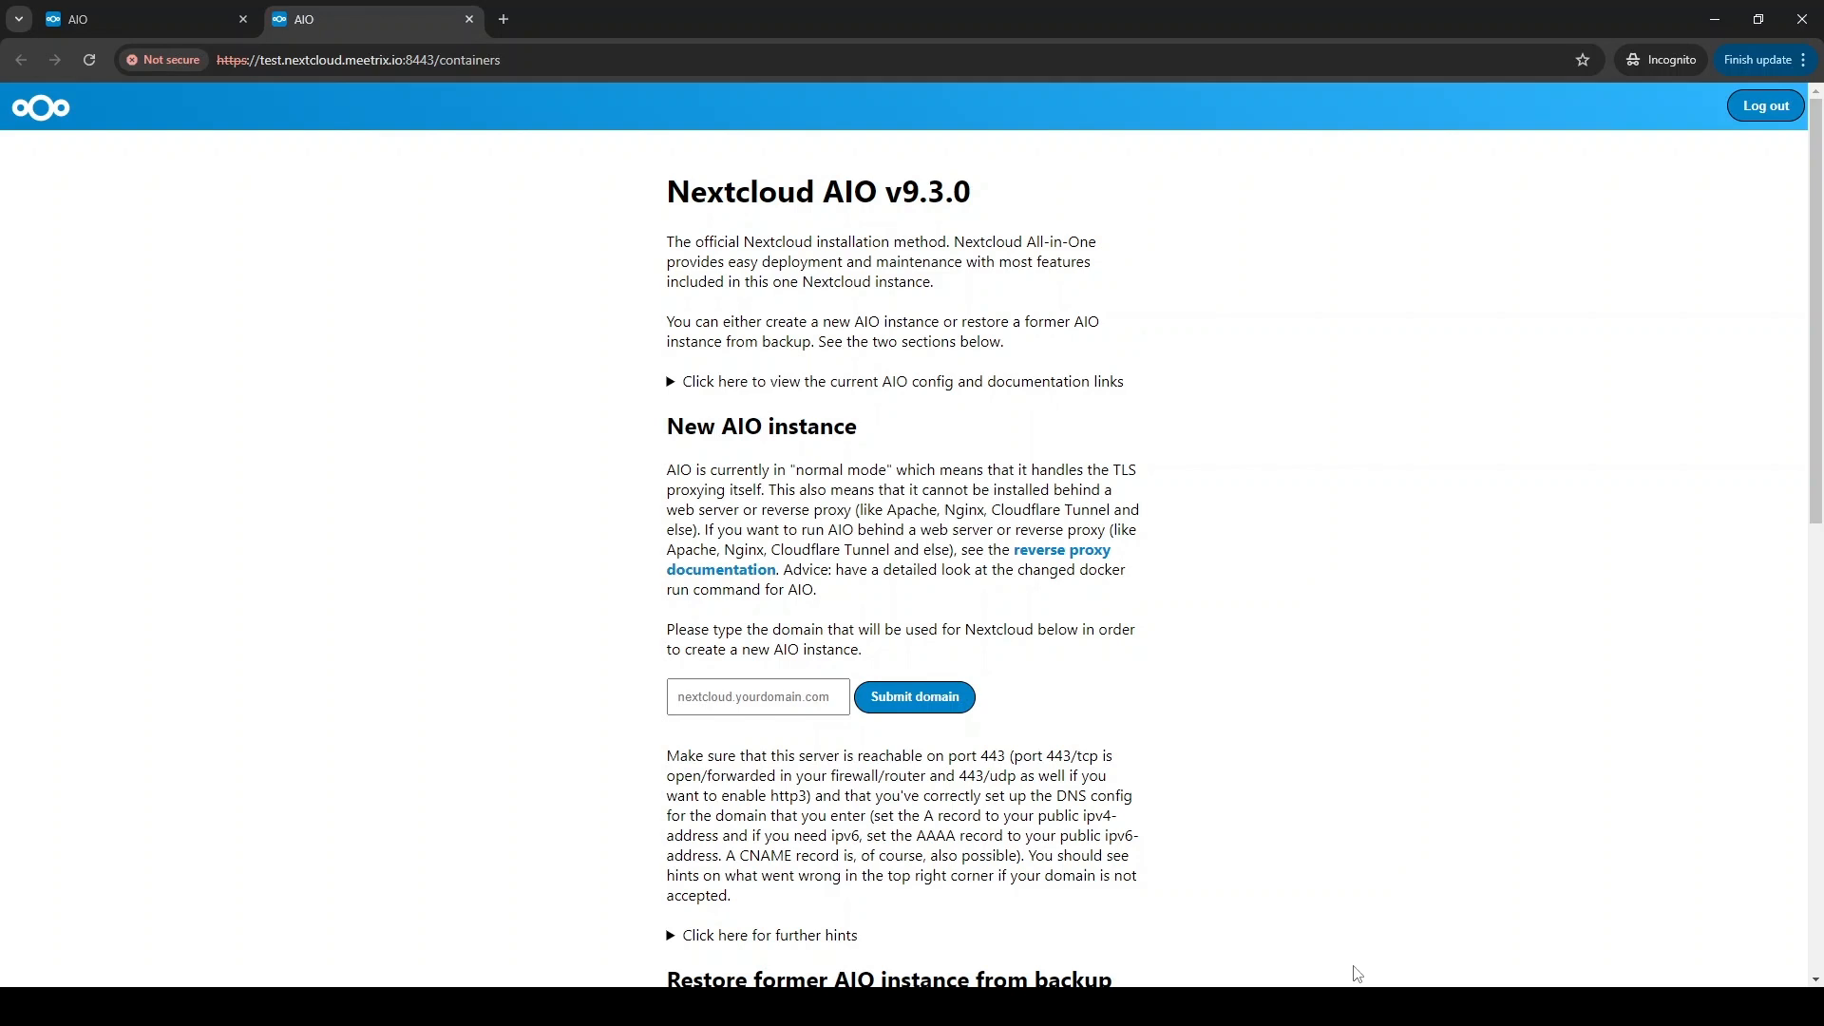
# - Submit test.nextcloud.meetrix.io as the AIO domain and scroll to the optional containers
pyautogui.write('test.nextcloud.meetrix.io')
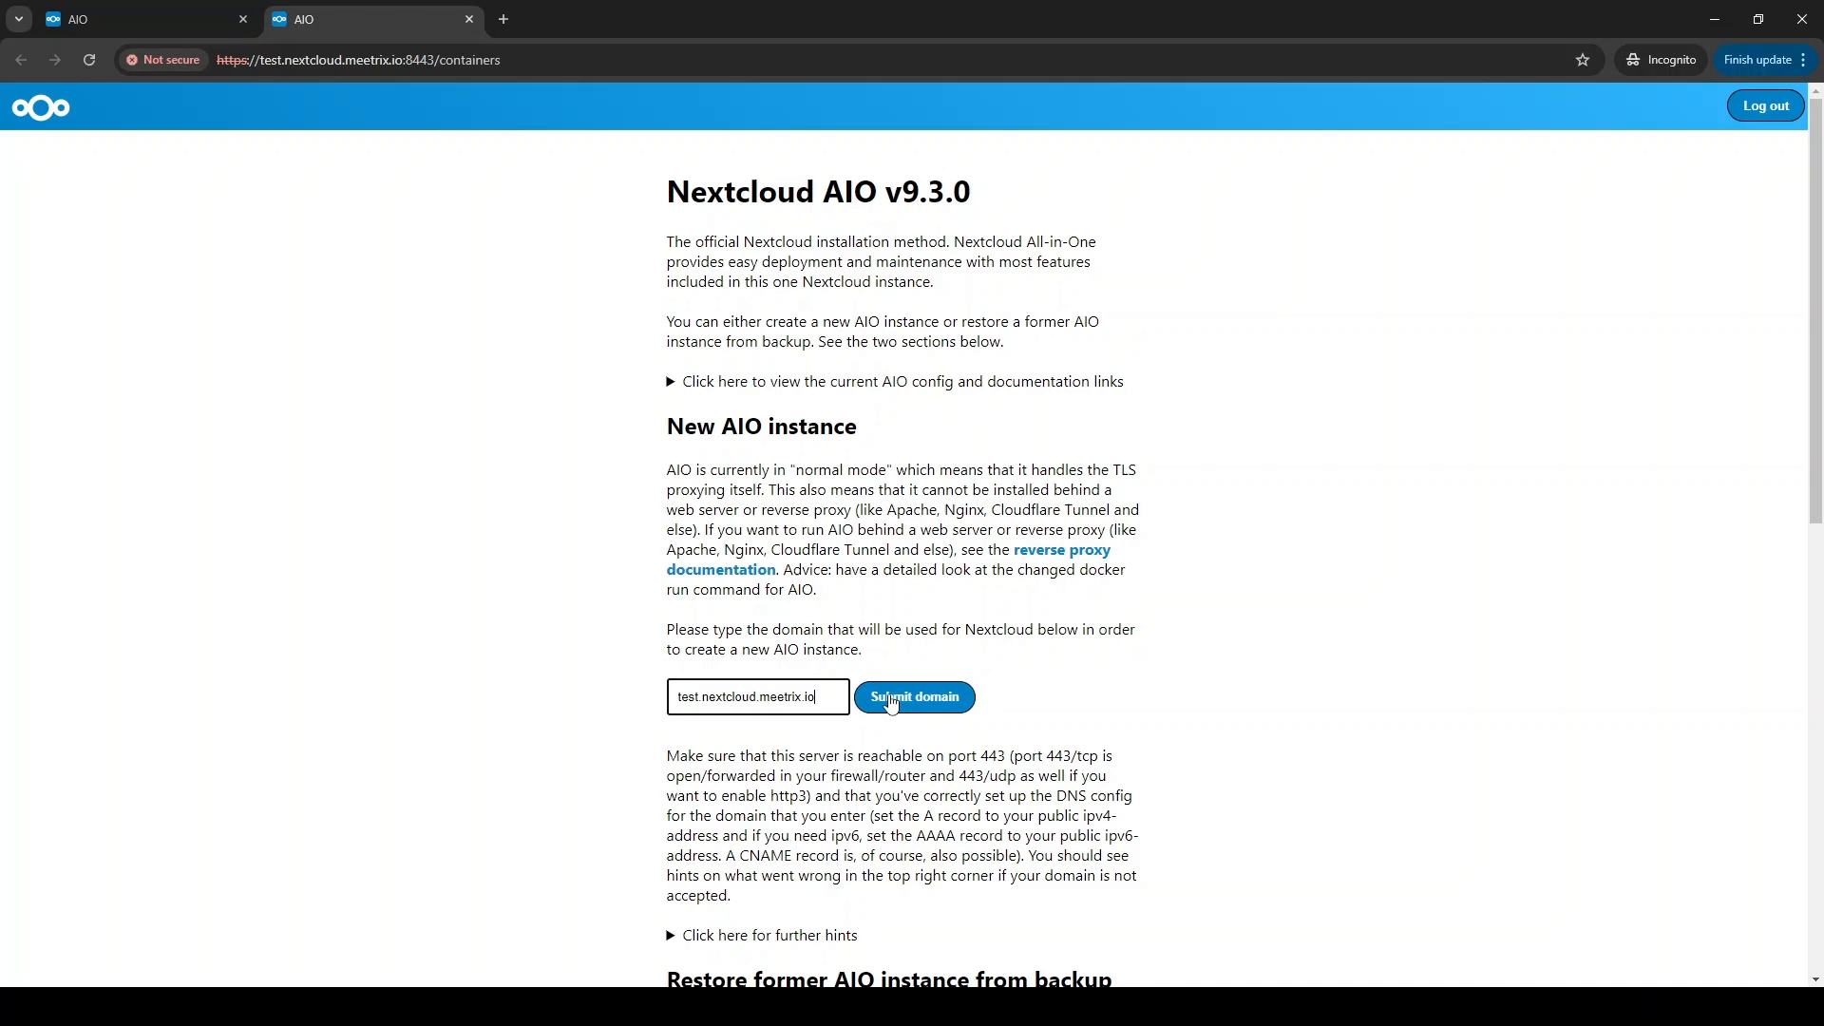
pyautogui.click(915, 697)
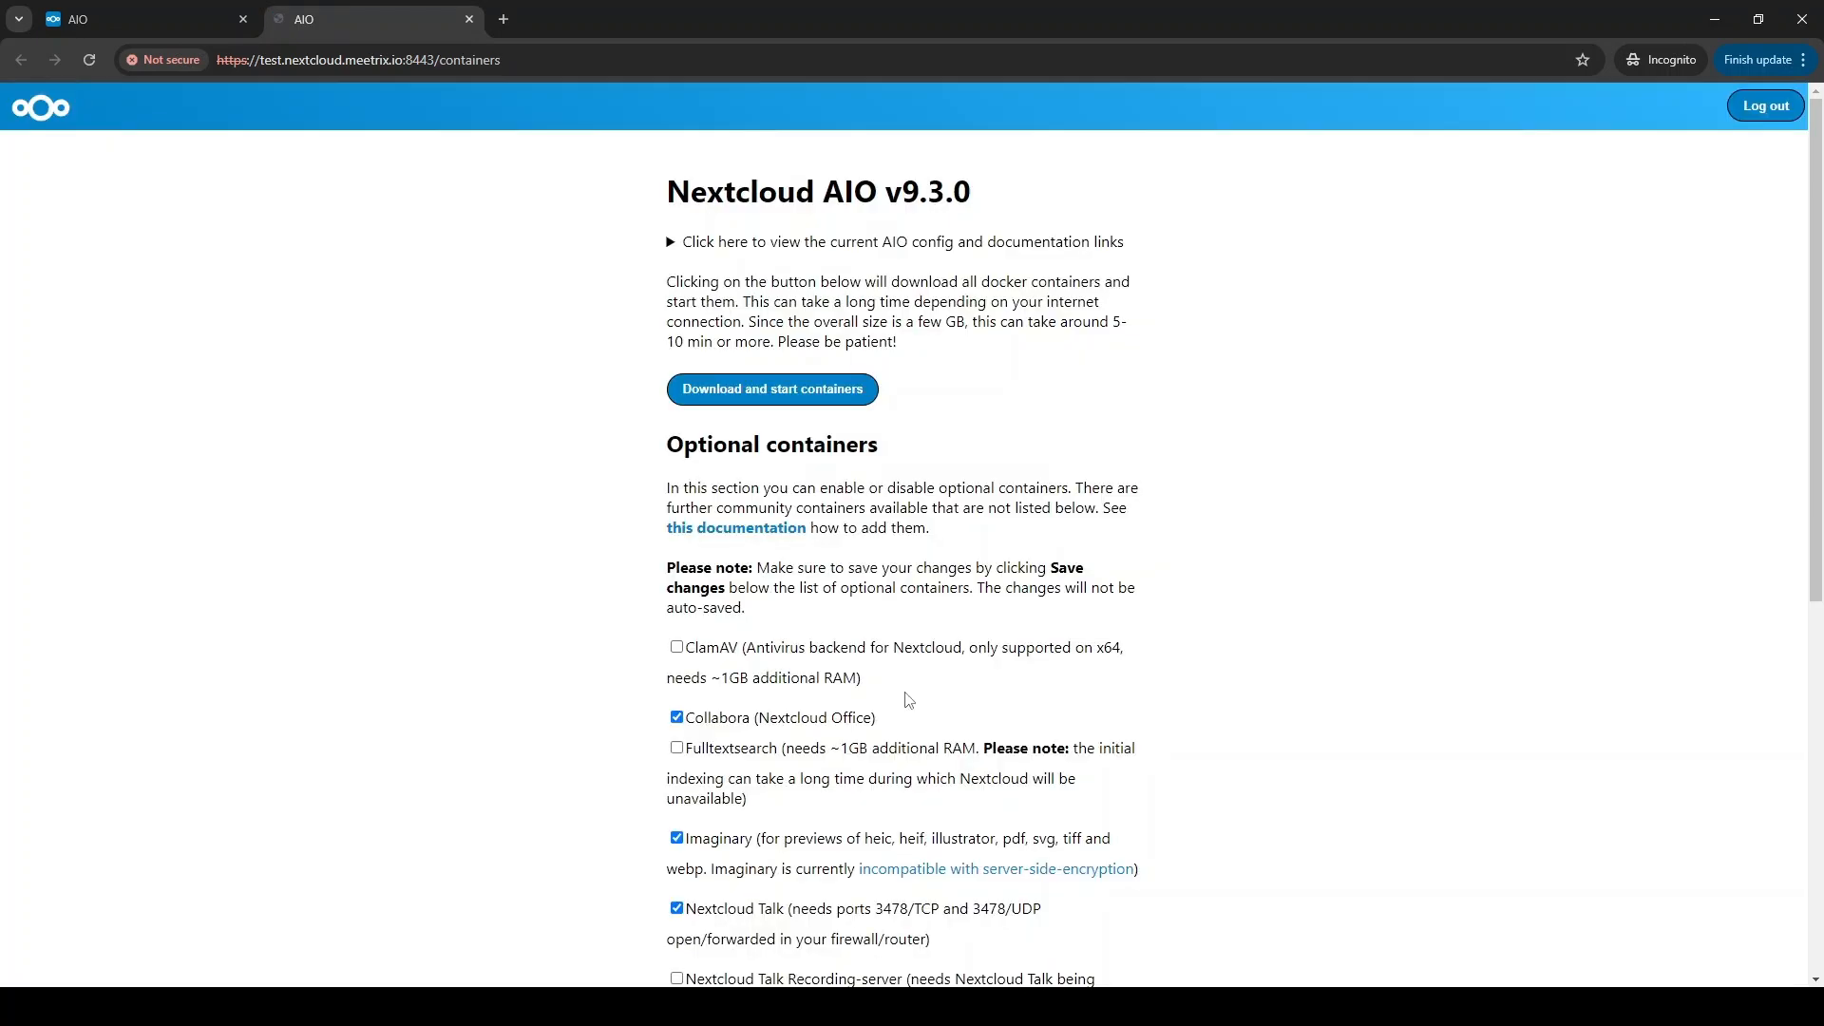
pyautogui.moveTo(1074, 667)
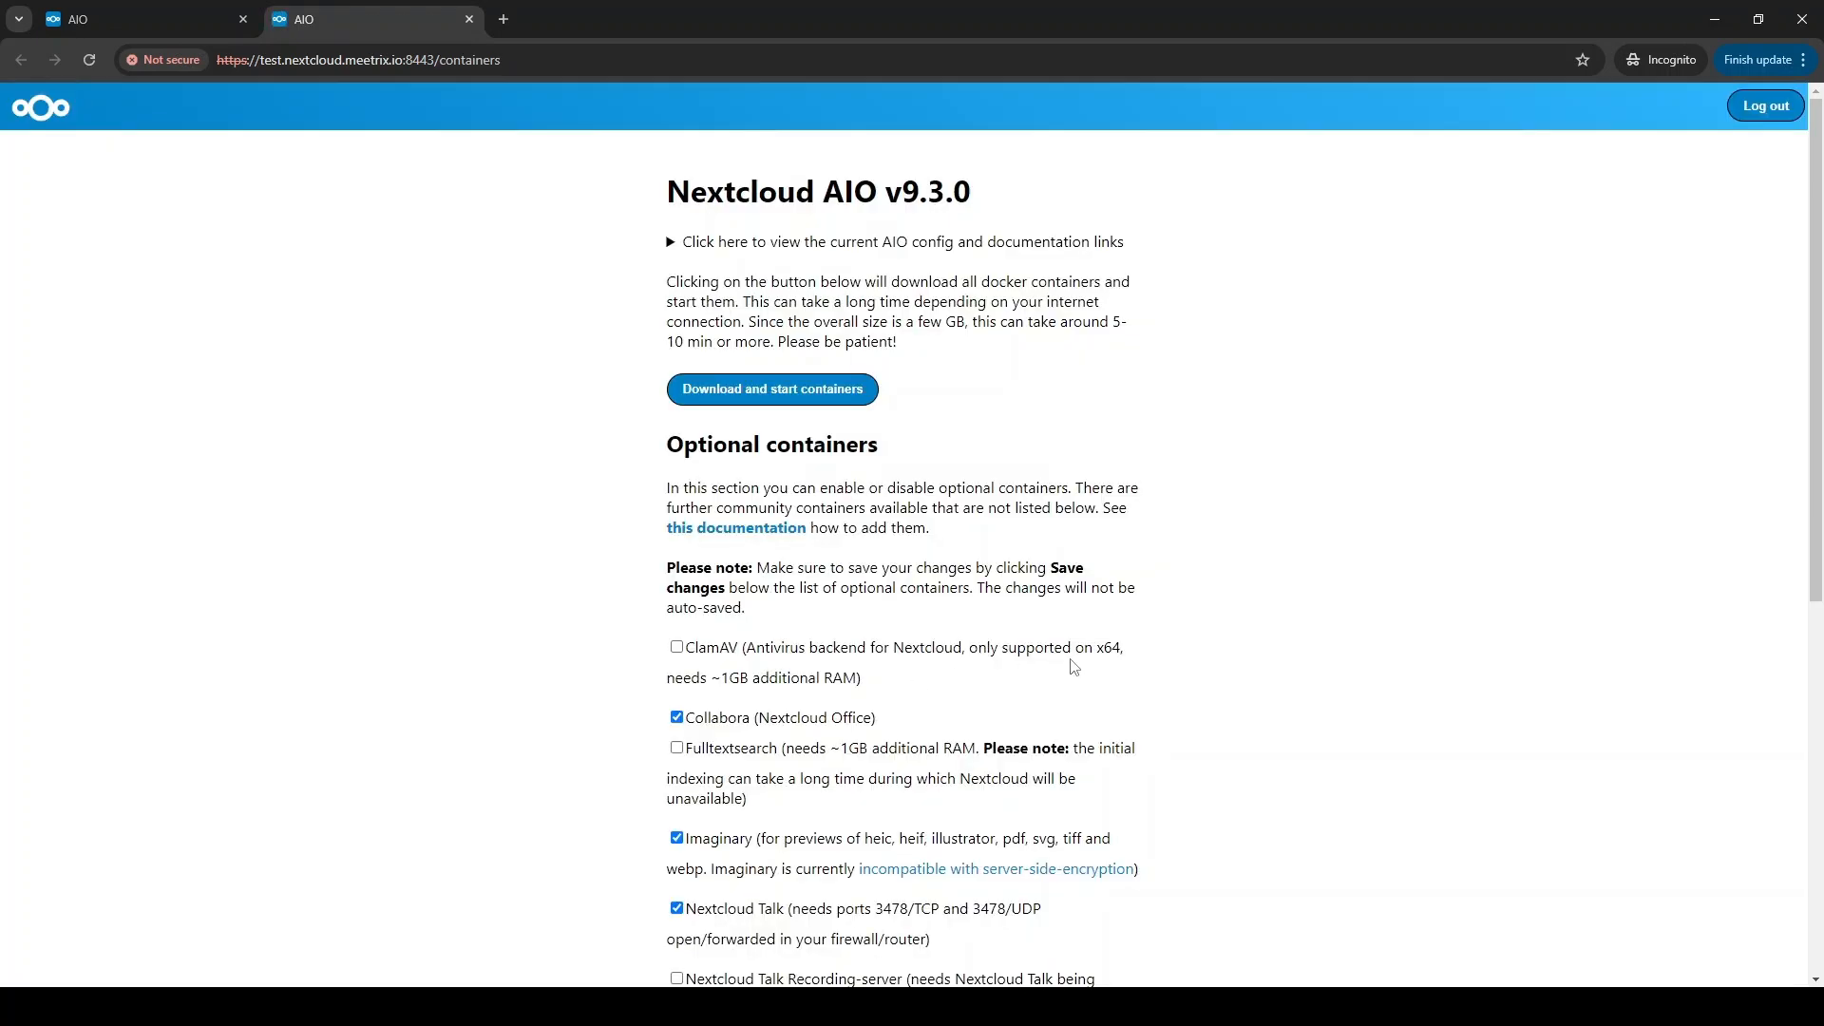
pyautogui.moveTo(1050, 697)
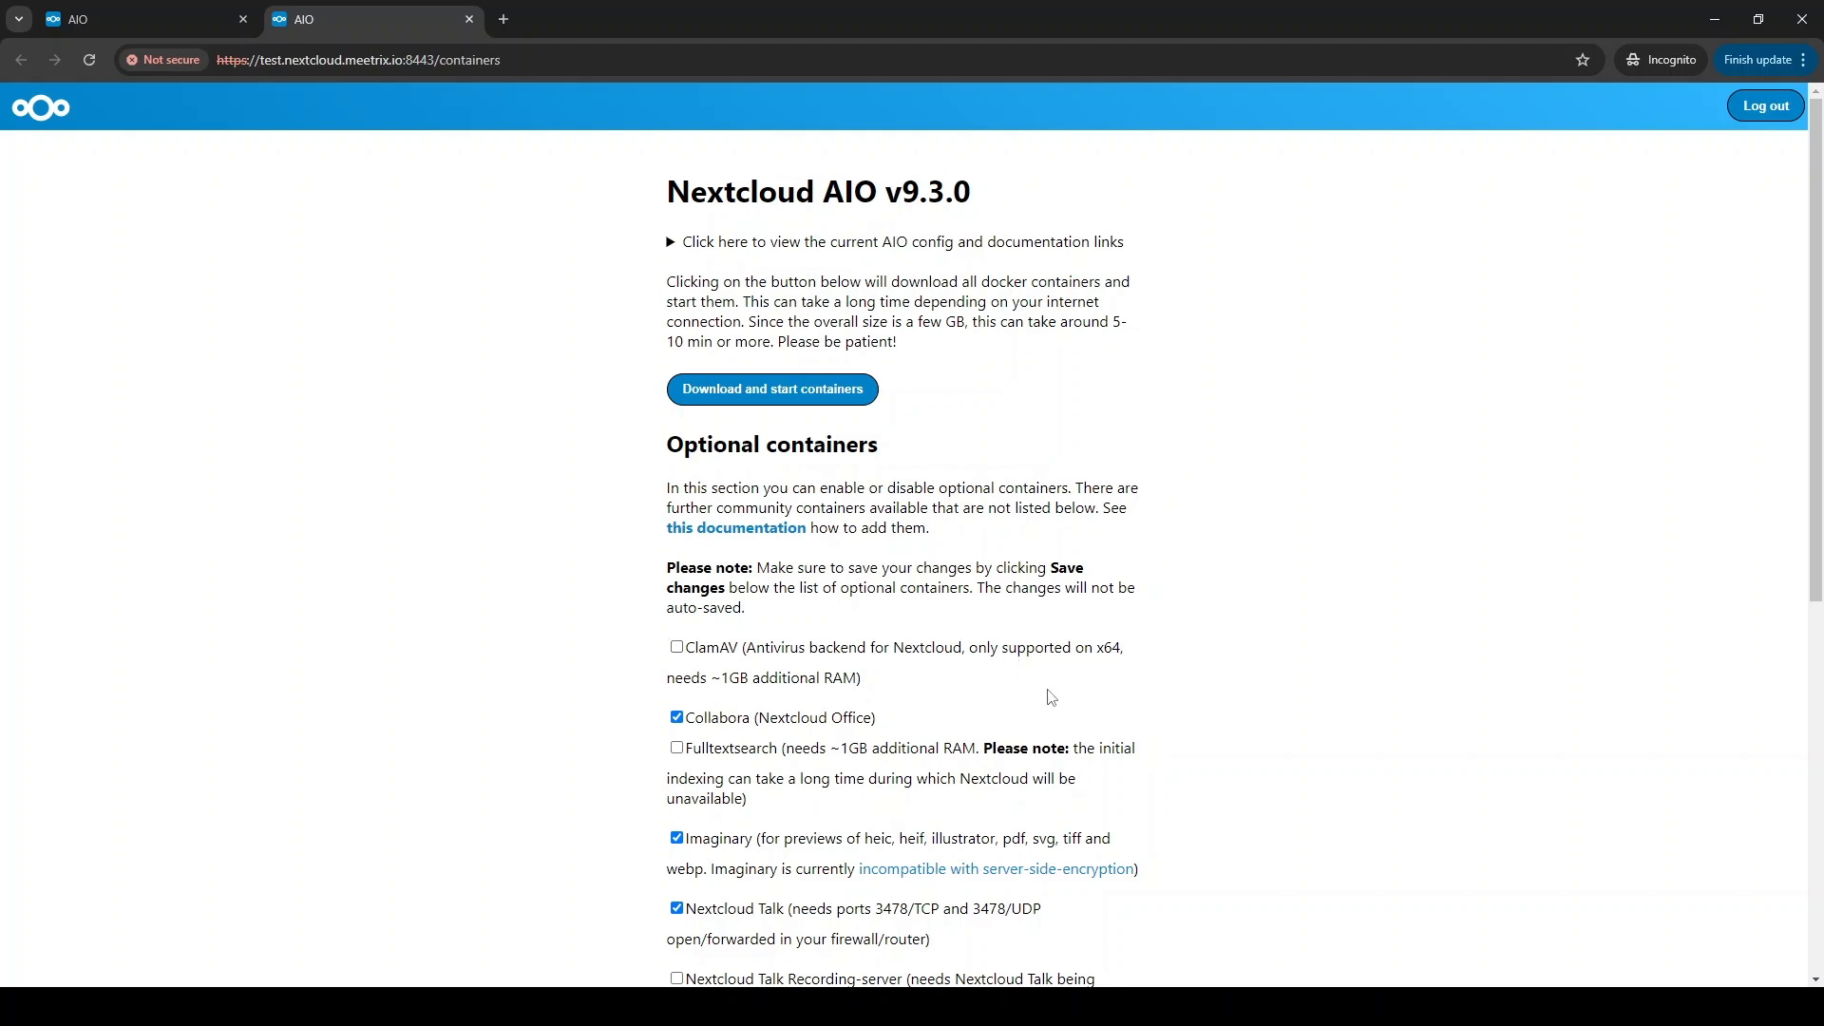
pyautogui.scroll(-3)
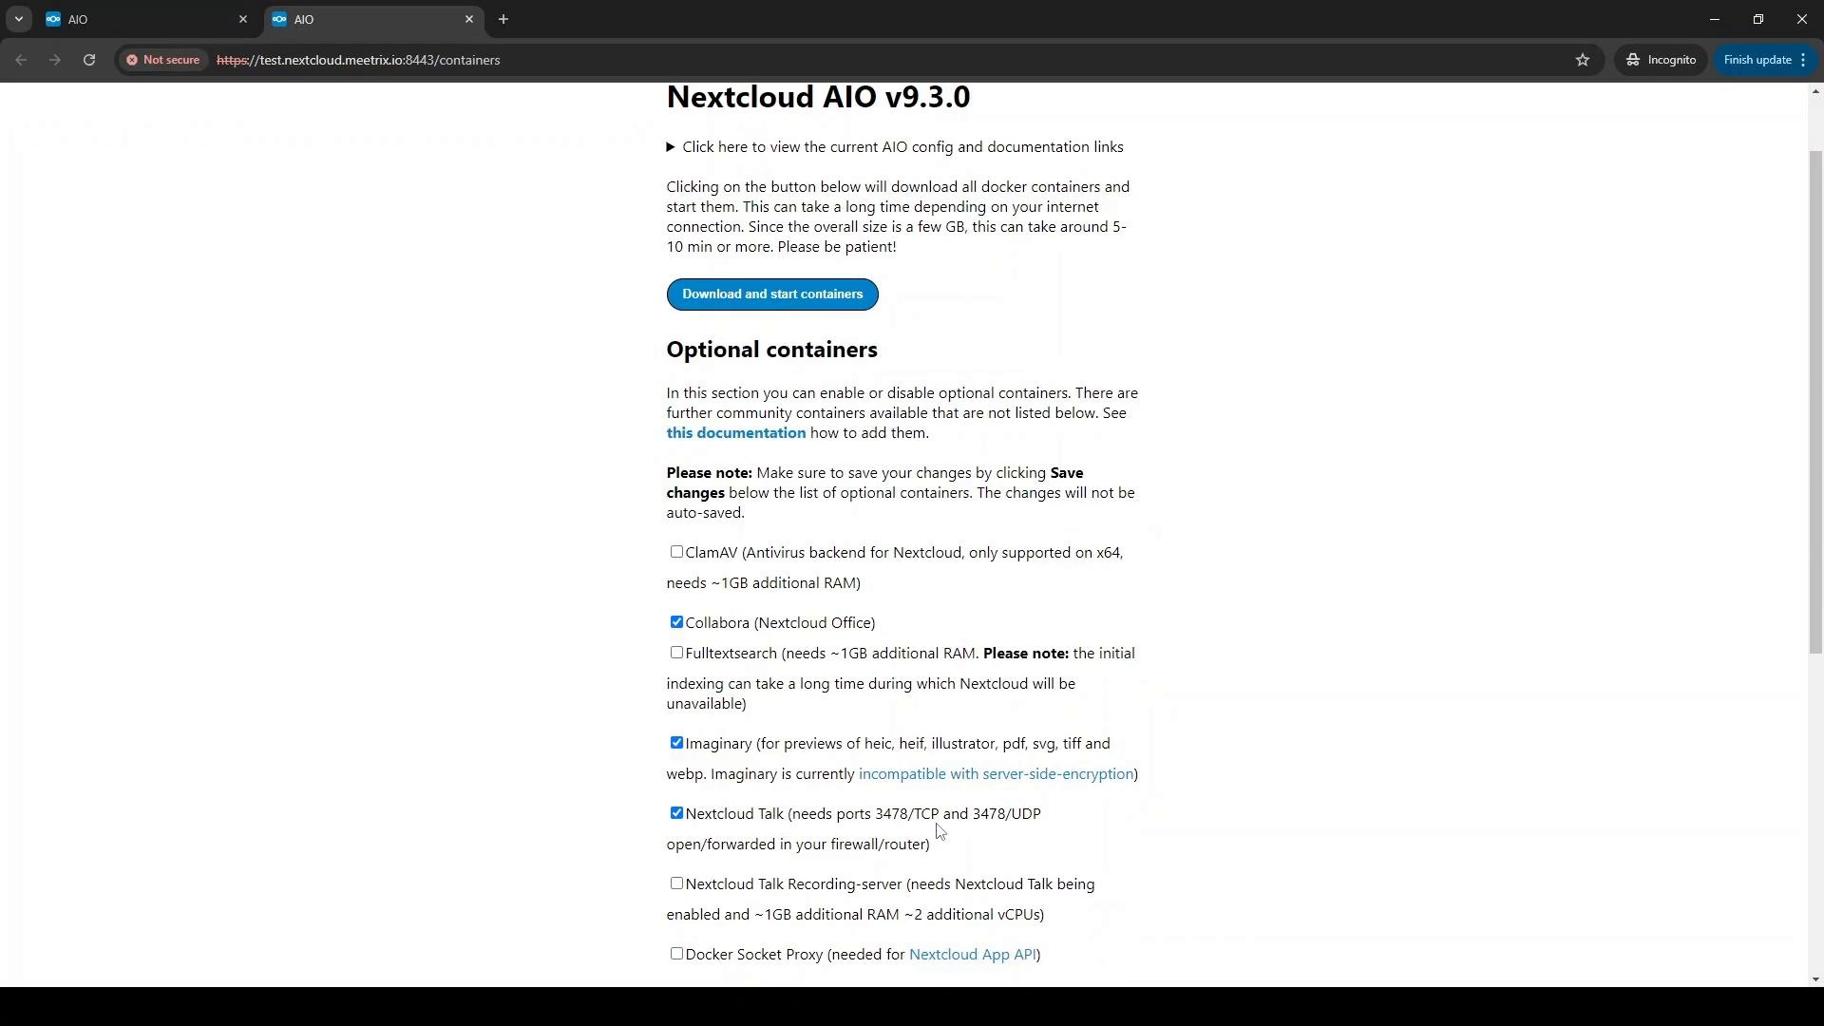
pyautogui.click(772, 293)
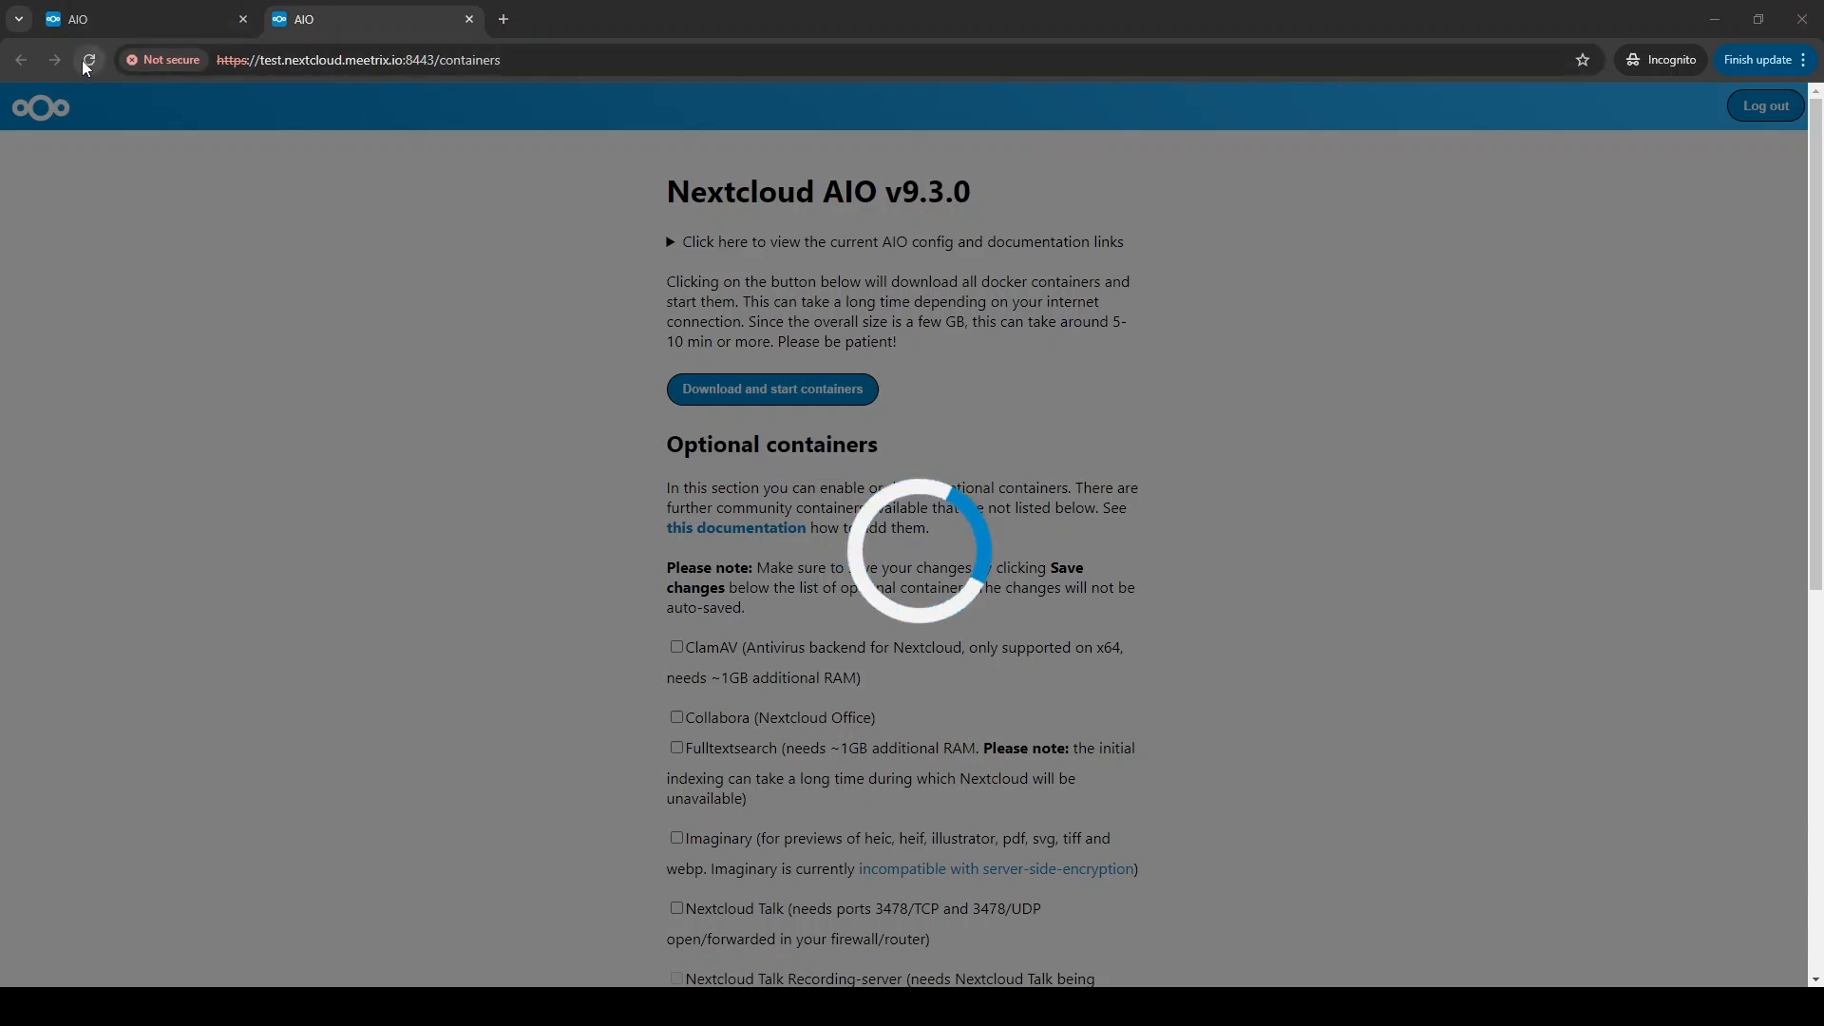
# - Refresh AIO status, record the admin username in Notepad++, and open Nextcloud in a new tab
pyautogui.click(88, 59)
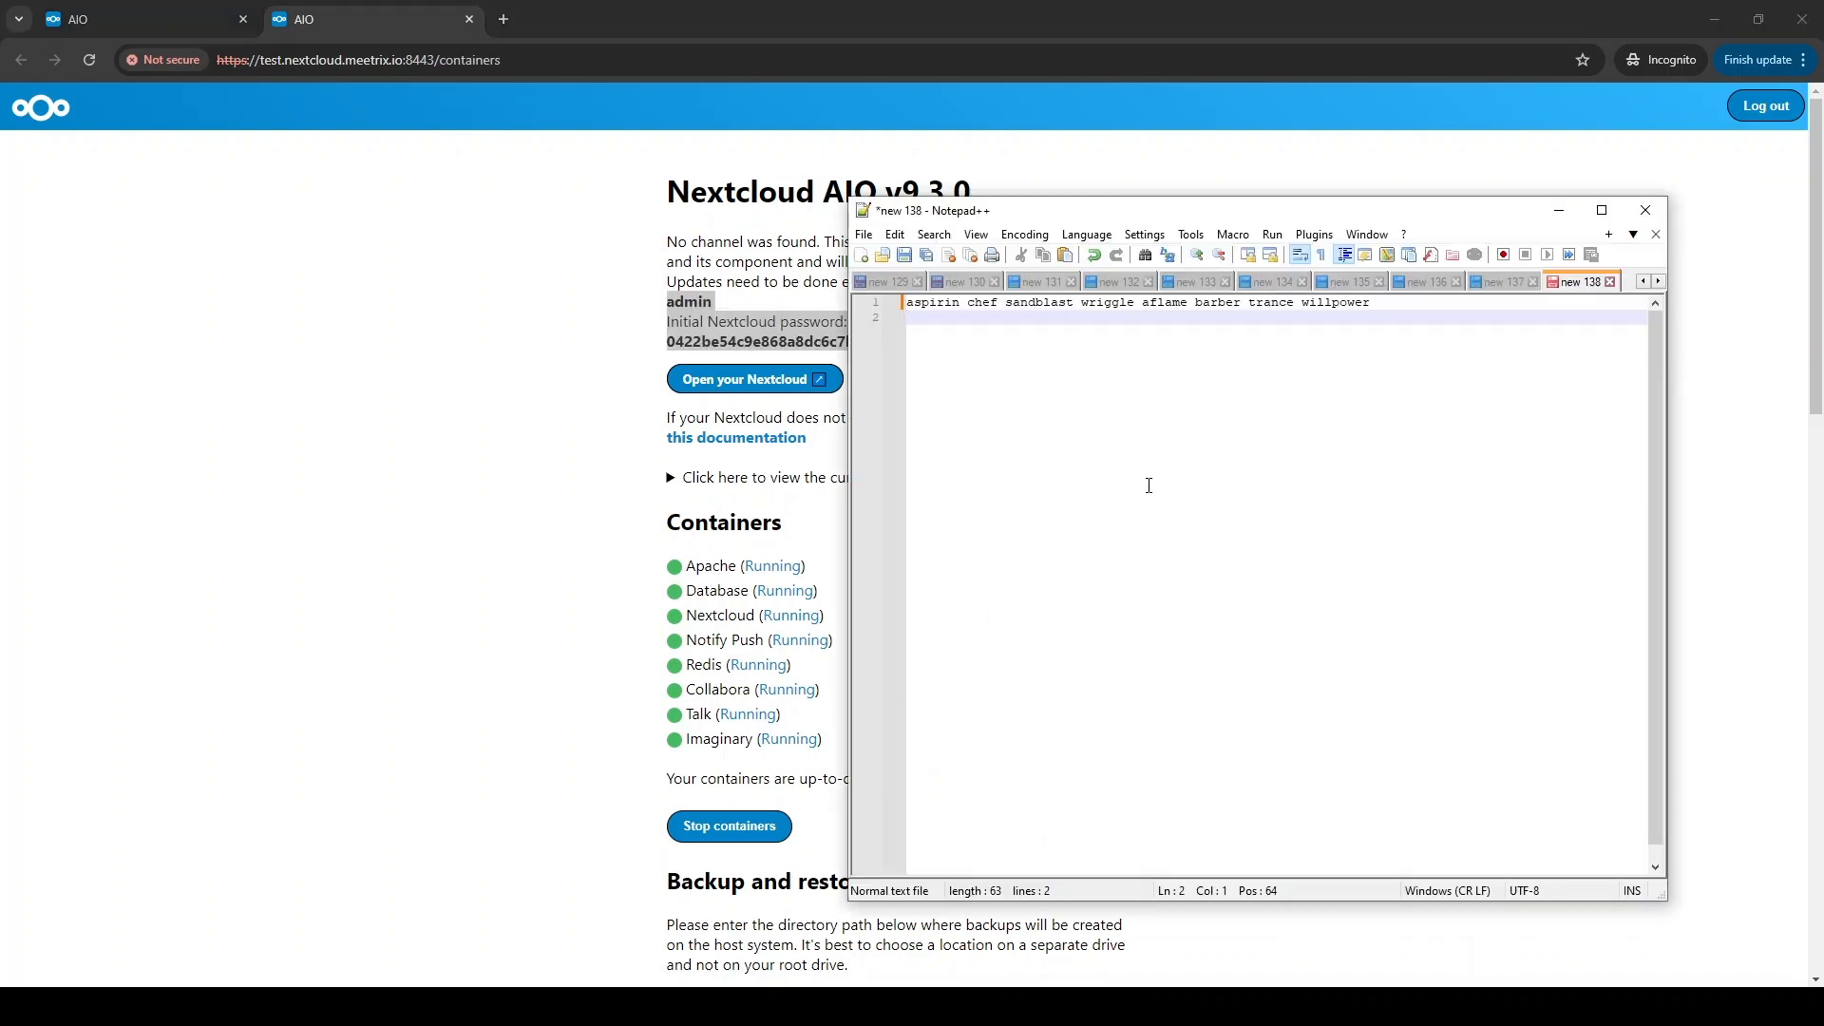
pyautogui.write('username: admin')
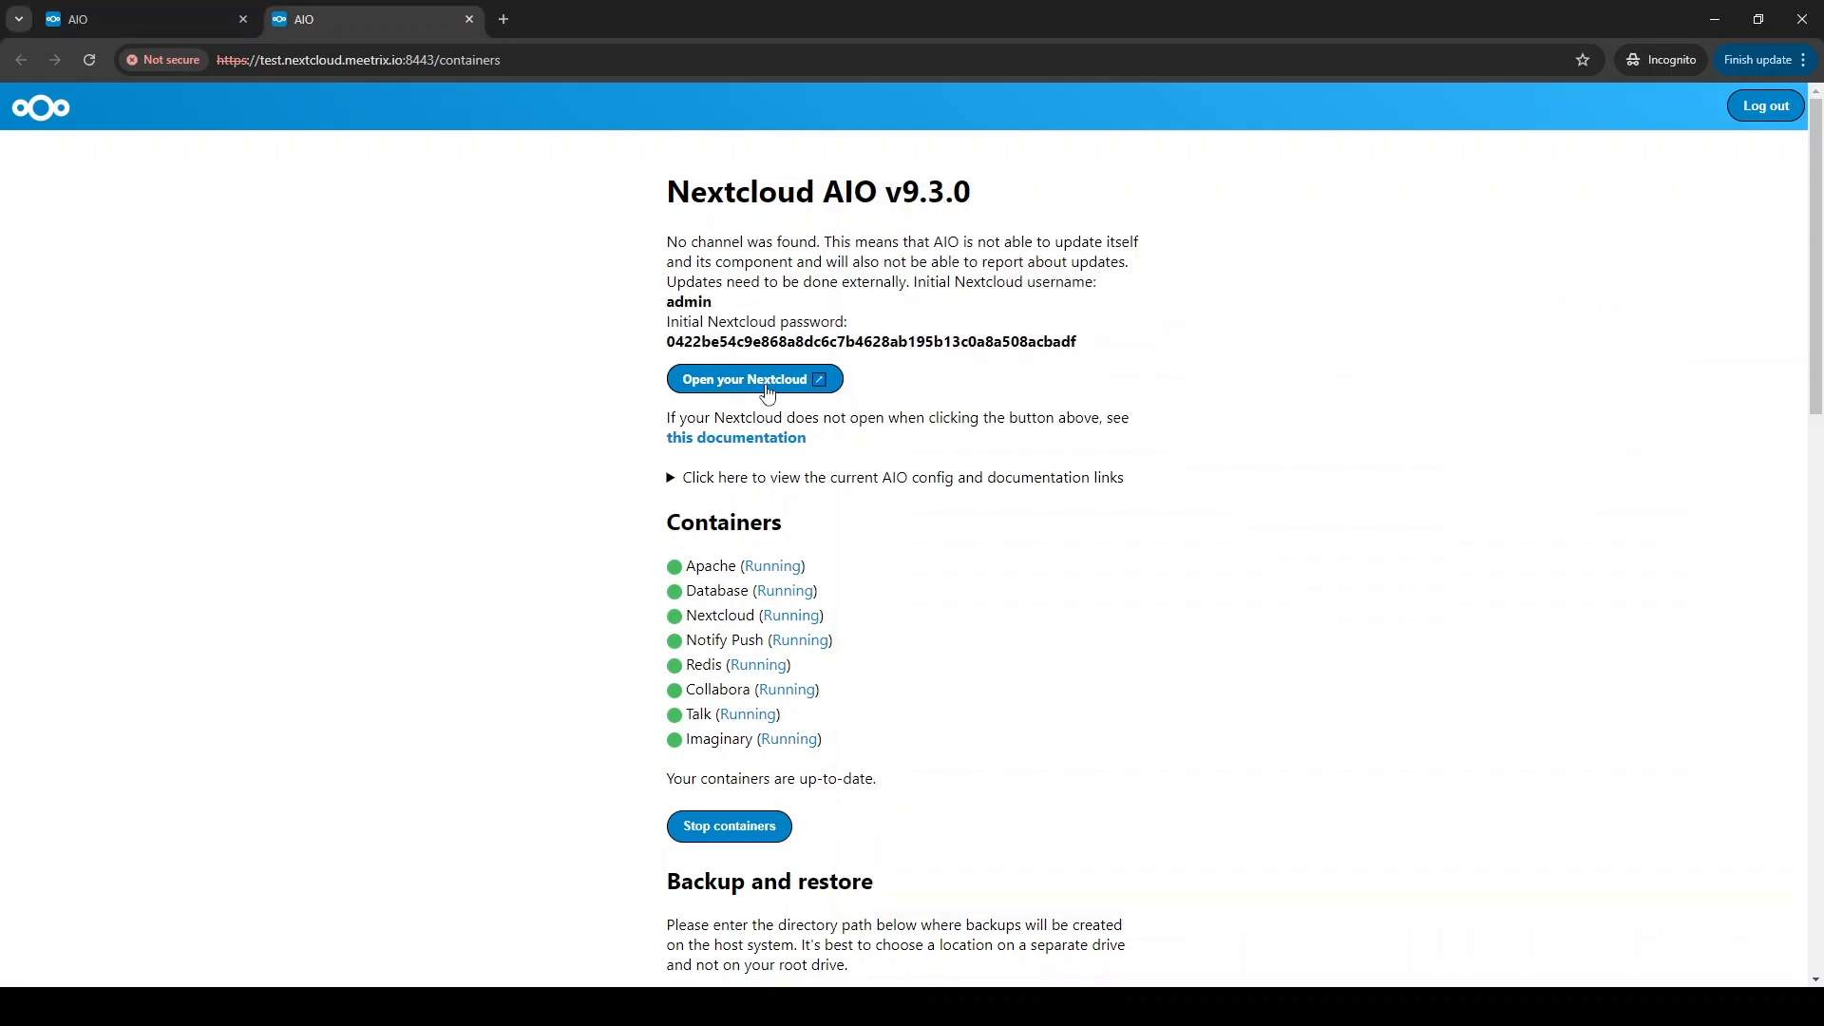
pyautogui.click(754, 379)
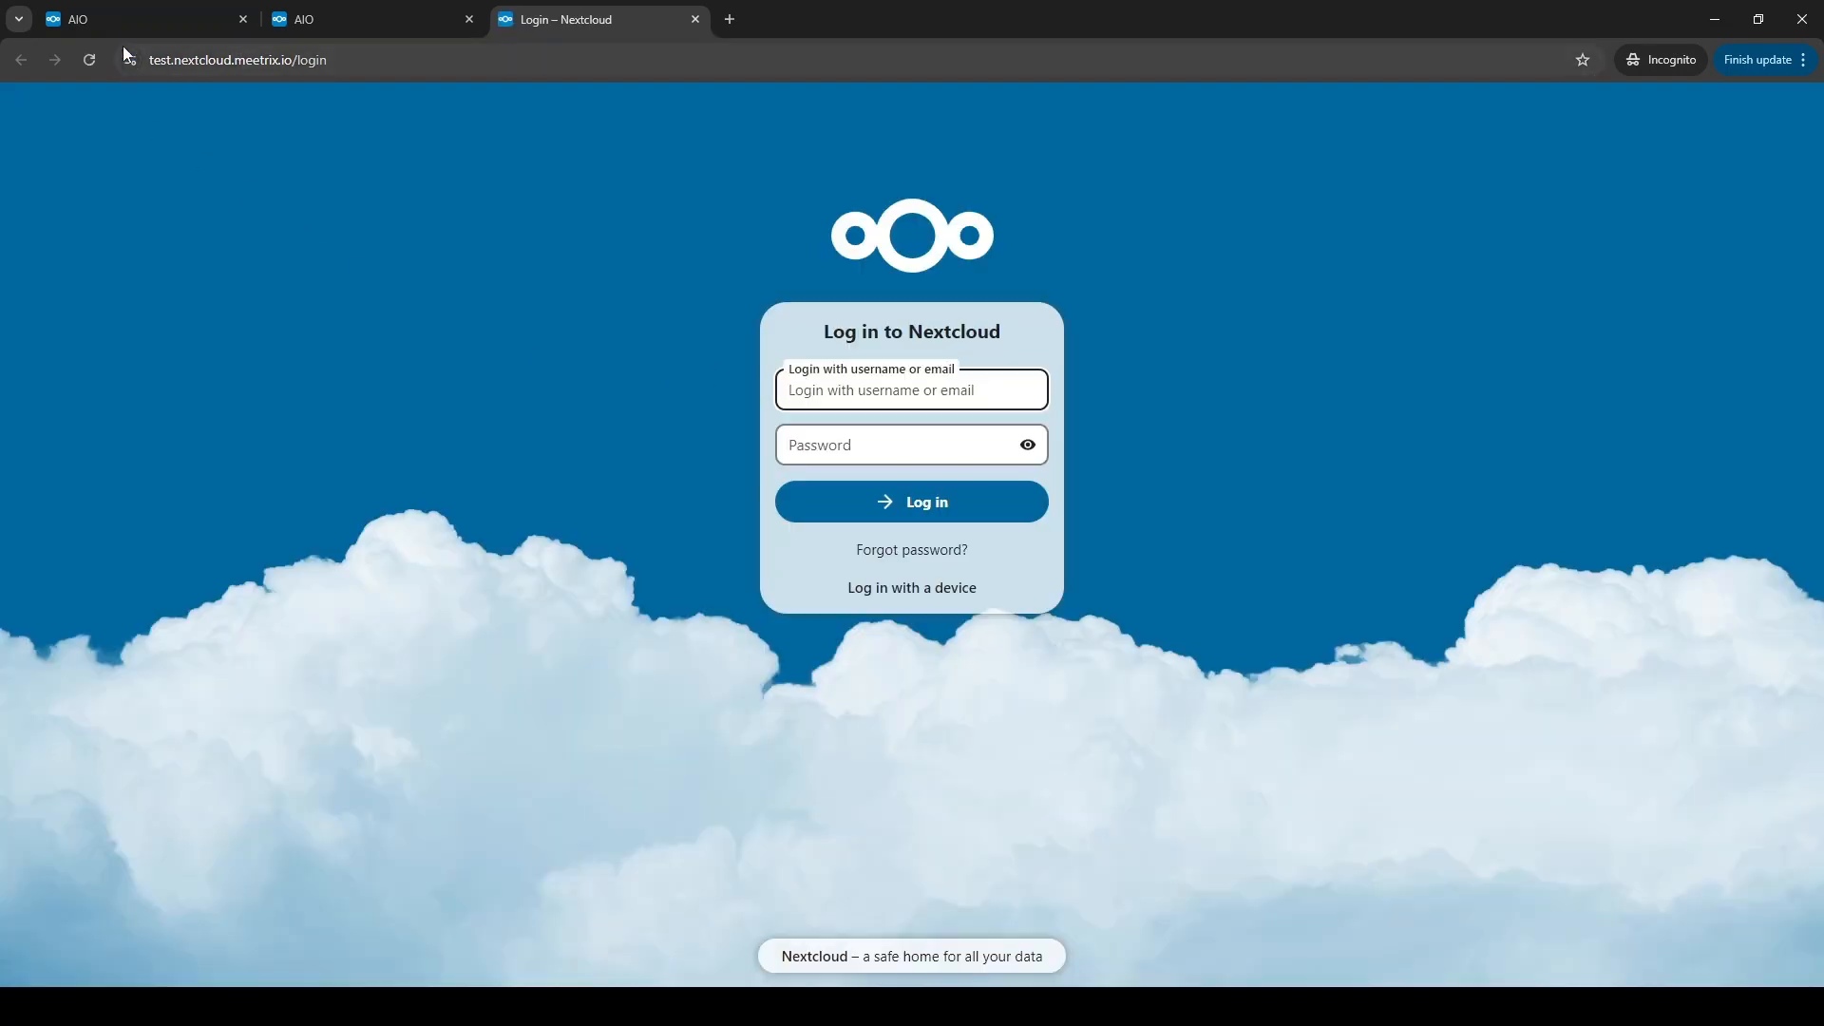
# - Log in as admin with the initial password and dismiss the welcome introduction
pyautogui.click(126, 59)
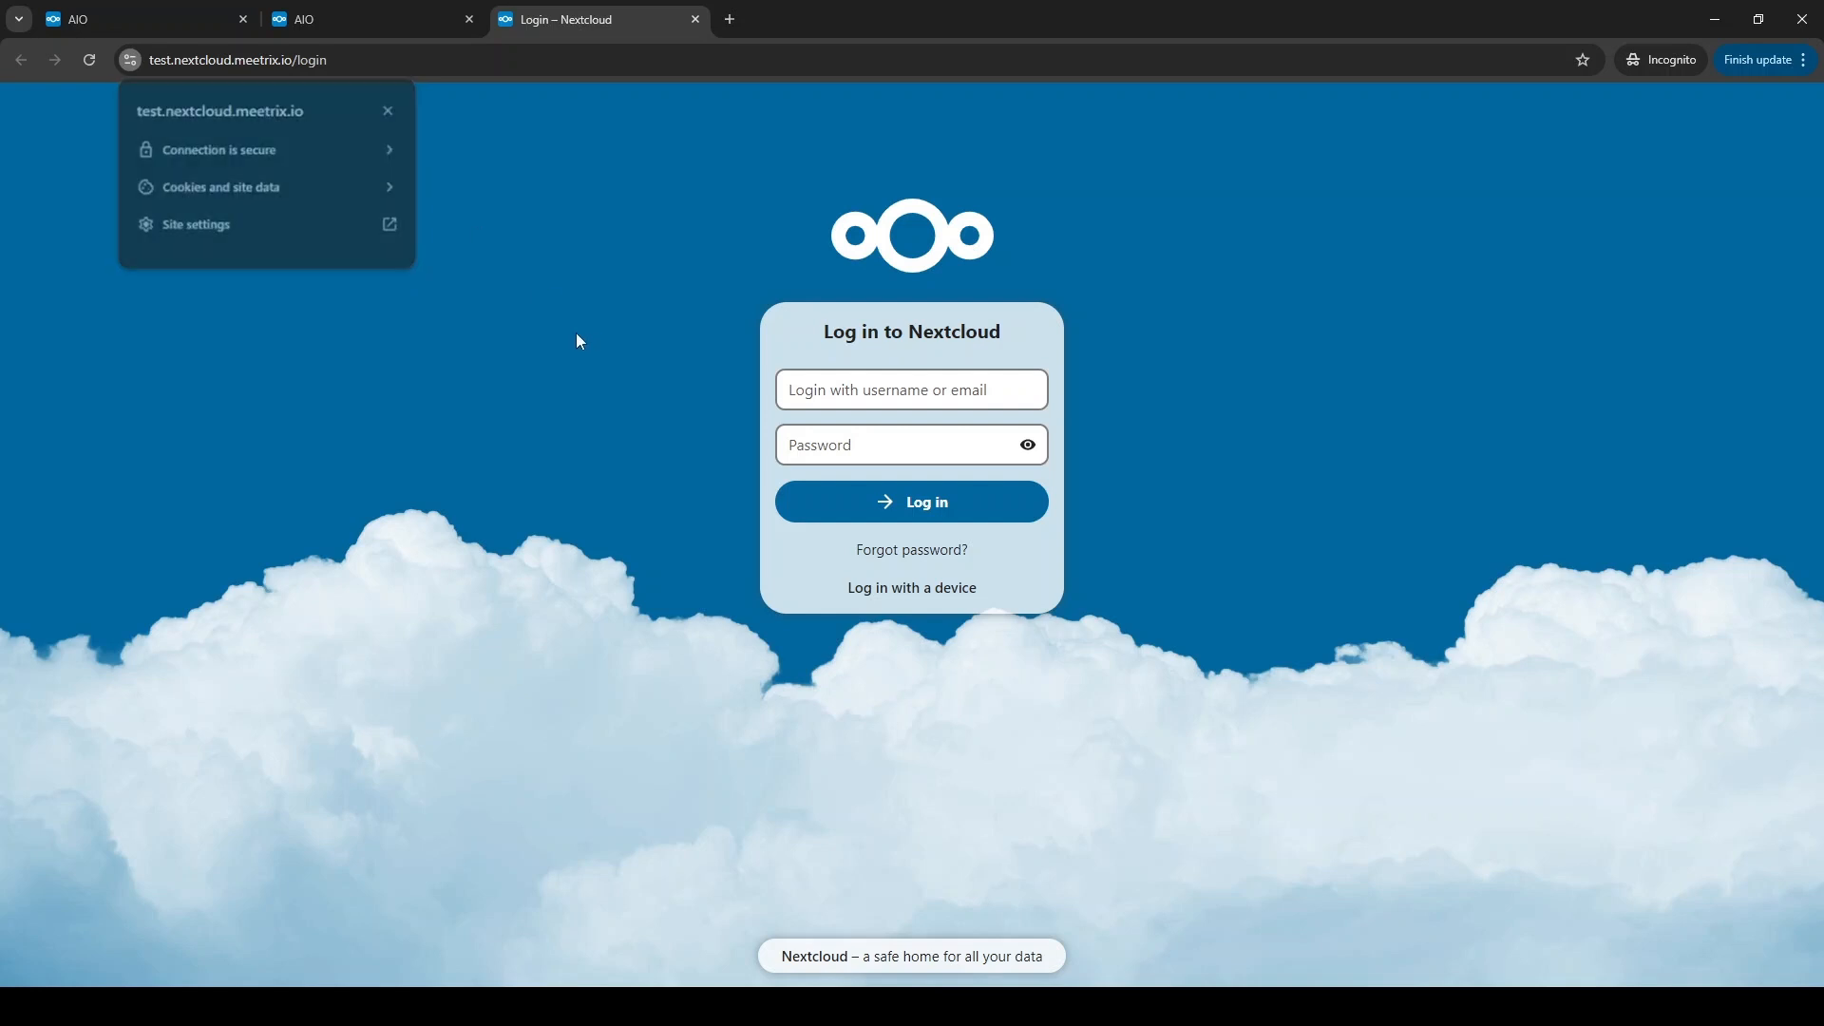
pyautogui.write('admin')
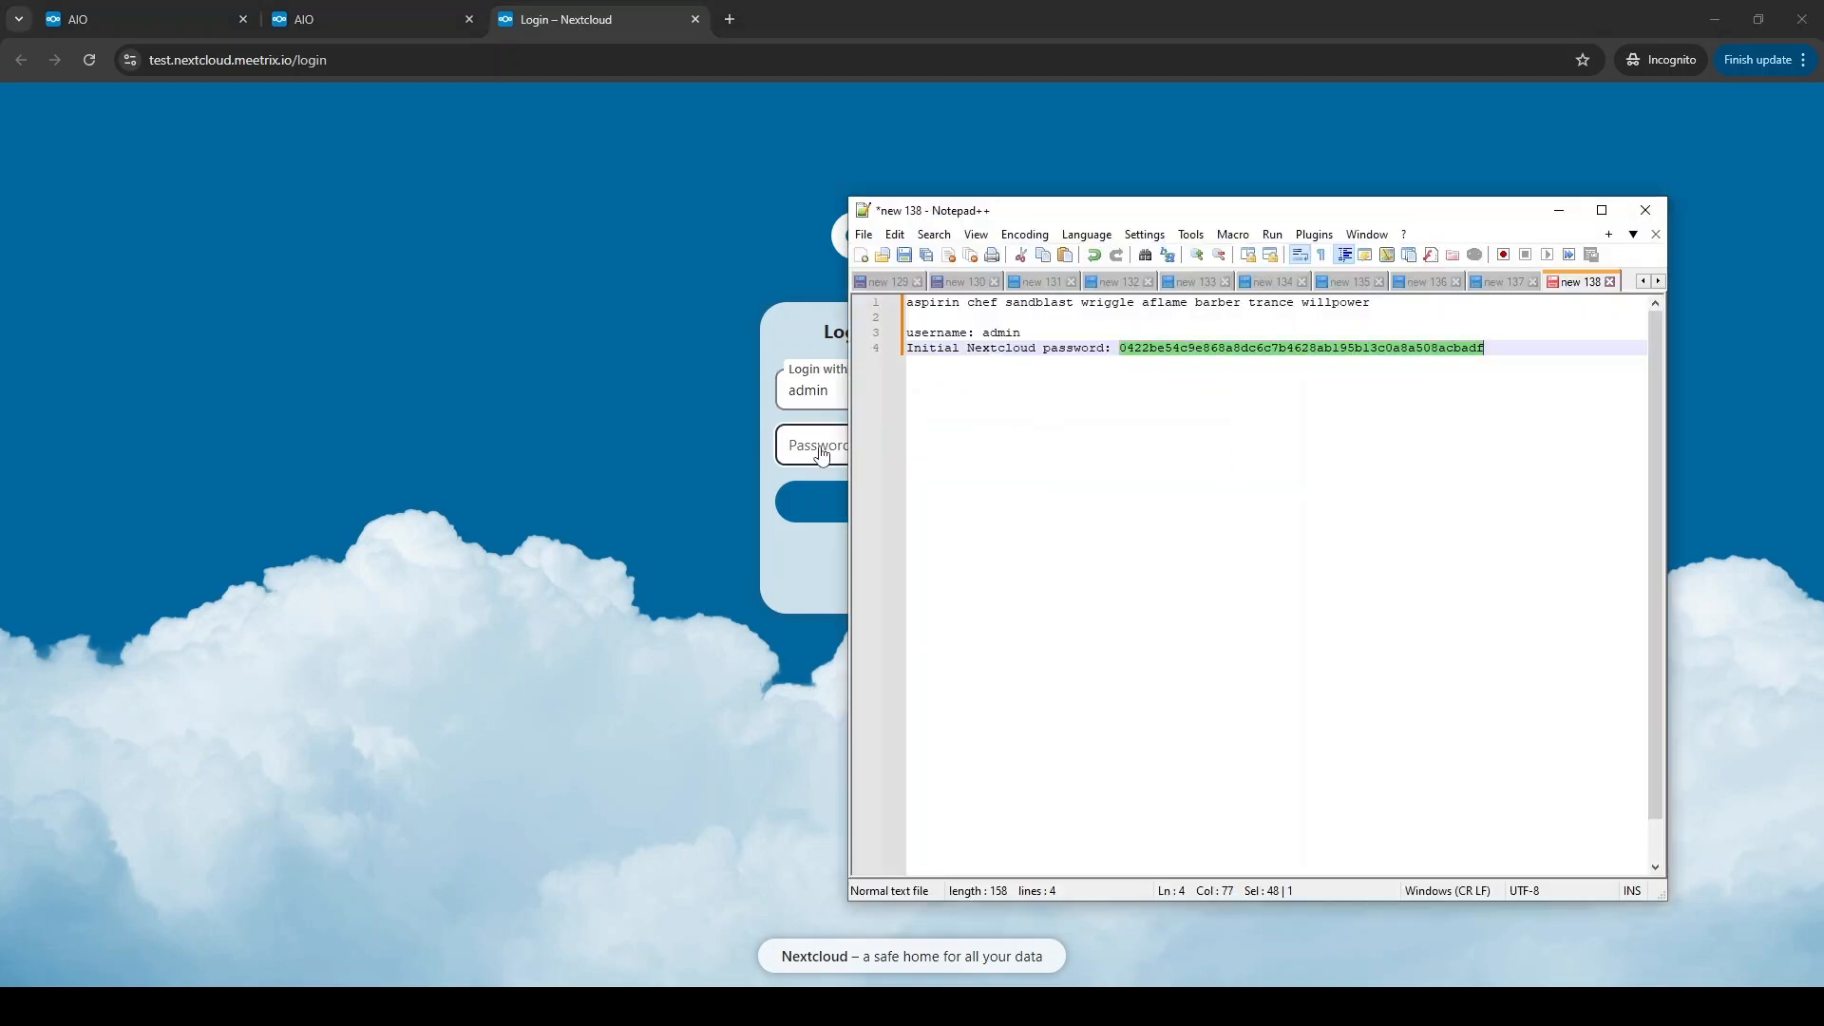
pyautogui.click(912, 502)
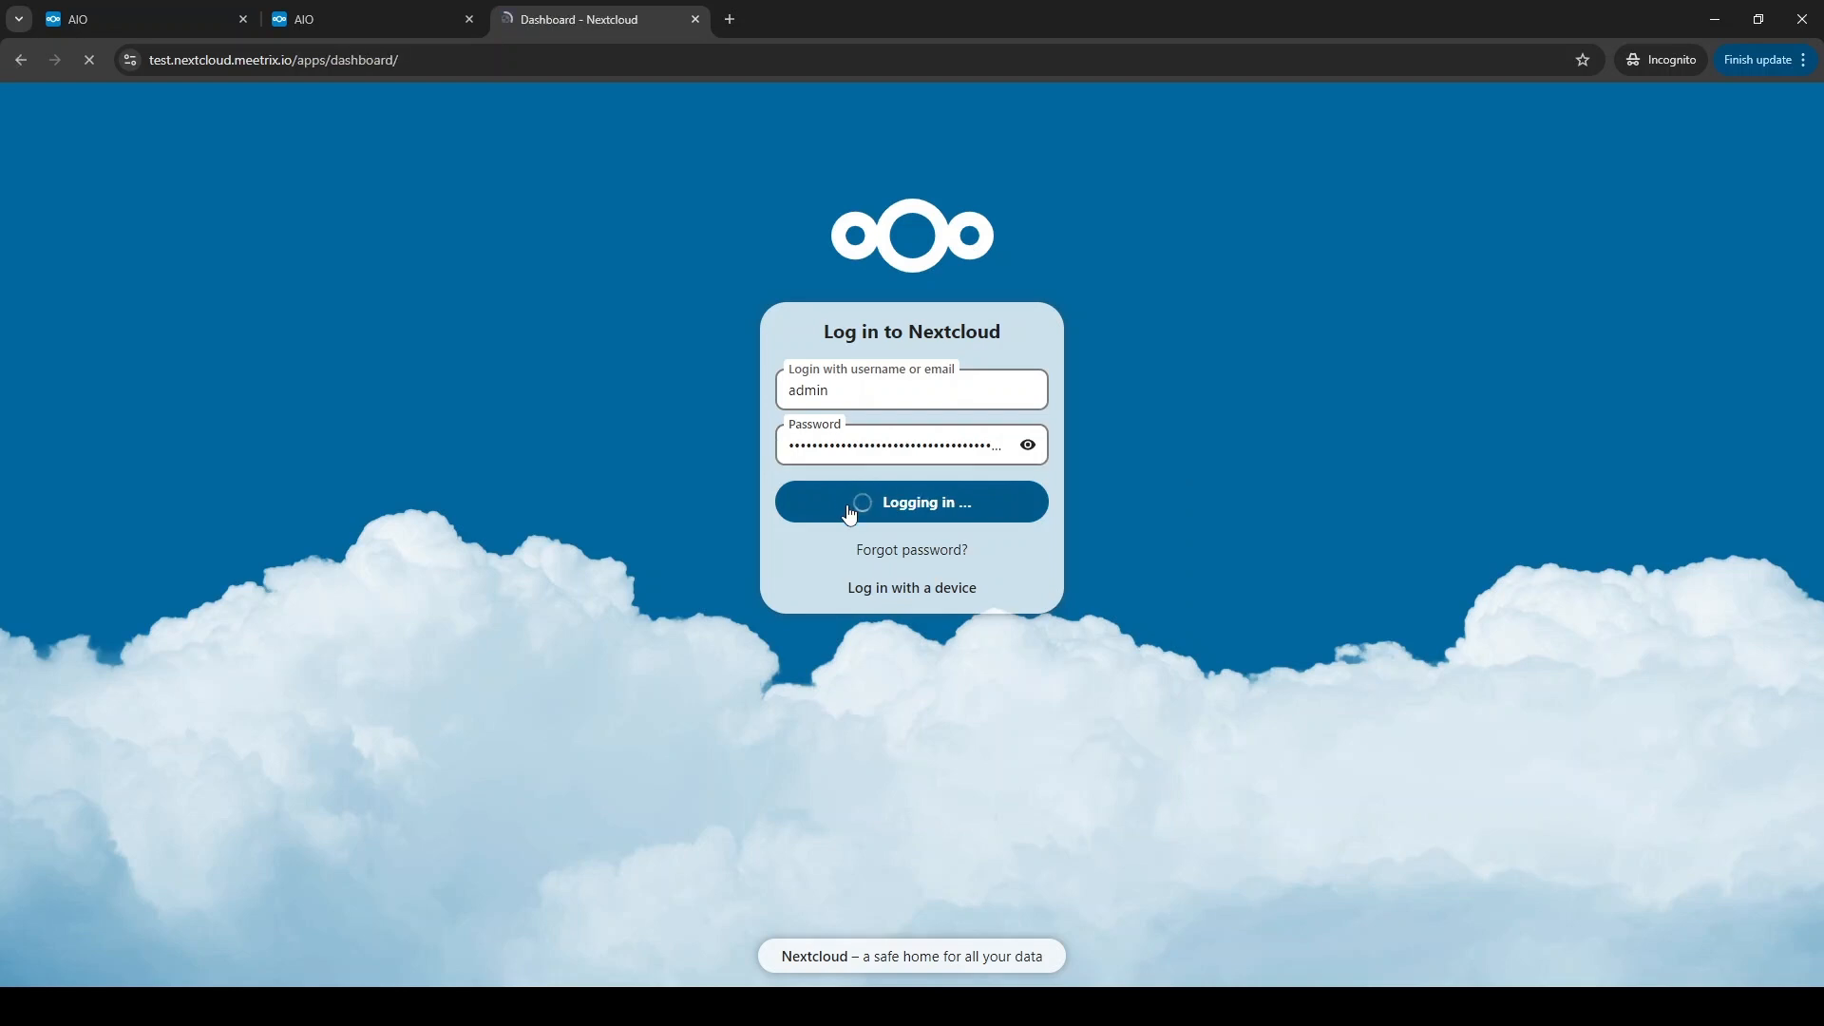
pyautogui.click(911, 502)
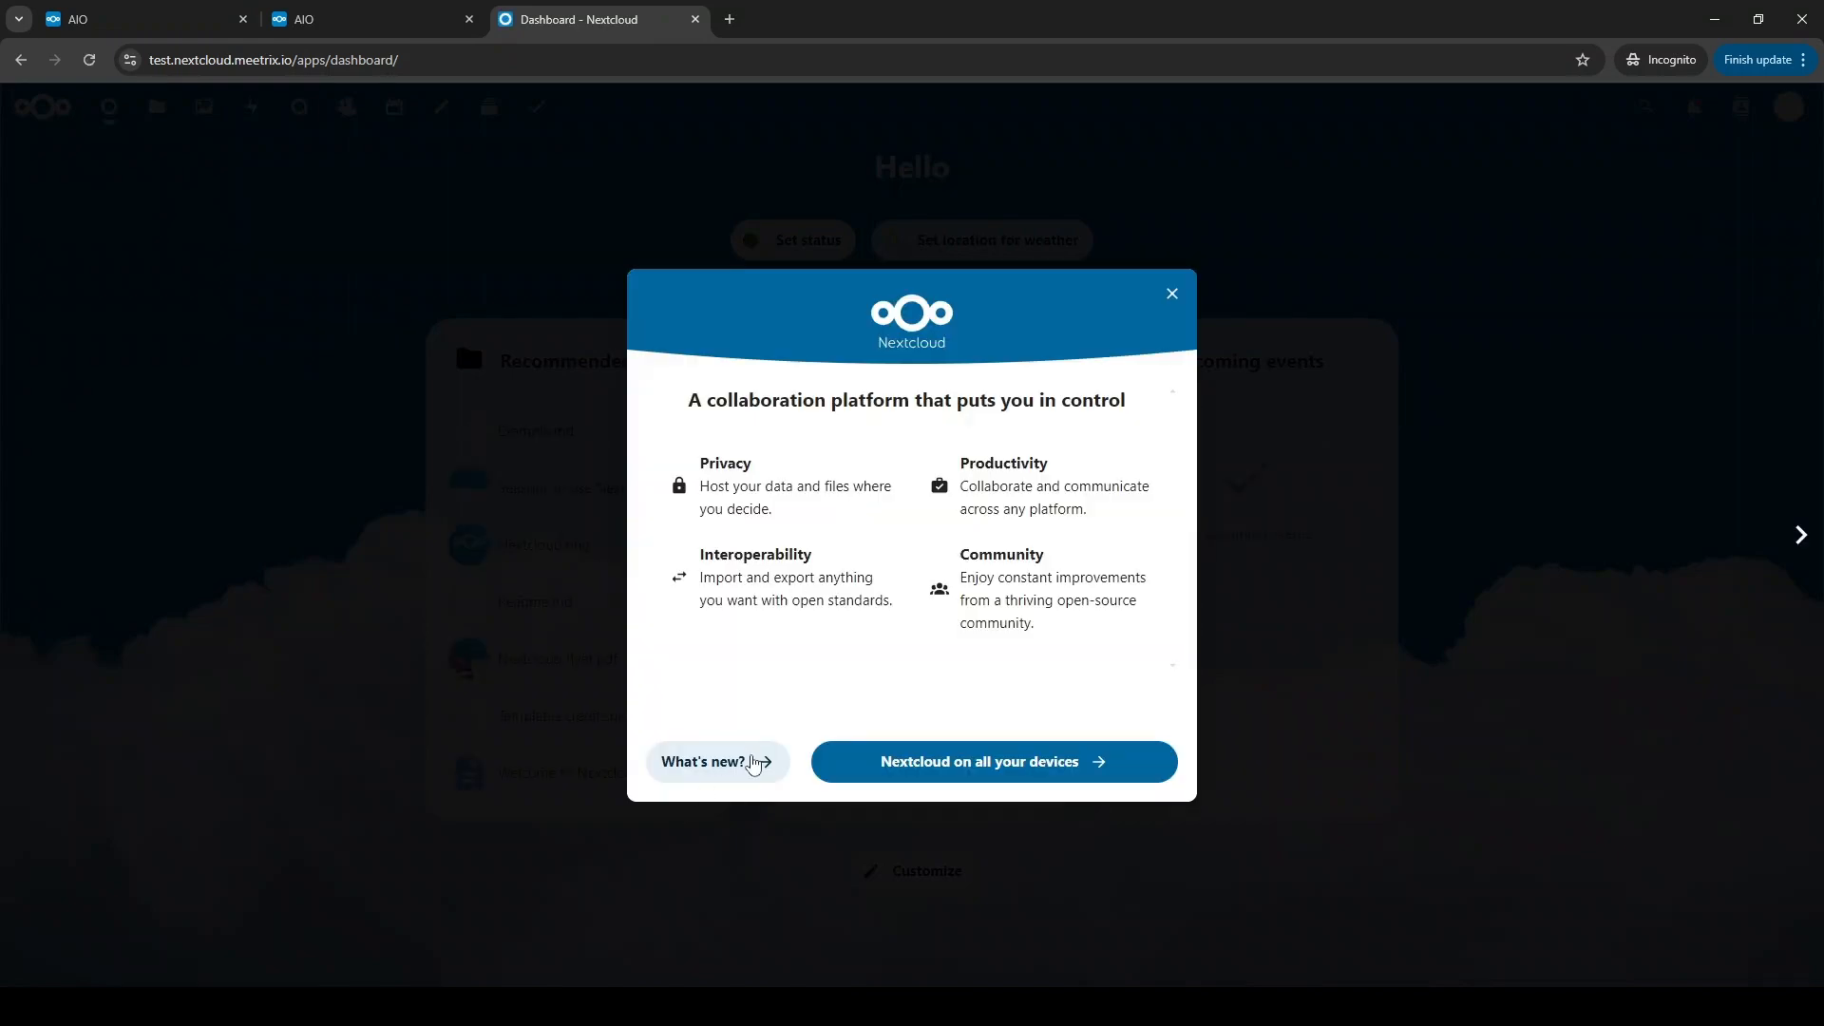
pyautogui.click(1171, 293)
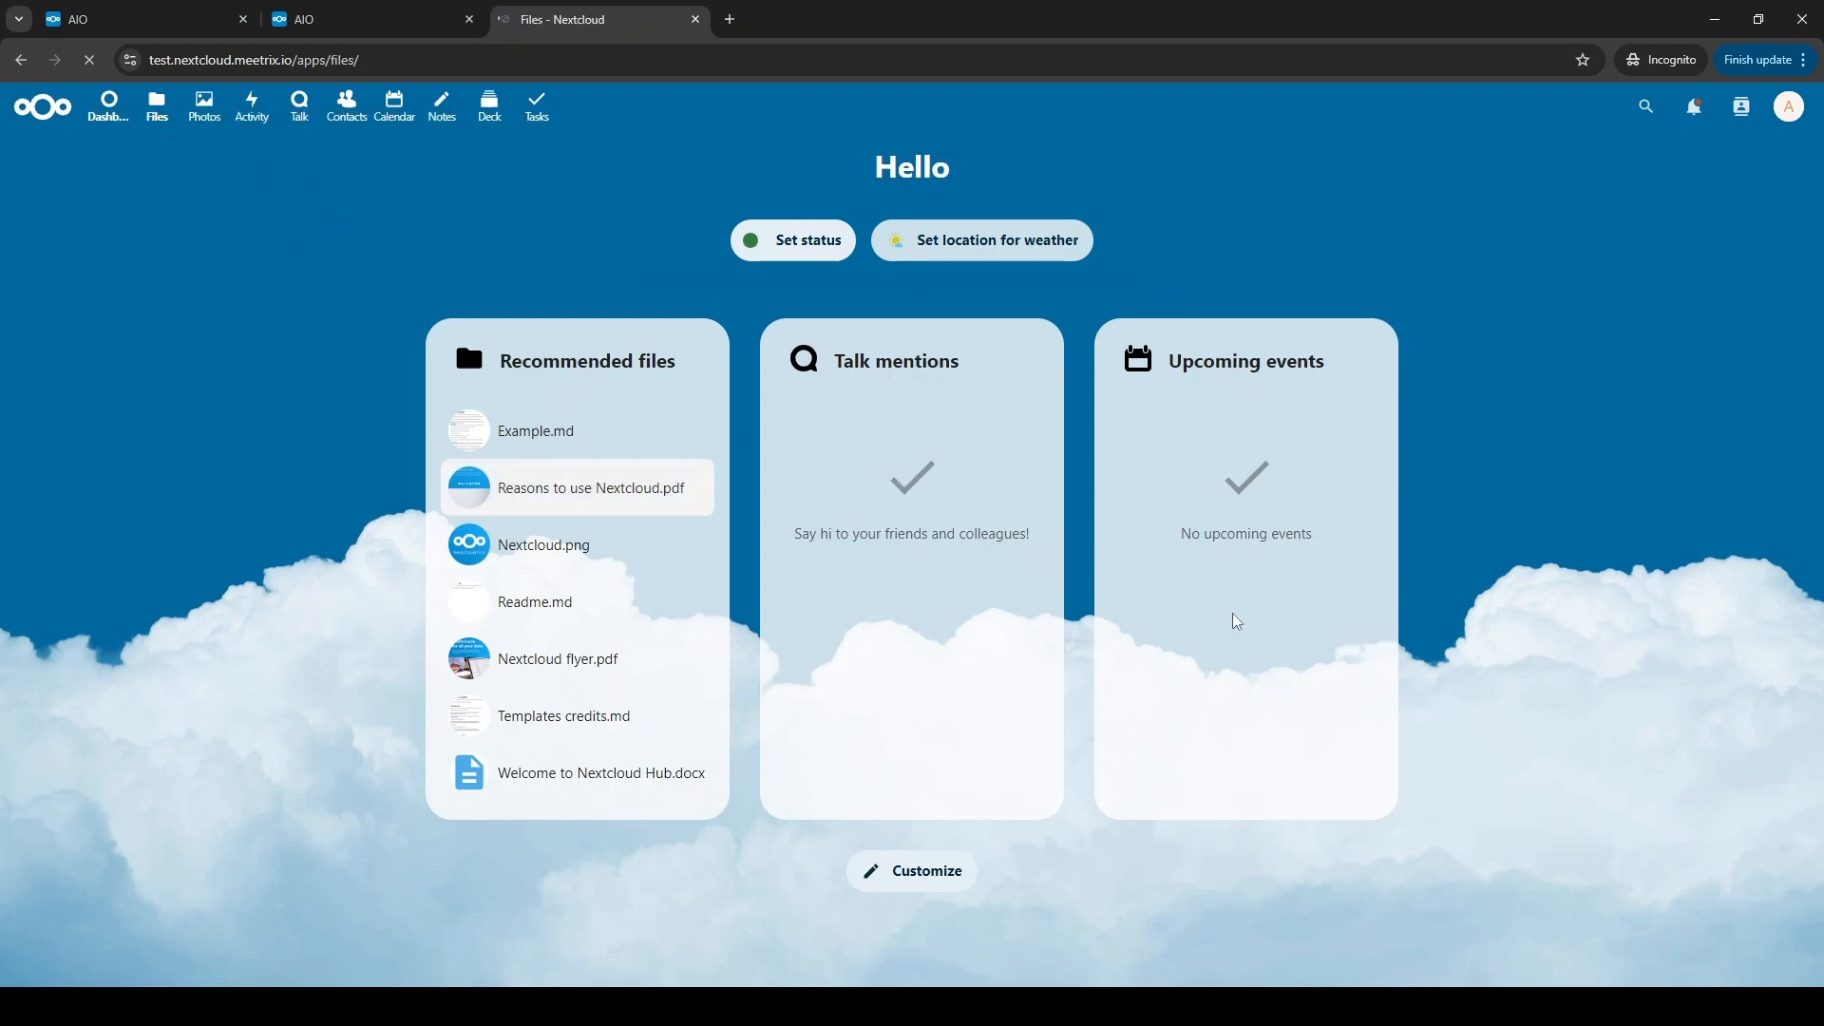
# - Open the stack's DomainName output link in a new tab and log in as admin
pyautogui.click(155, 100)
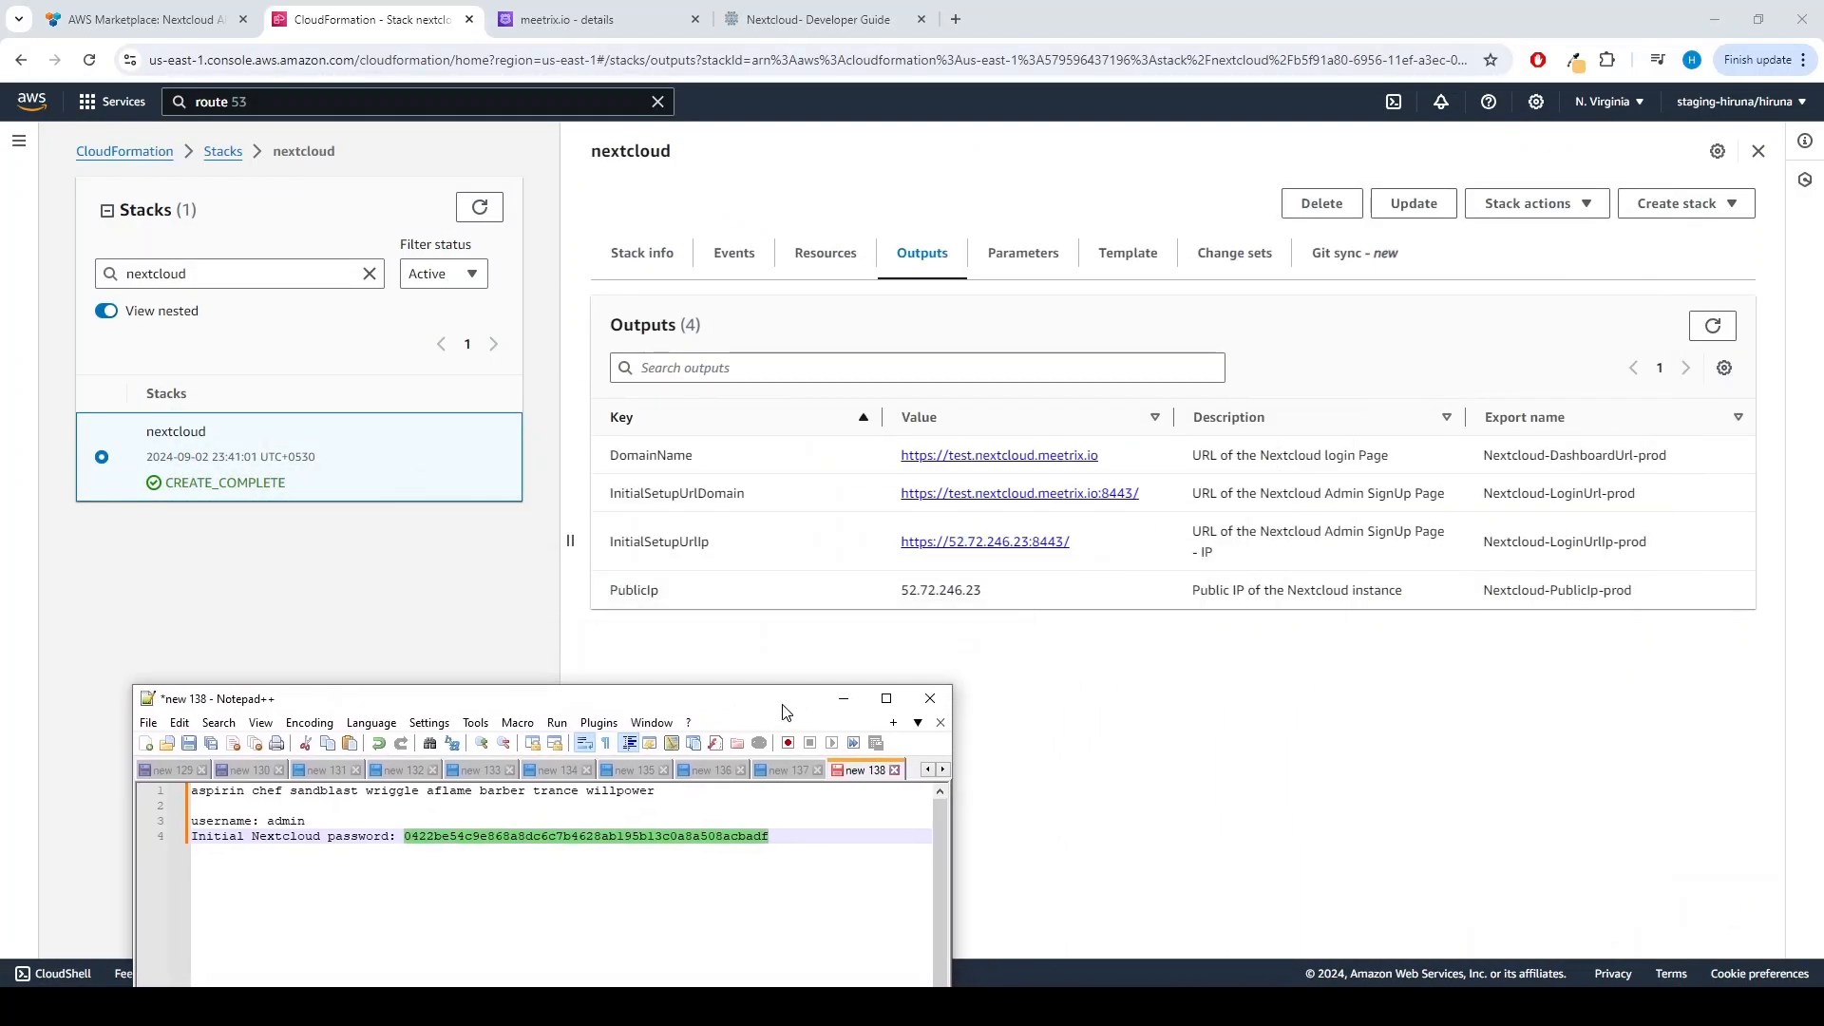
pyautogui.moveTo(1004, 462)
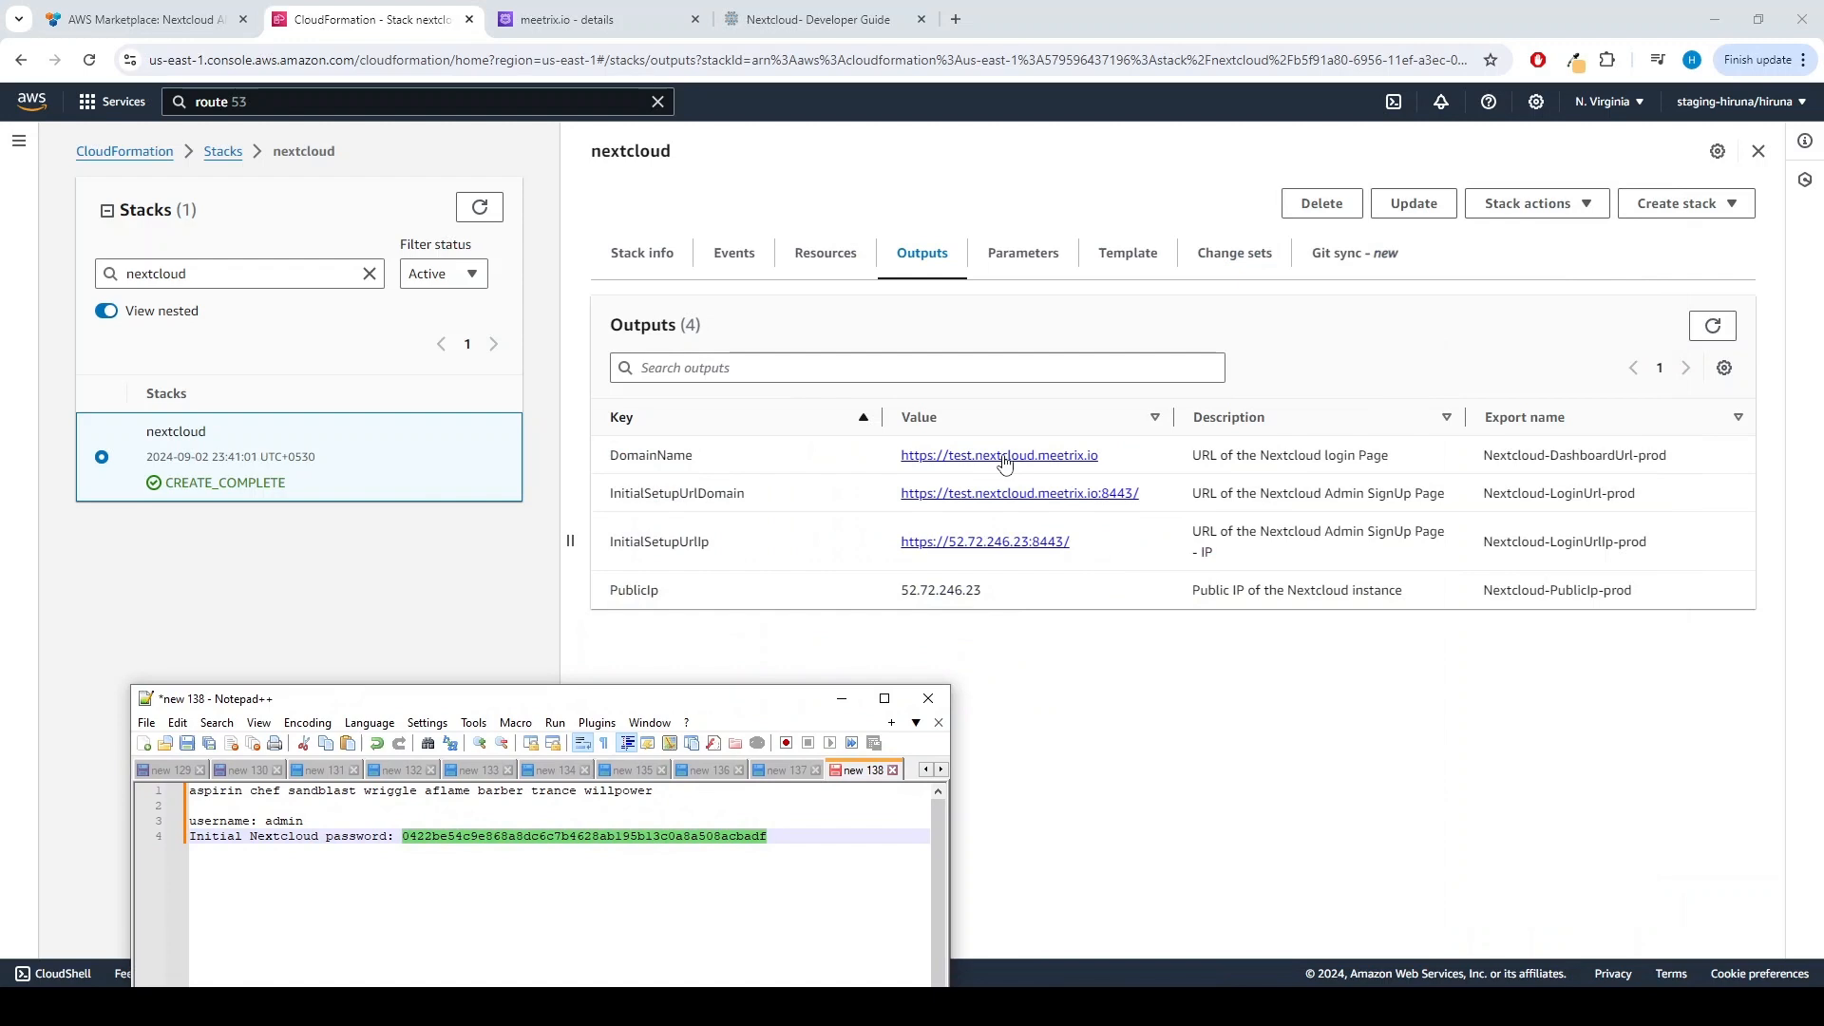
pyautogui.rightClick(999, 455)
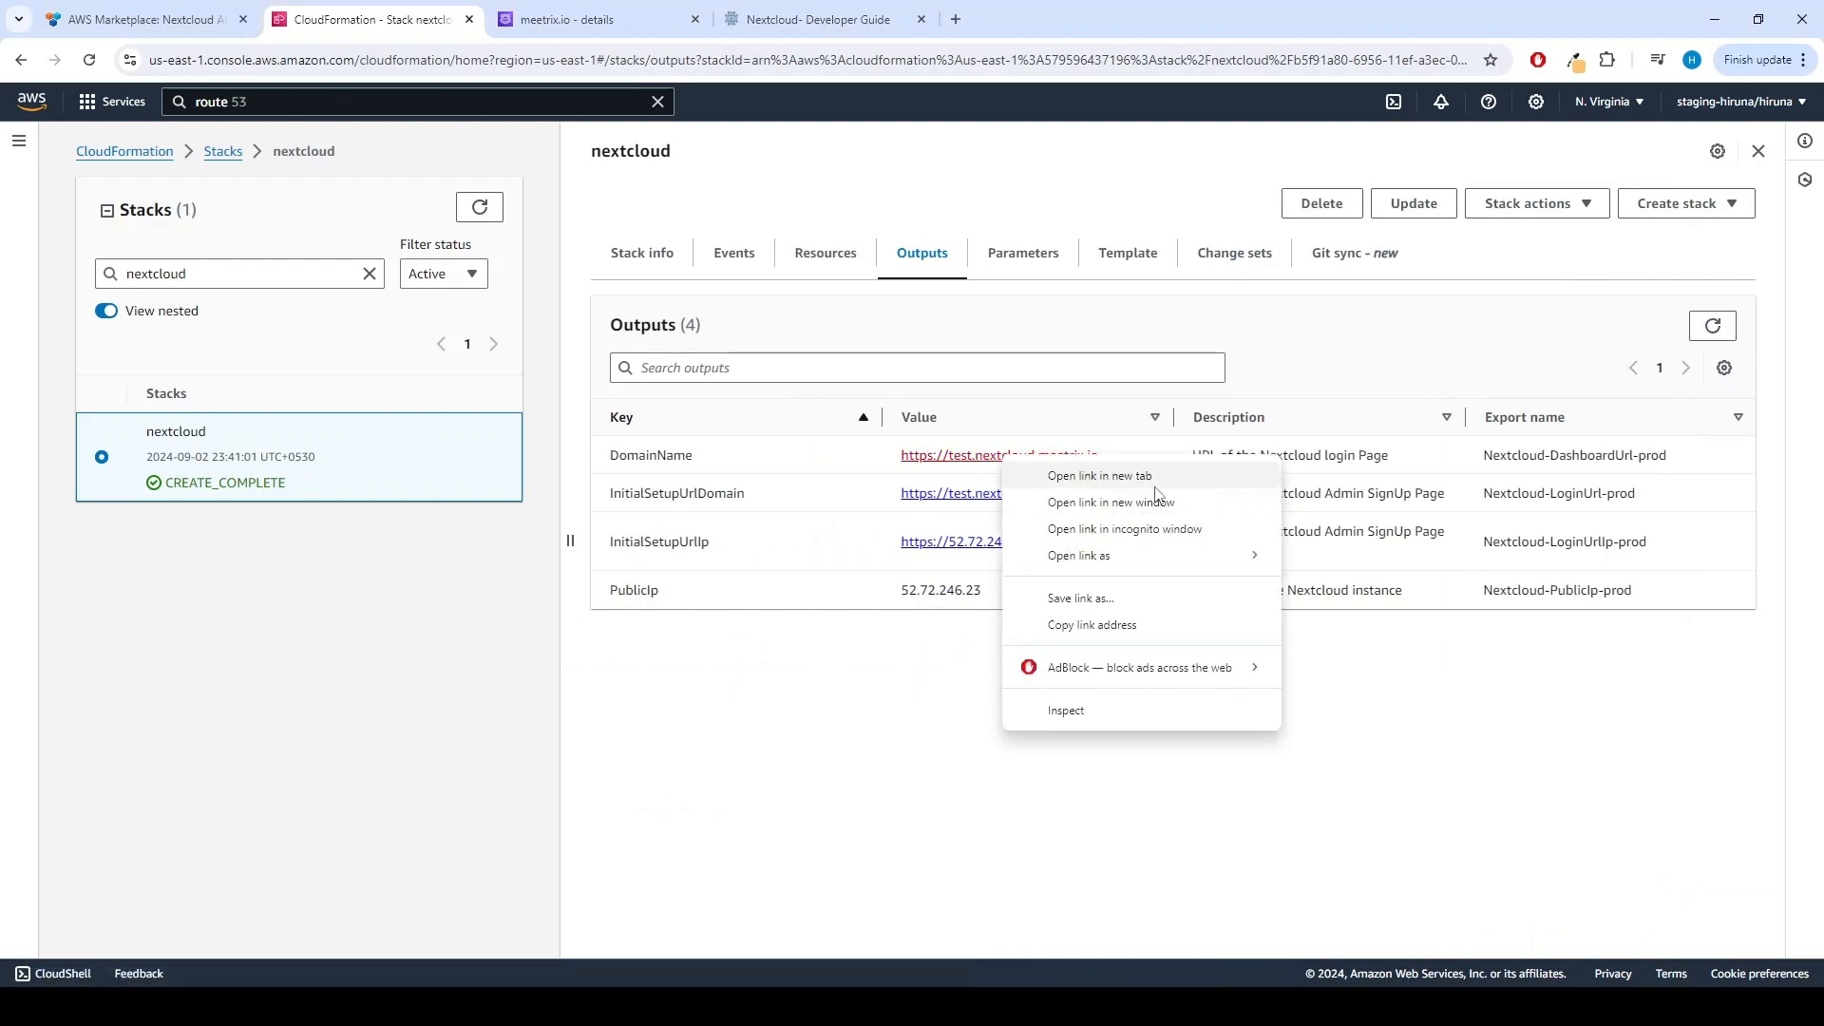
pyautogui.click(1100, 476)
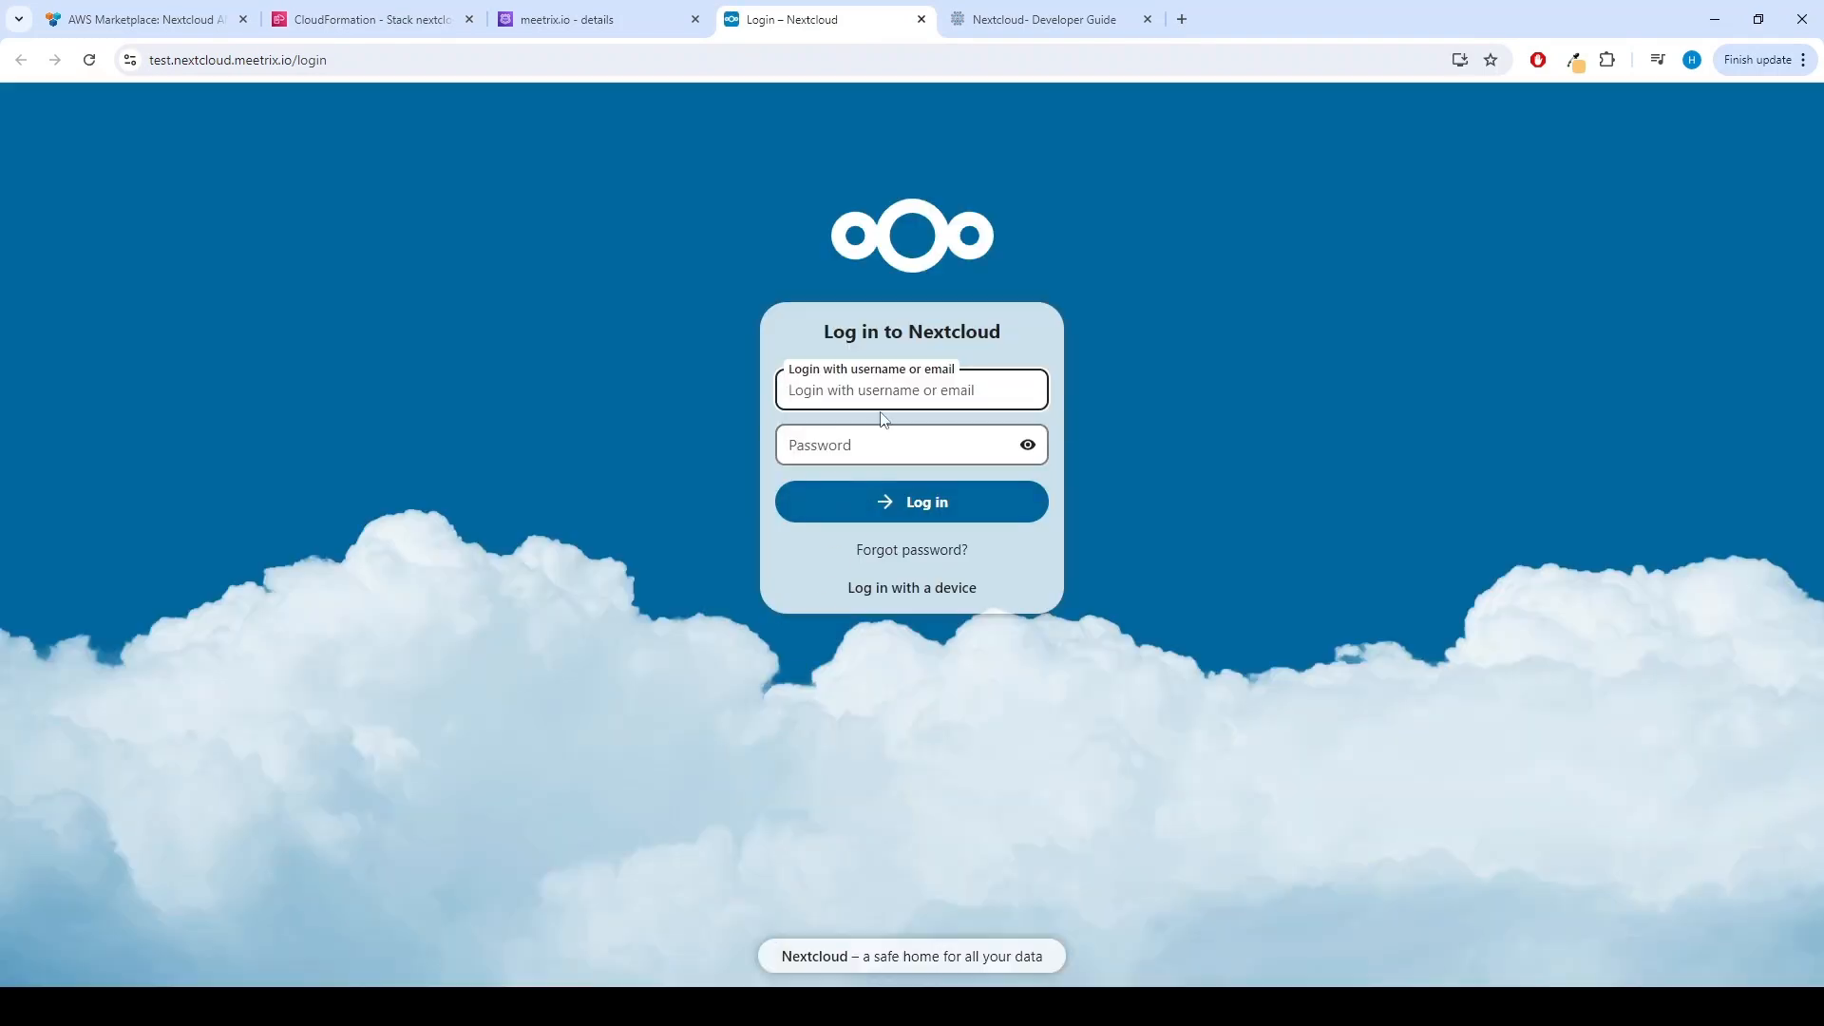
pyautogui.write('admin')
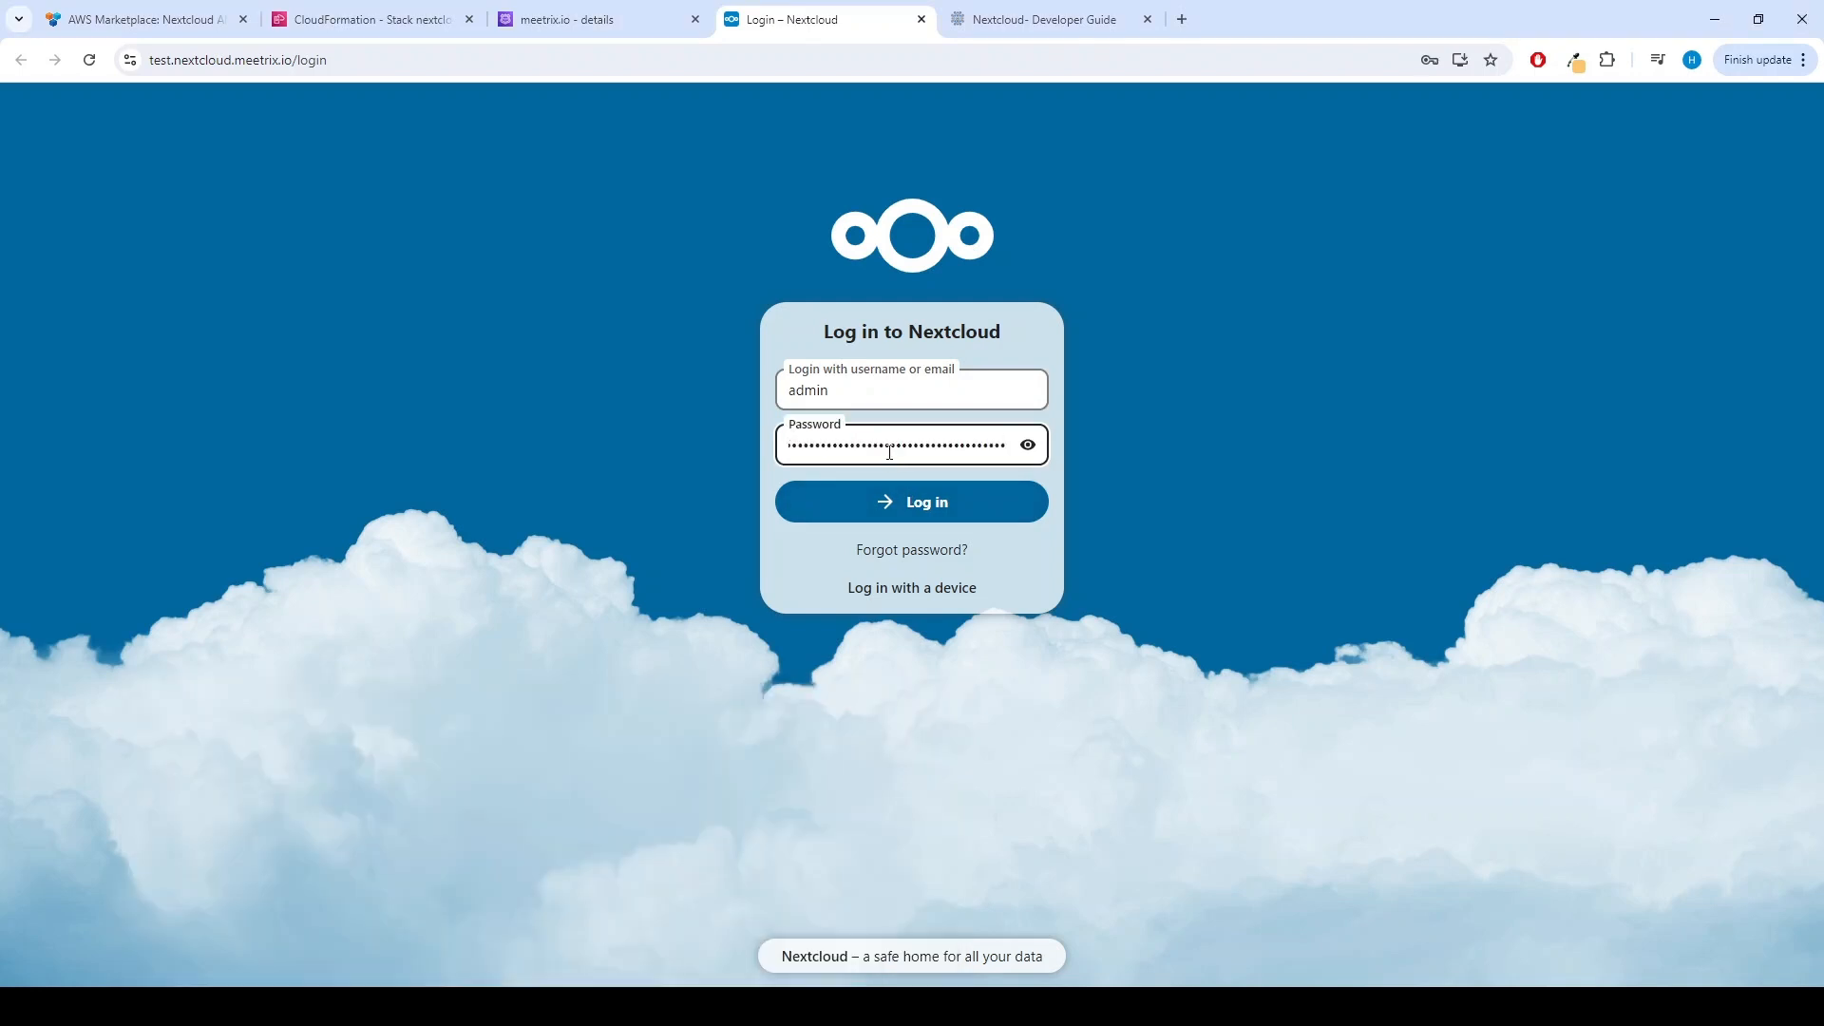
pyautogui.click(911, 502)
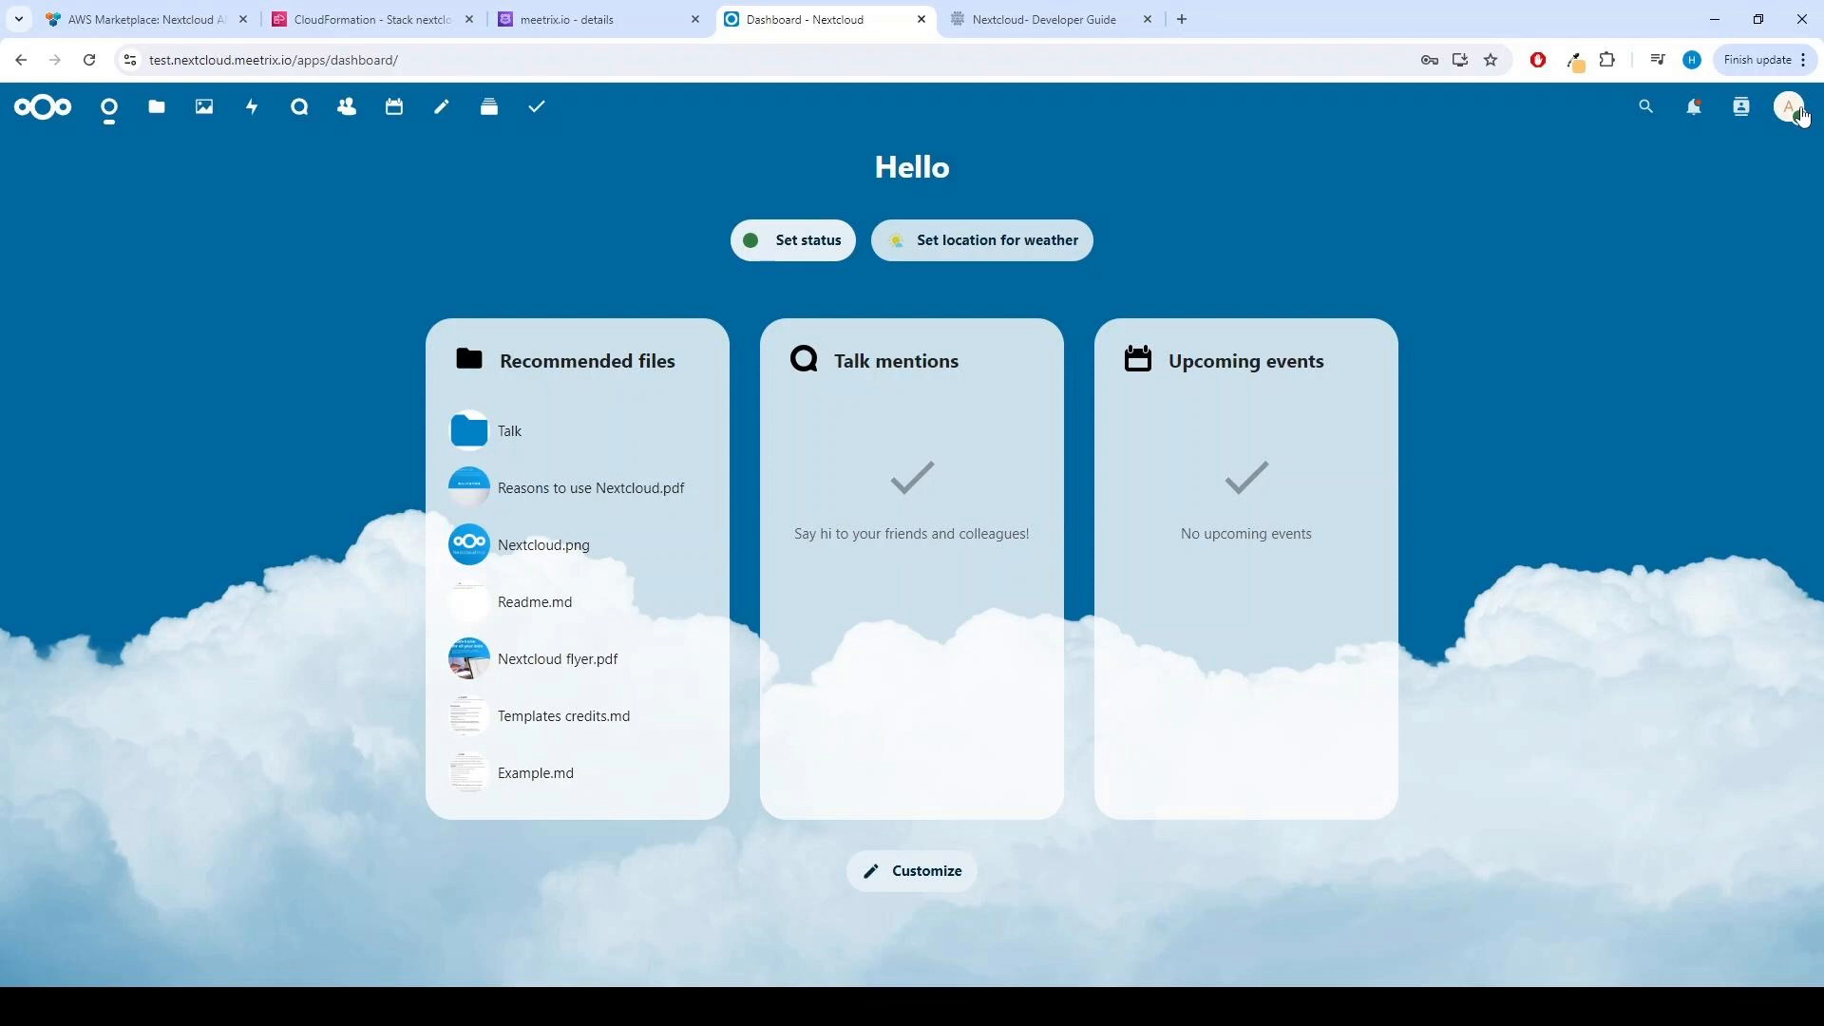
# - Open the AIO interface via Administration settings and scroll to Backup and restore
pyautogui.click(1788, 106)
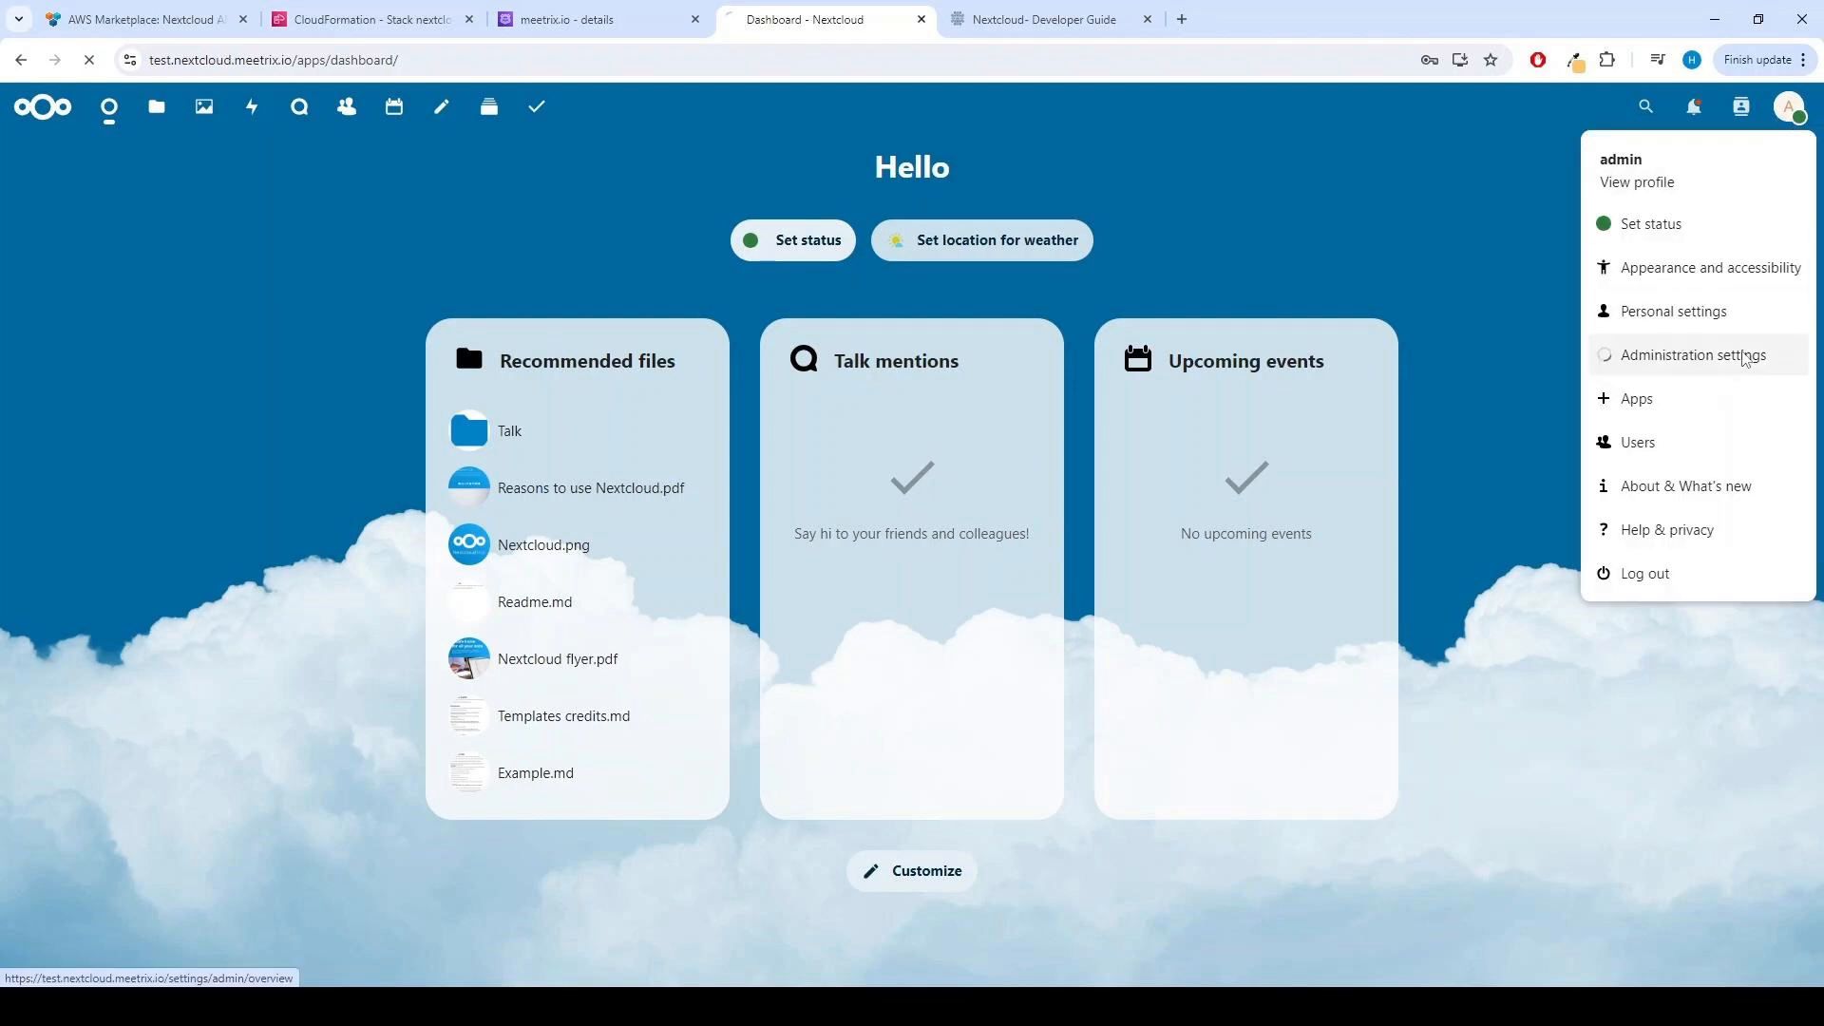
pyautogui.click(1700, 356)
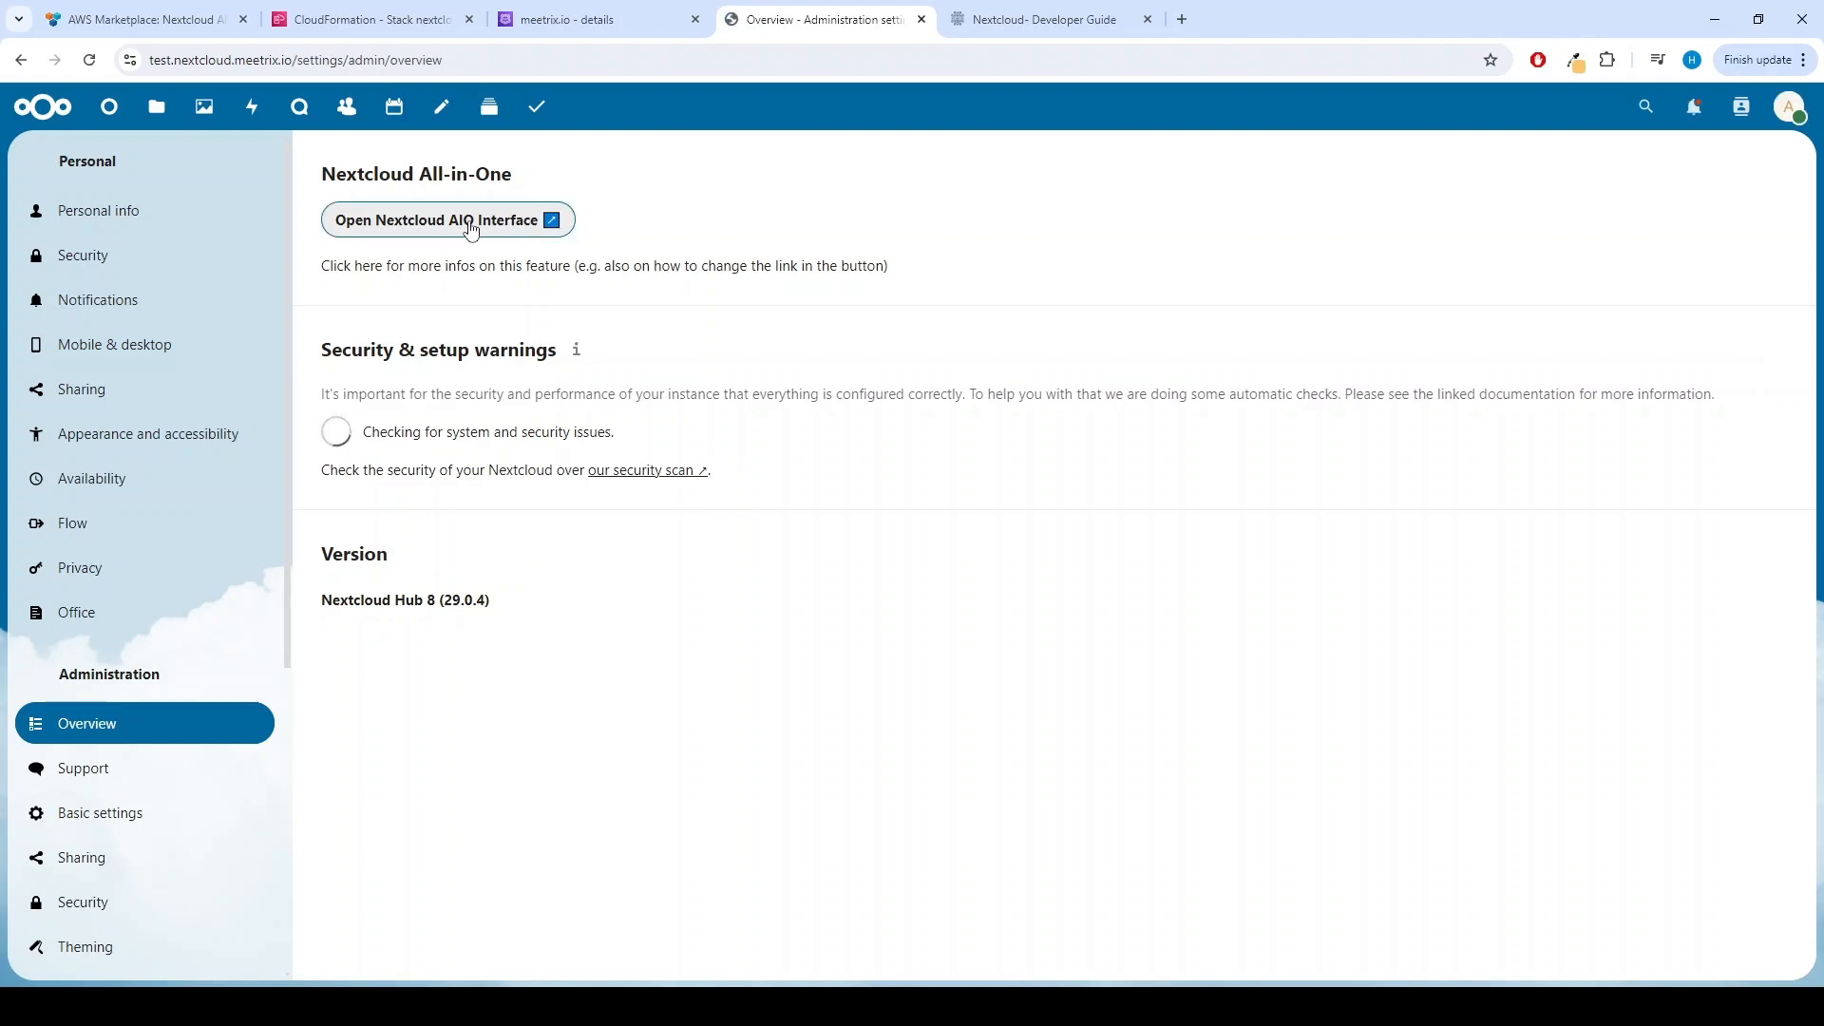
pyautogui.click(447, 220)
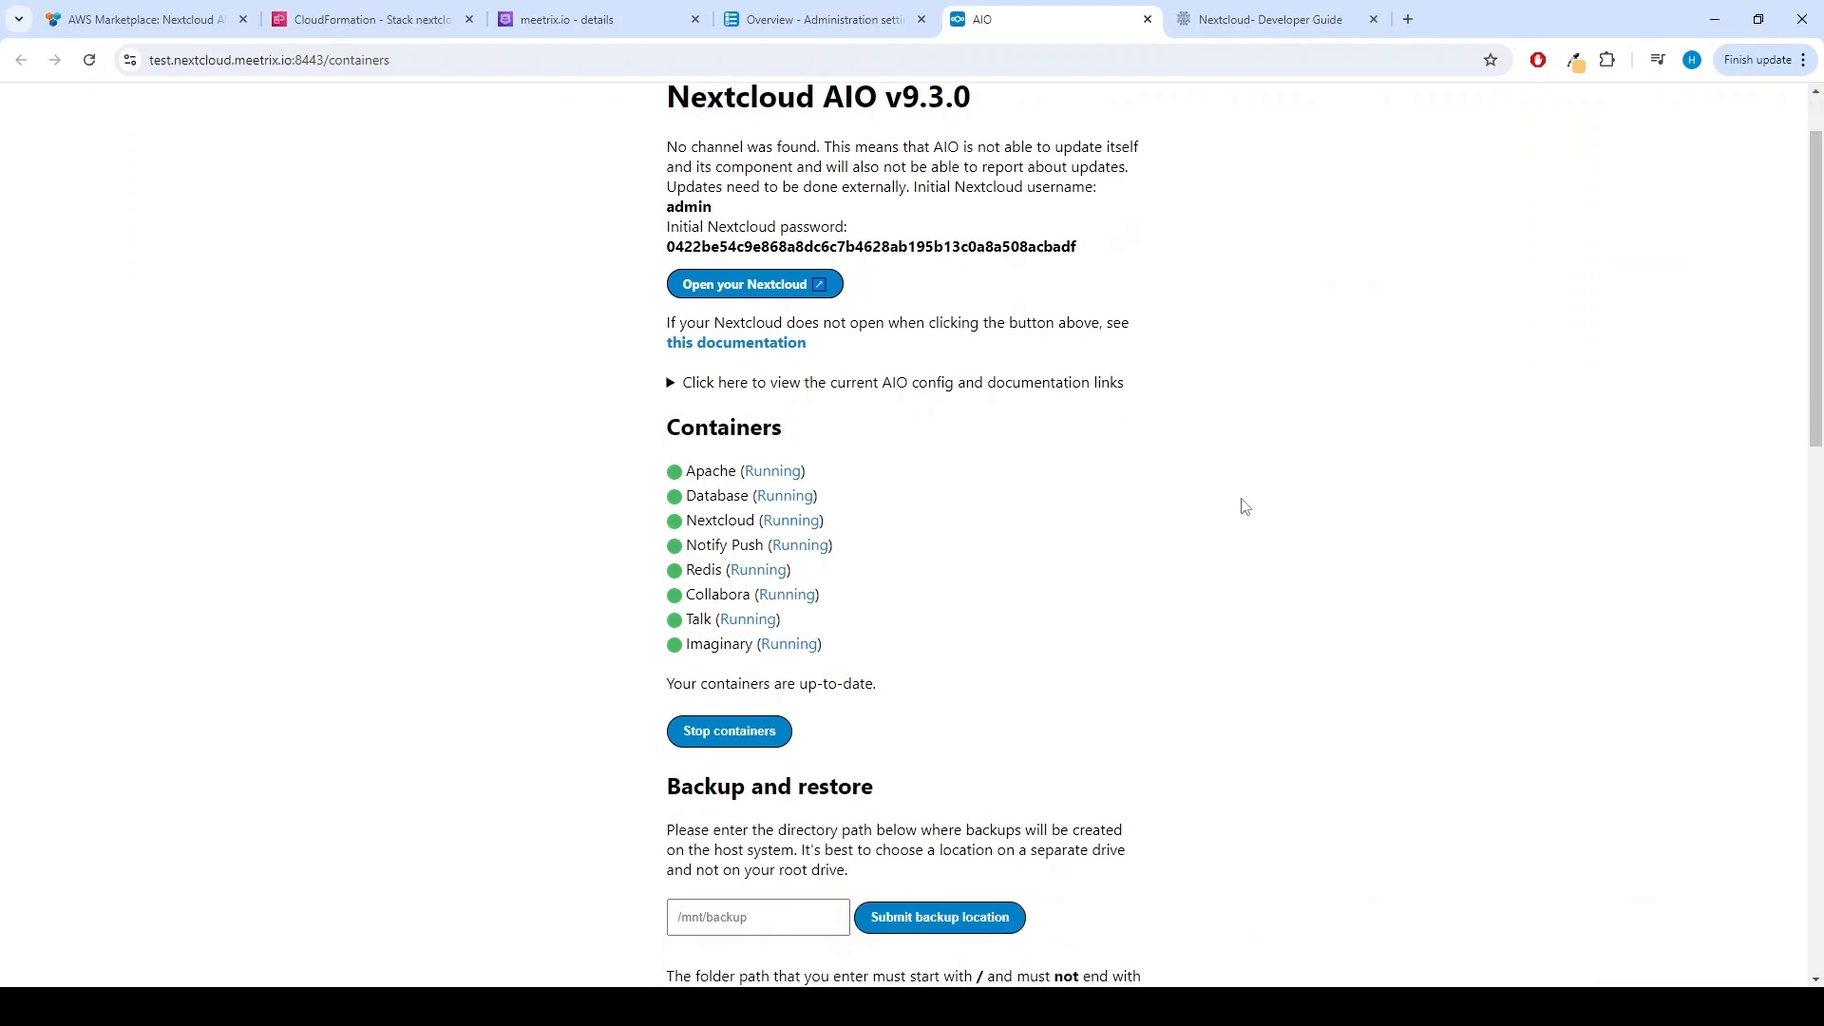
pyautogui.scroll(-3)
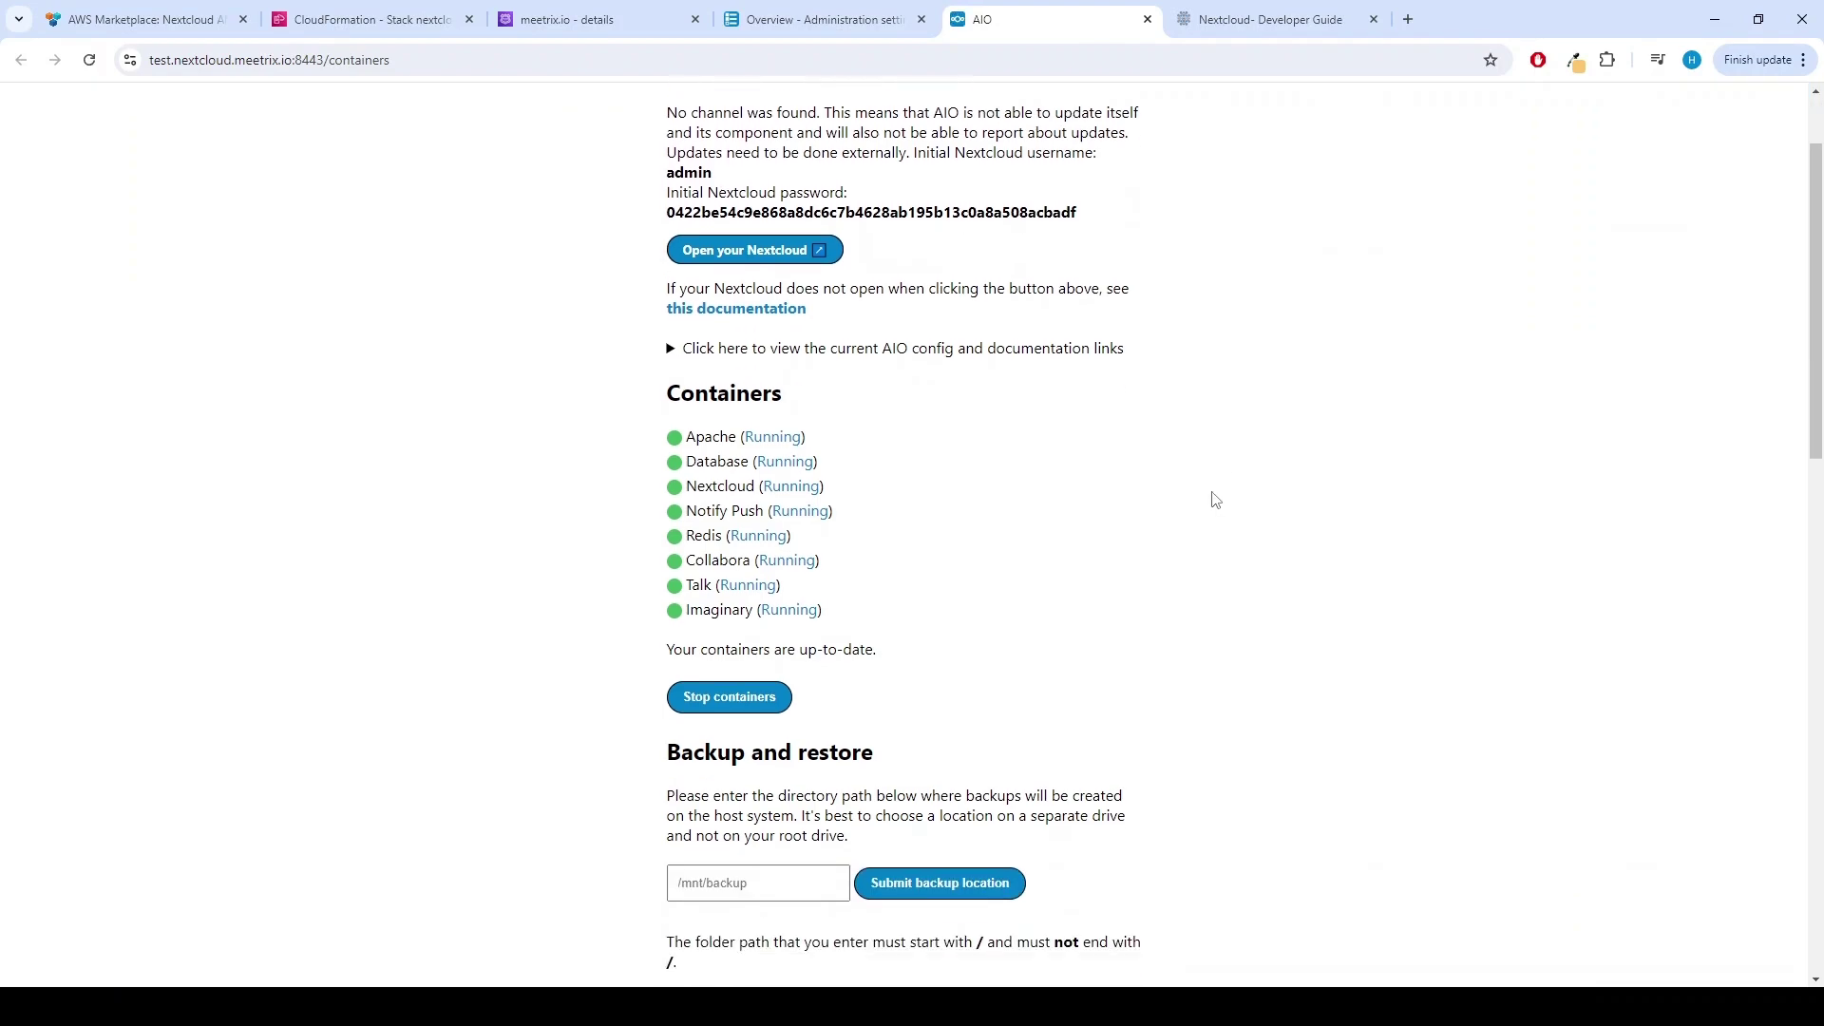
pyautogui.scroll(-3)
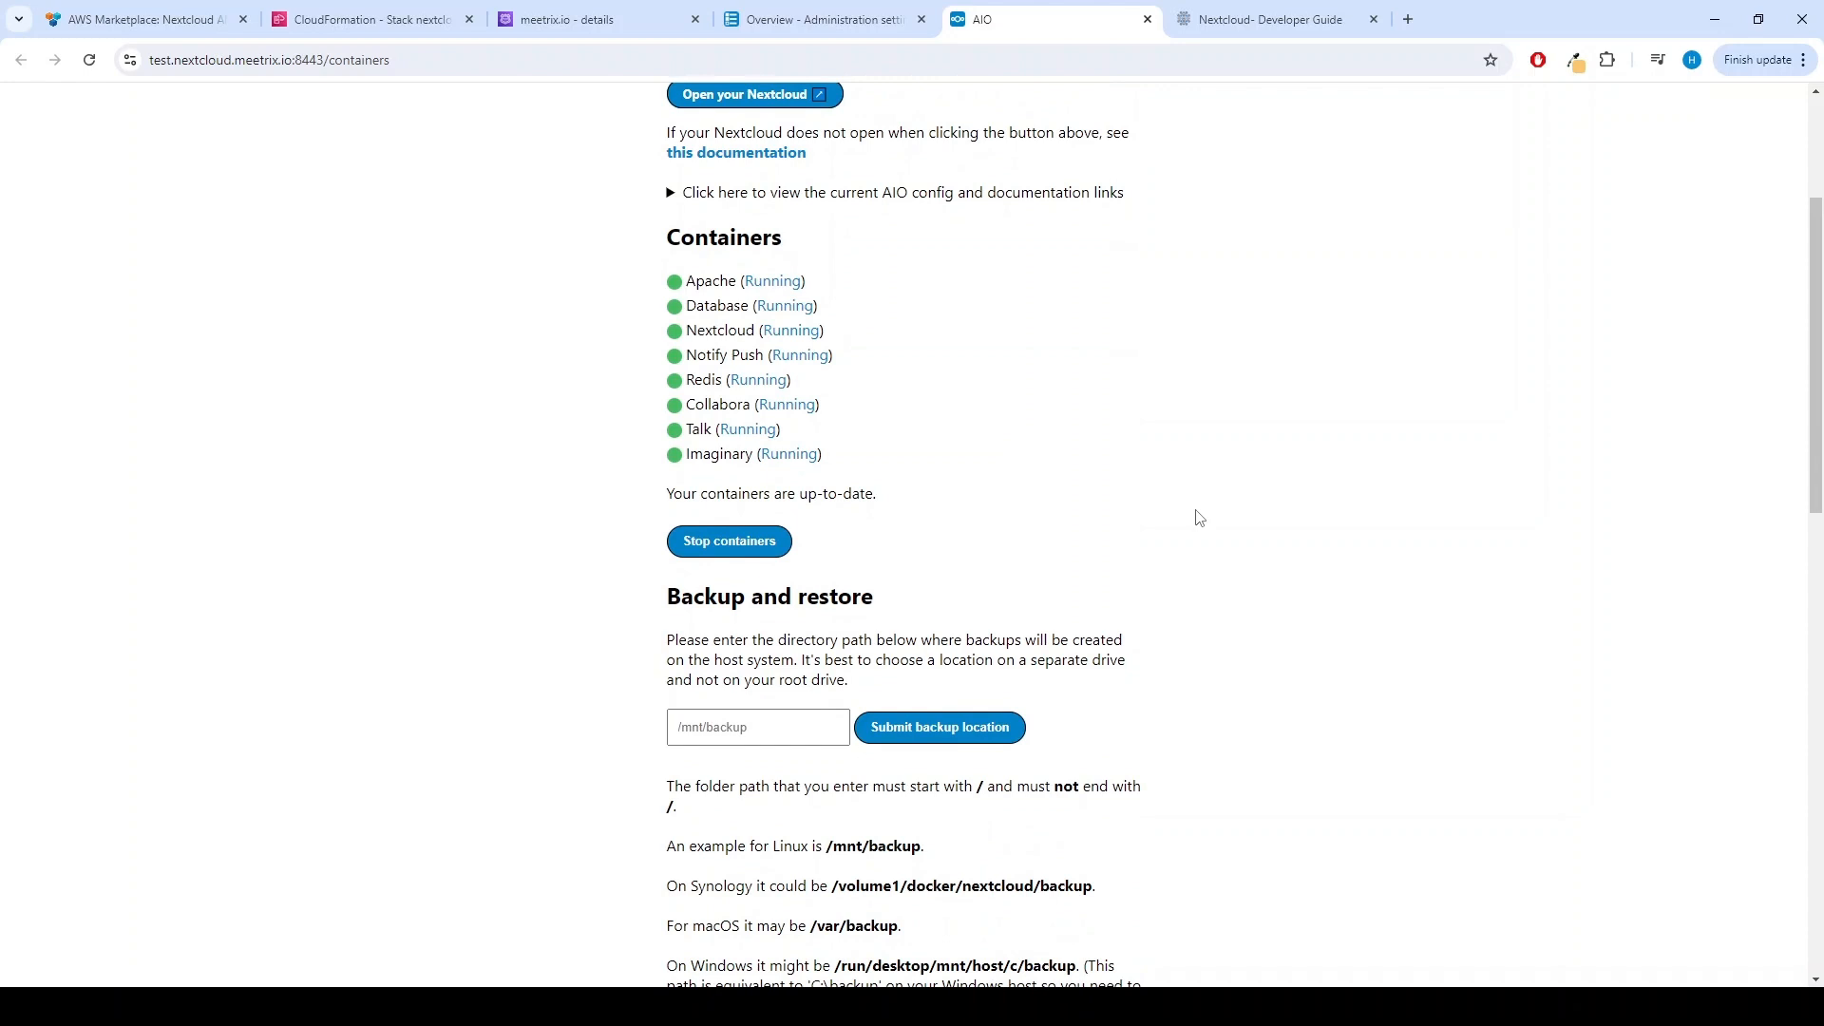
pyautogui.scroll(-3)
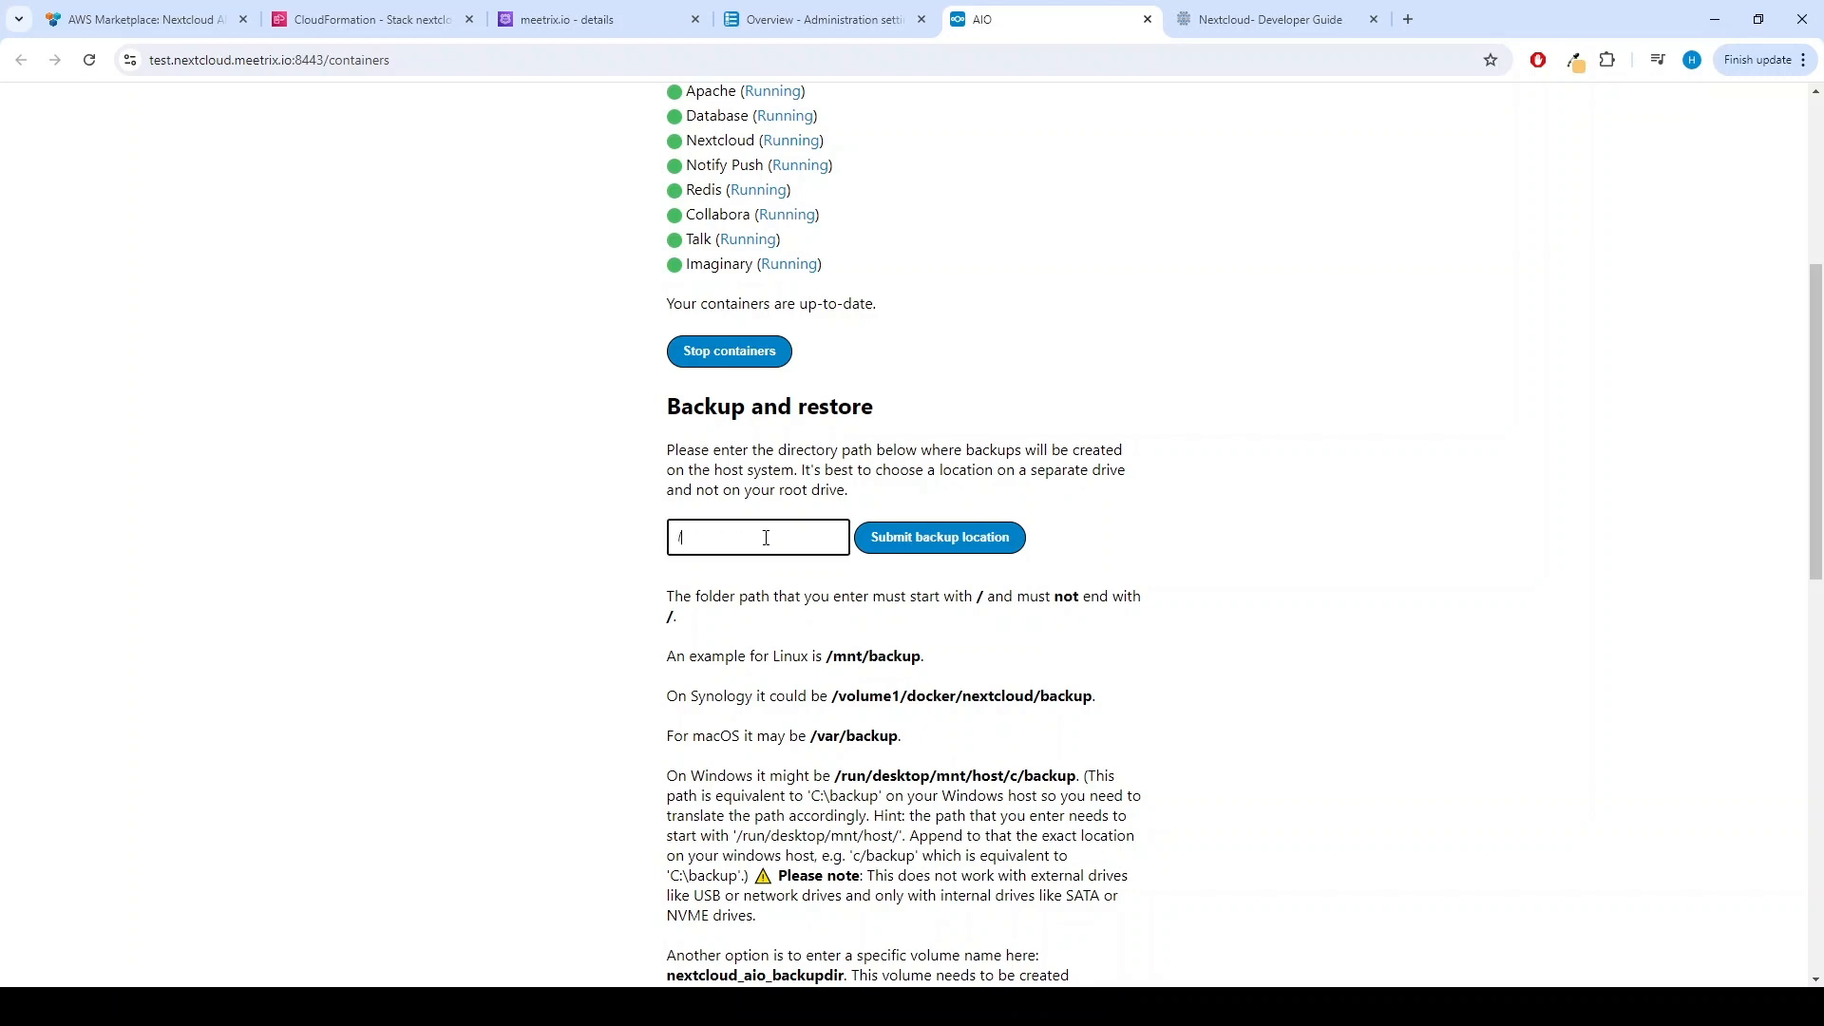
# - Submit /home/ubuntu/testBackup as the AIO backup location
pyautogui.write('home/ubuntu')
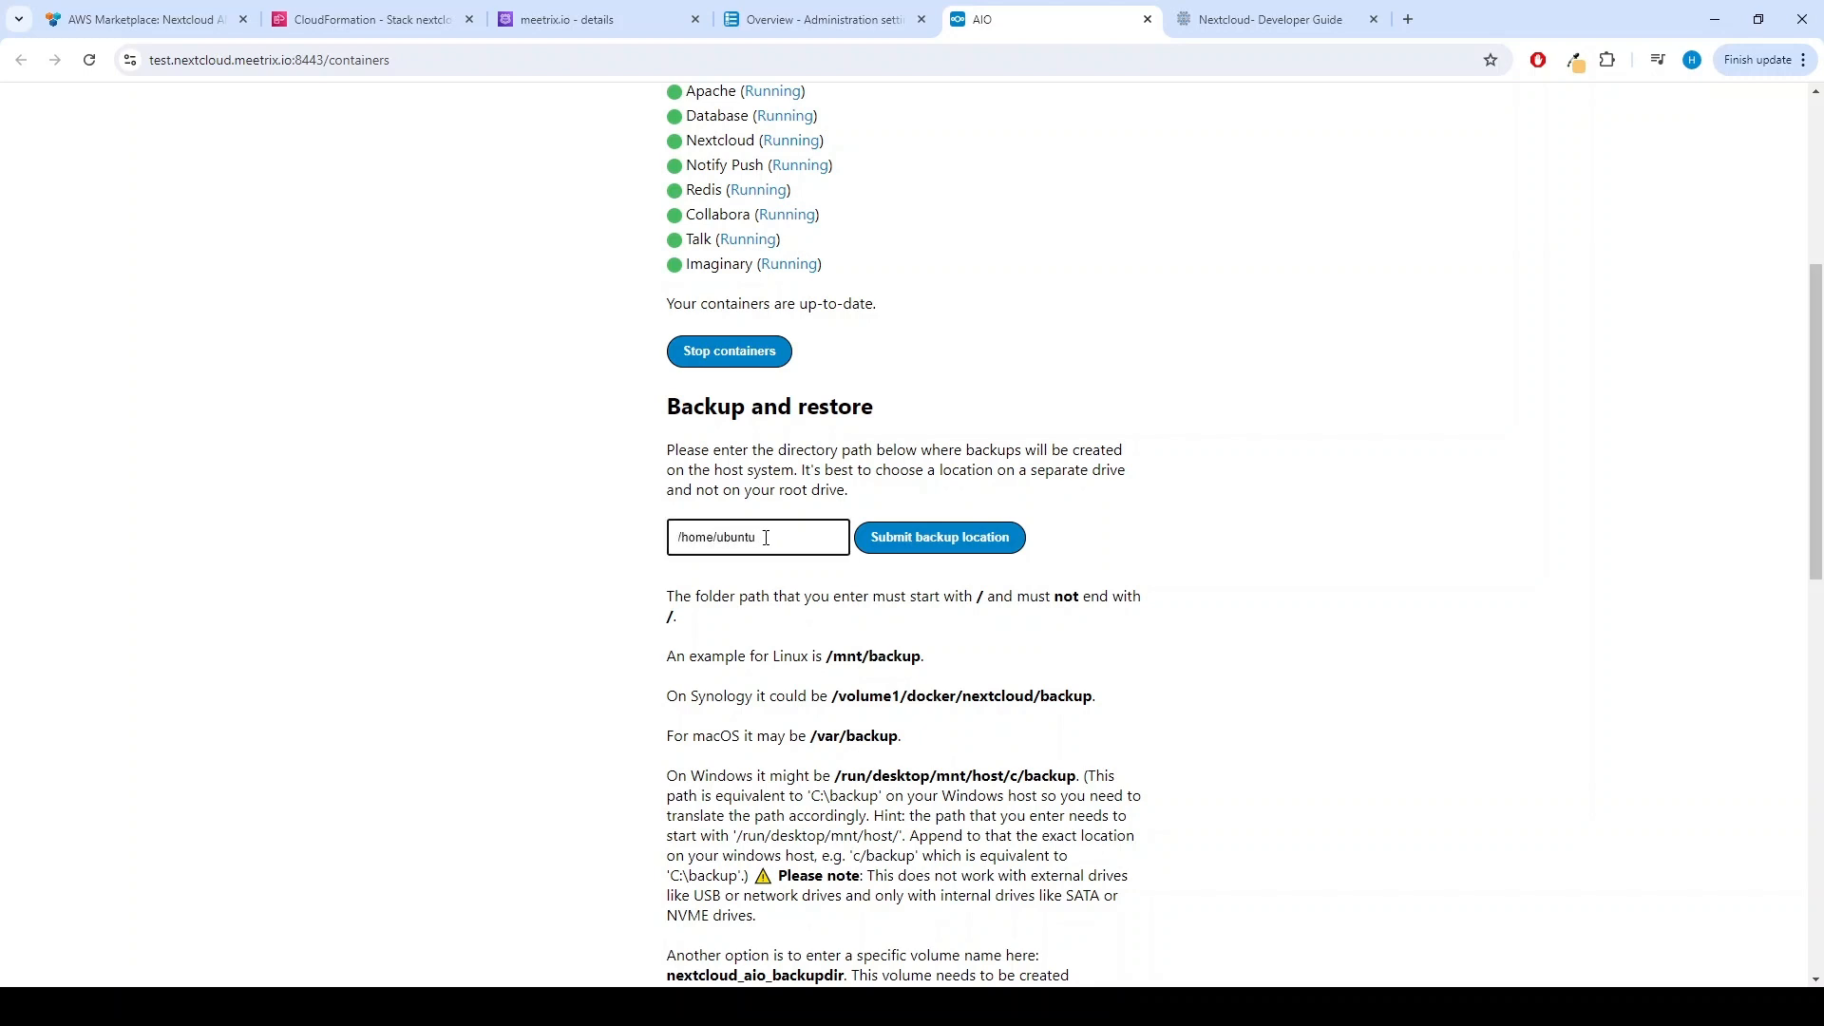
pyautogui.write('/testBackup')
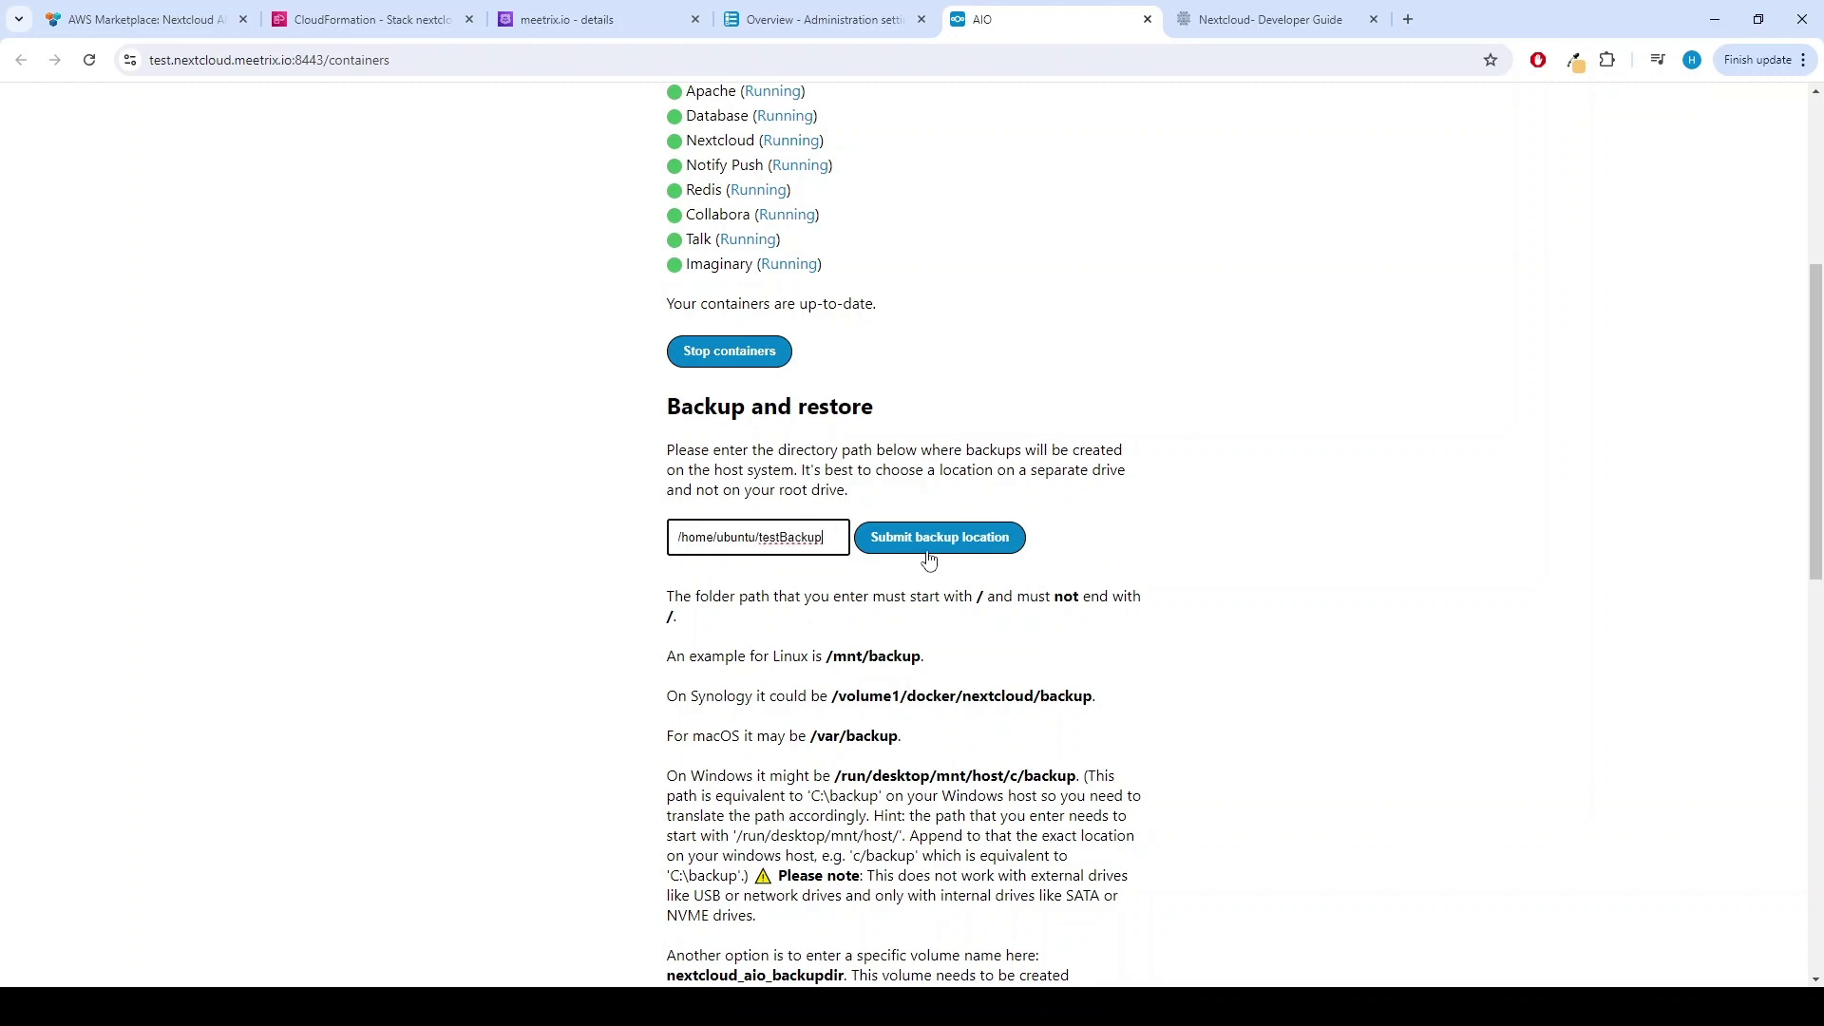
pyautogui.click(940, 536)
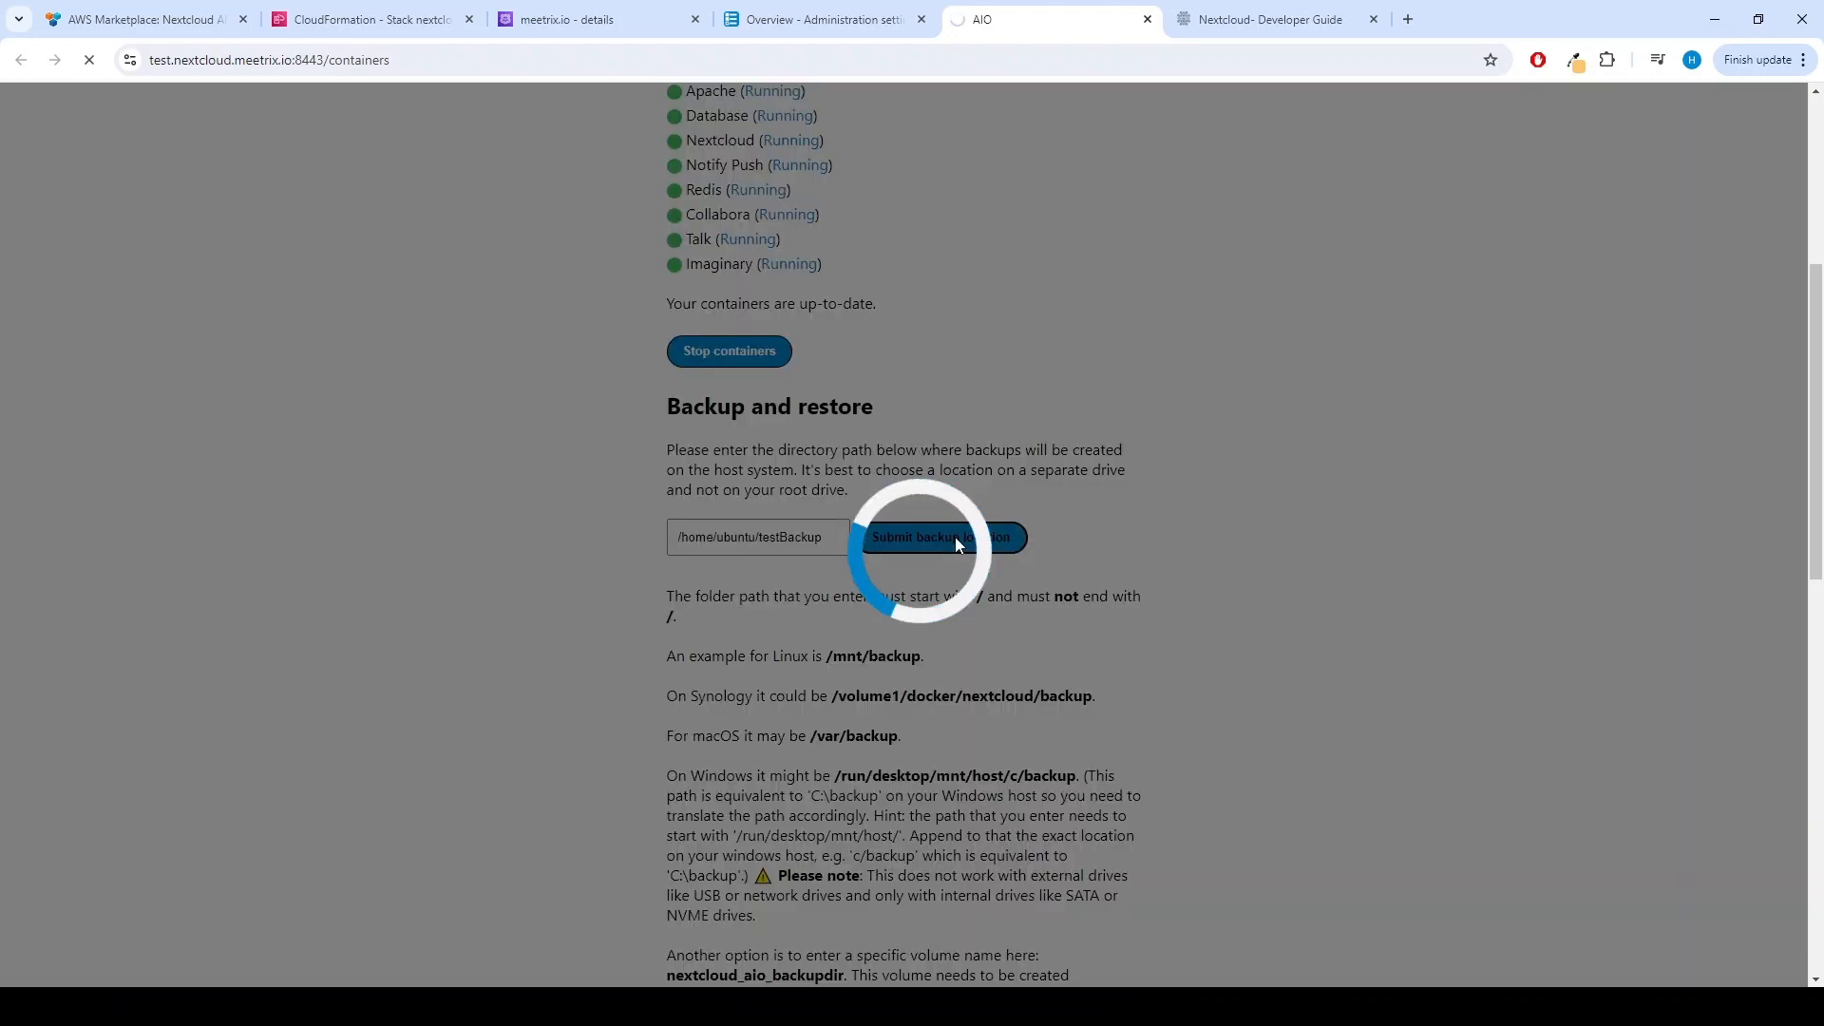
pyautogui.click(940, 537)
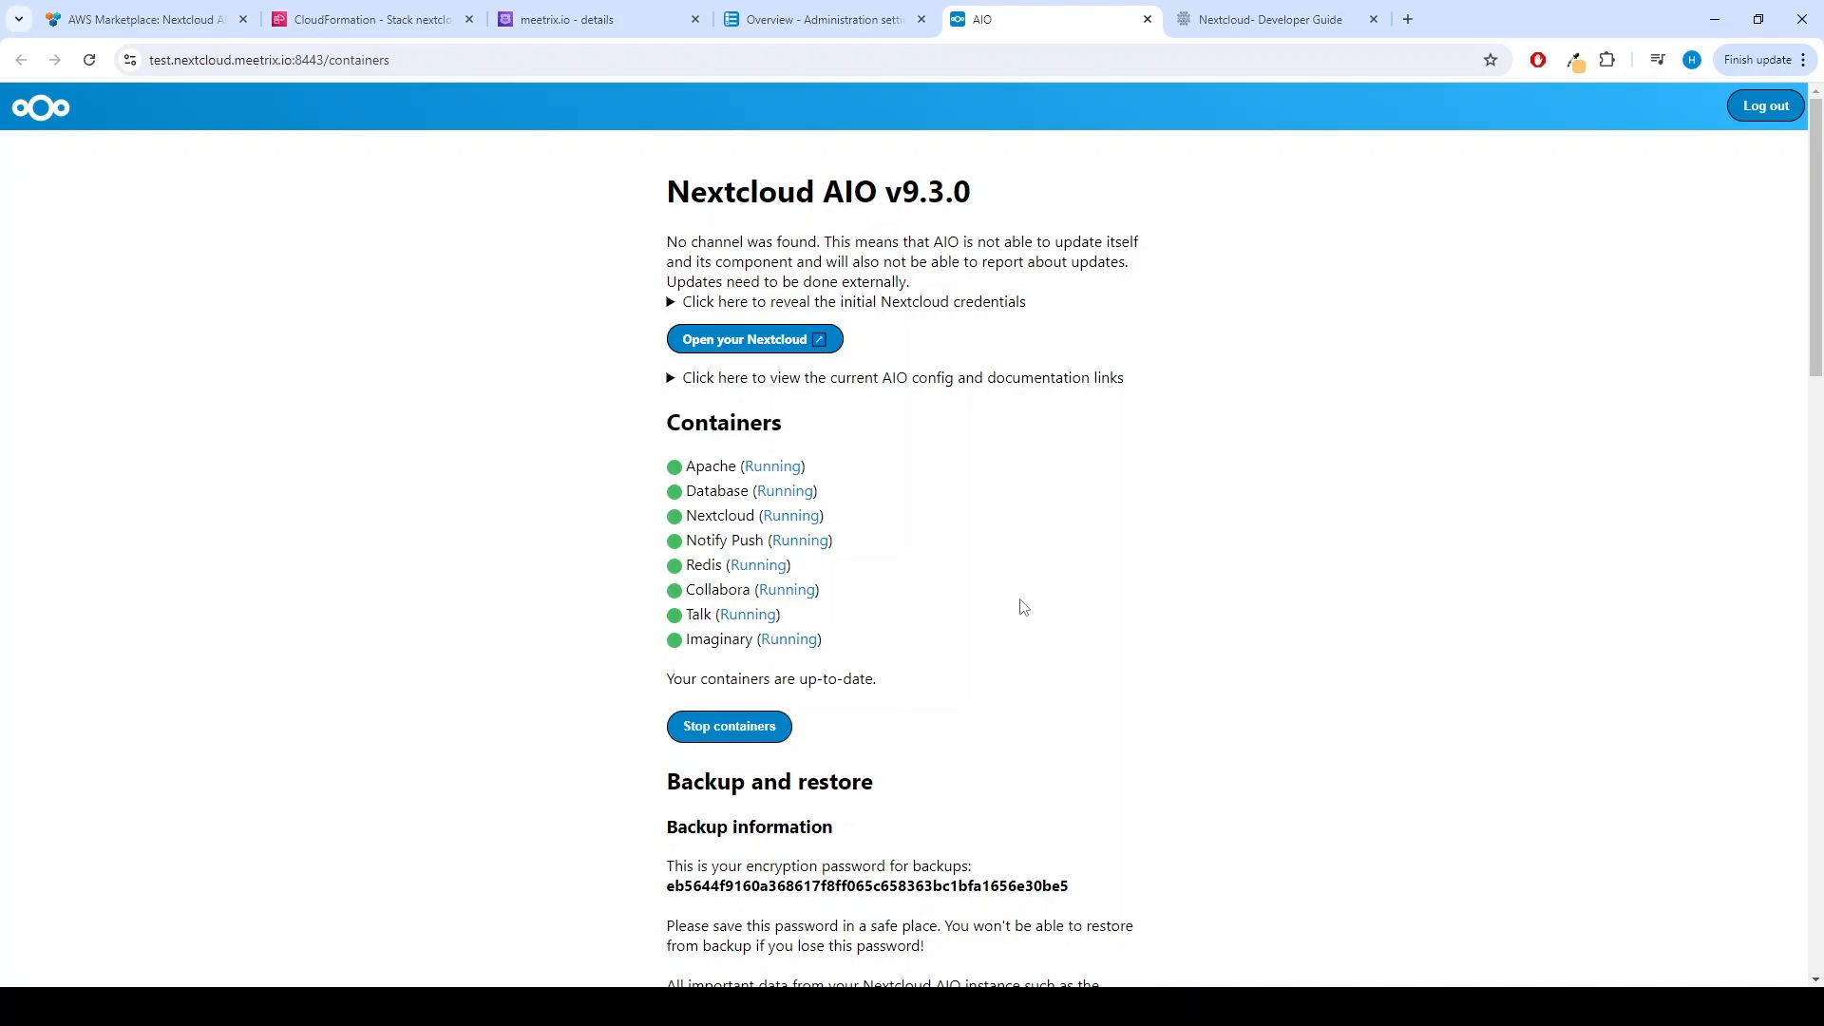
# - Create a backup and confirm the dialog so it runs to completion
pyautogui.scroll(-3)
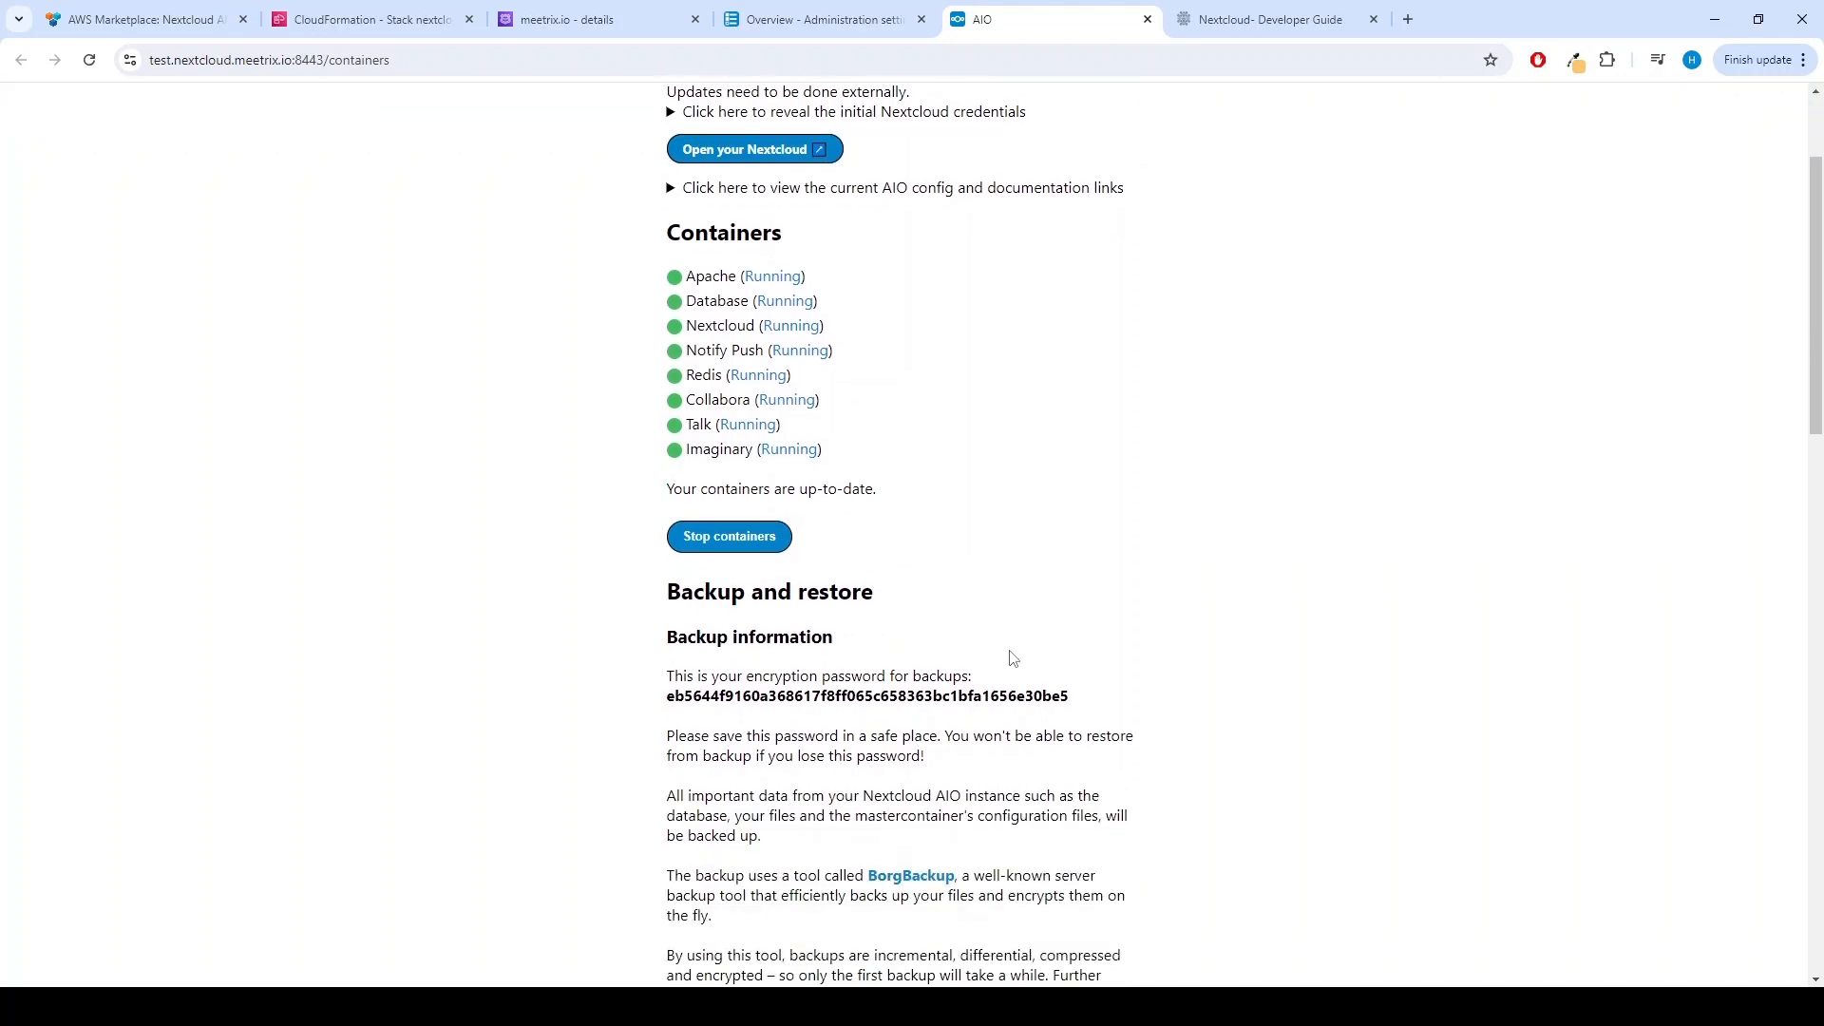
pyautogui.scroll(-3)
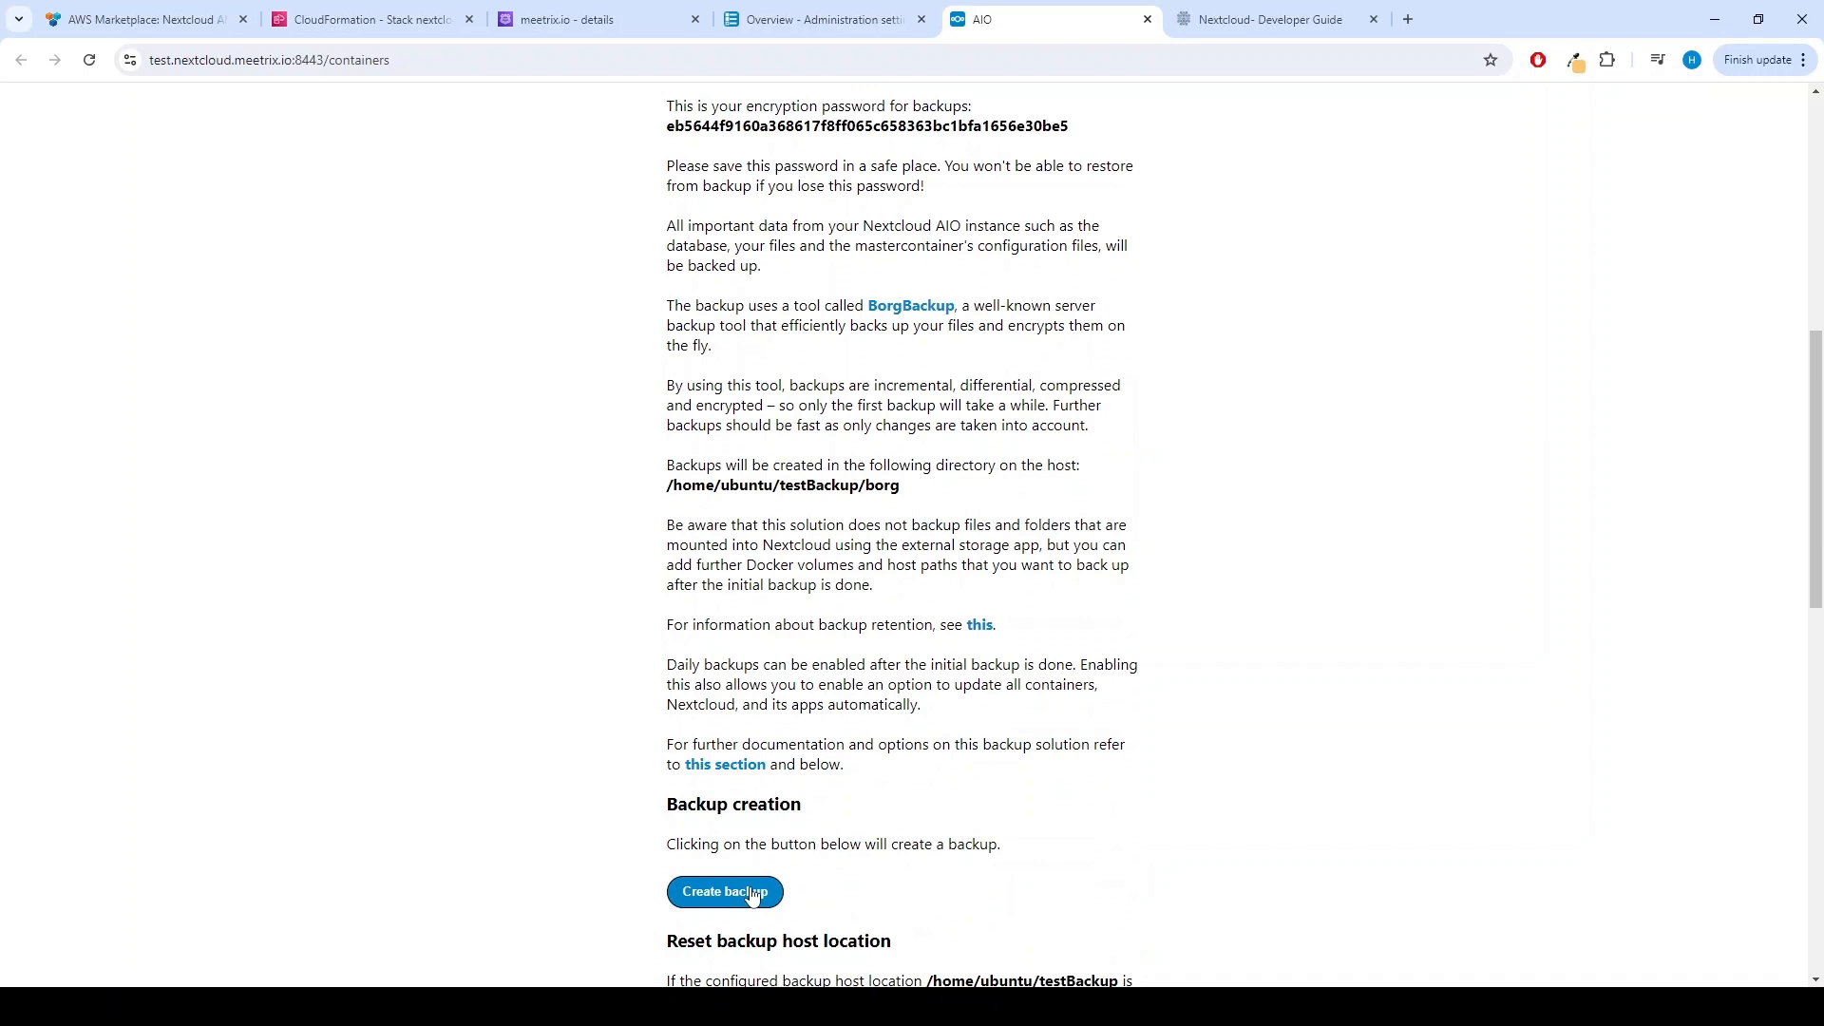
pyautogui.click(725, 891)
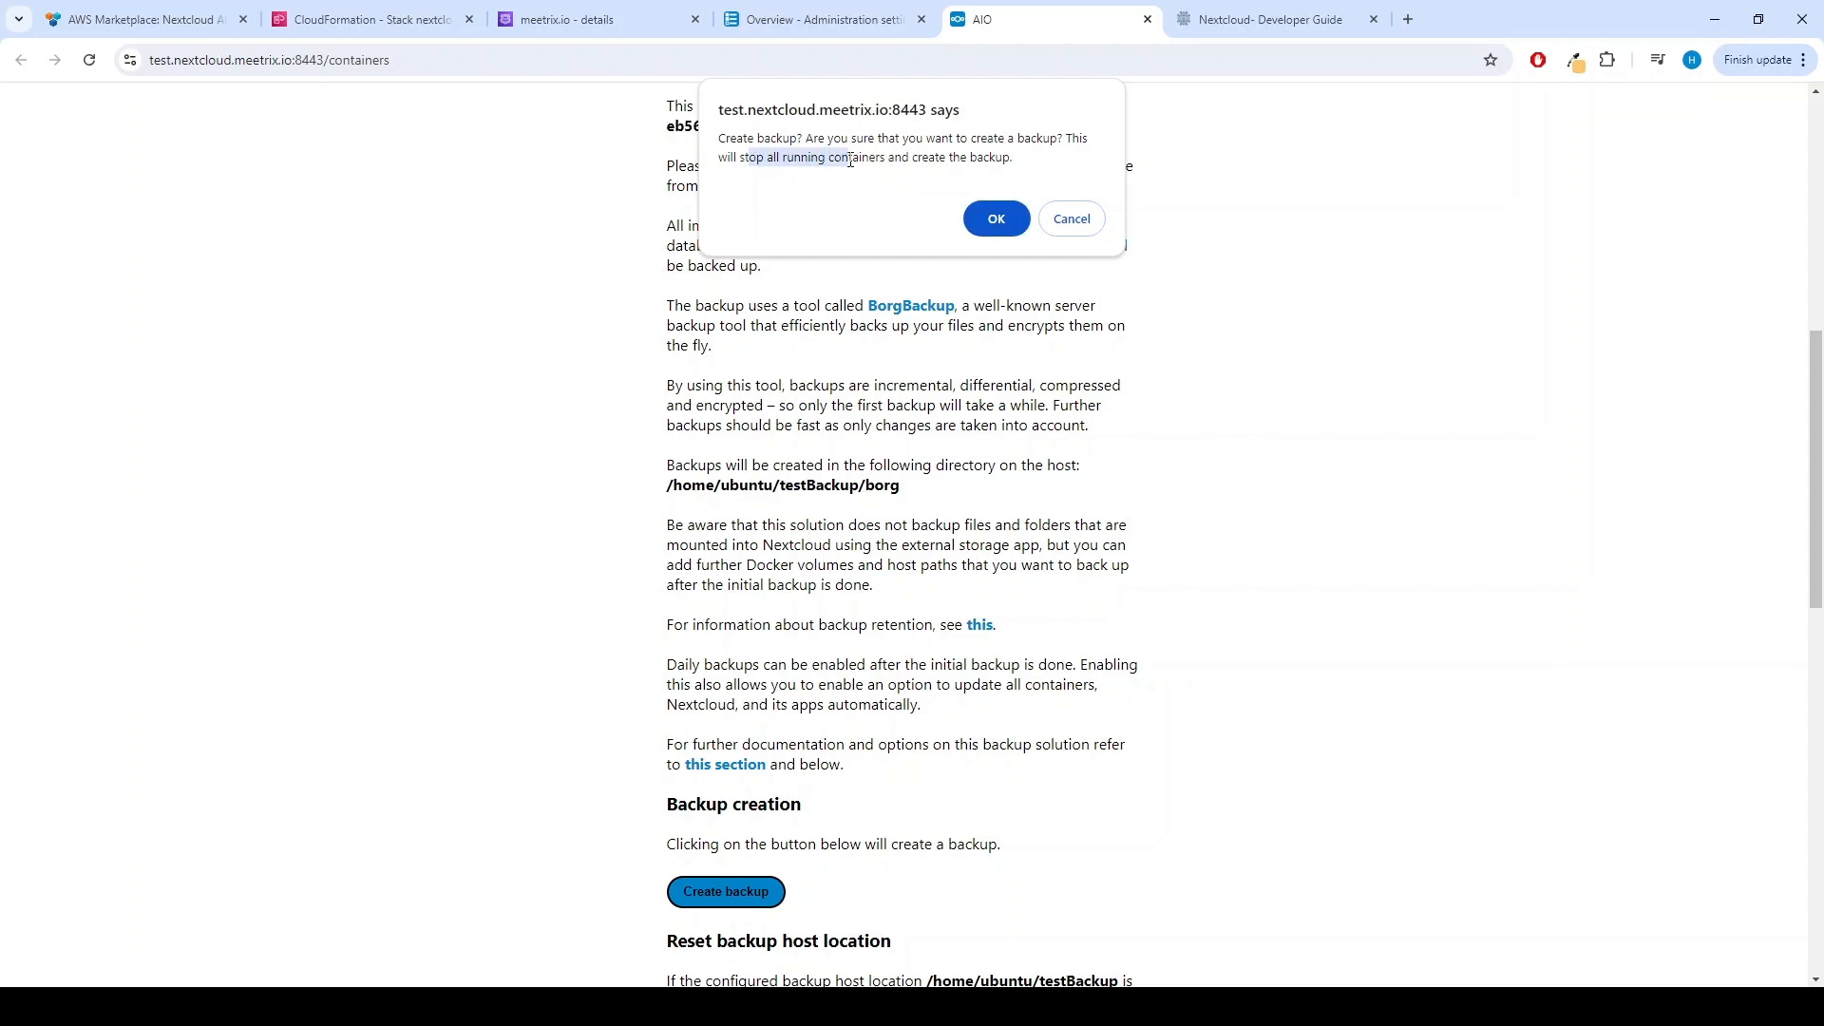
pyautogui.click(997, 218)
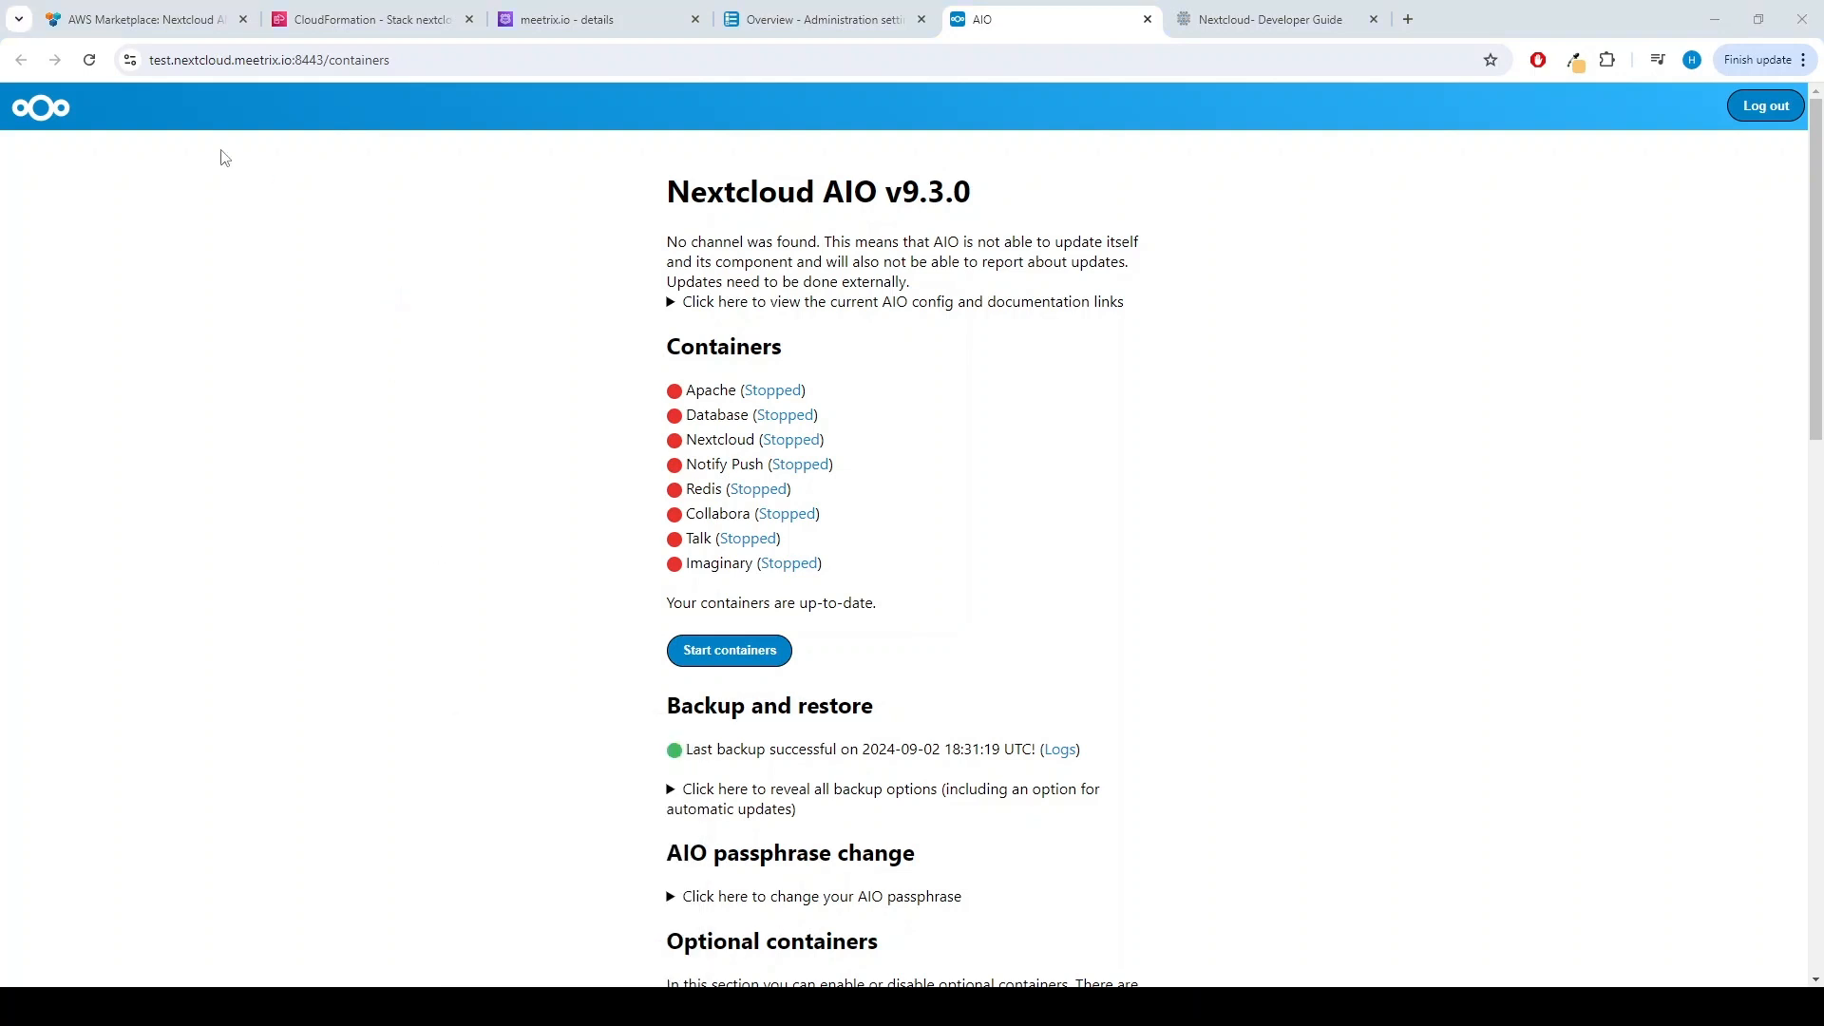
# - Copy the stack's PublicIp and SSH in with ssh -i hiruna.pem ubuntu@IP
pyautogui.click(370, 19)
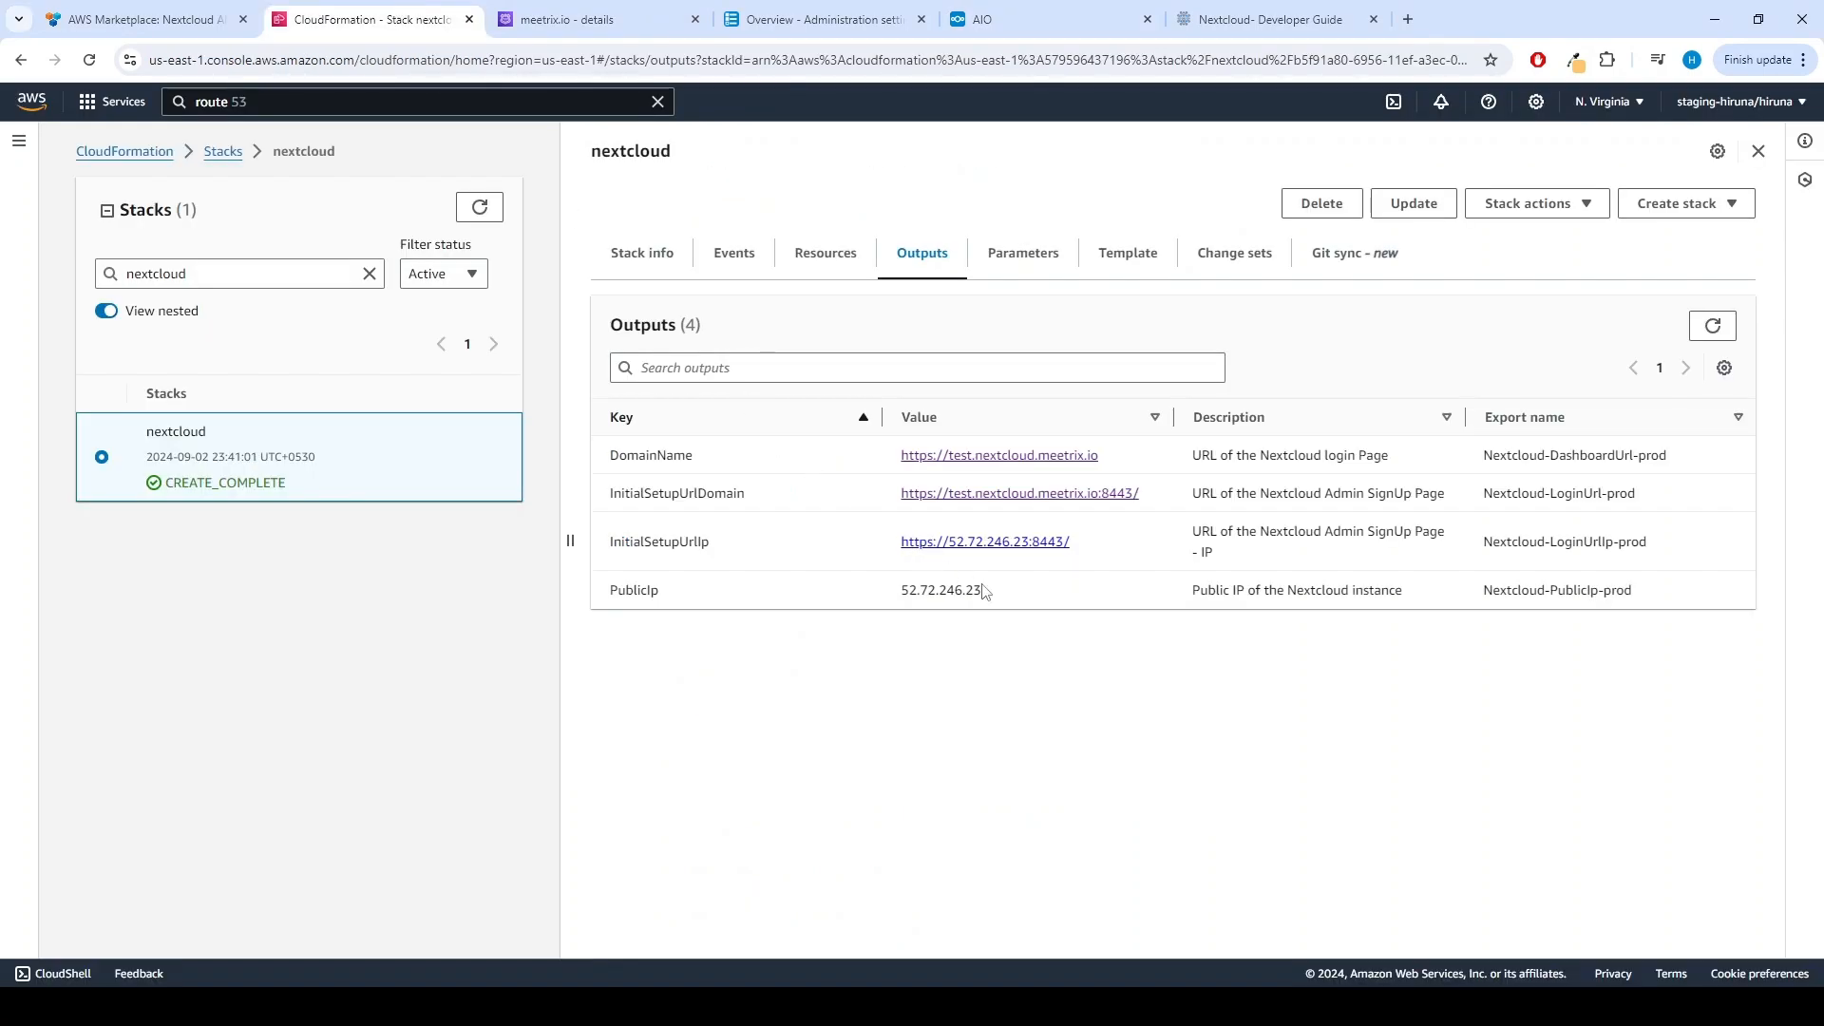
pyautogui.doubleClick(940, 590)
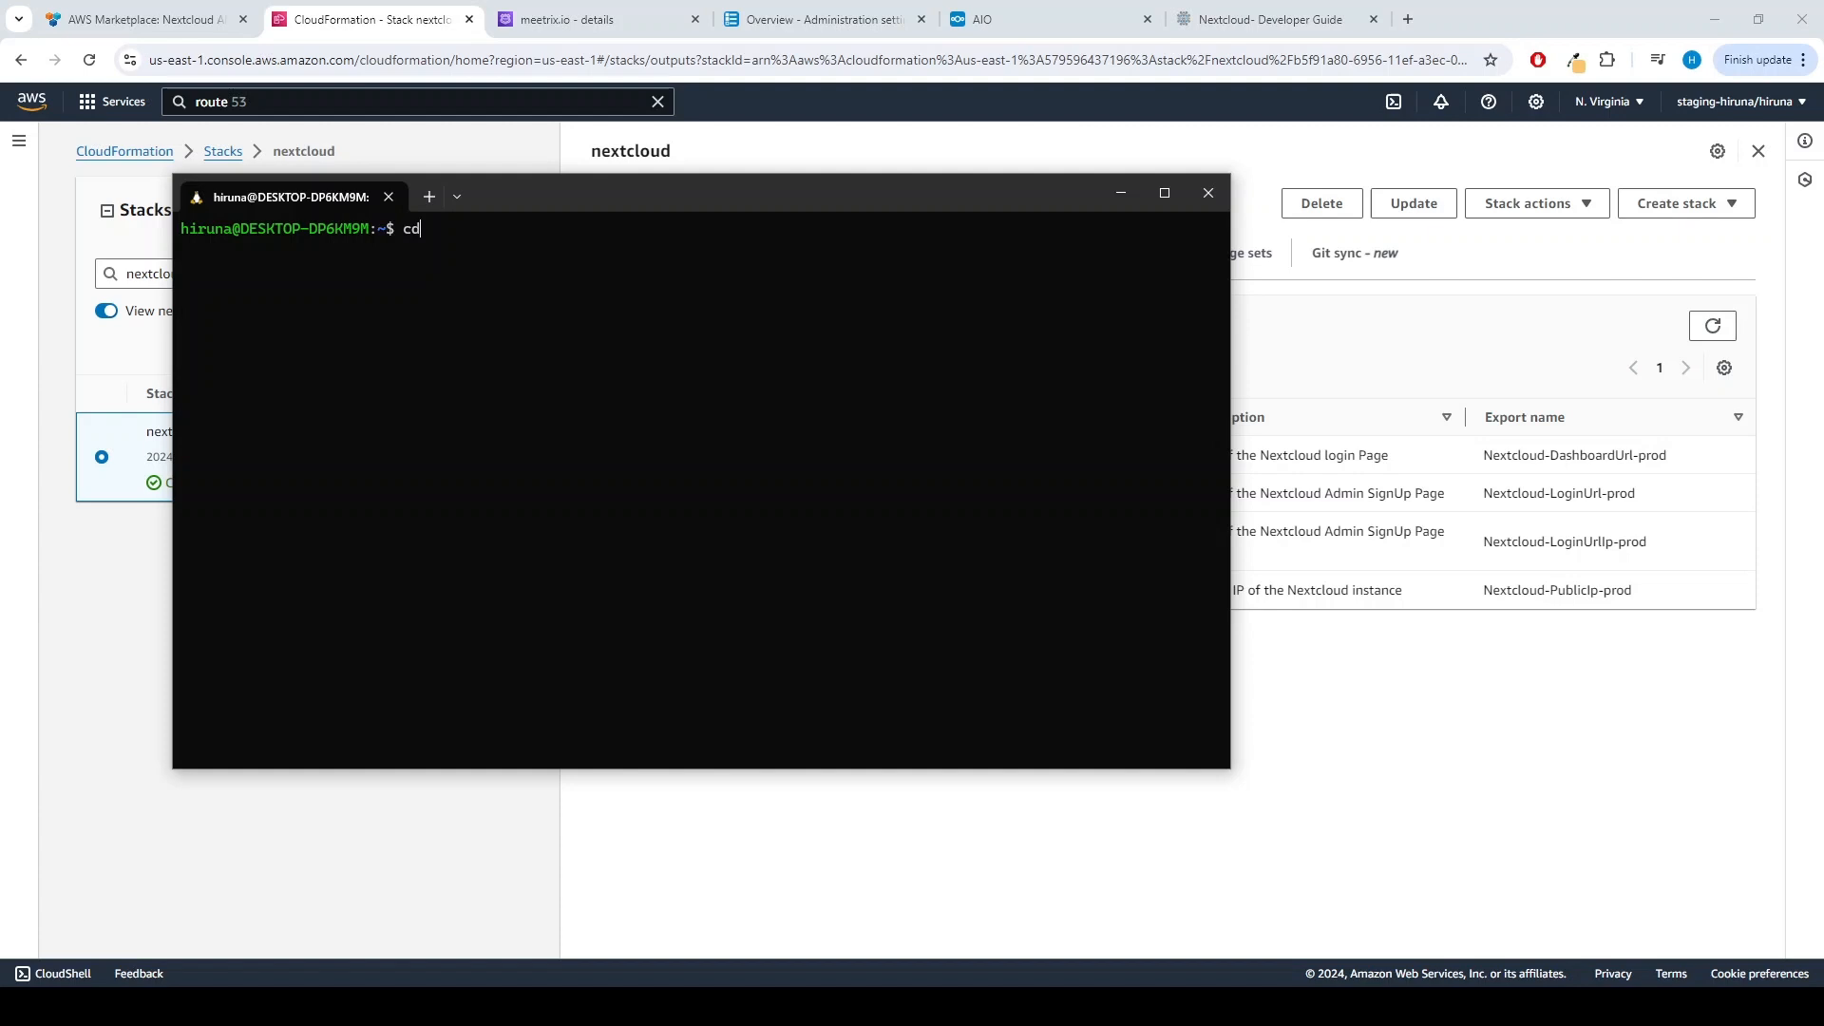
pyautogui.write('keys/')
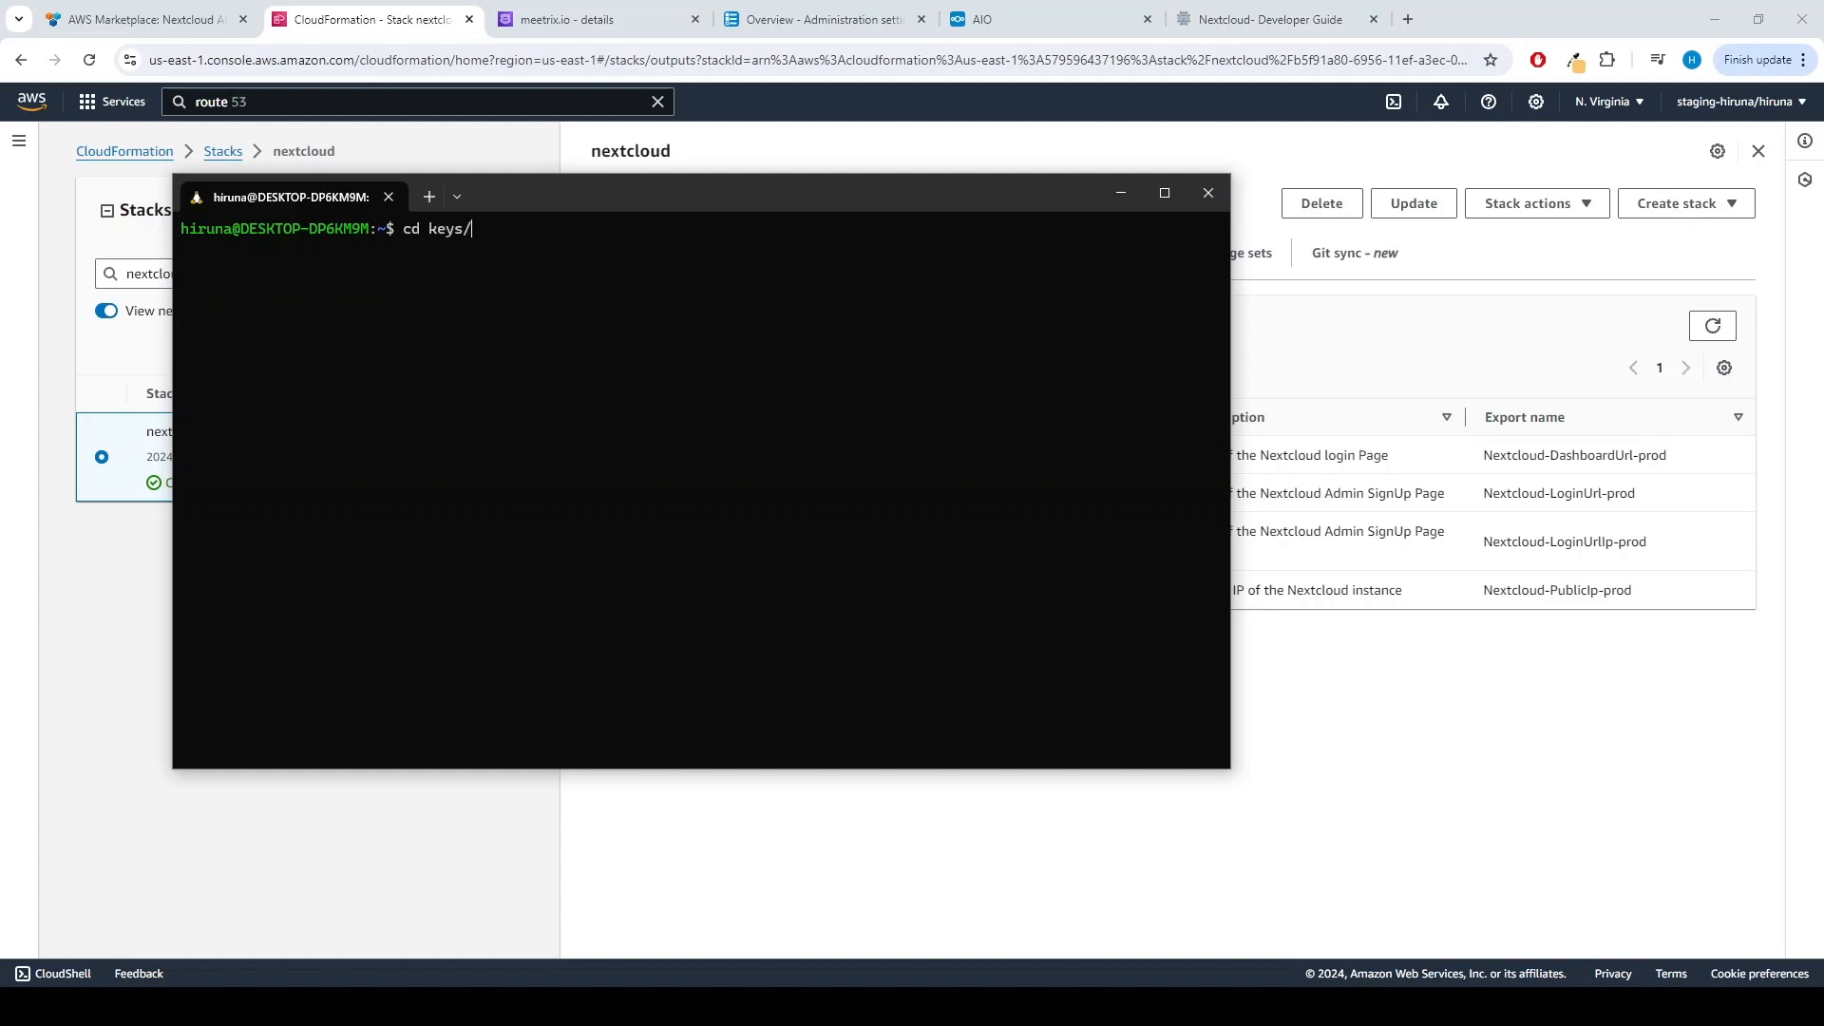
pyautogui.write('hiruna')
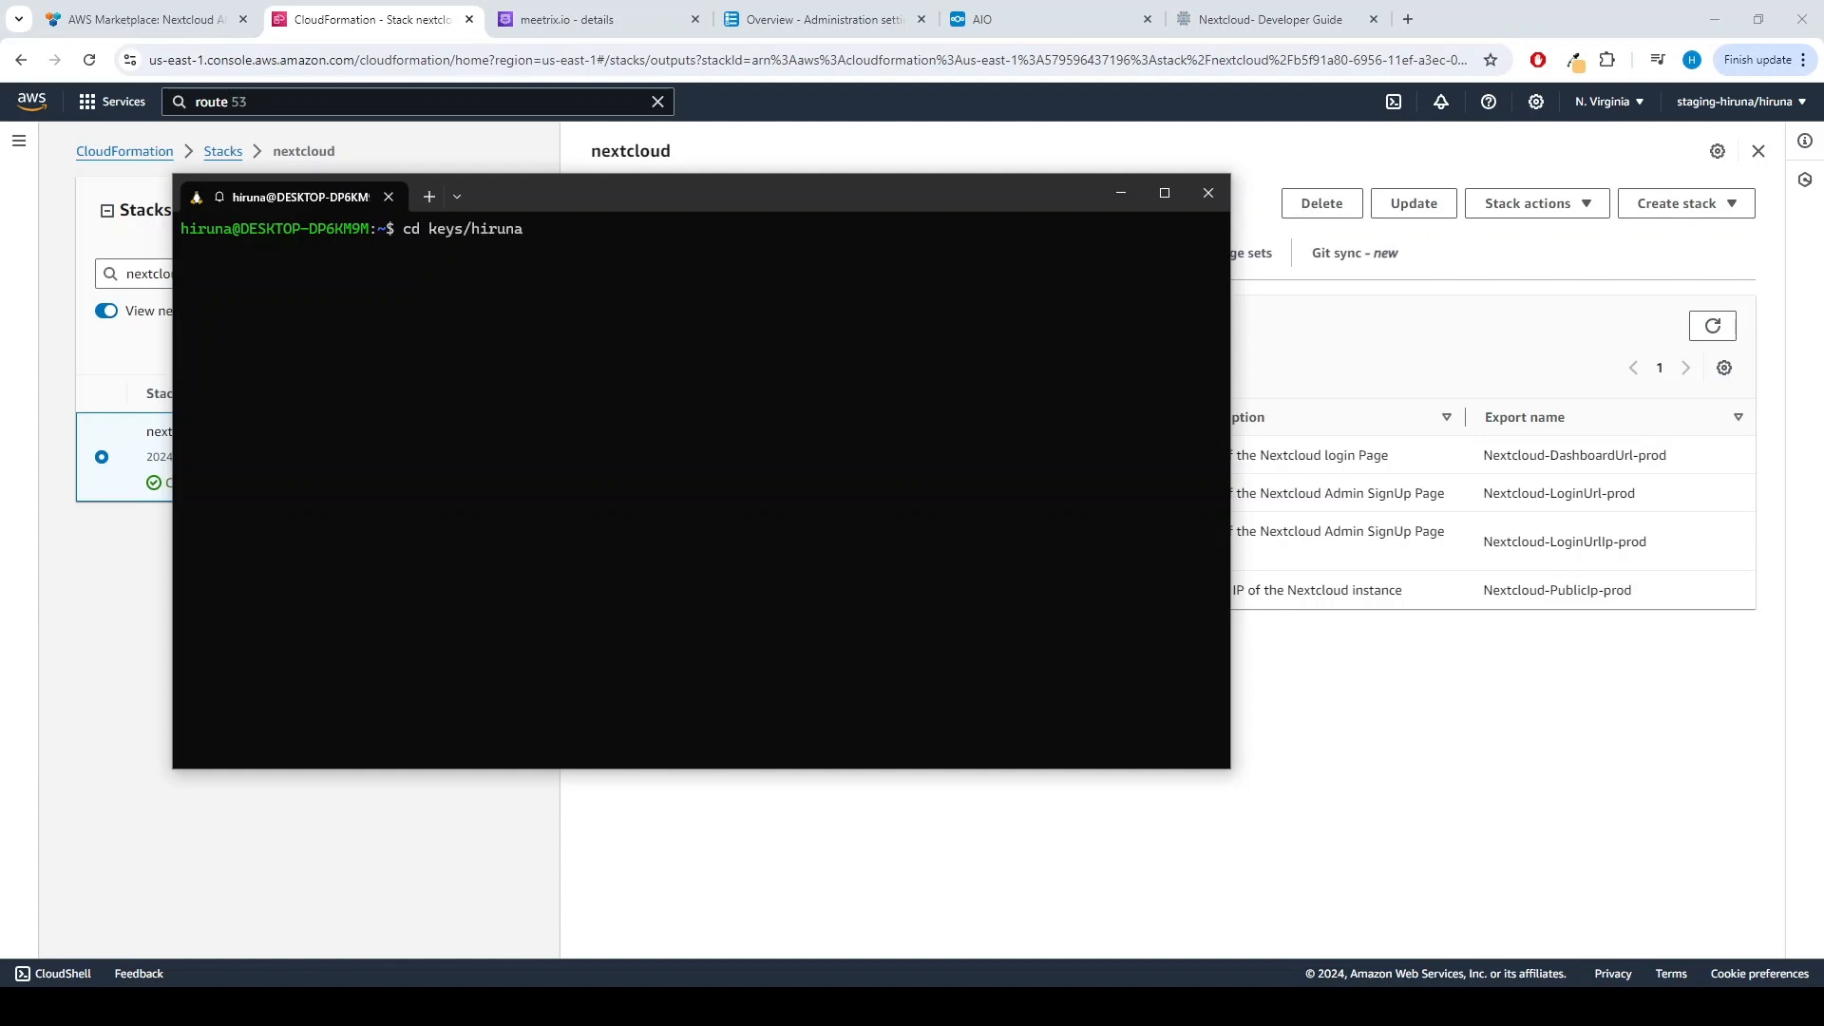
pyautogui.write('ls')
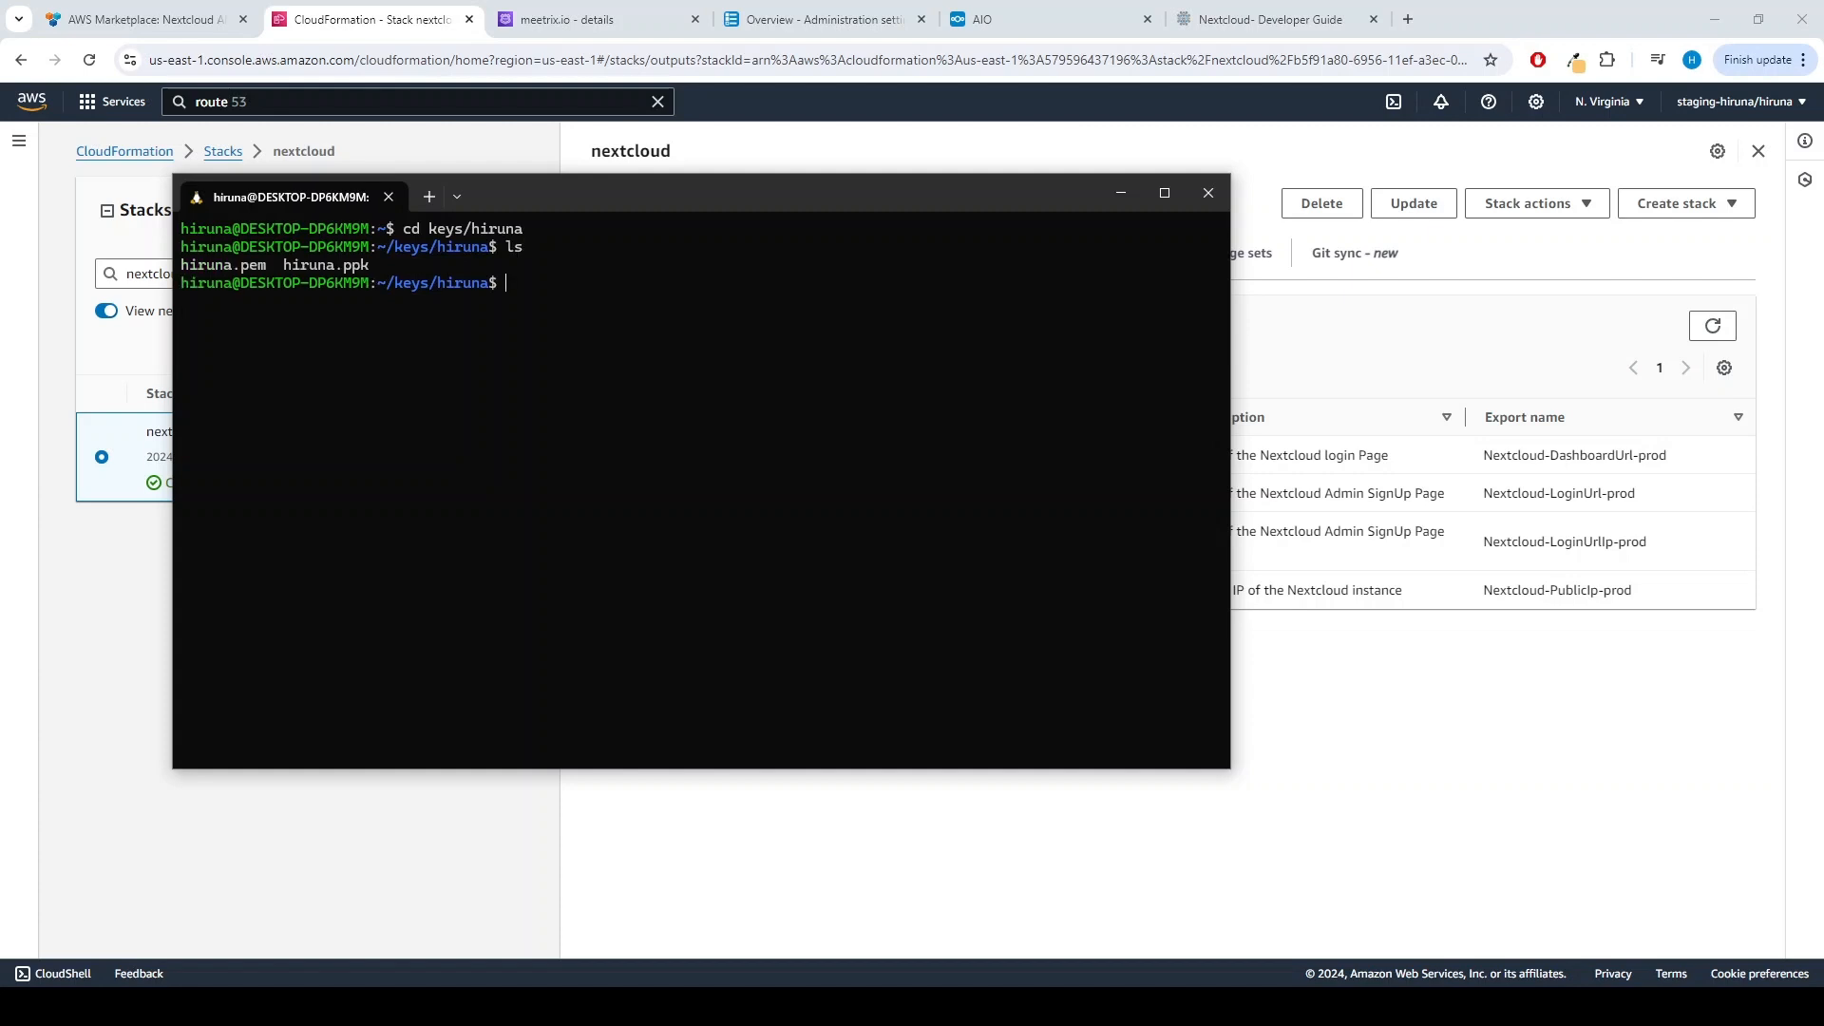
pyautogui.write('ssh')
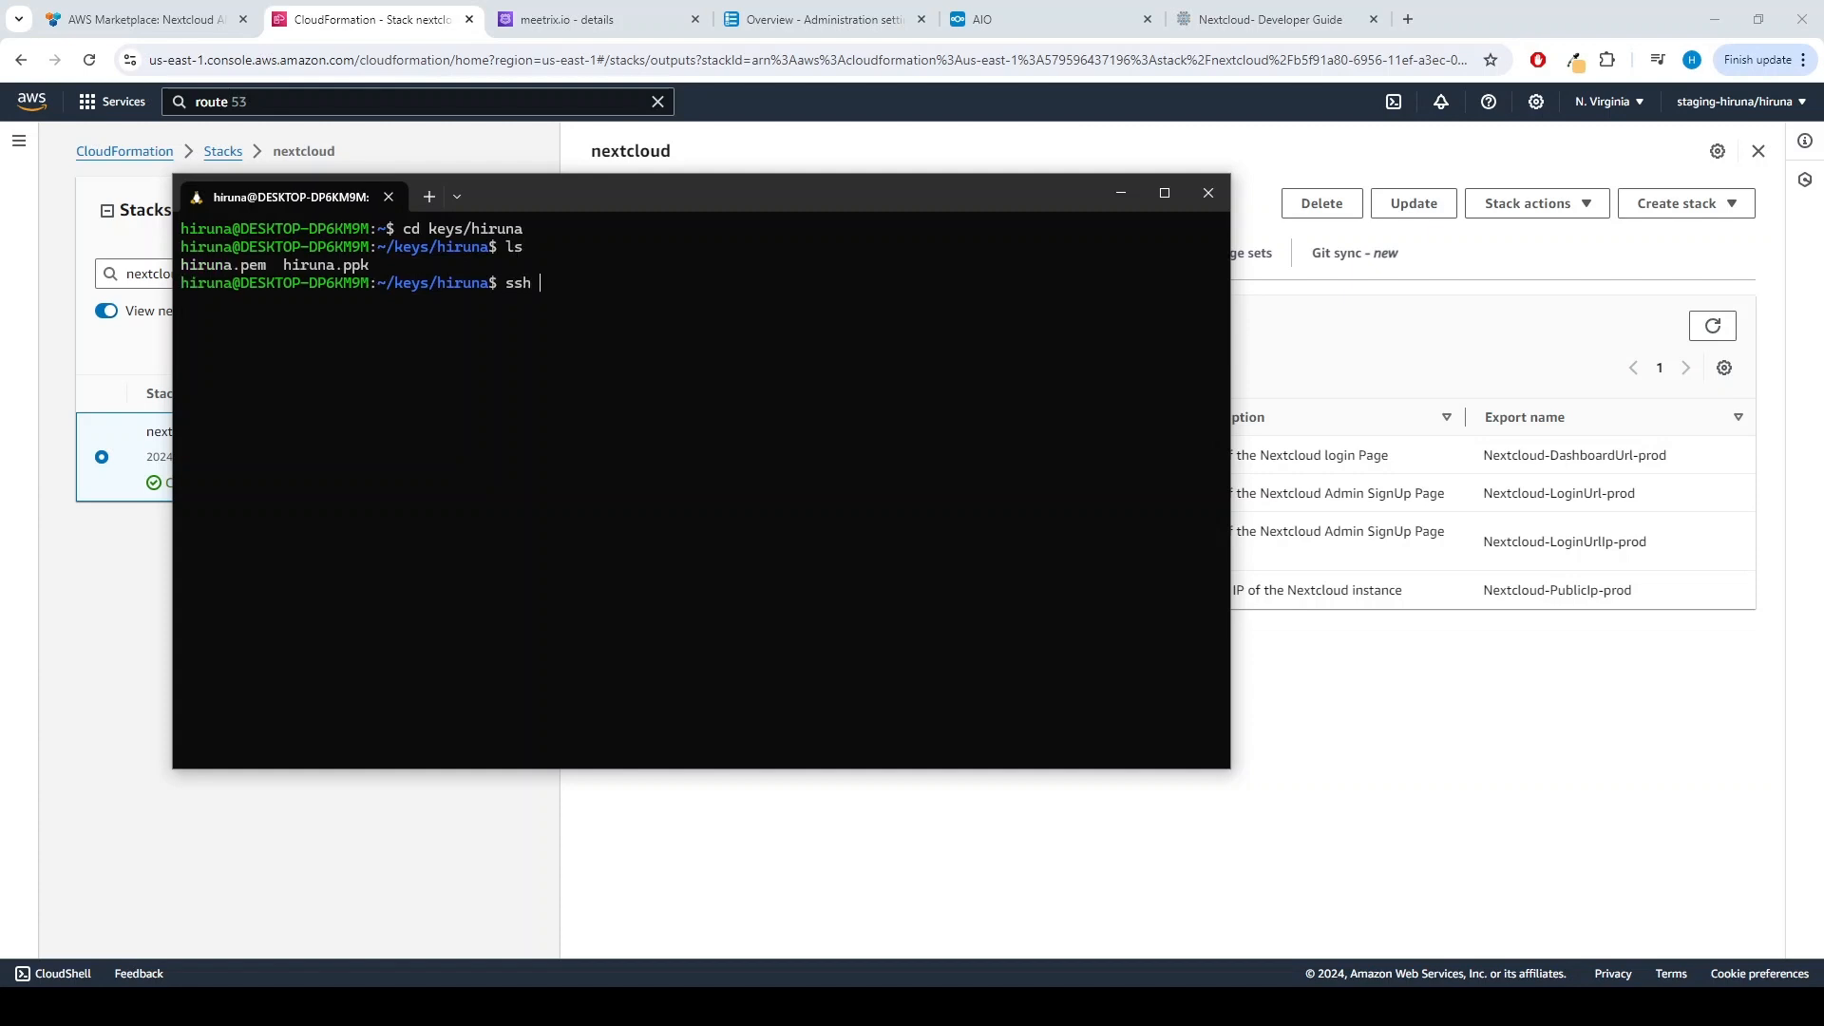
pyautogui.write('-i hiruna.p')
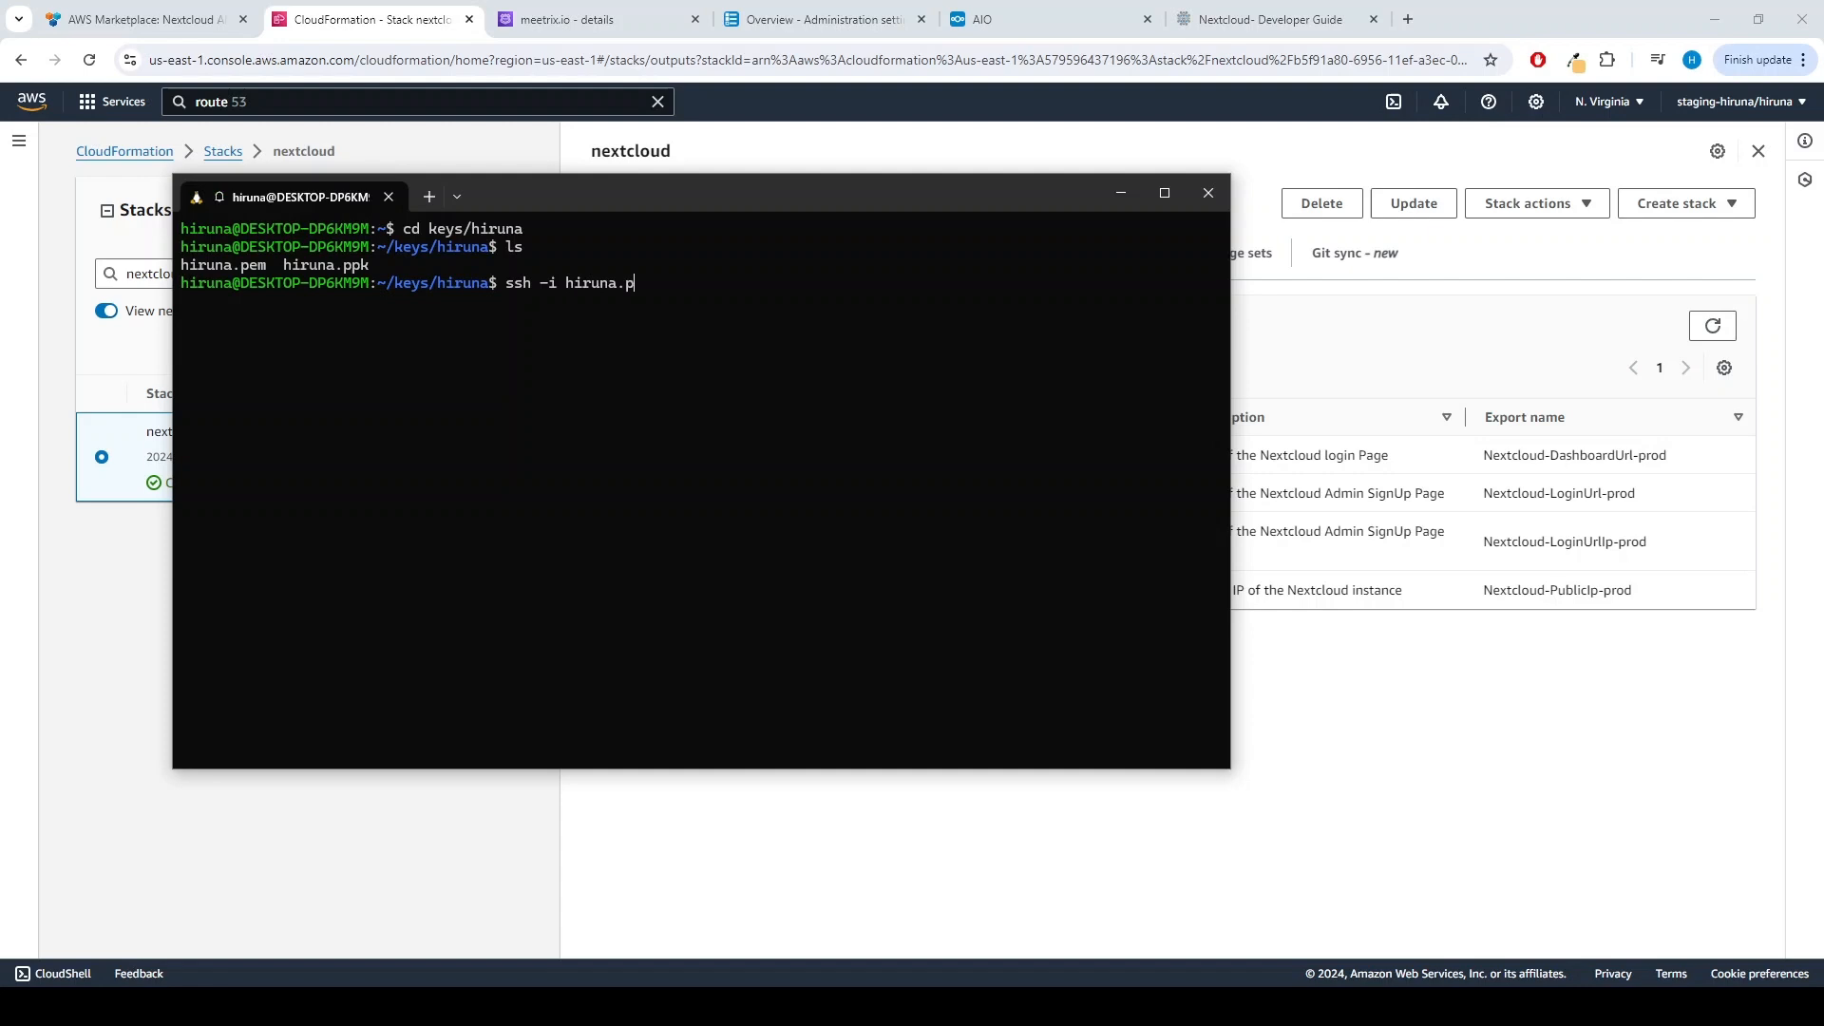
pyautogui.write('em ubu')
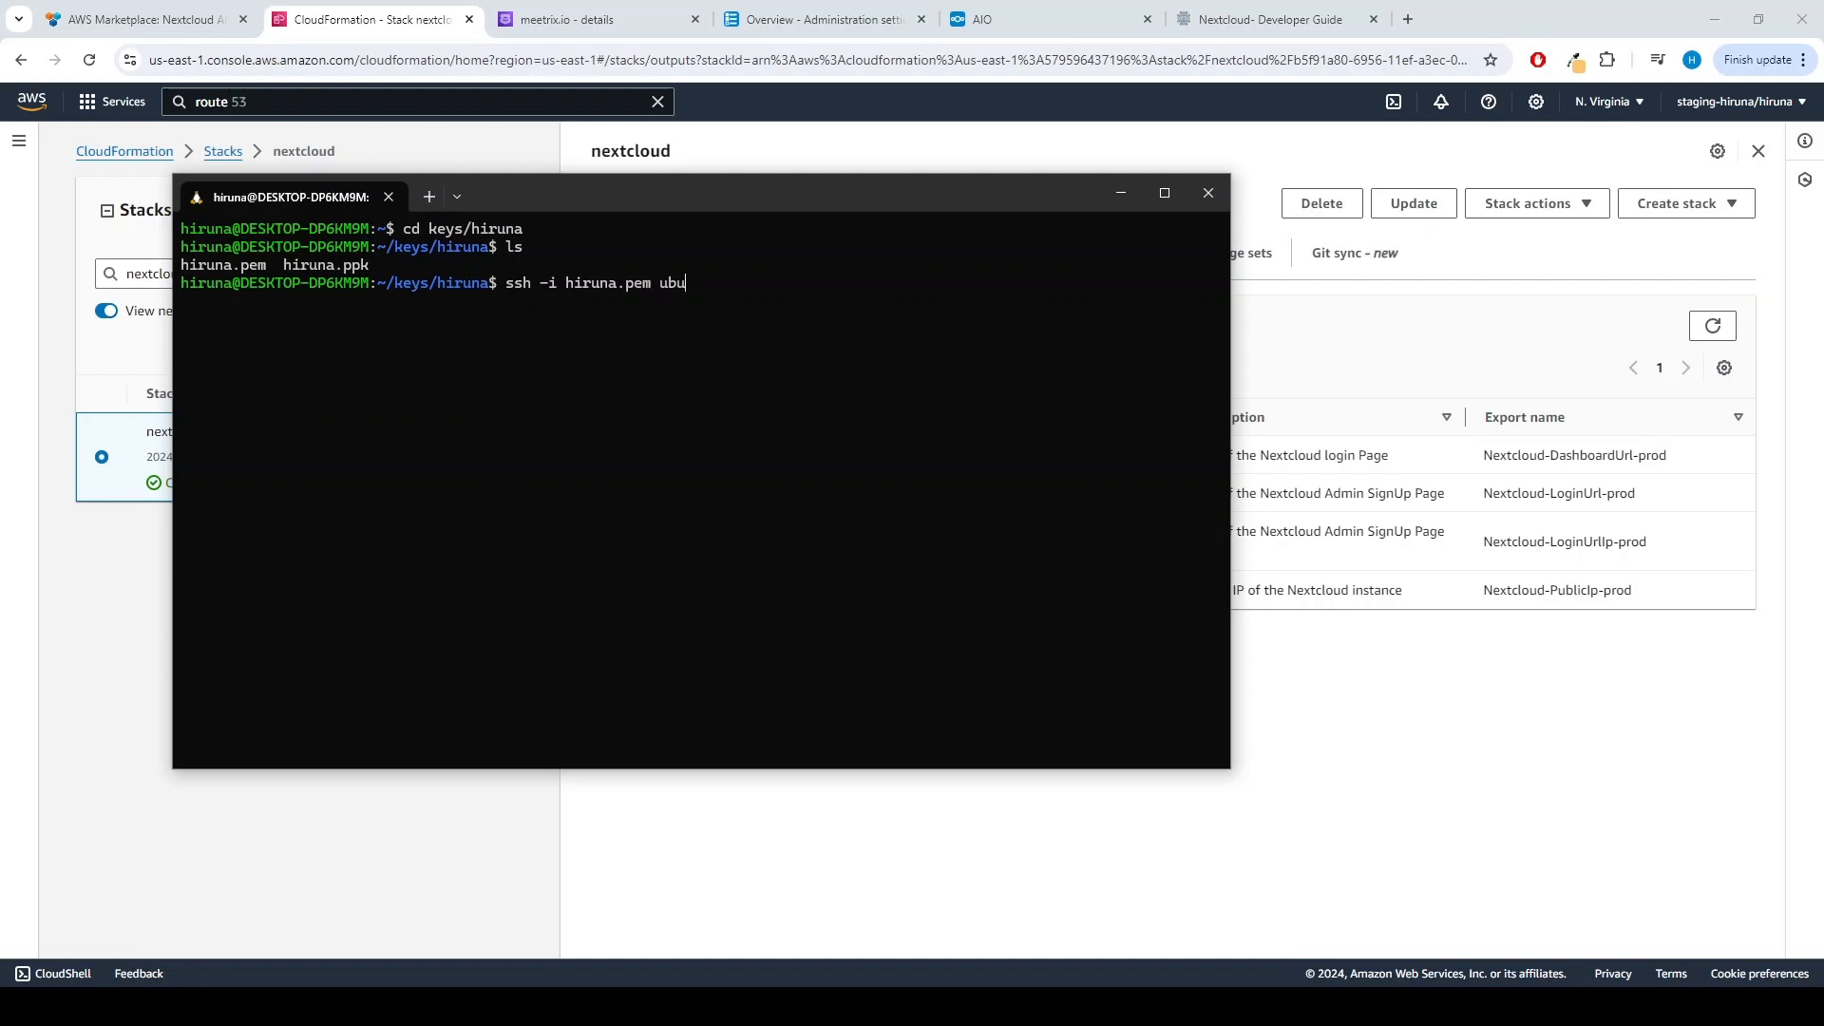
pyautogui.write('ntu@52.72.246.23')
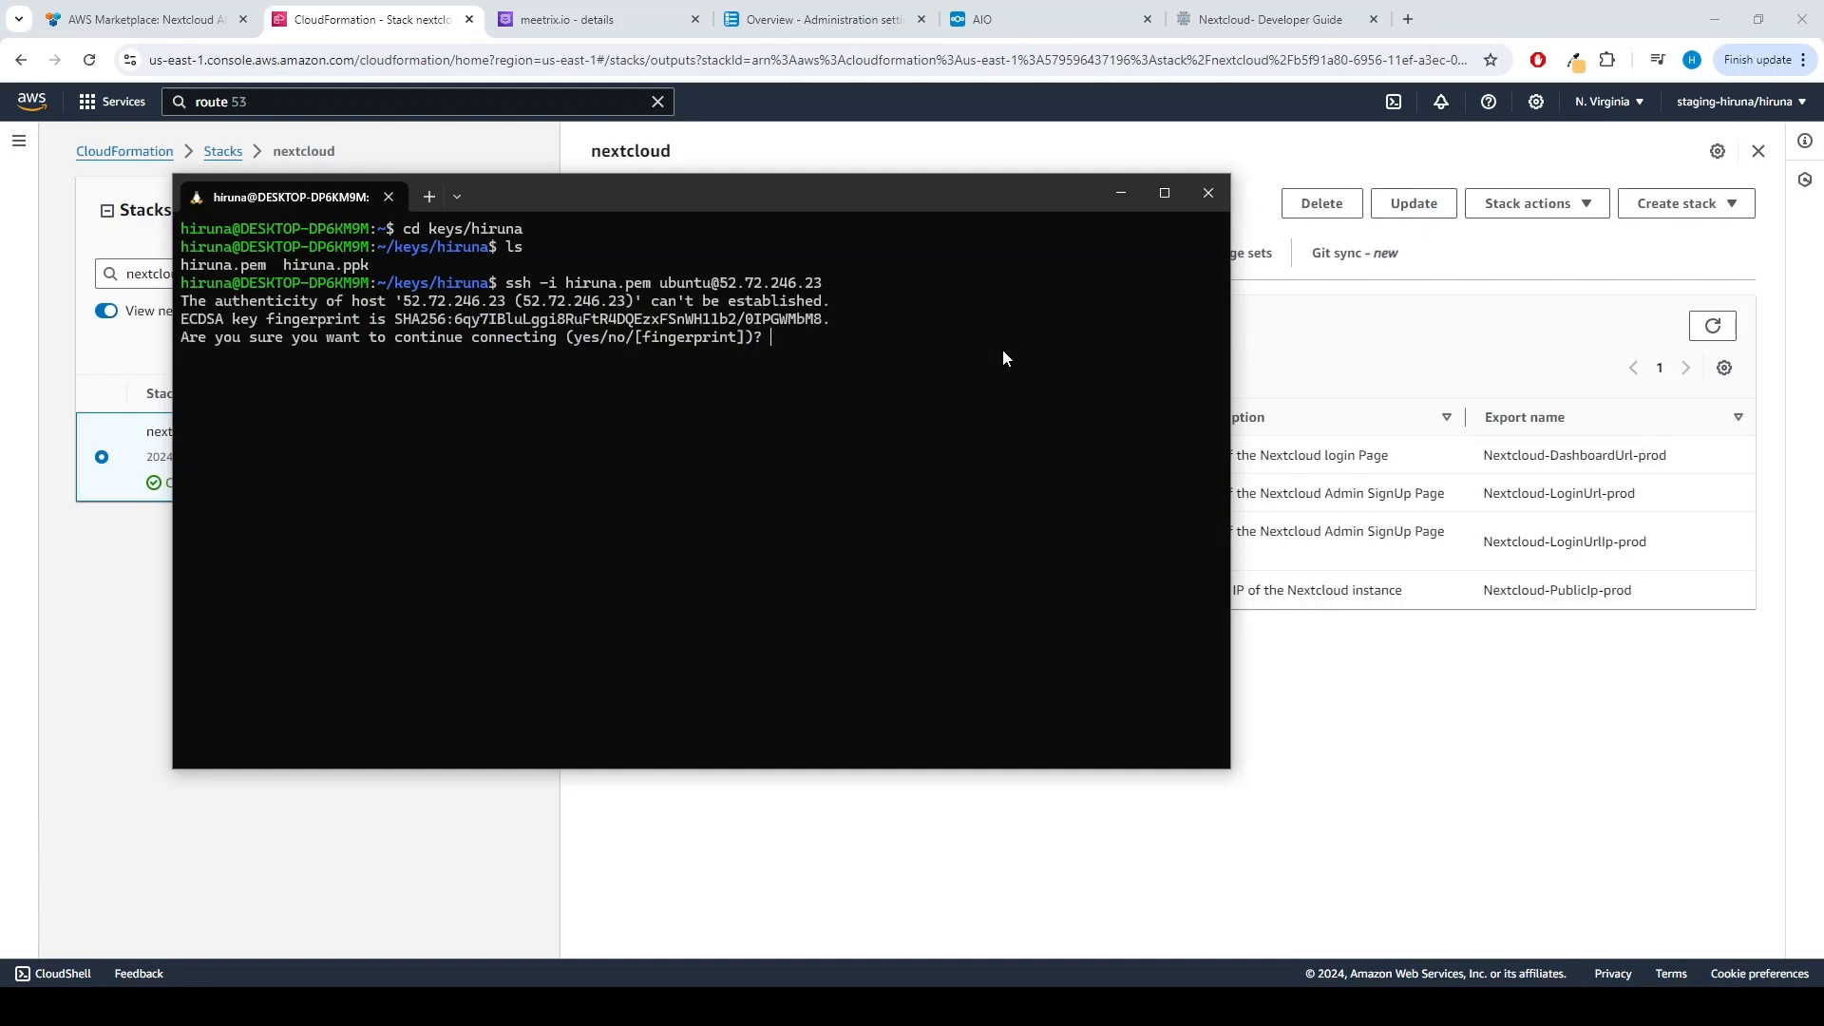
# - Accept the host fingerprint, then list testBackup and its borg repository contents
pyautogui.write('yes')
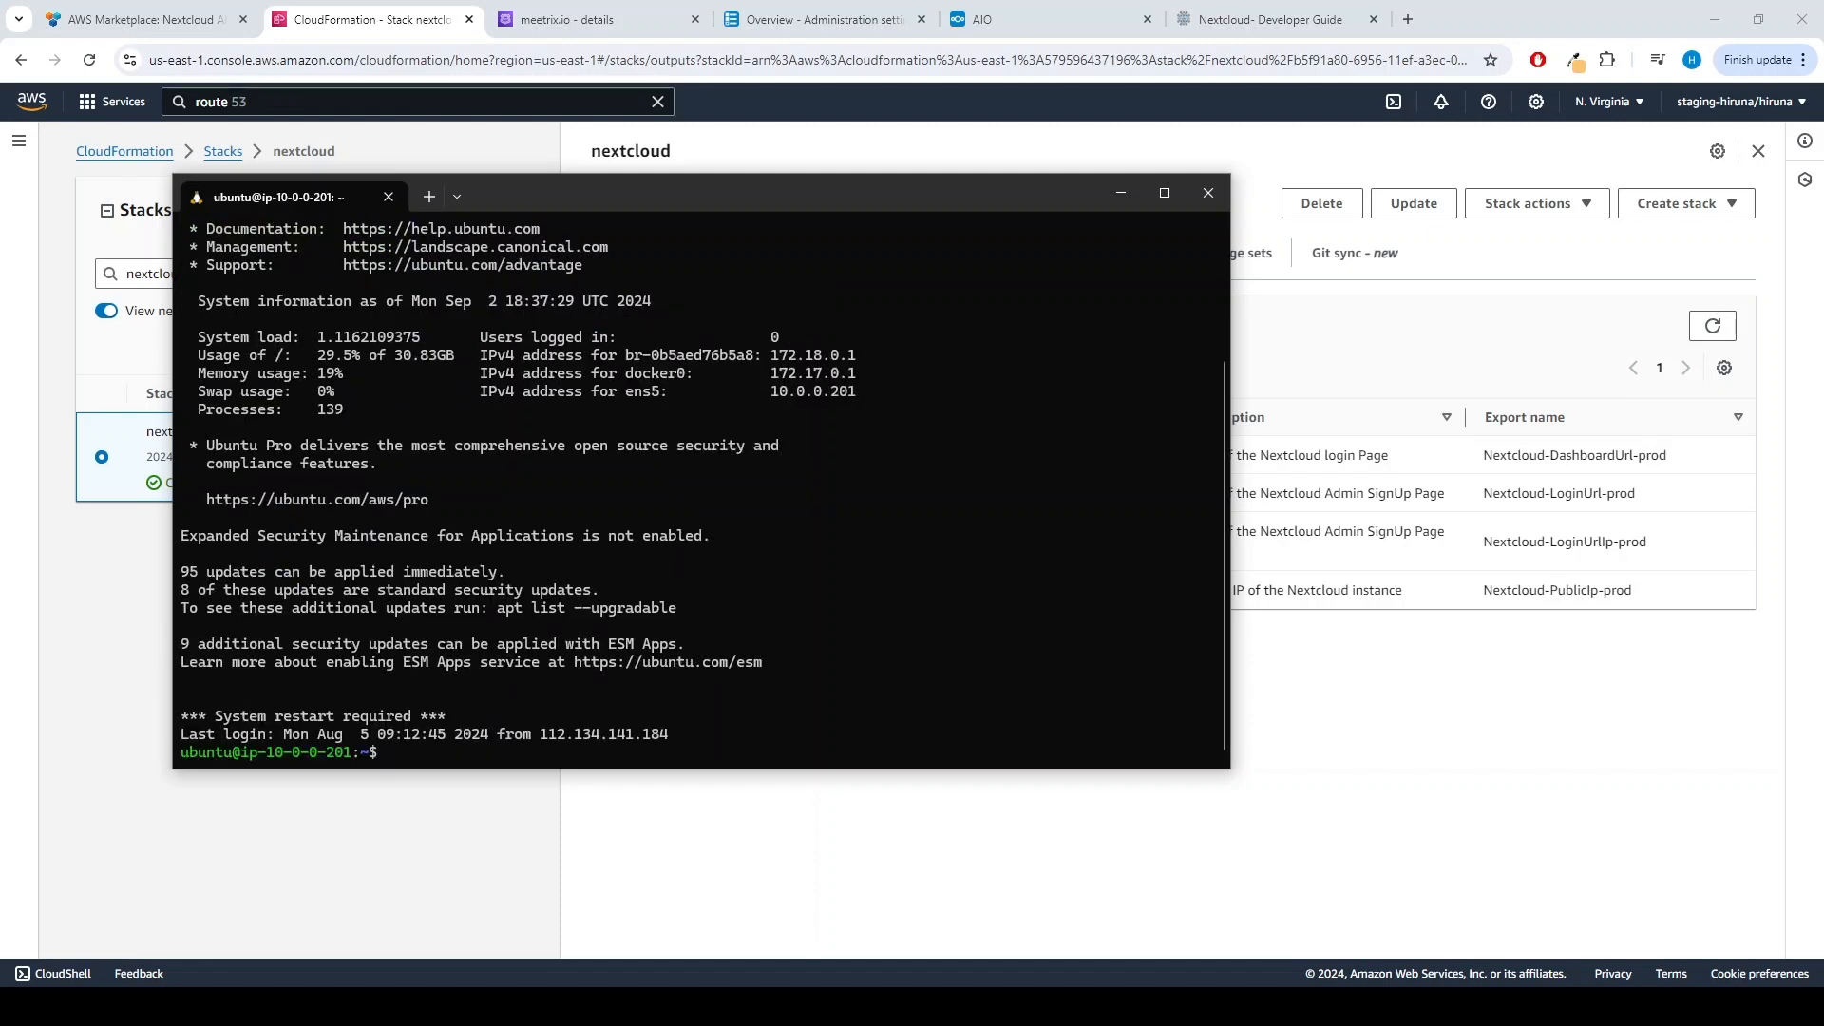
pyautogui.write('ls')
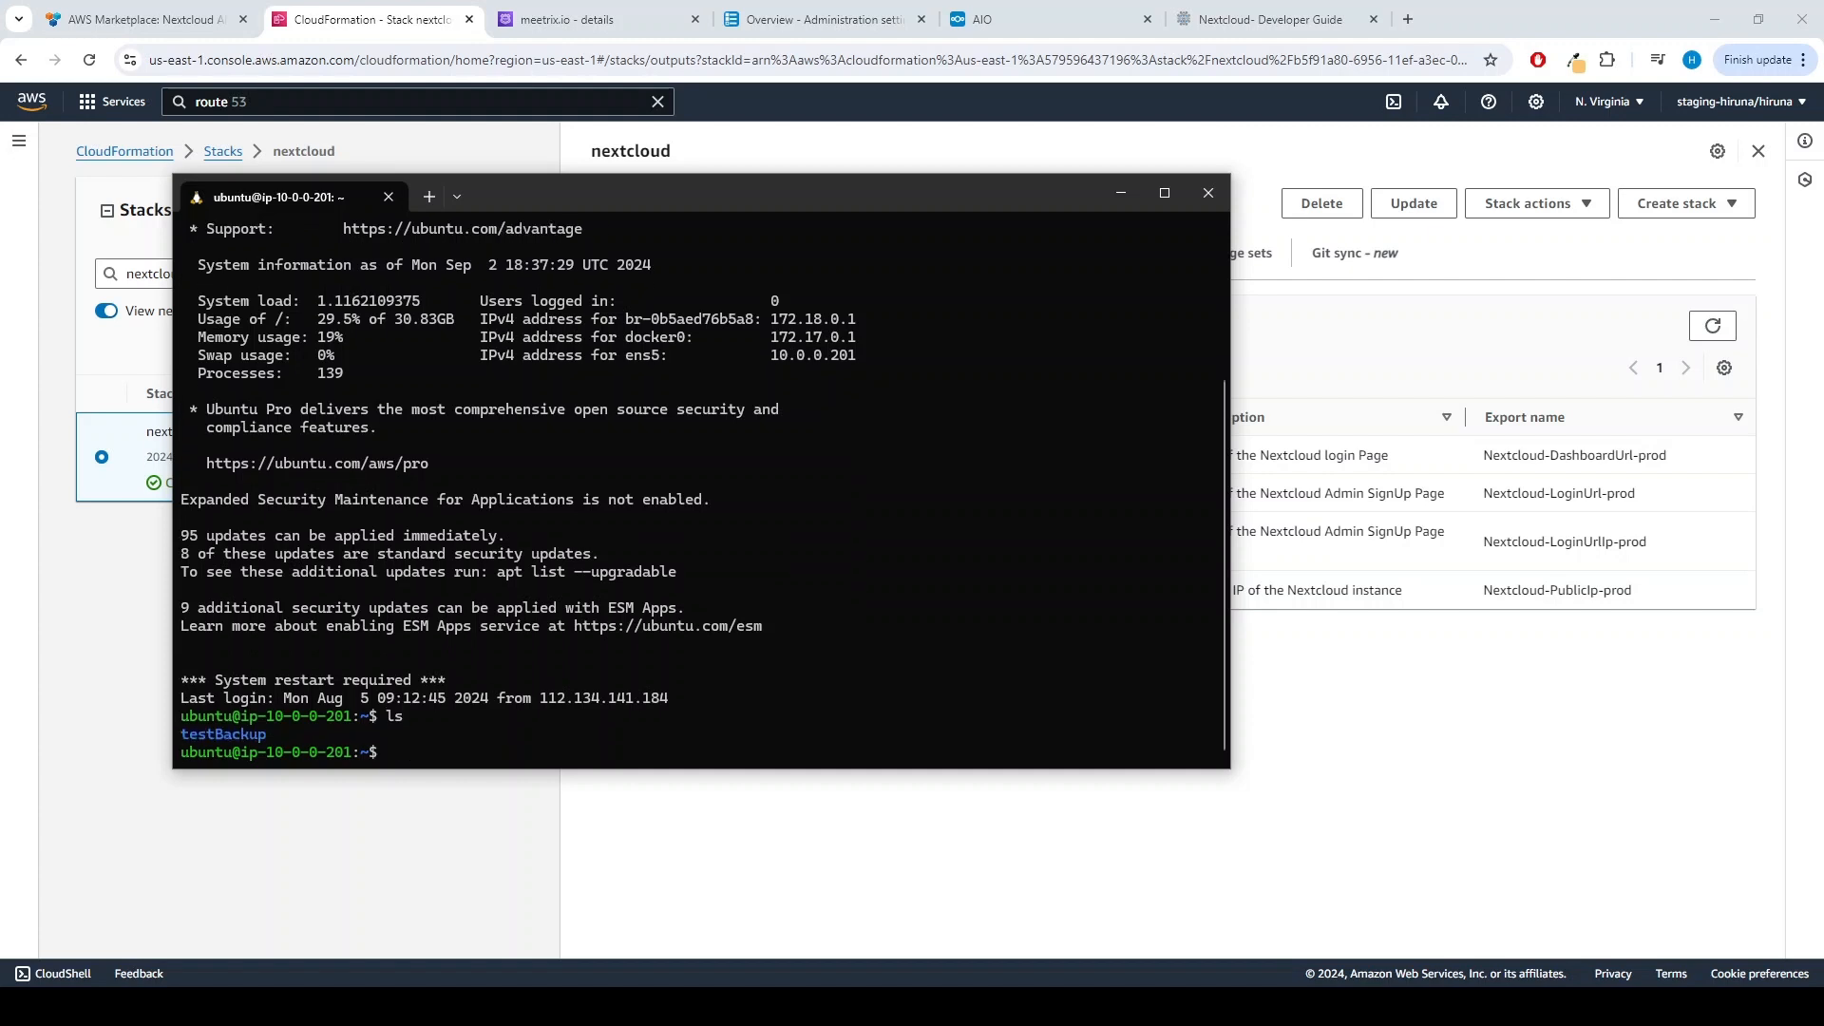
pyautogui.write('cd testBackup/')
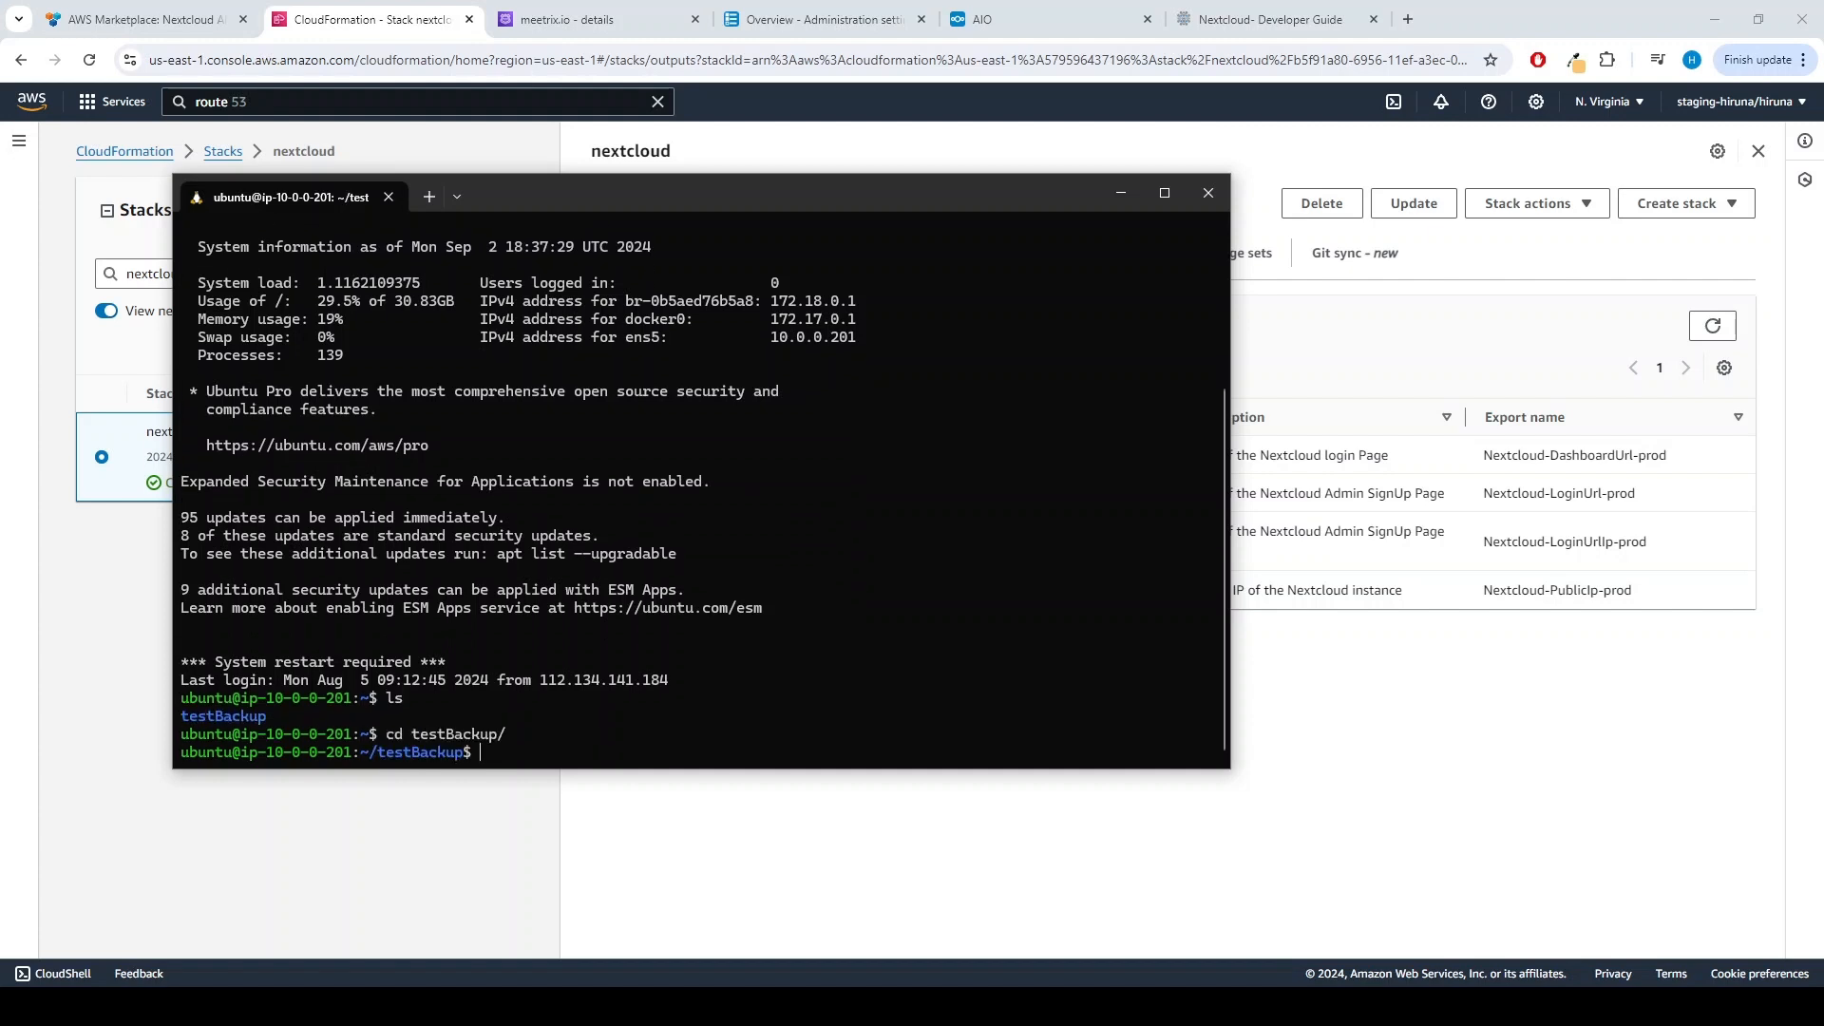
pyautogui.write('ls')
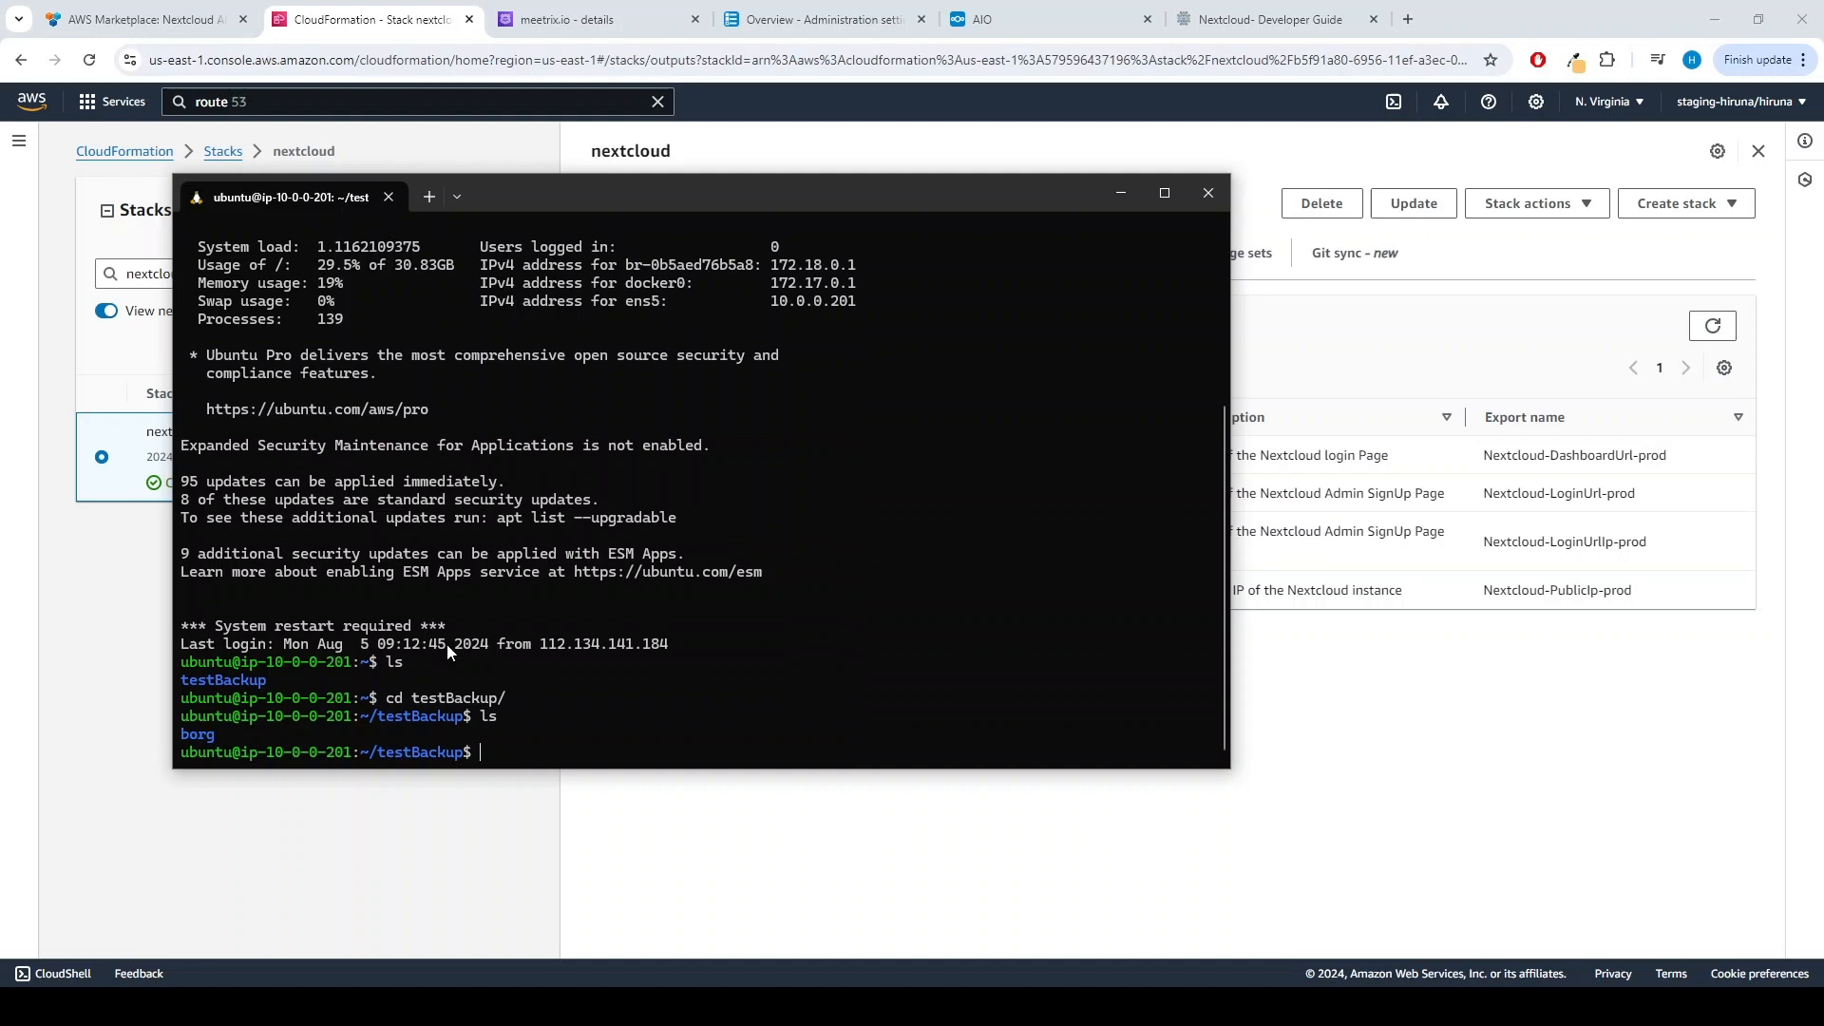
pyautogui.write('cd borg/')
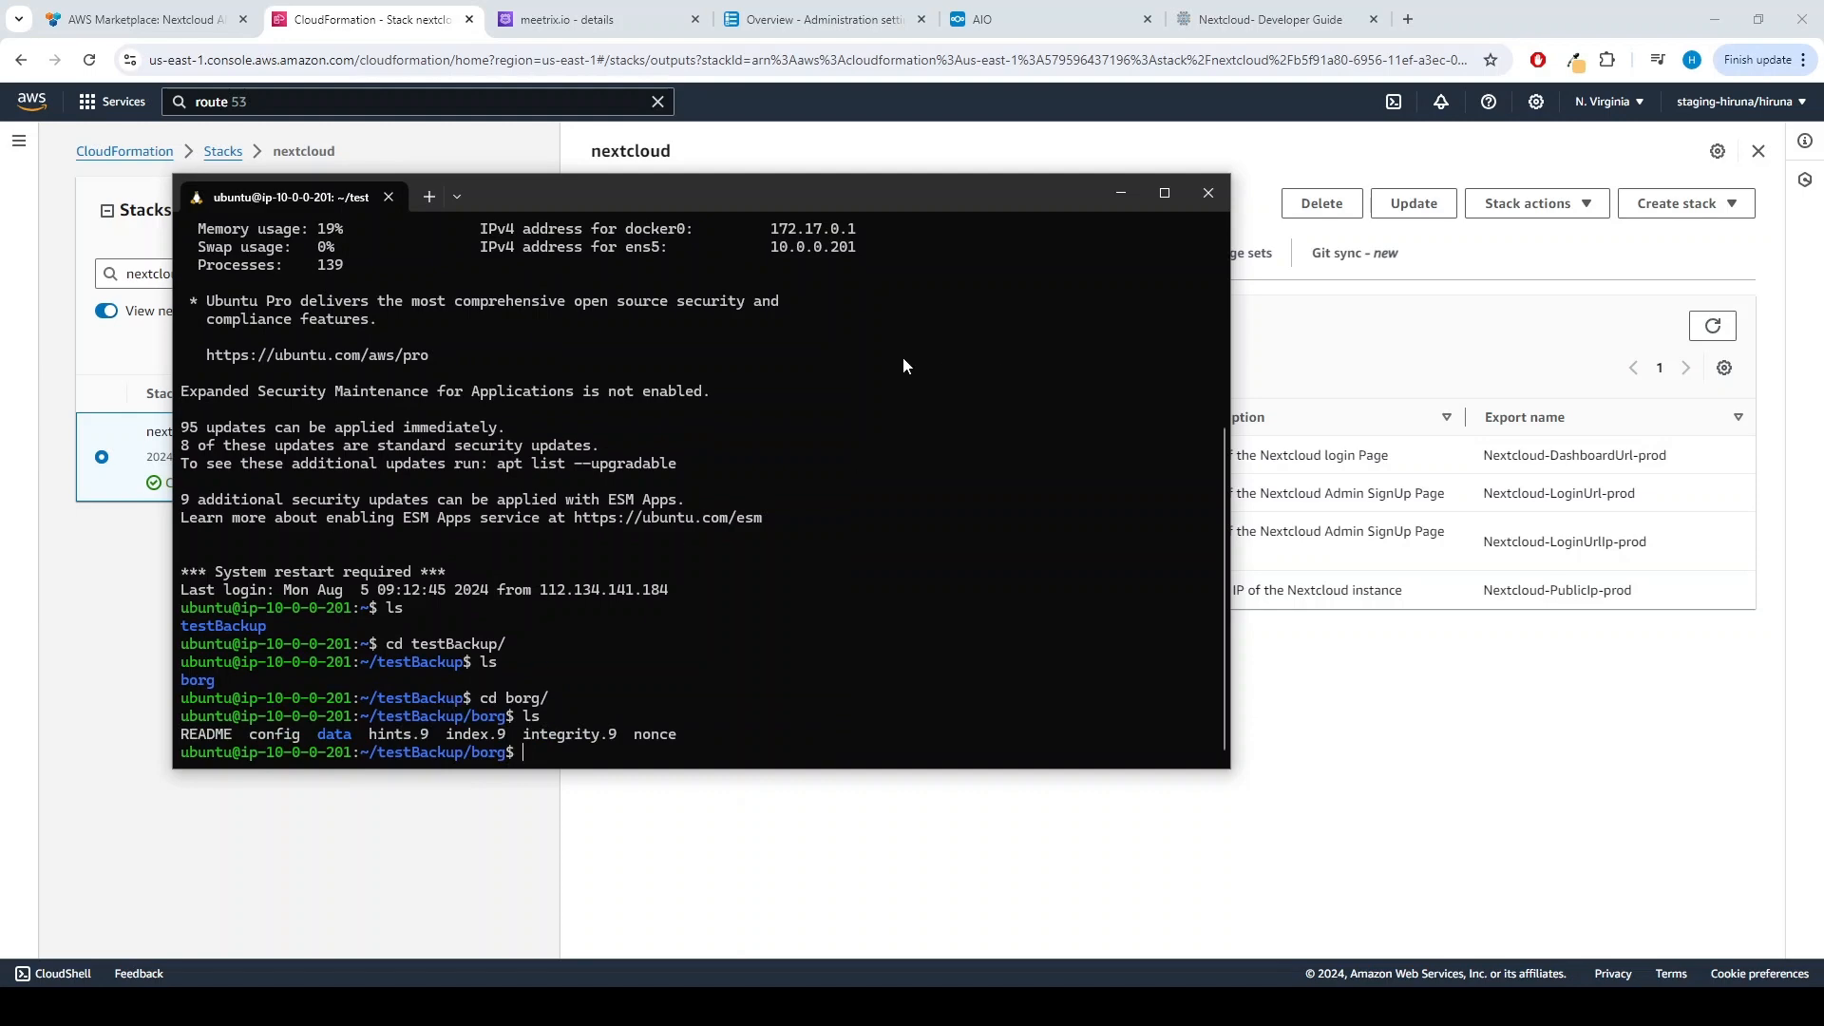
pyautogui.click(1004, 19)
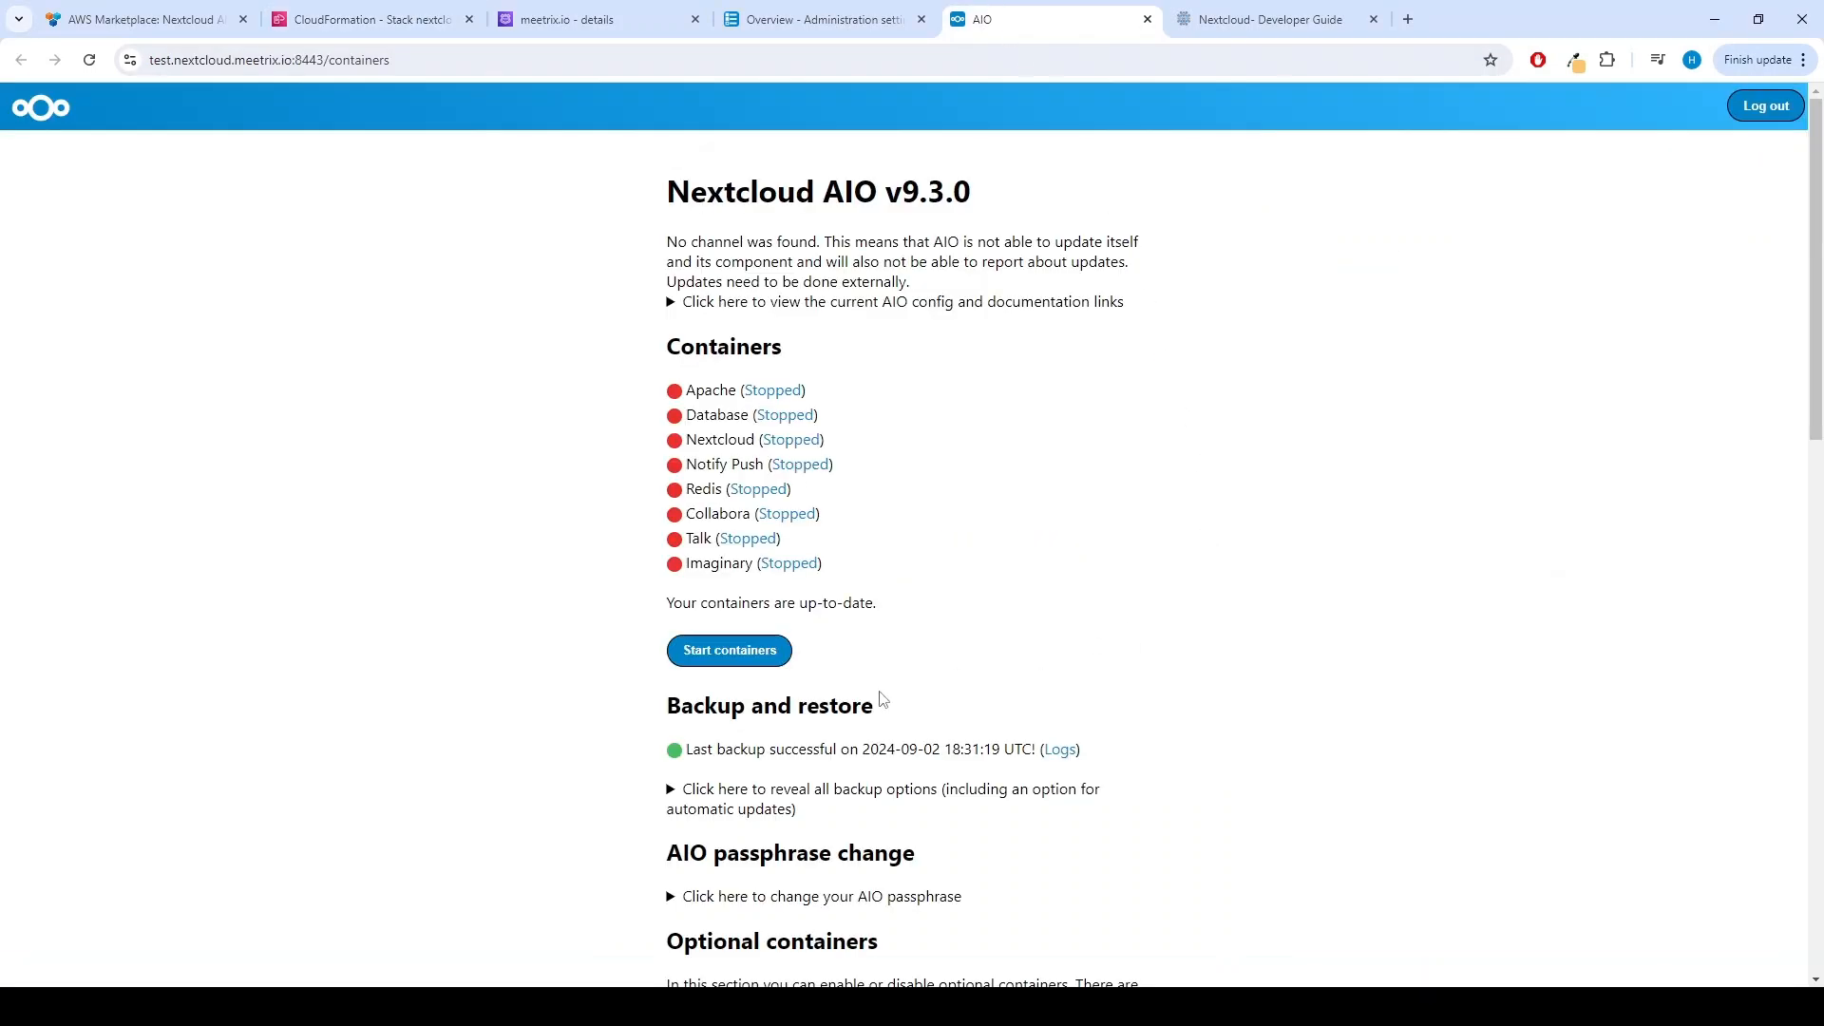
# - Start all stopped AIO containers and check the last backup status below
pyautogui.click(729, 649)
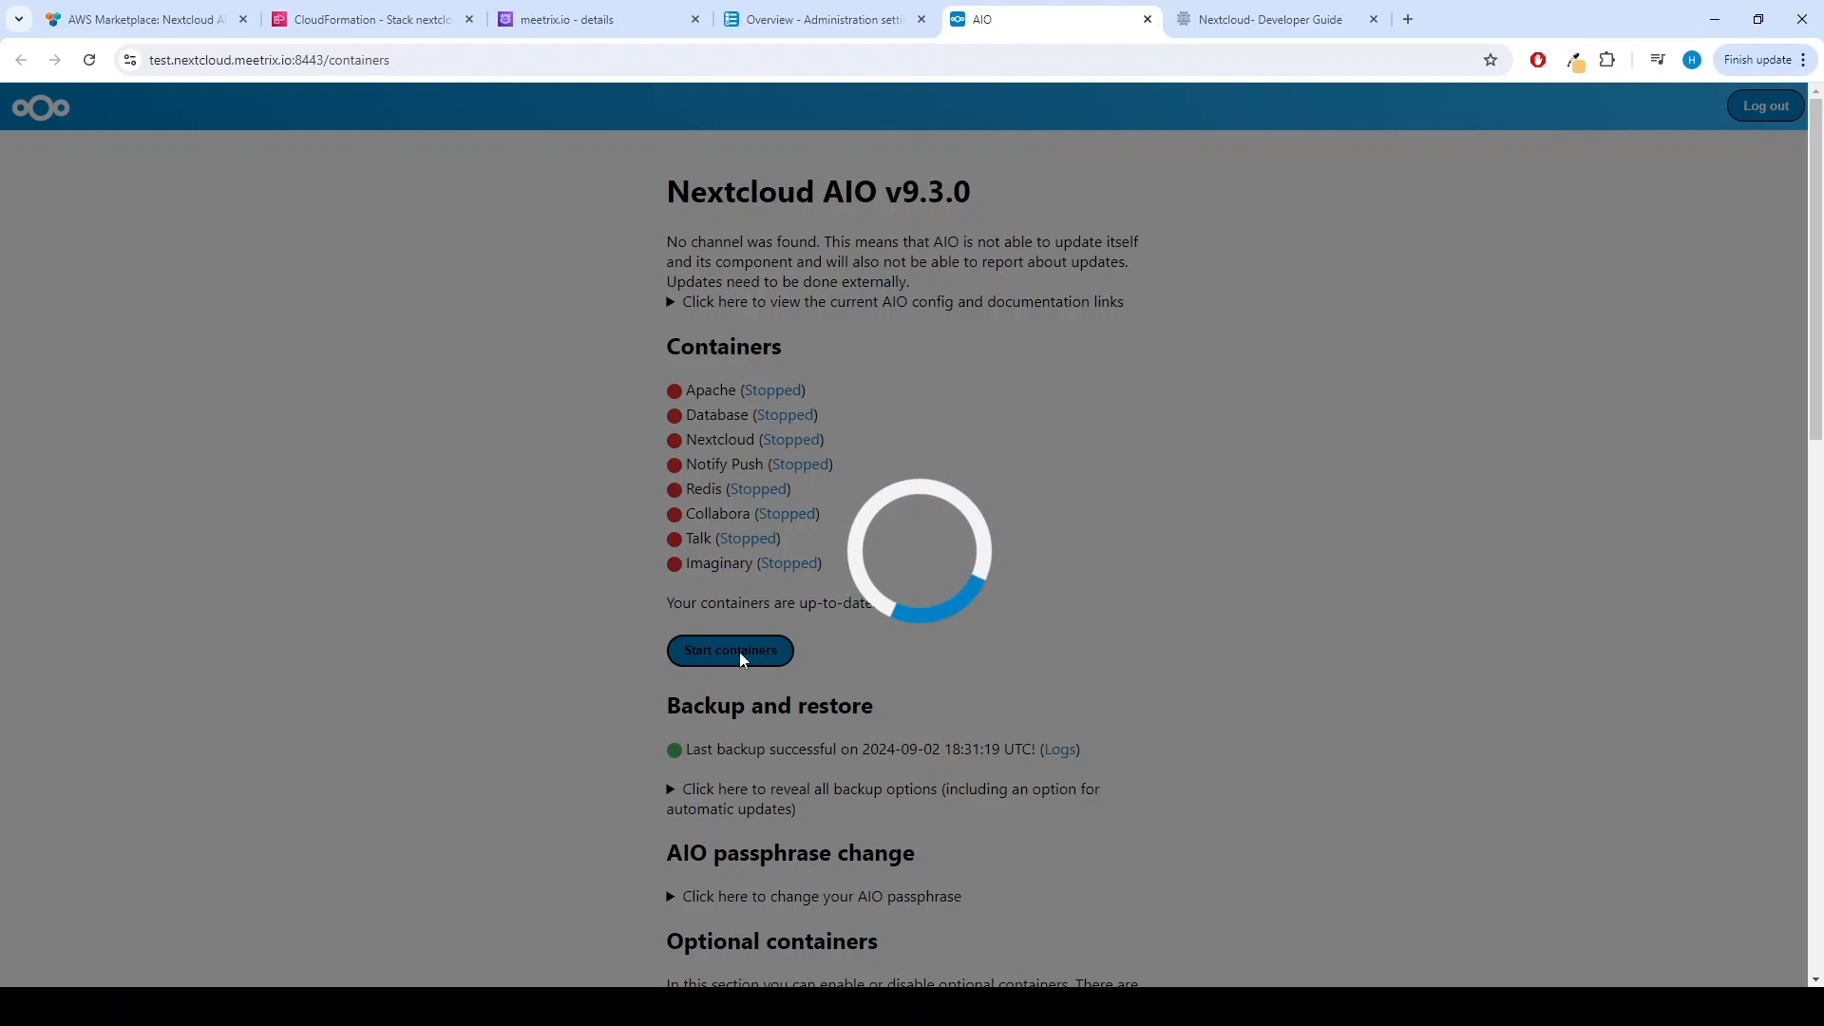
pyautogui.click(730, 649)
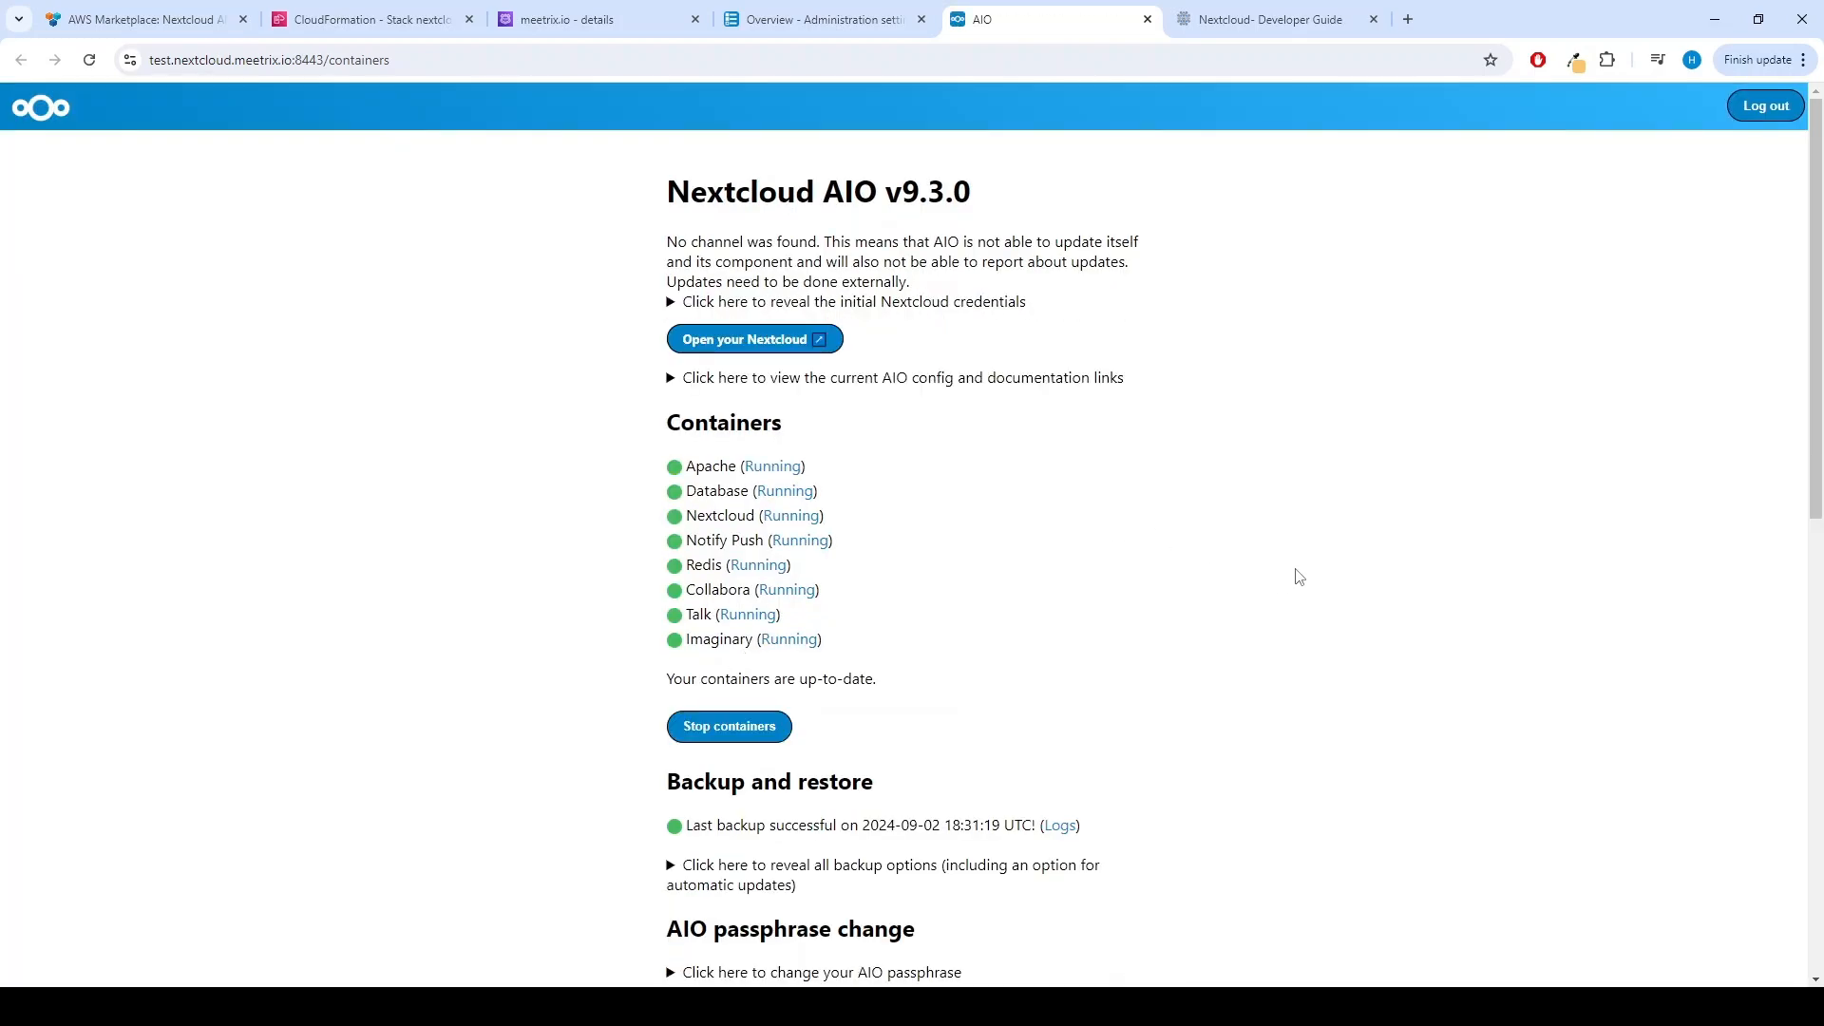
pyautogui.scroll(-3)
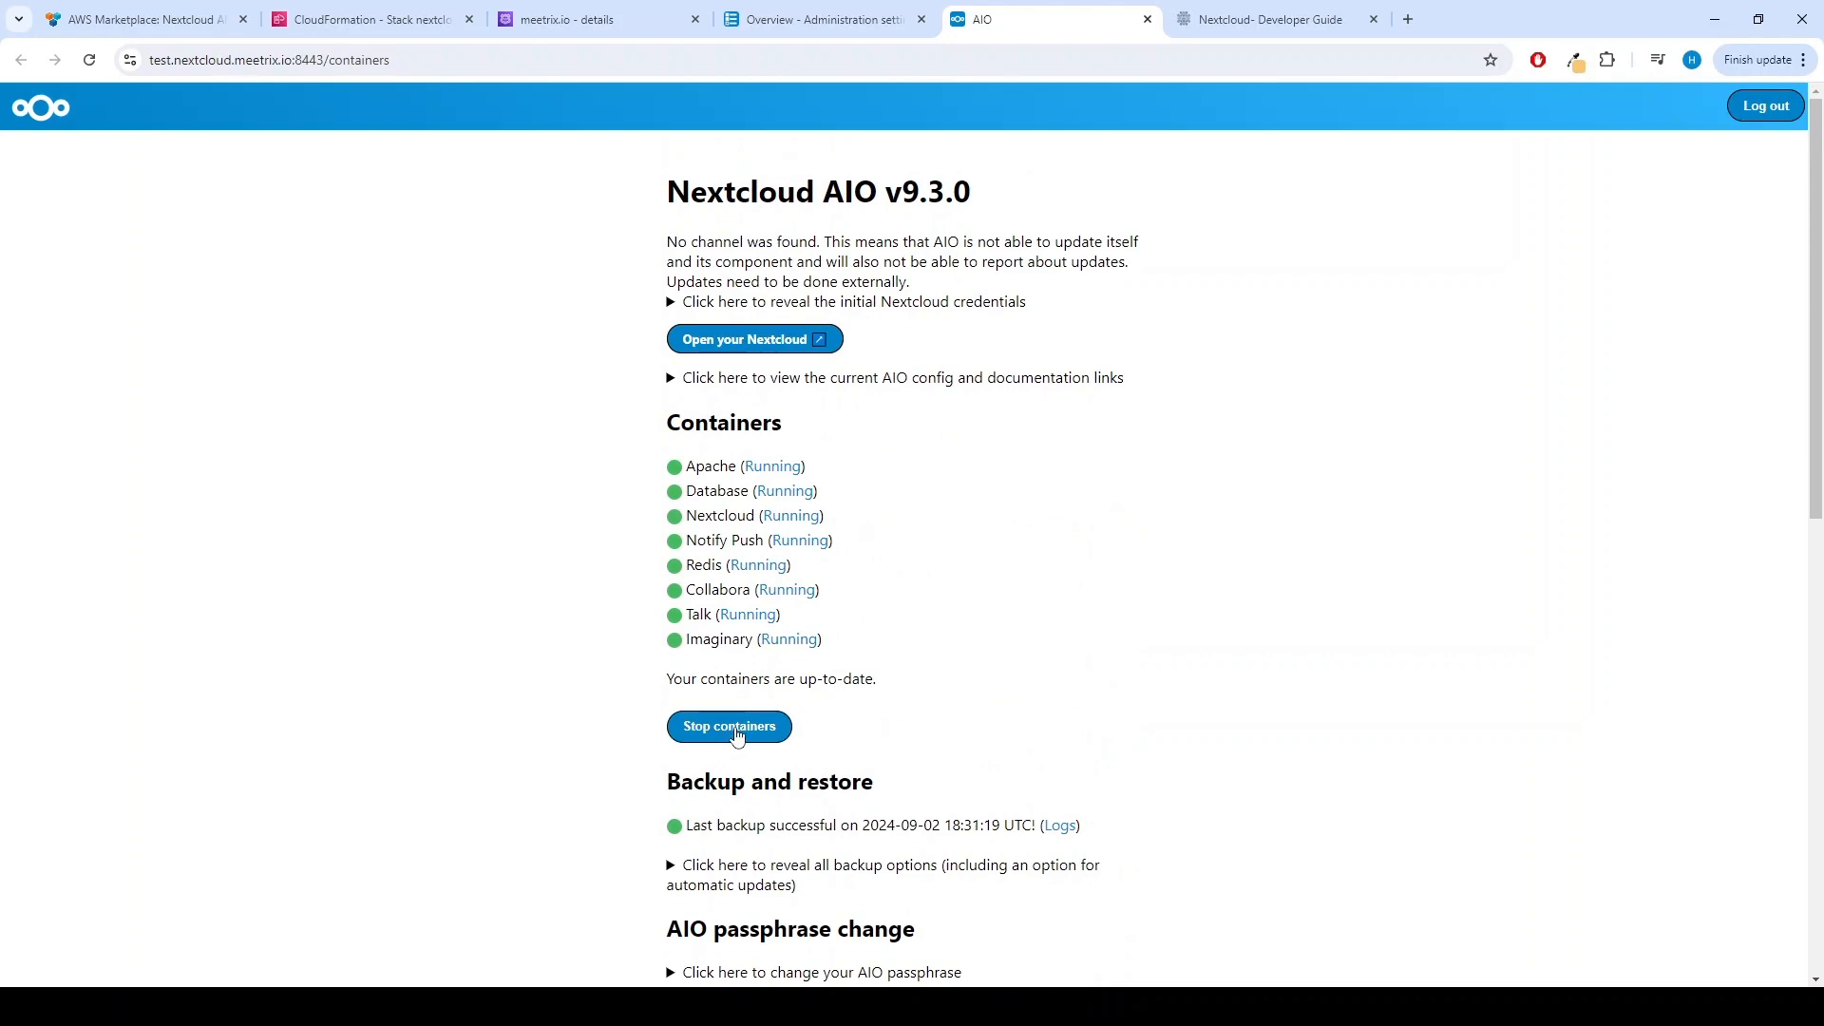
# - Stop containers, uncheck the Imaginary optional container, save, and start containers again
pyautogui.click(729, 727)
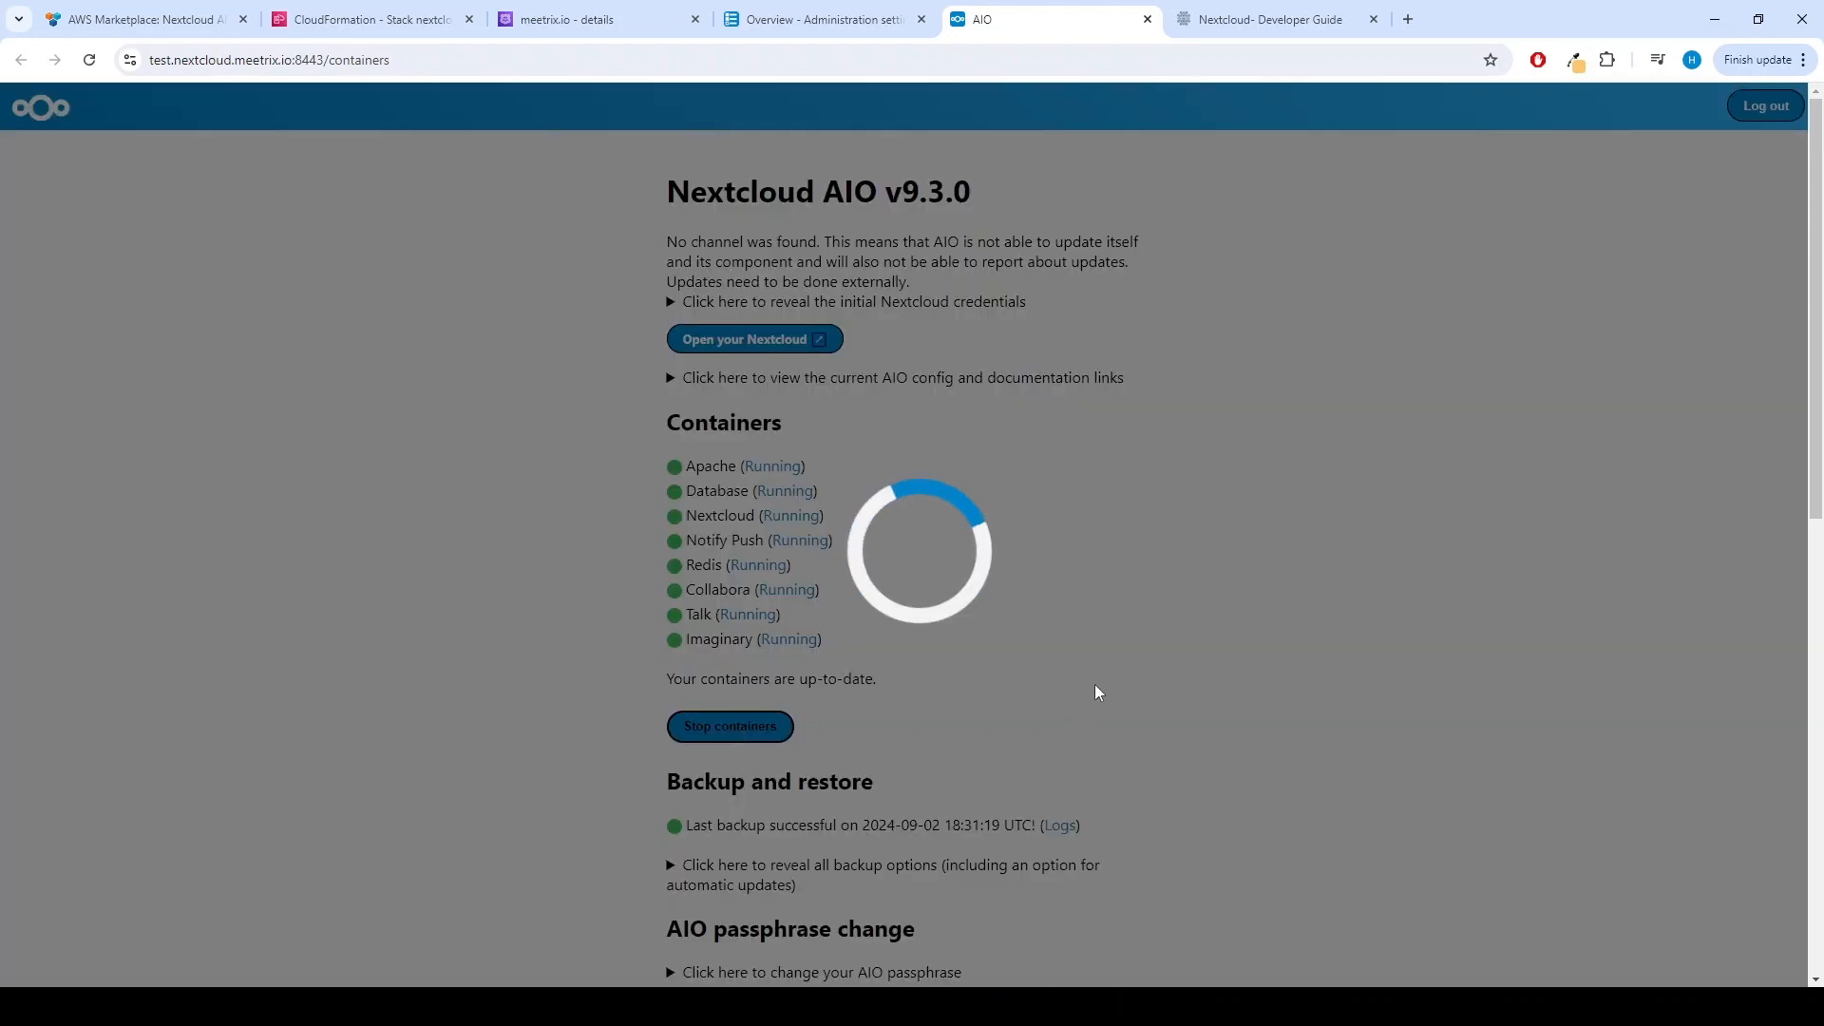
pyautogui.click(729, 727)
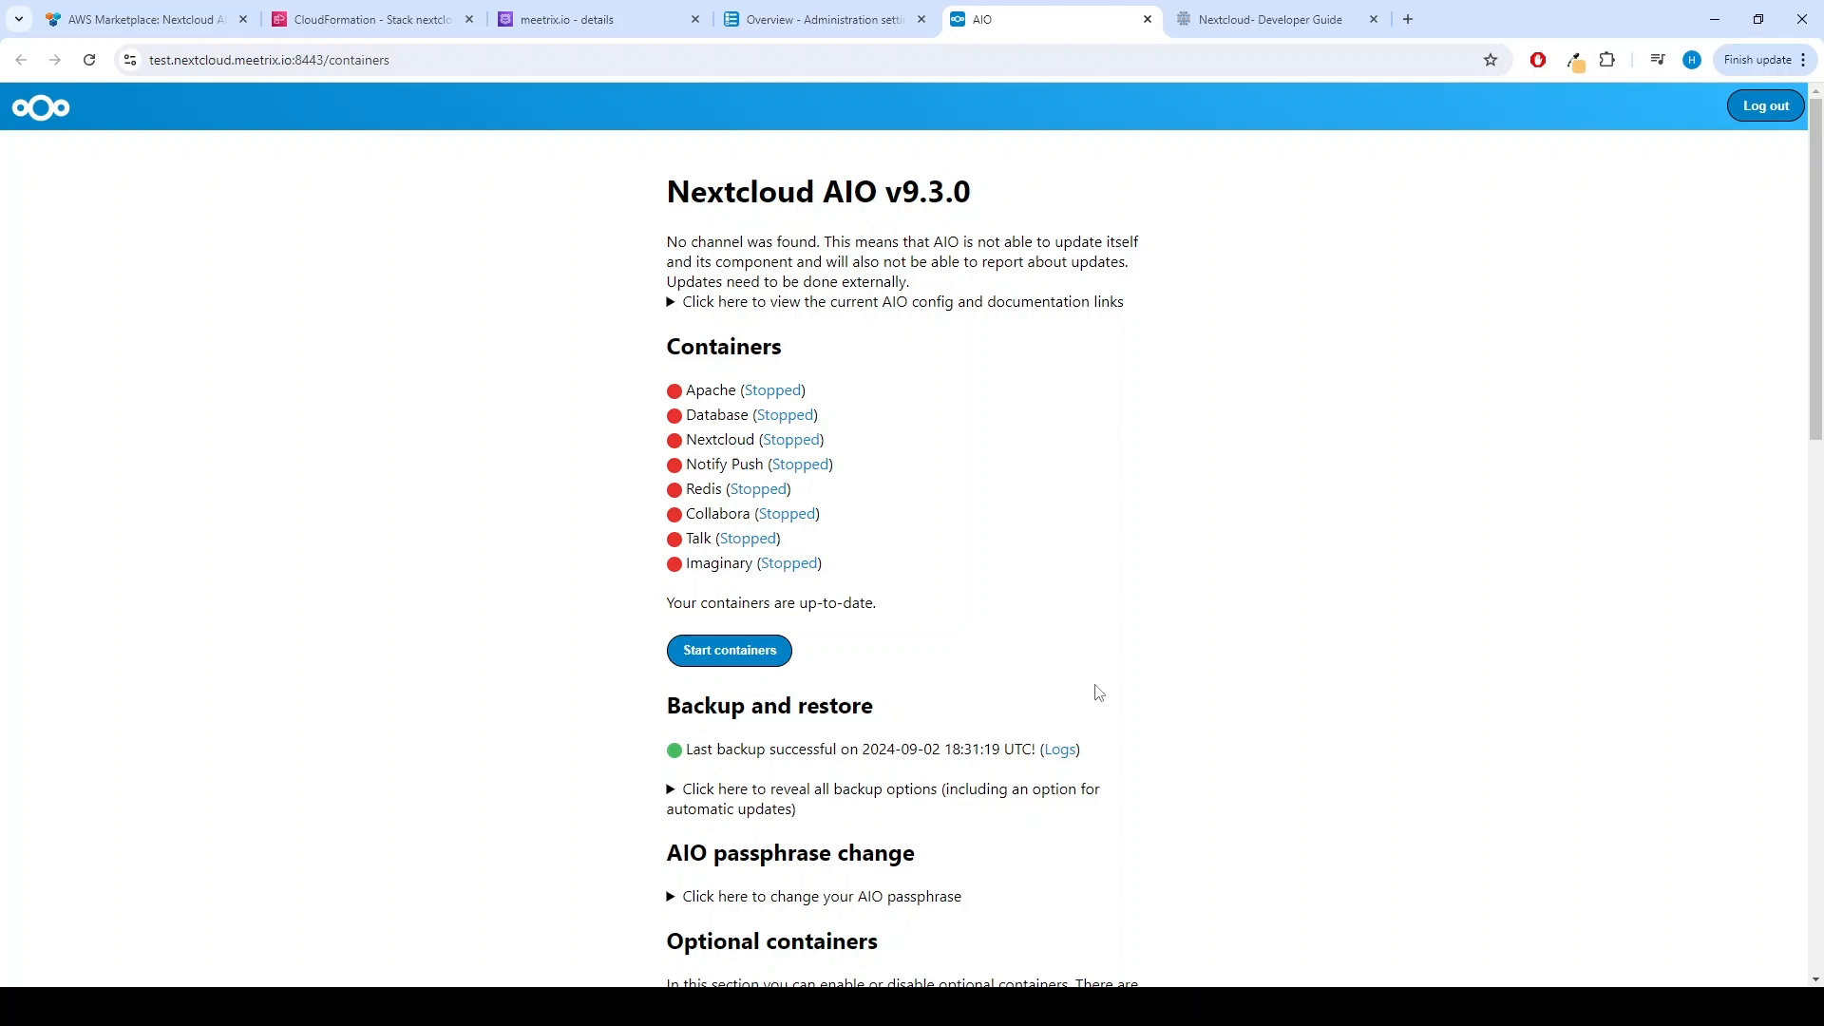
pyautogui.scroll(-3)
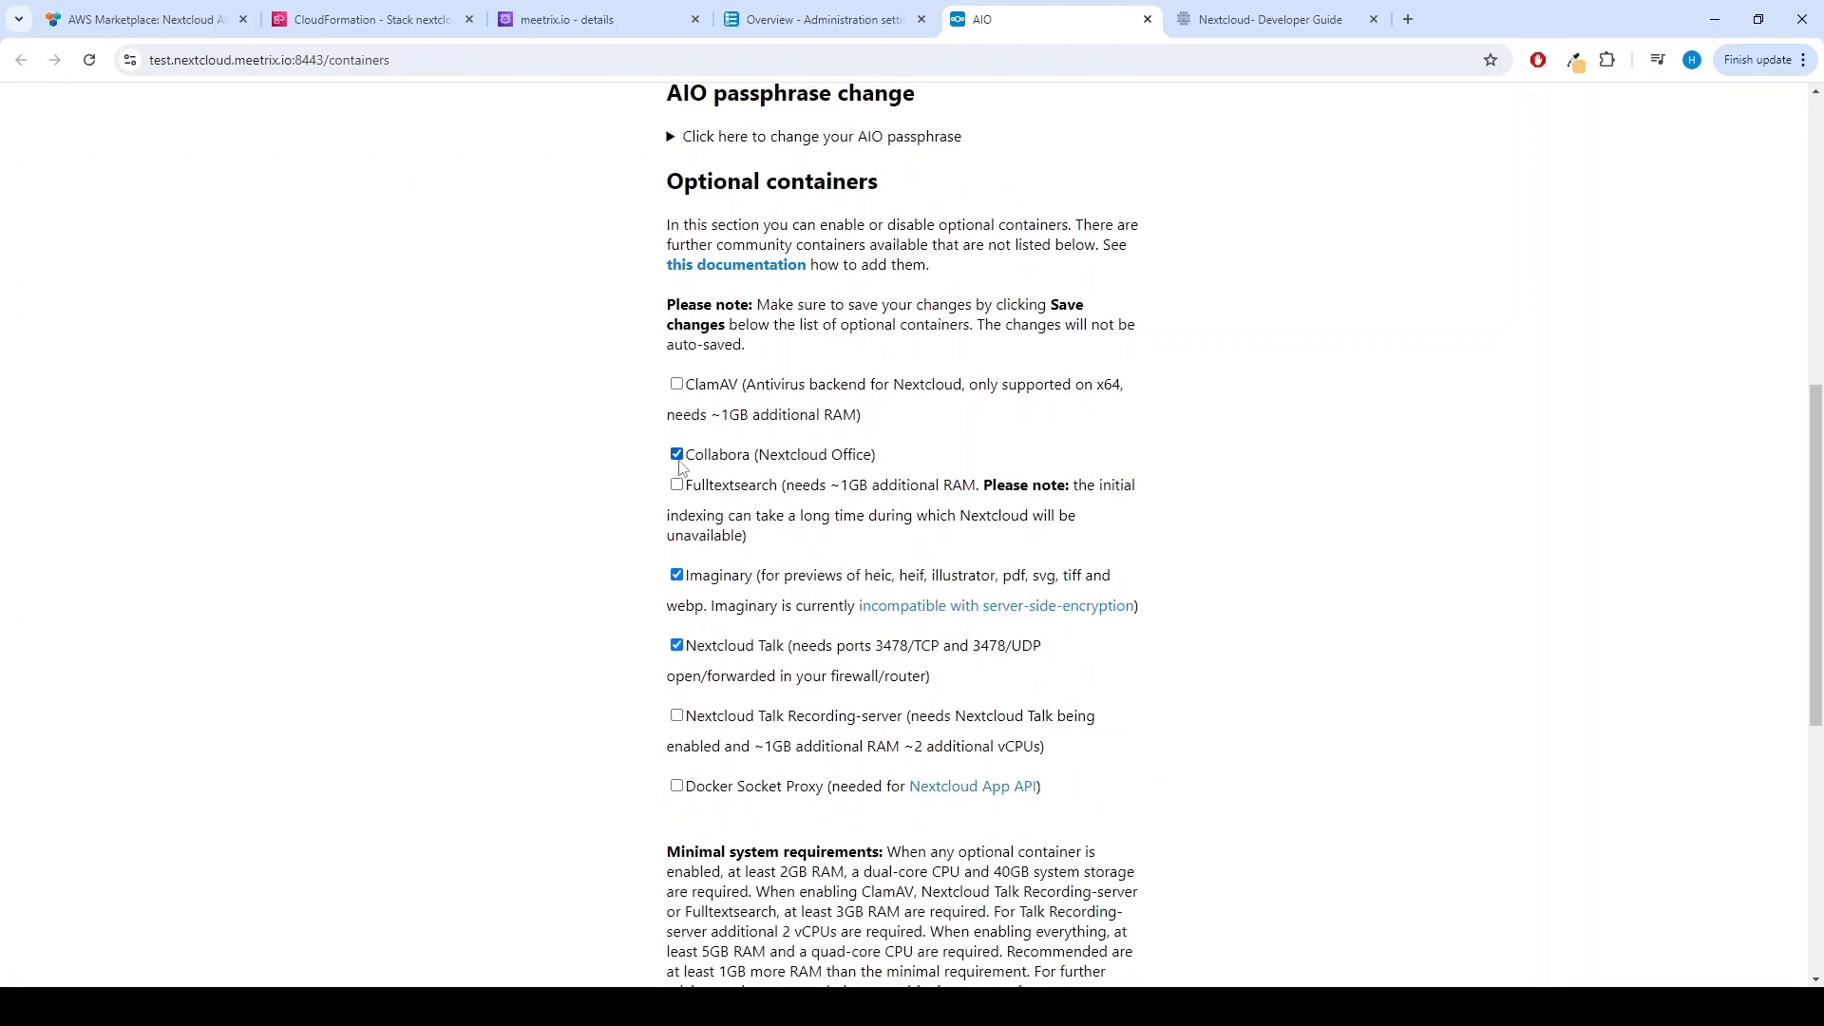
pyautogui.click(677, 574)
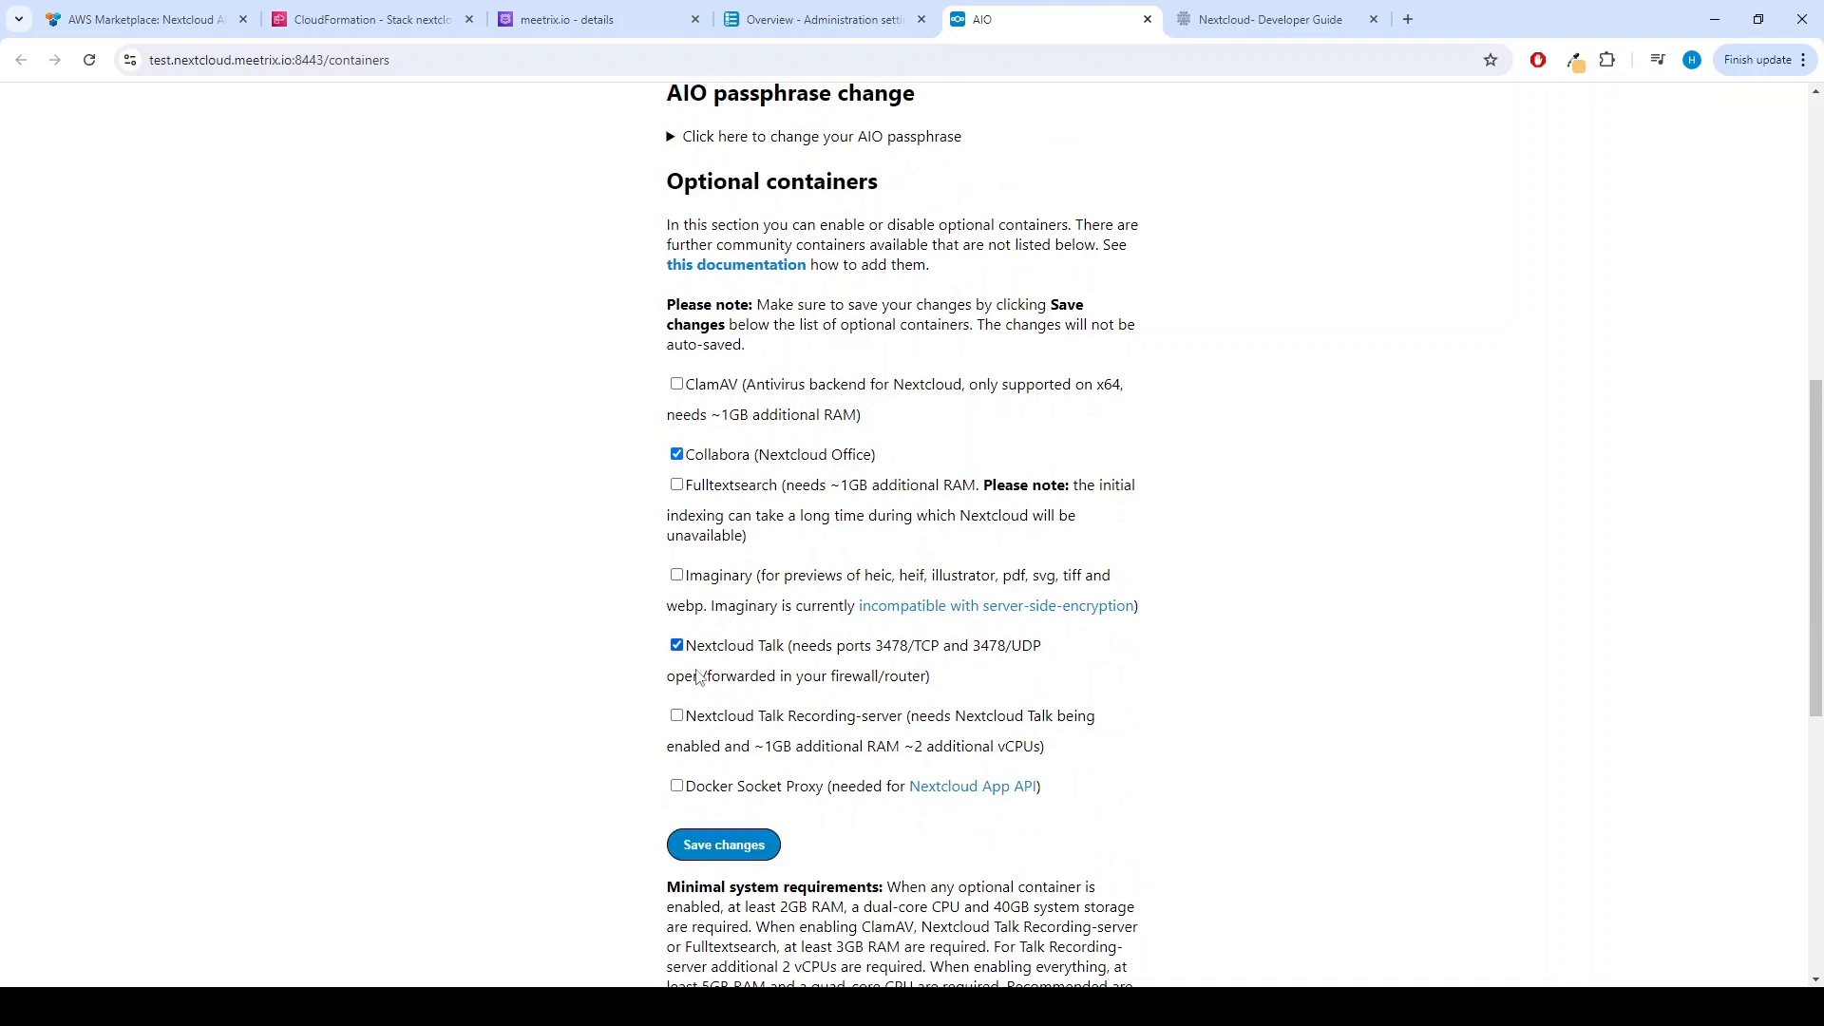
pyautogui.click(723, 844)
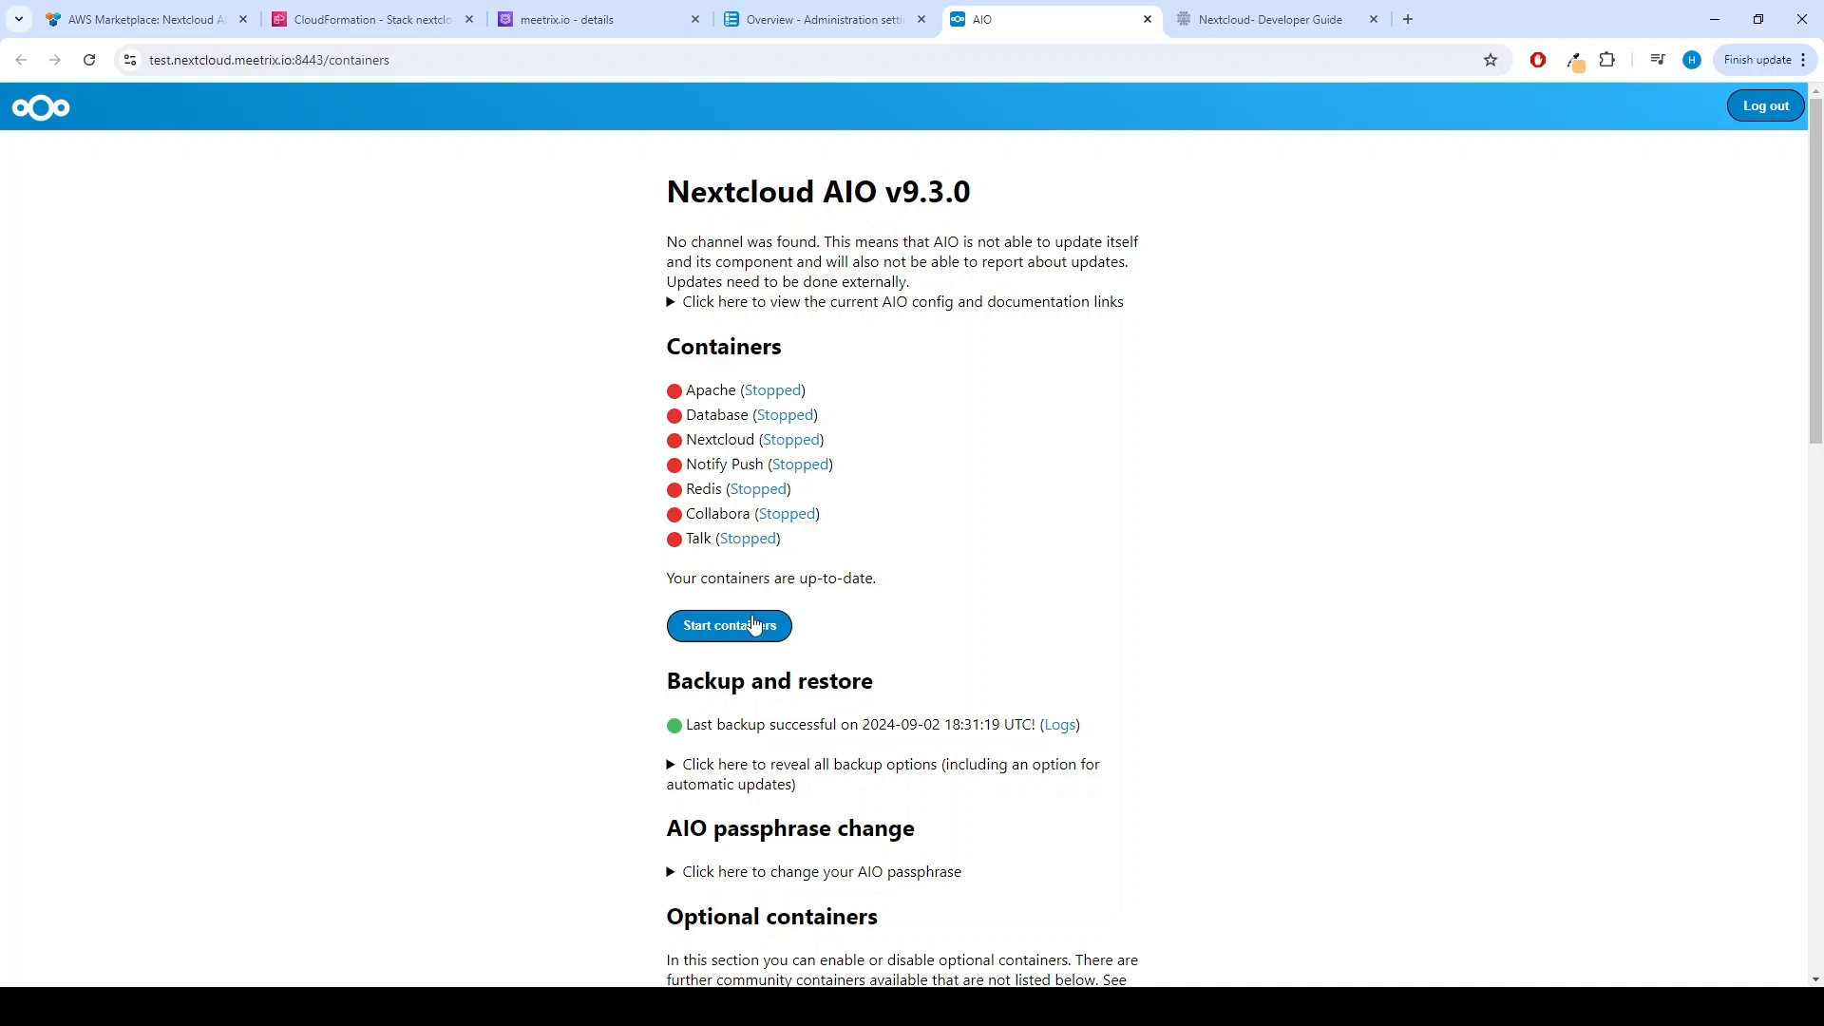
pyautogui.click(730, 625)
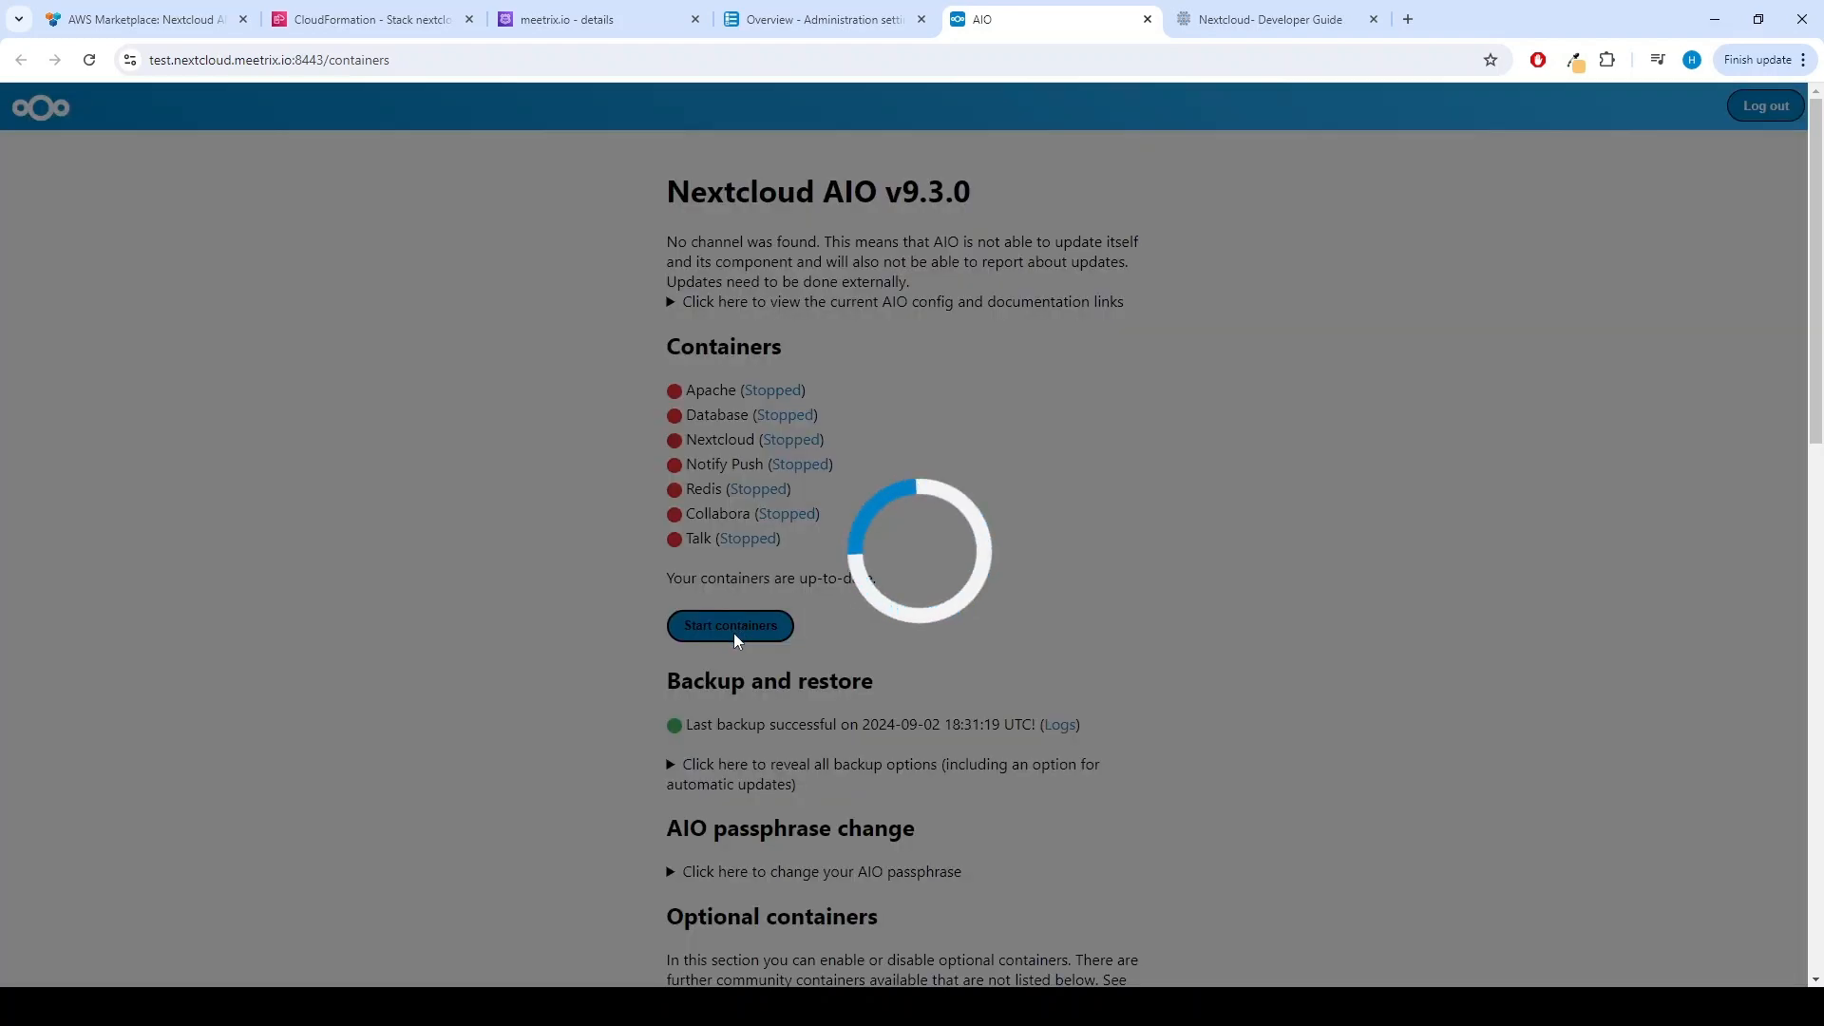